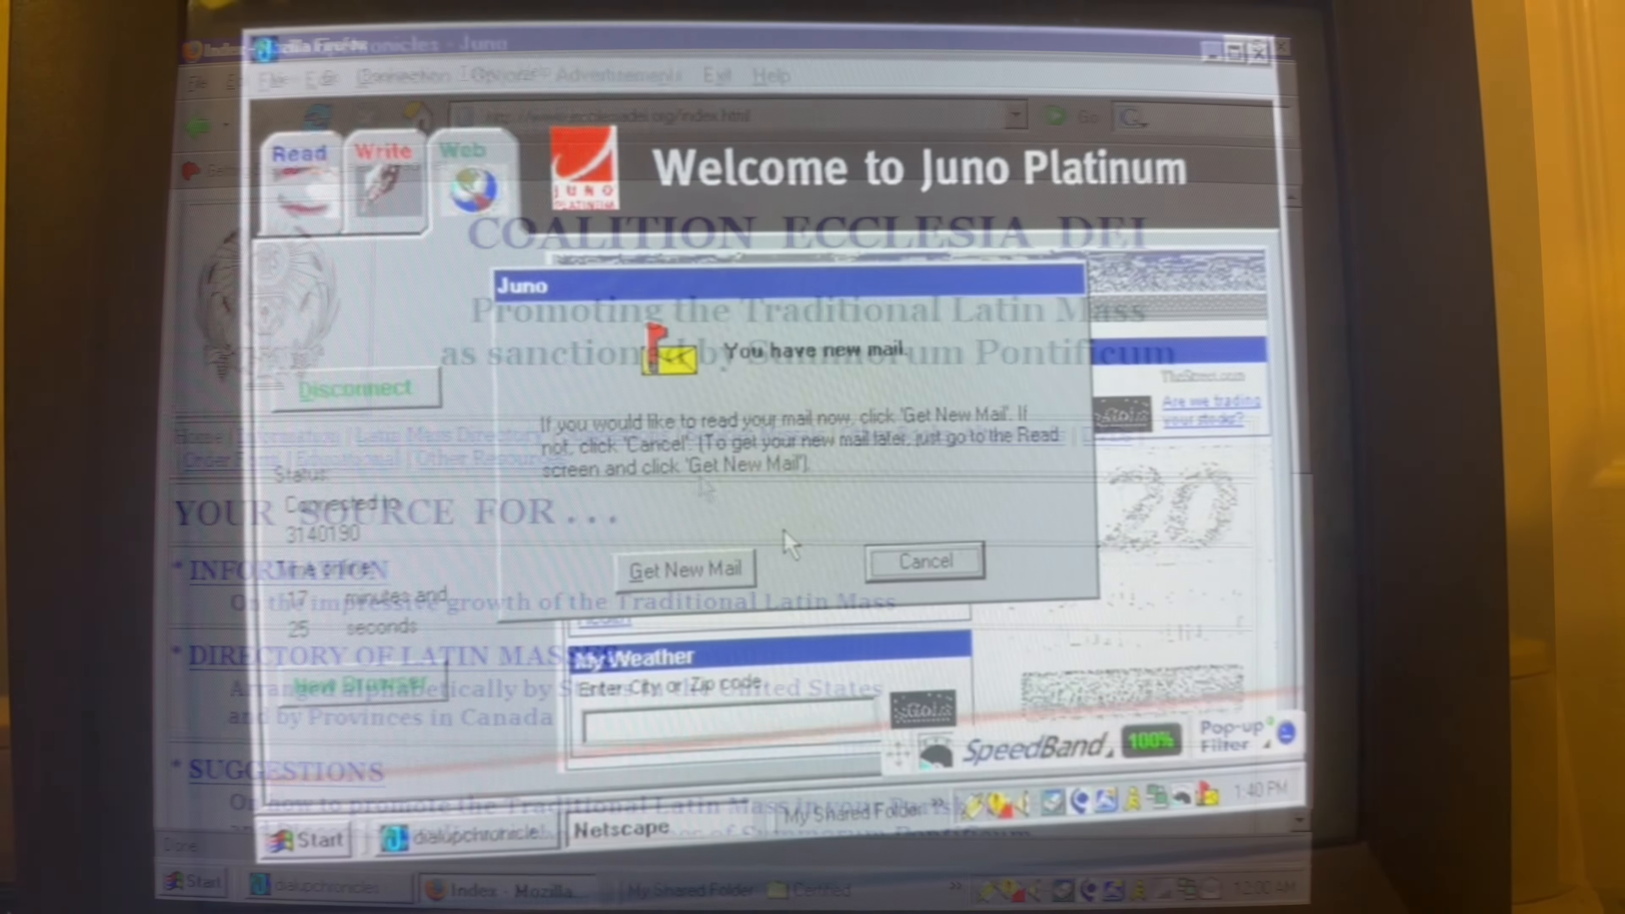
# Bookmark the current home page under the name Index in the main Bookmarks folder
pyautogui.click(920, 560)
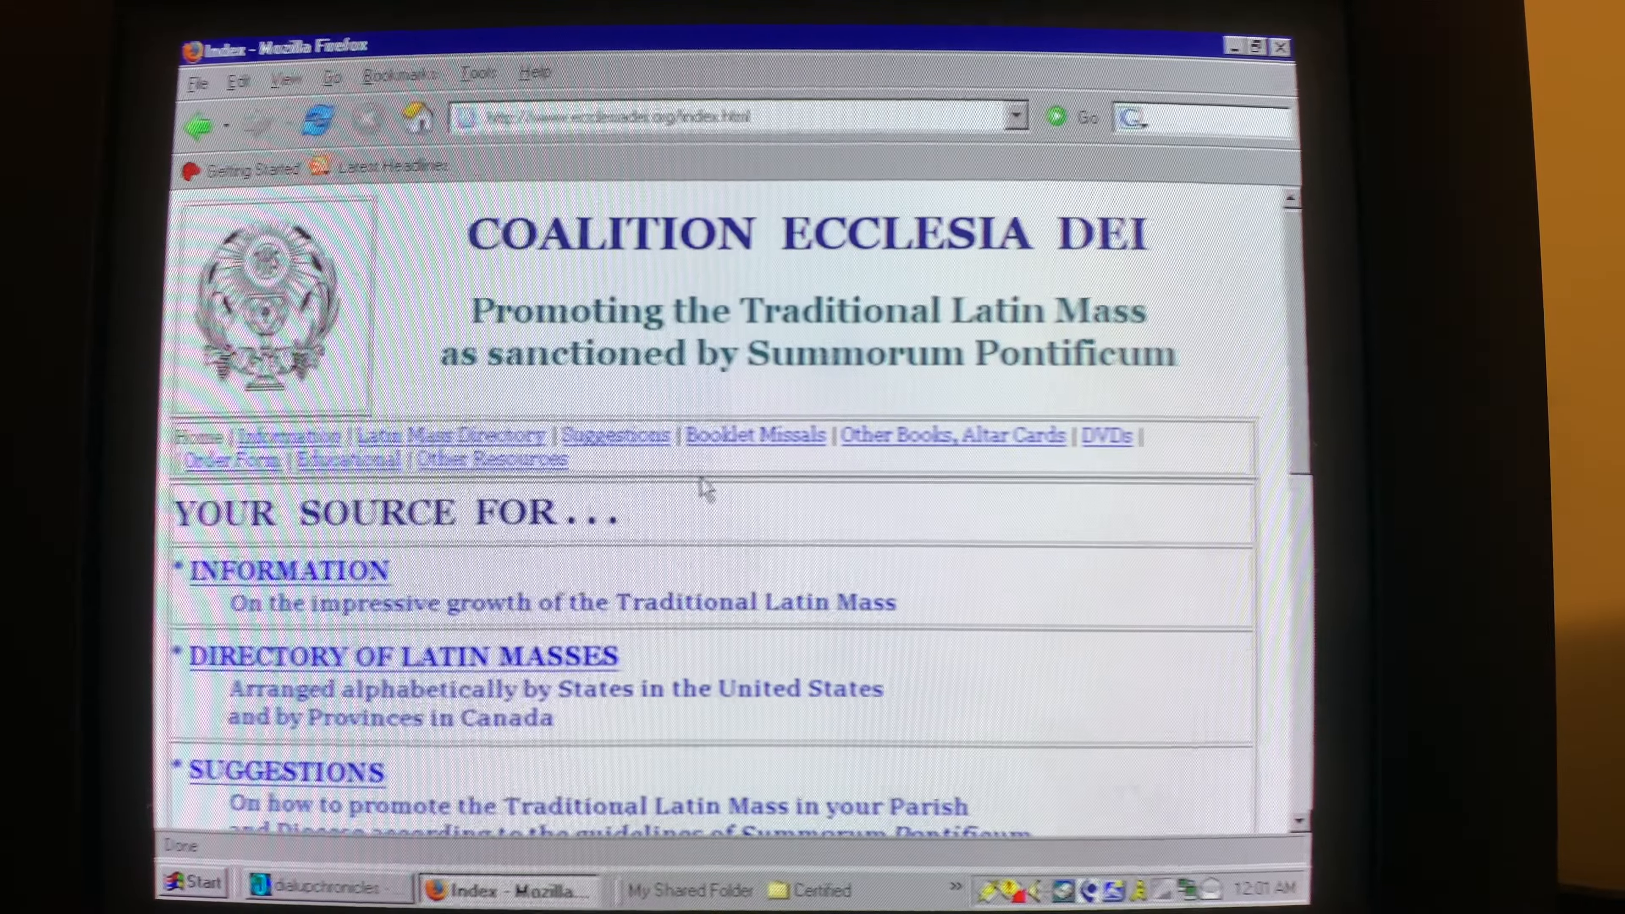
pyautogui.click(401, 73)
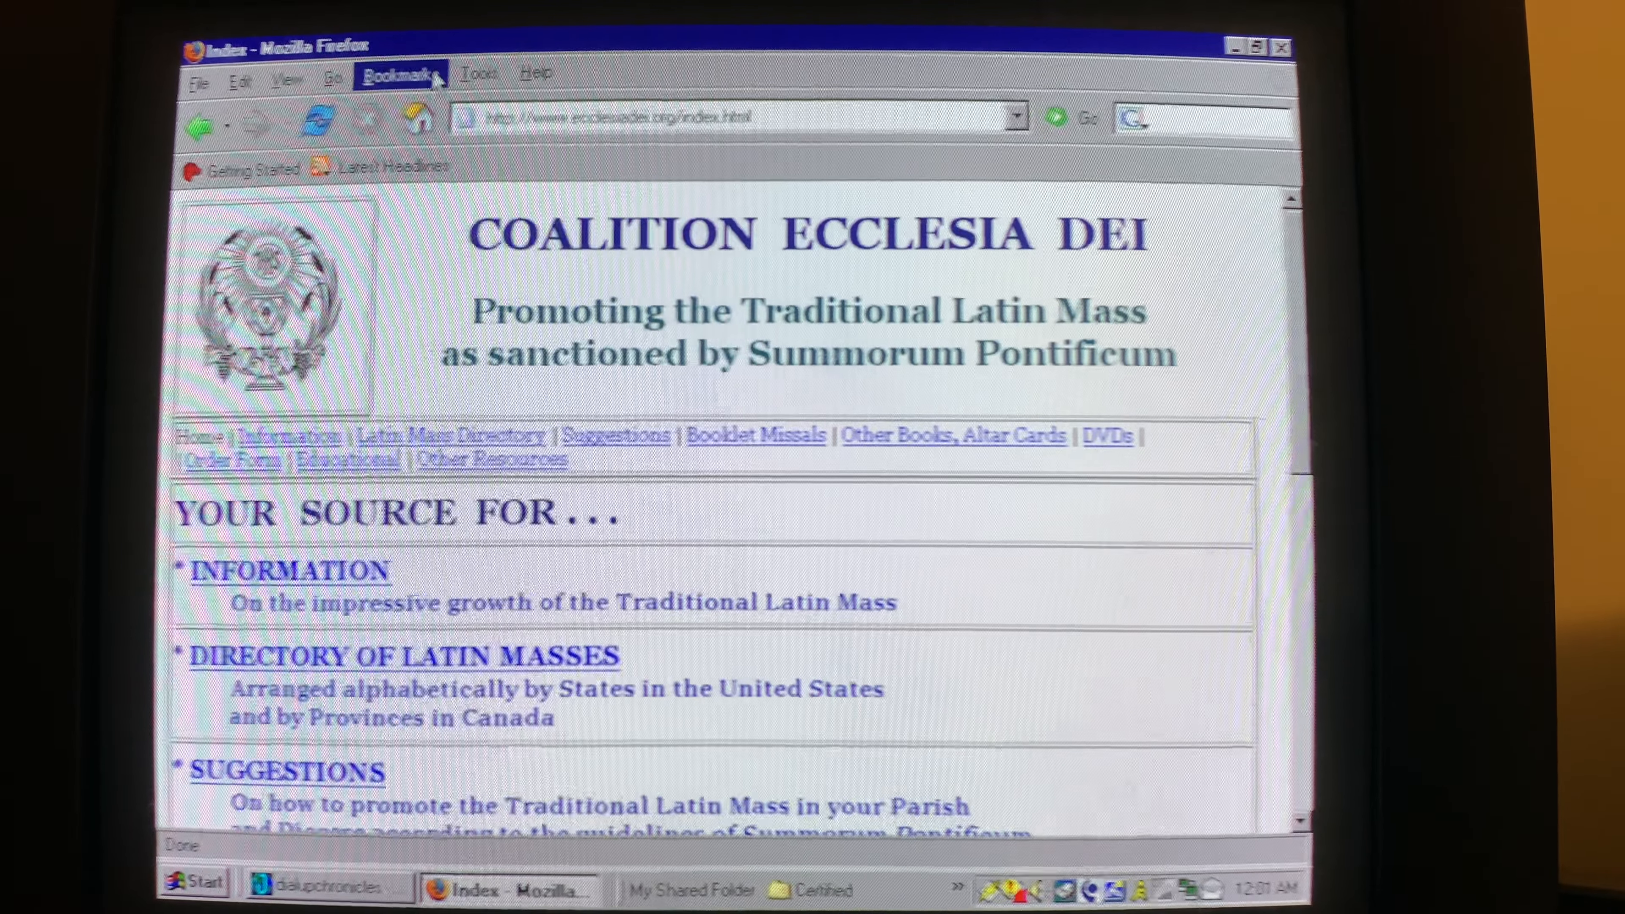
pyautogui.click(402, 72)
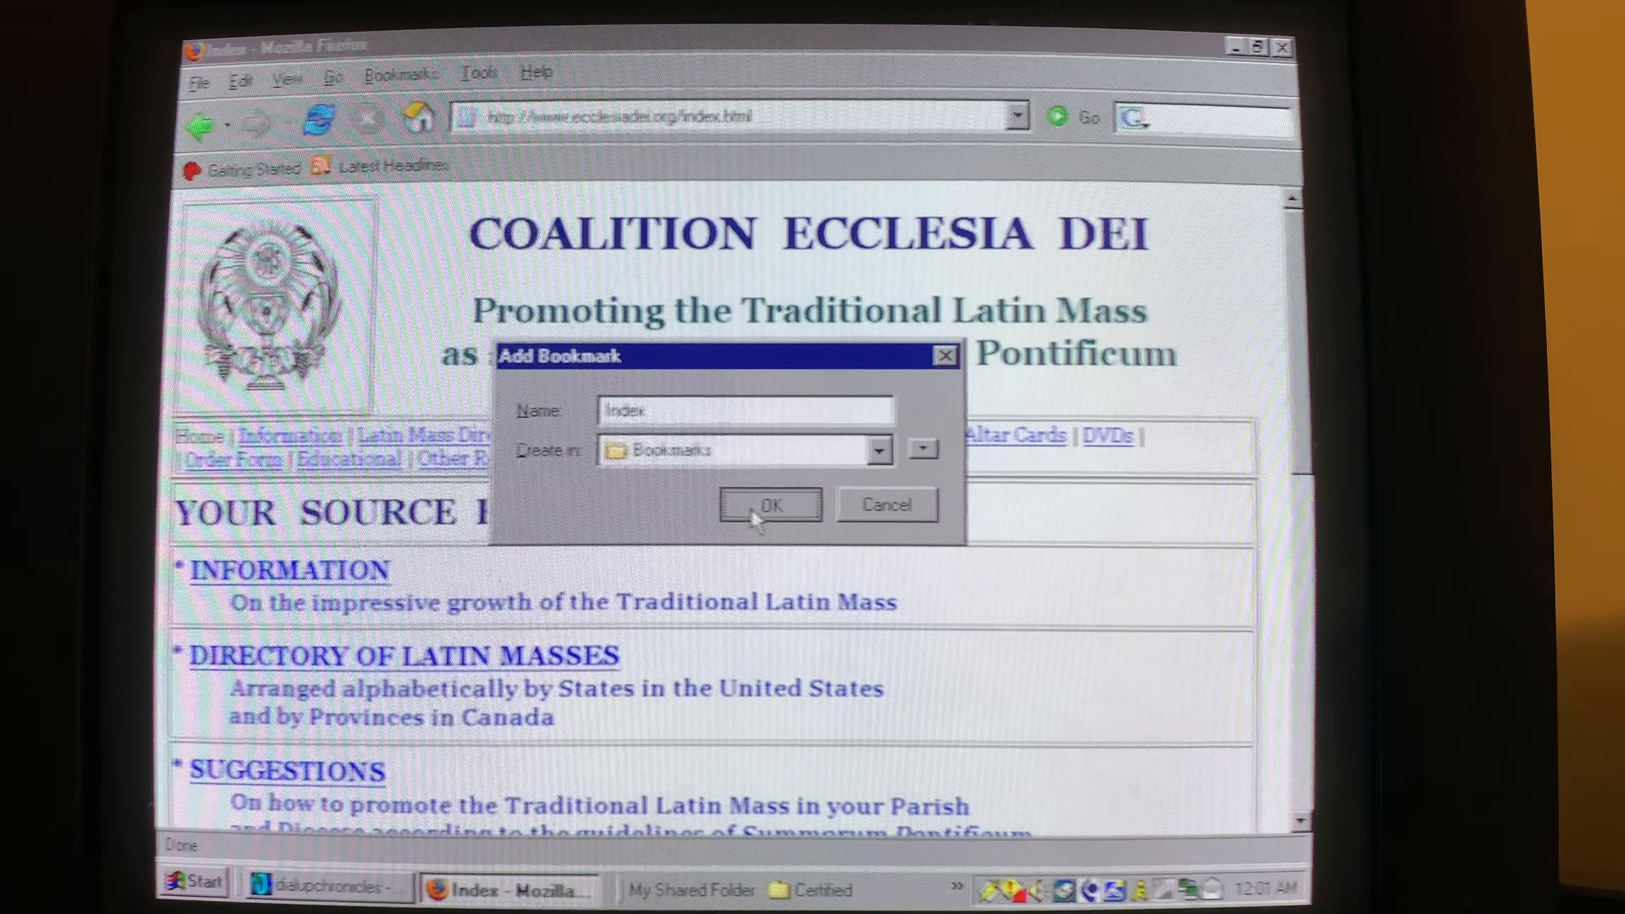
pyautogui.click(769, 504)
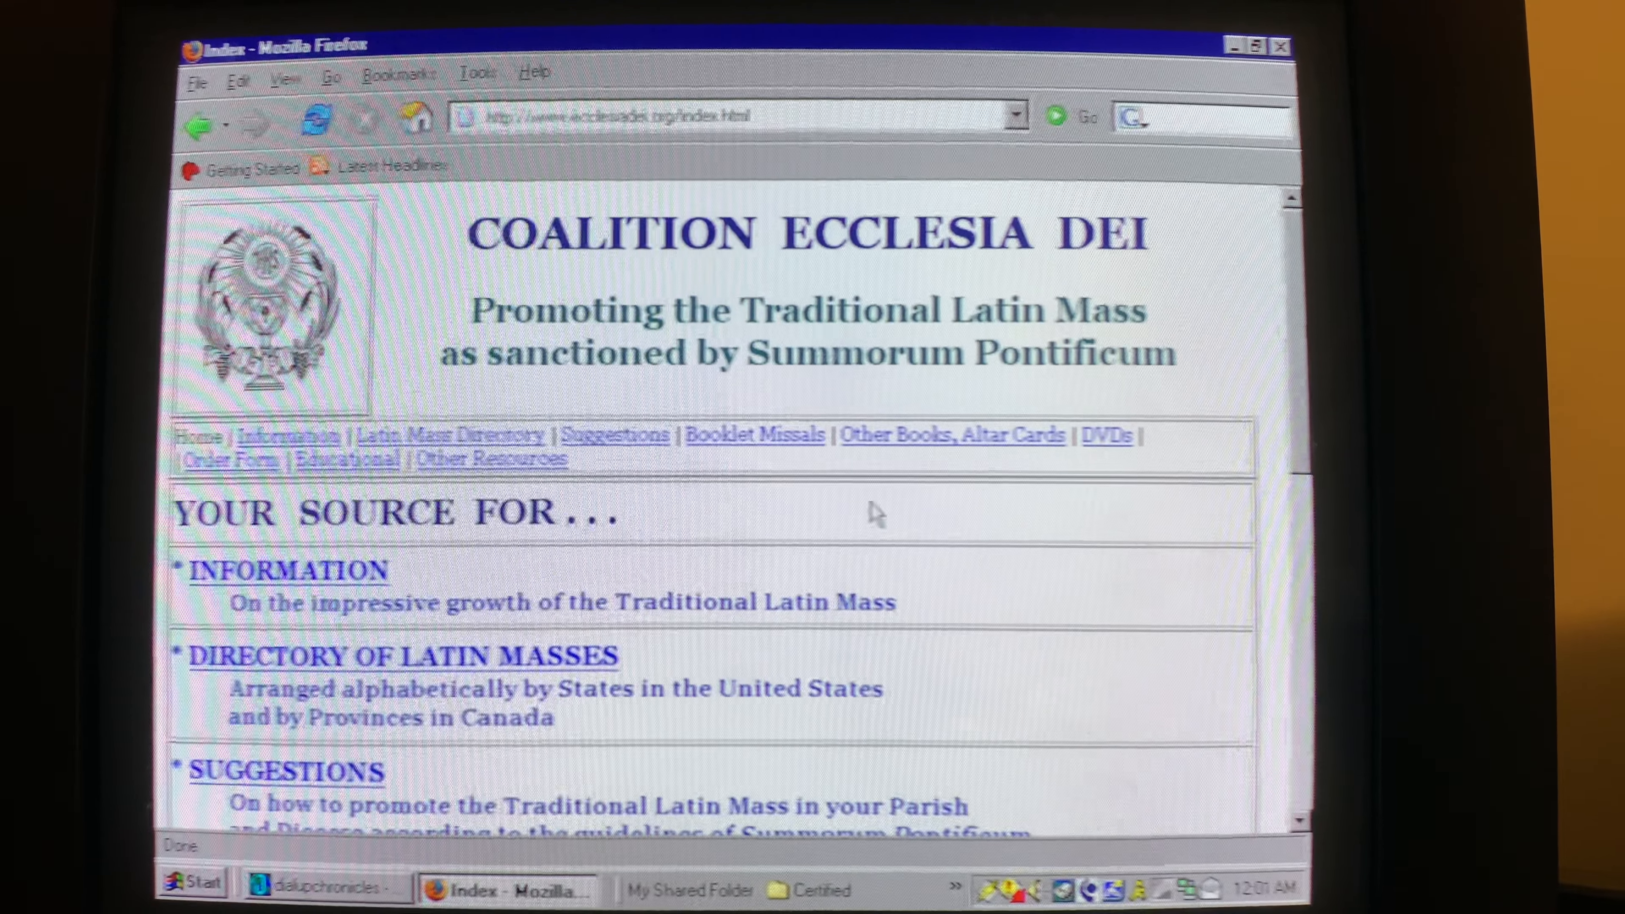
# Follow the DIRECTORY OF LATIN MASSES link and scroll through the state-by-state listing
pyautogui.scroll(-3)
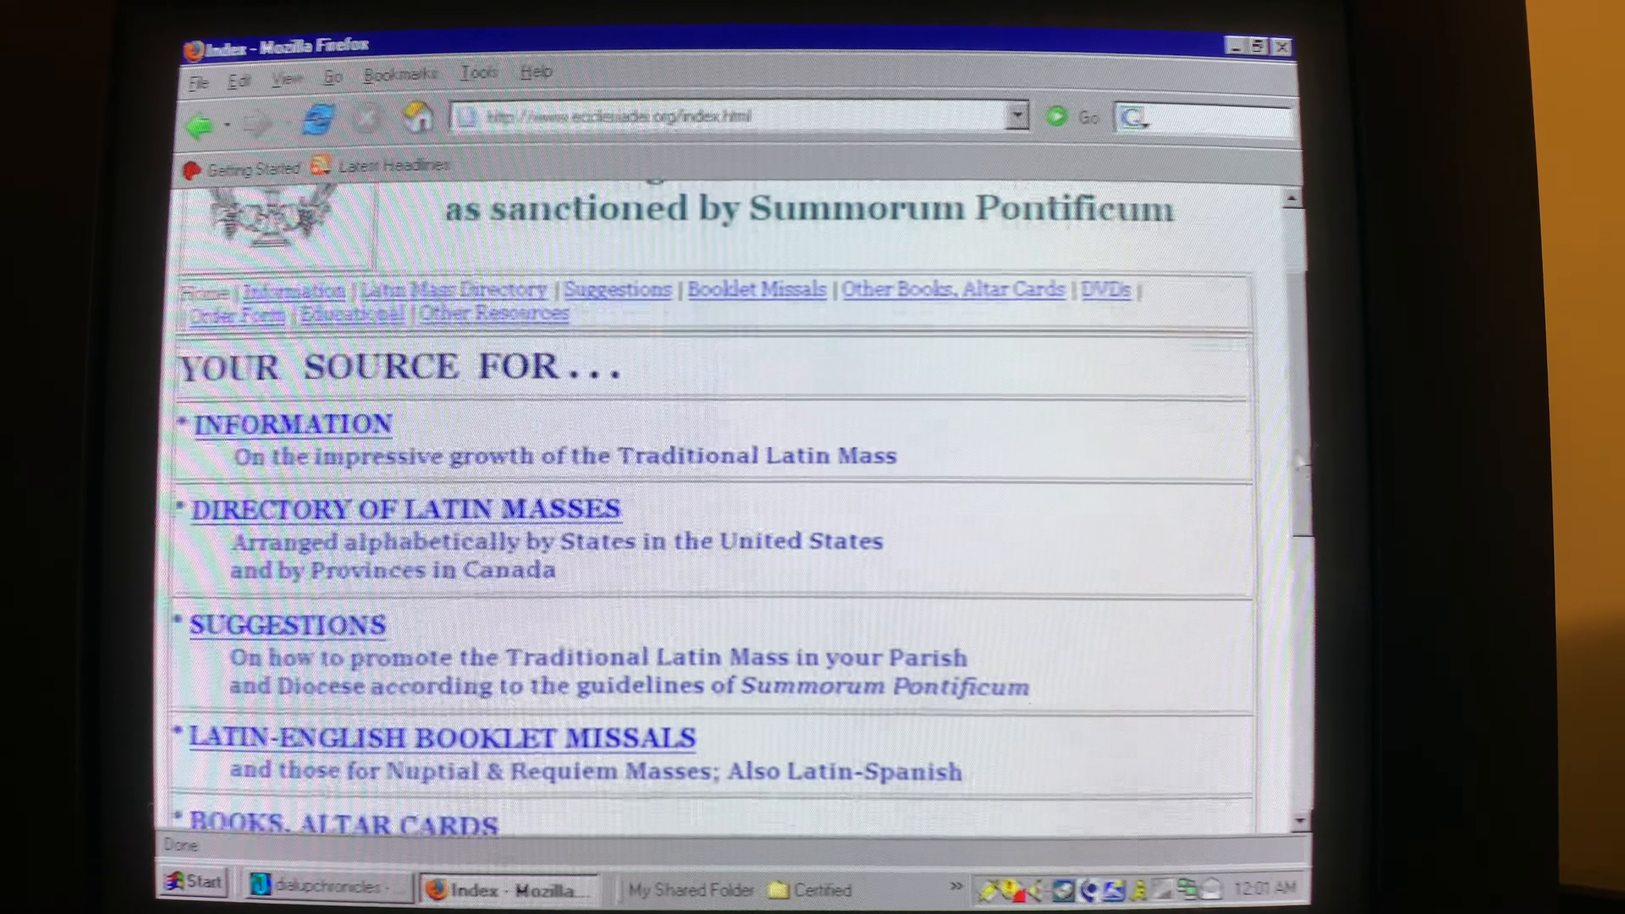
pyautogui.scroll(-3)
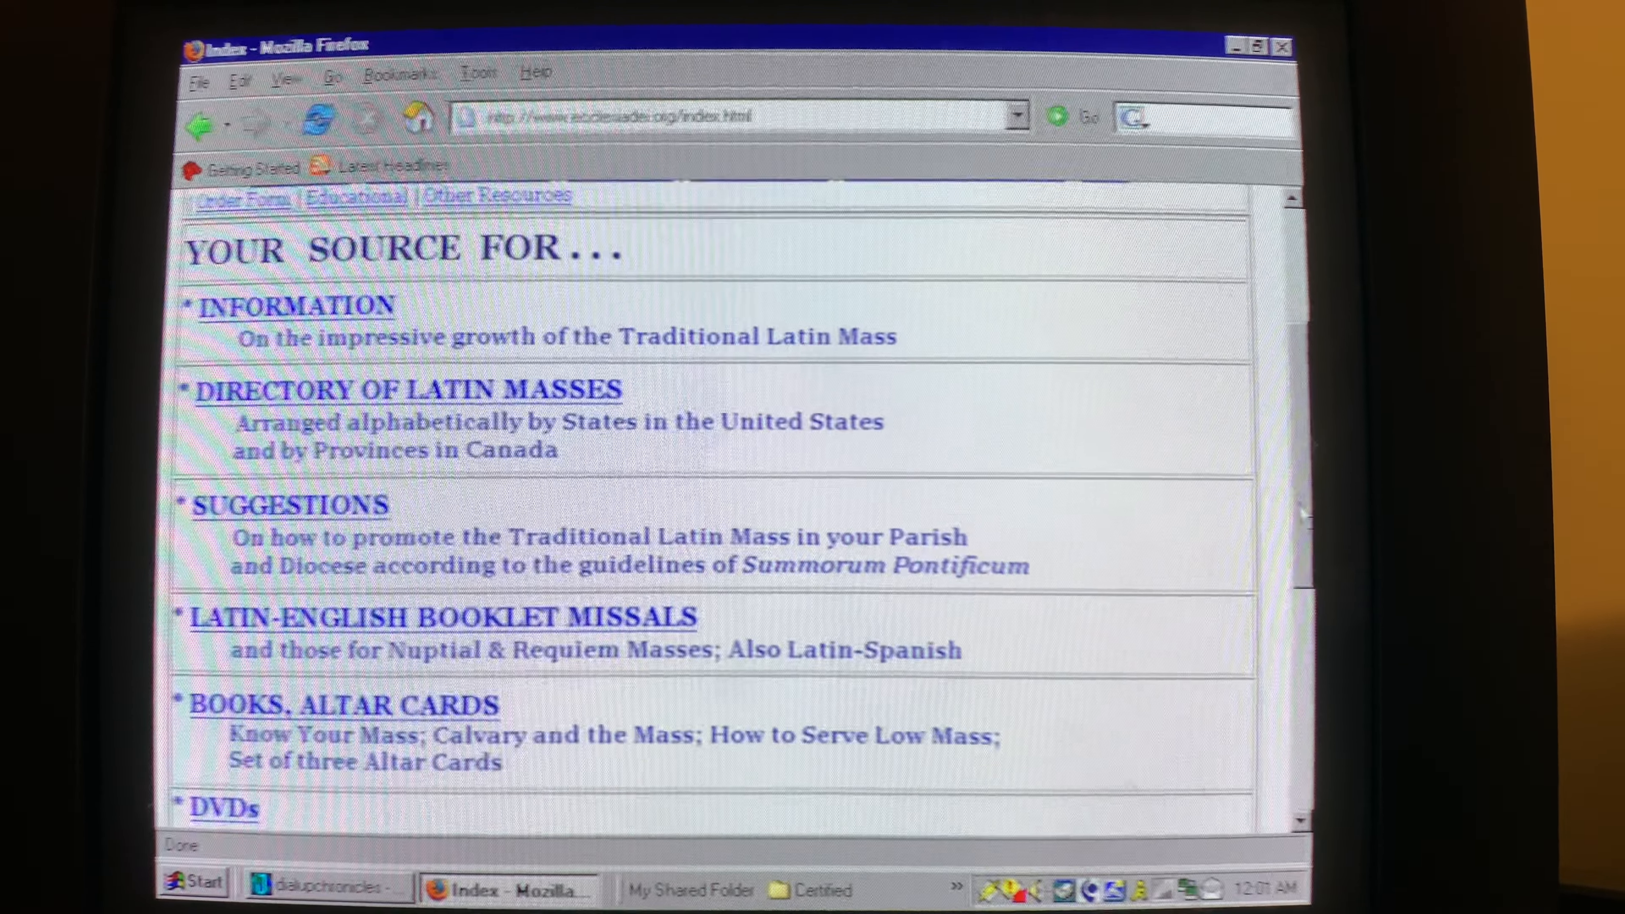
pyautogui.click(407, 389)
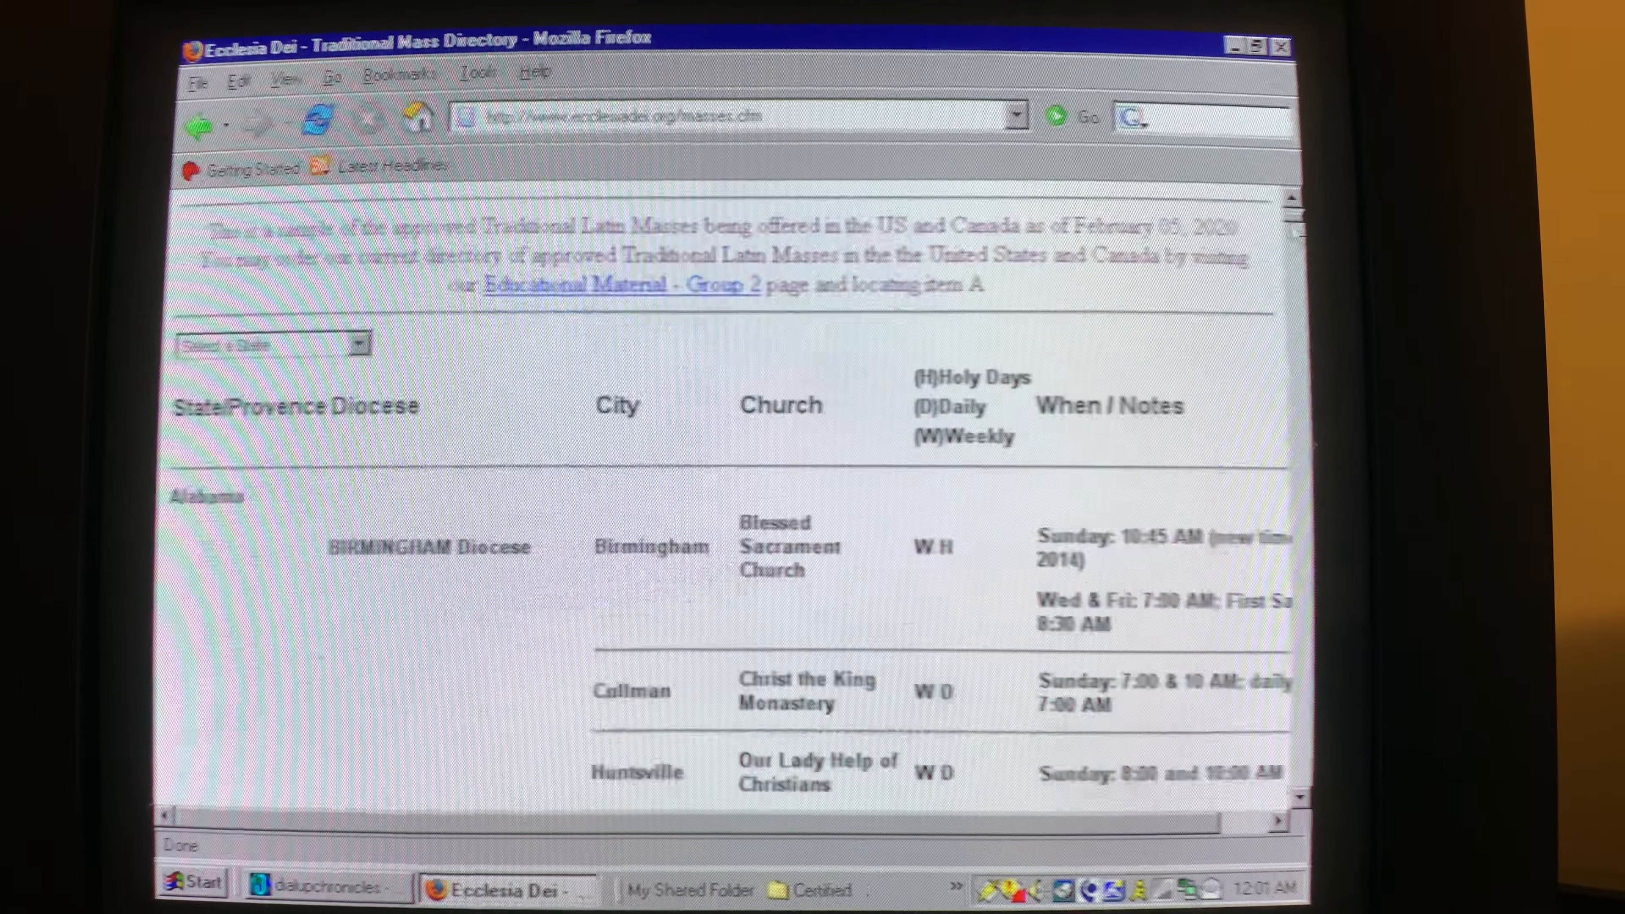
pyautogui.scroll(-3)
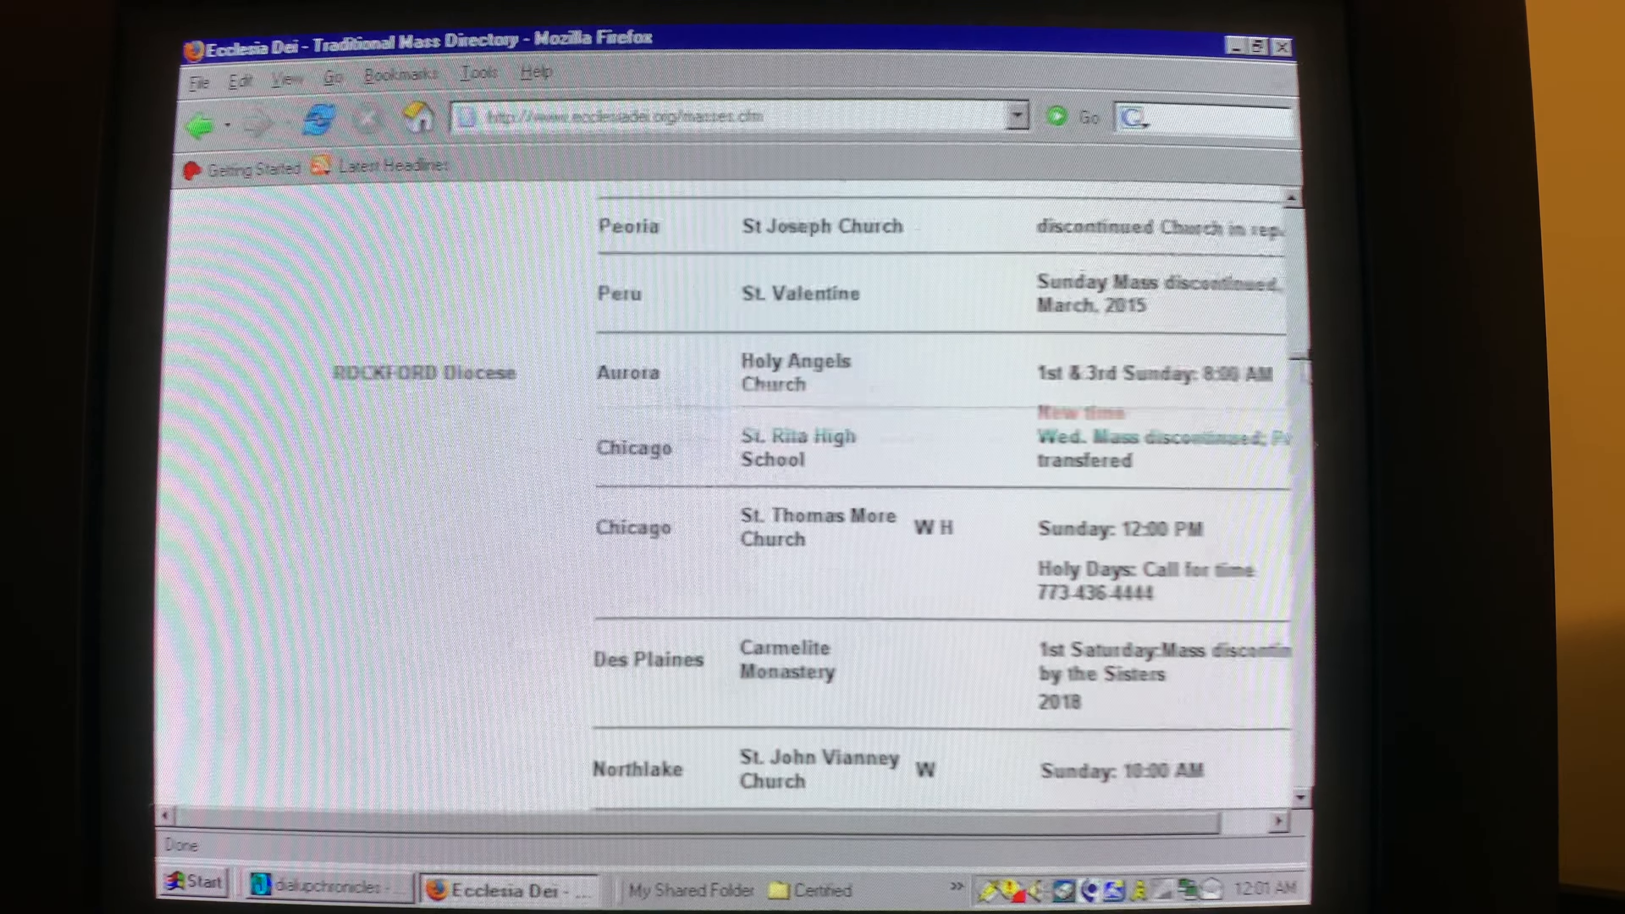
pyautogui.scroll(-3)
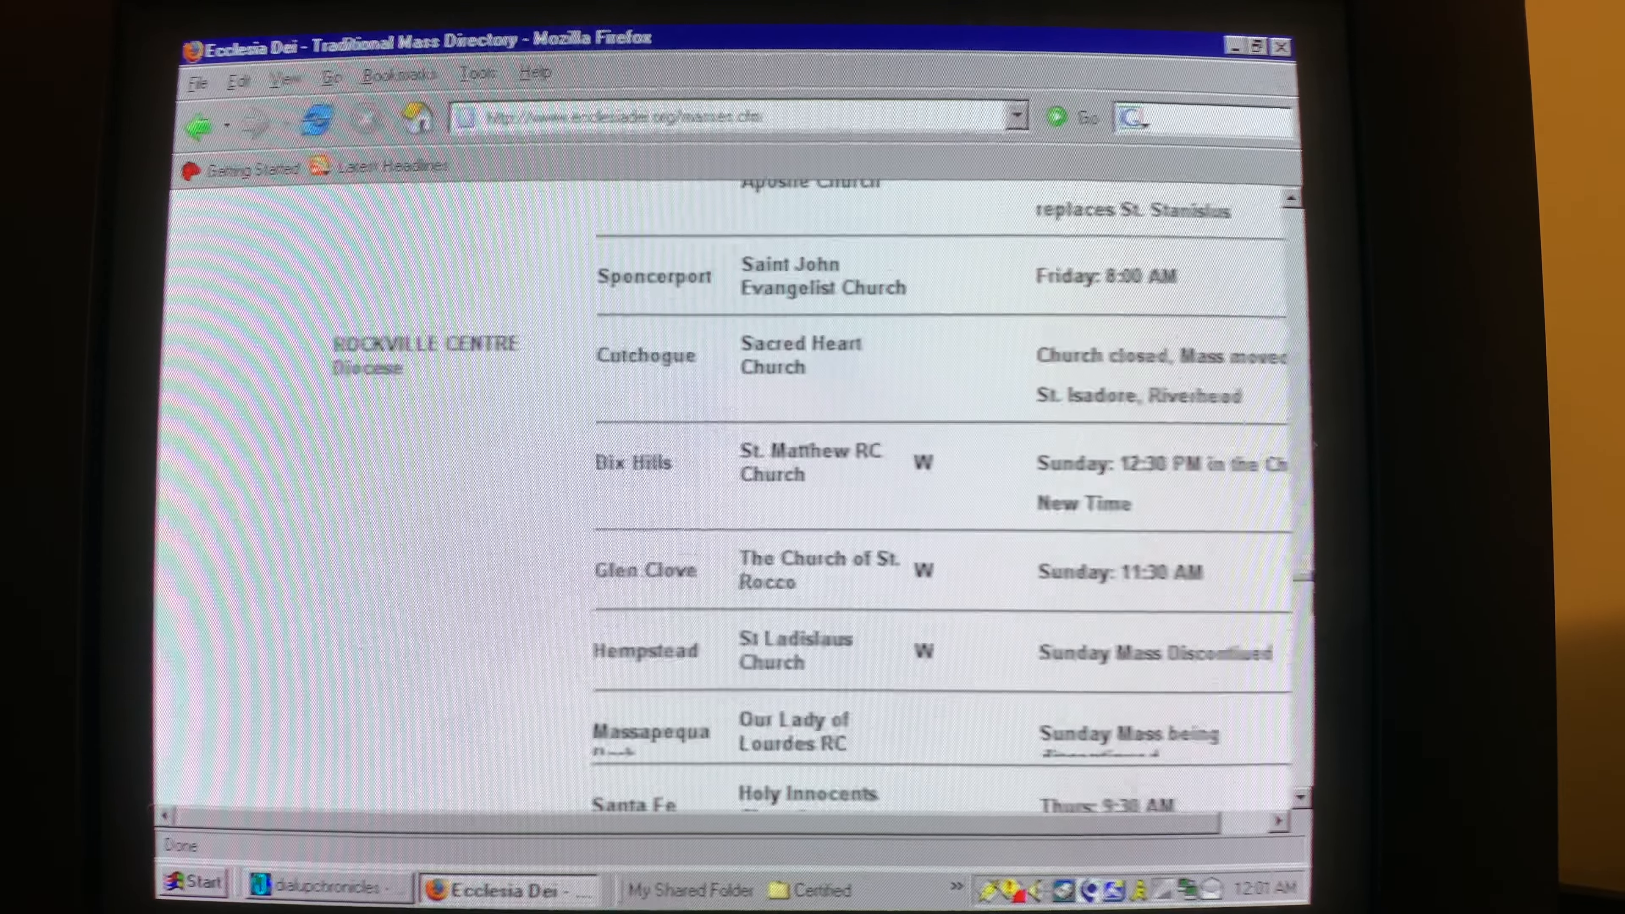
pyautogui.scroll(-3)
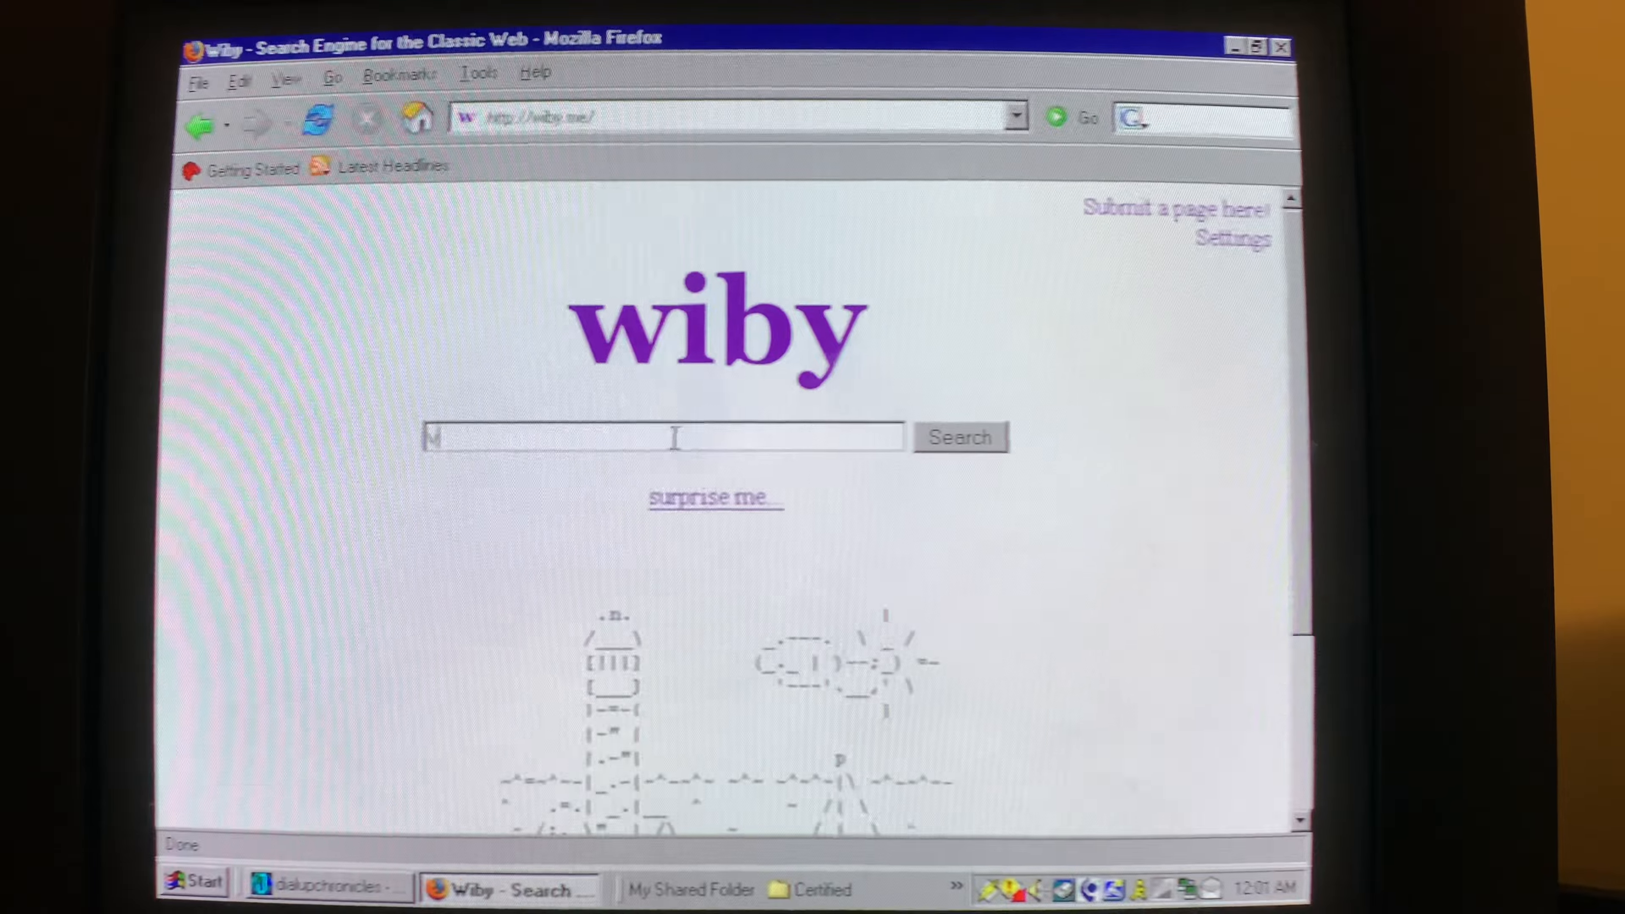
# Search wiby.me for "video games"
pyautogui.write('ideo g')
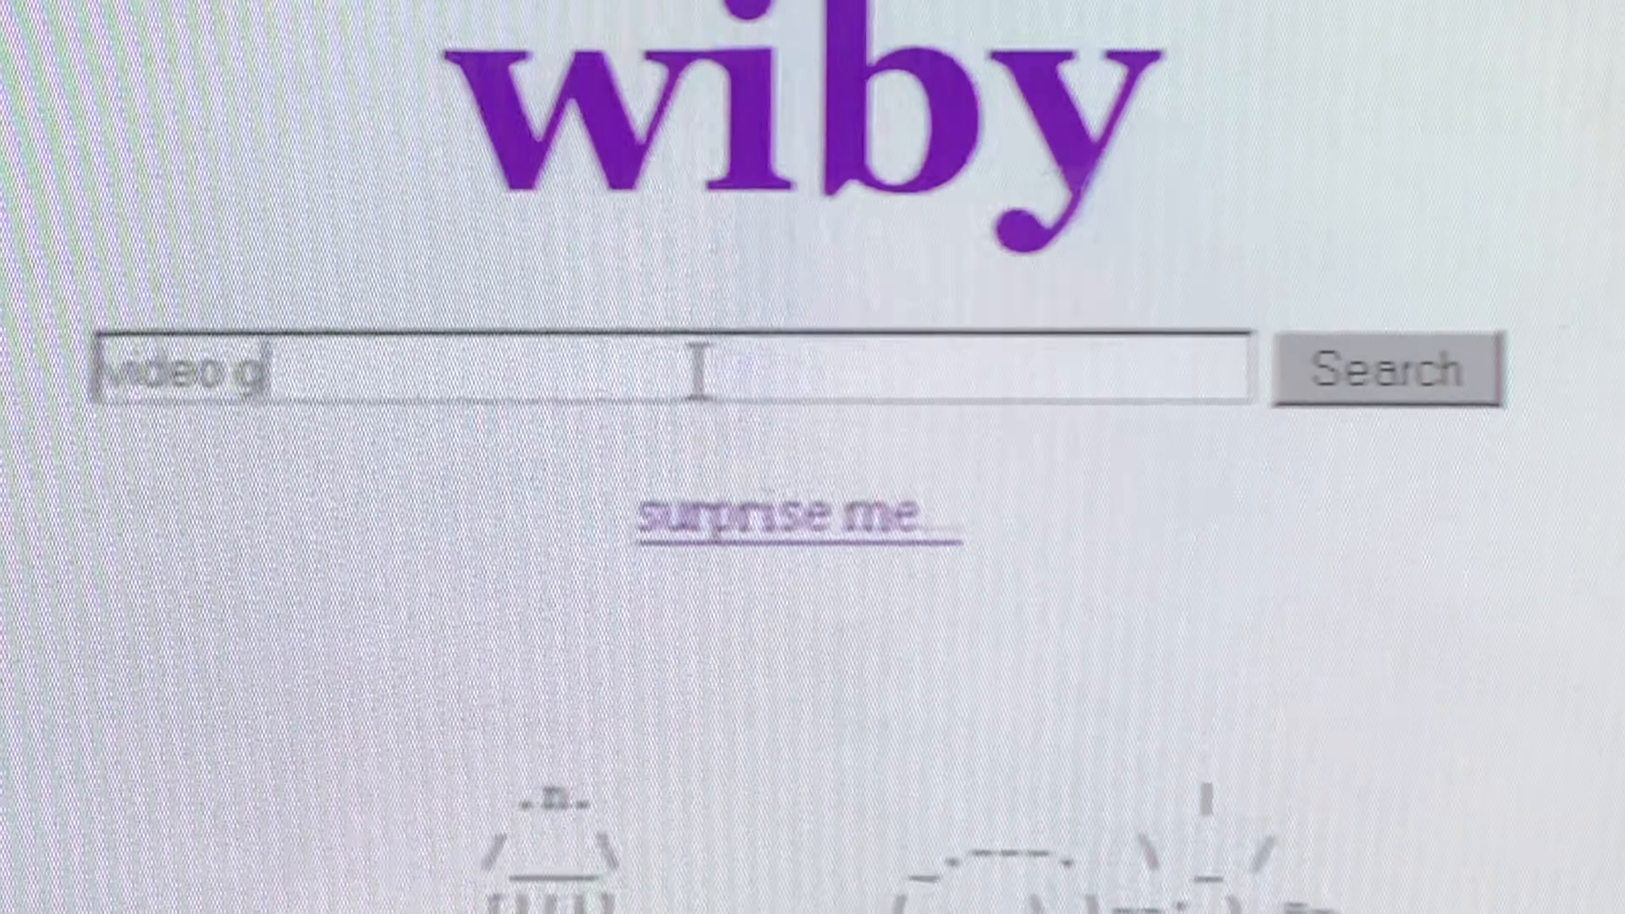
pyautogui.write('ames')
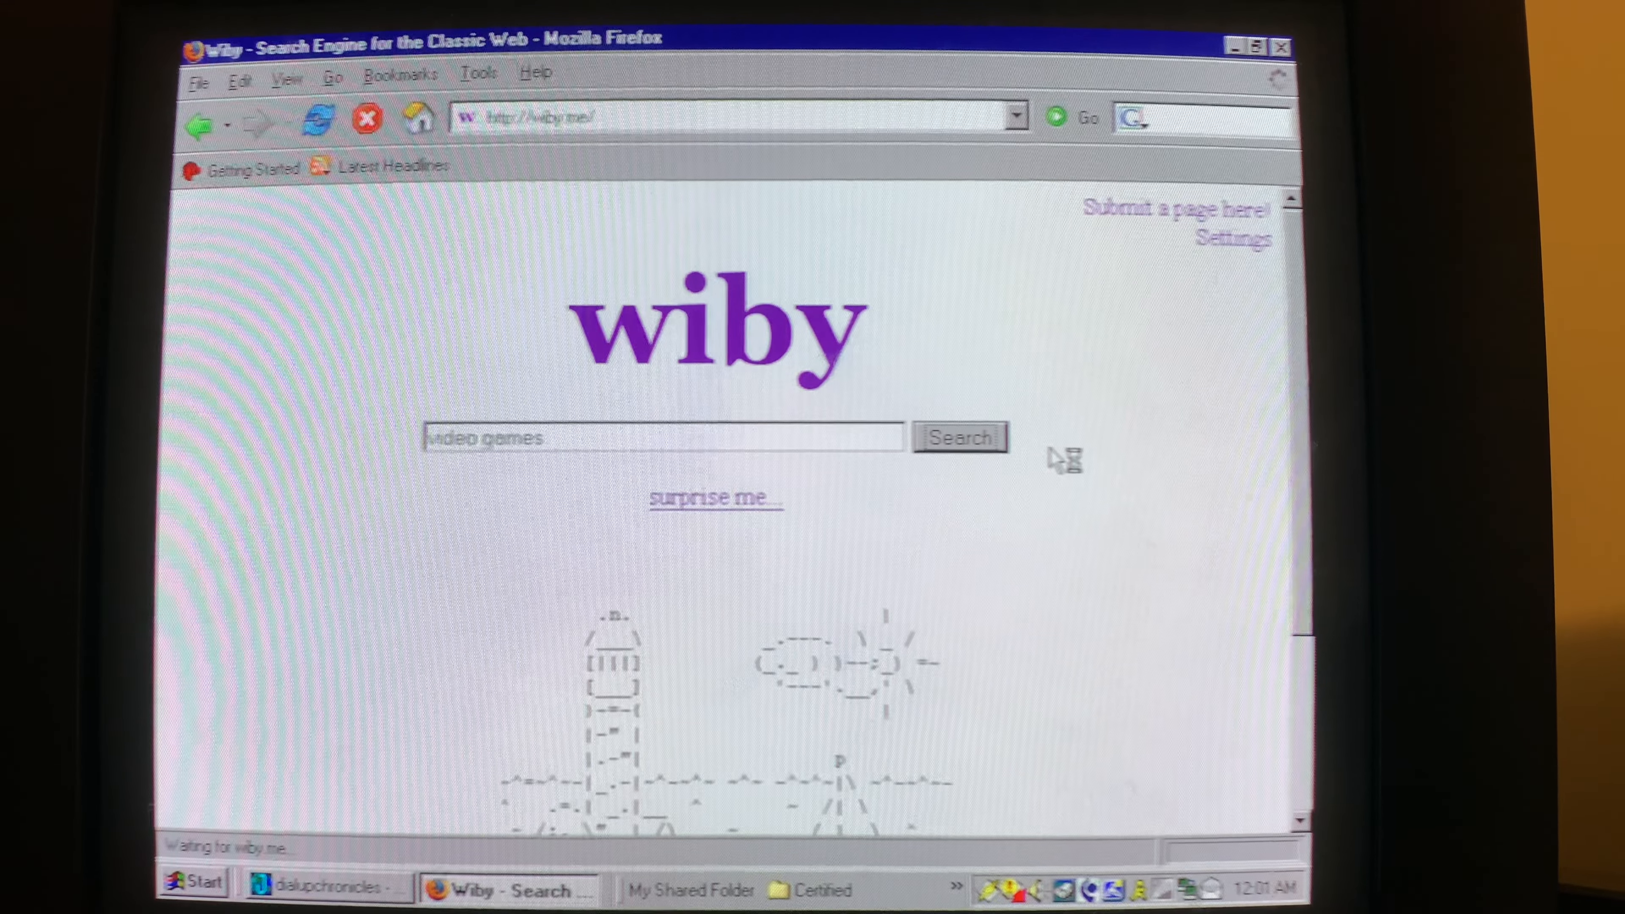
pyautogui.click(957, 437)
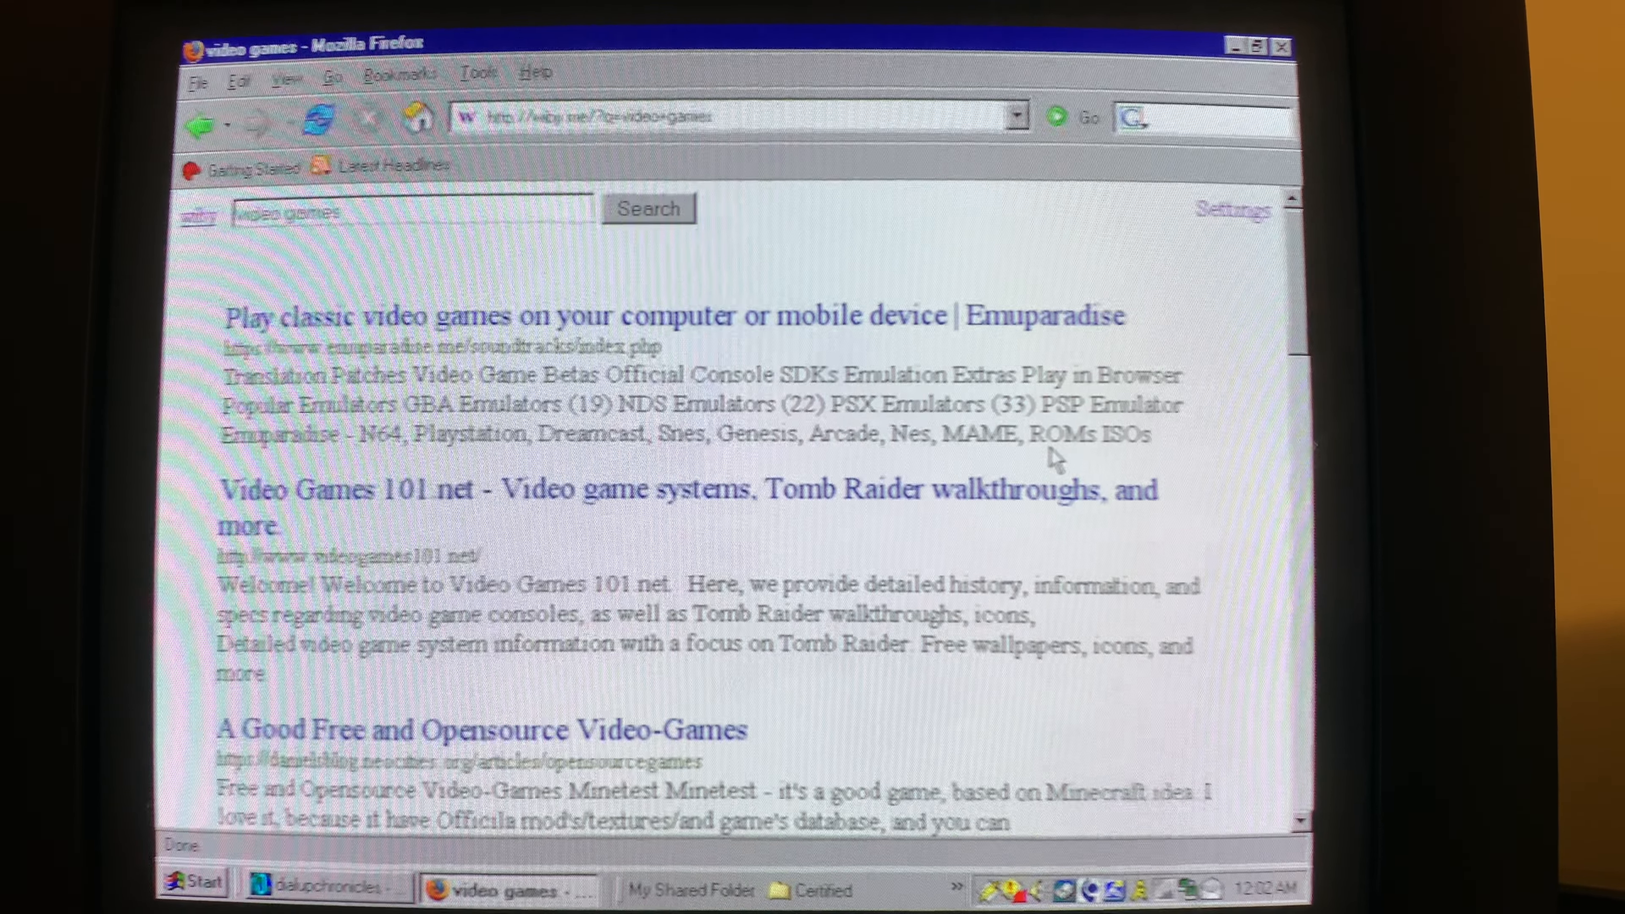
pyautogui.moveTo(865, 342)
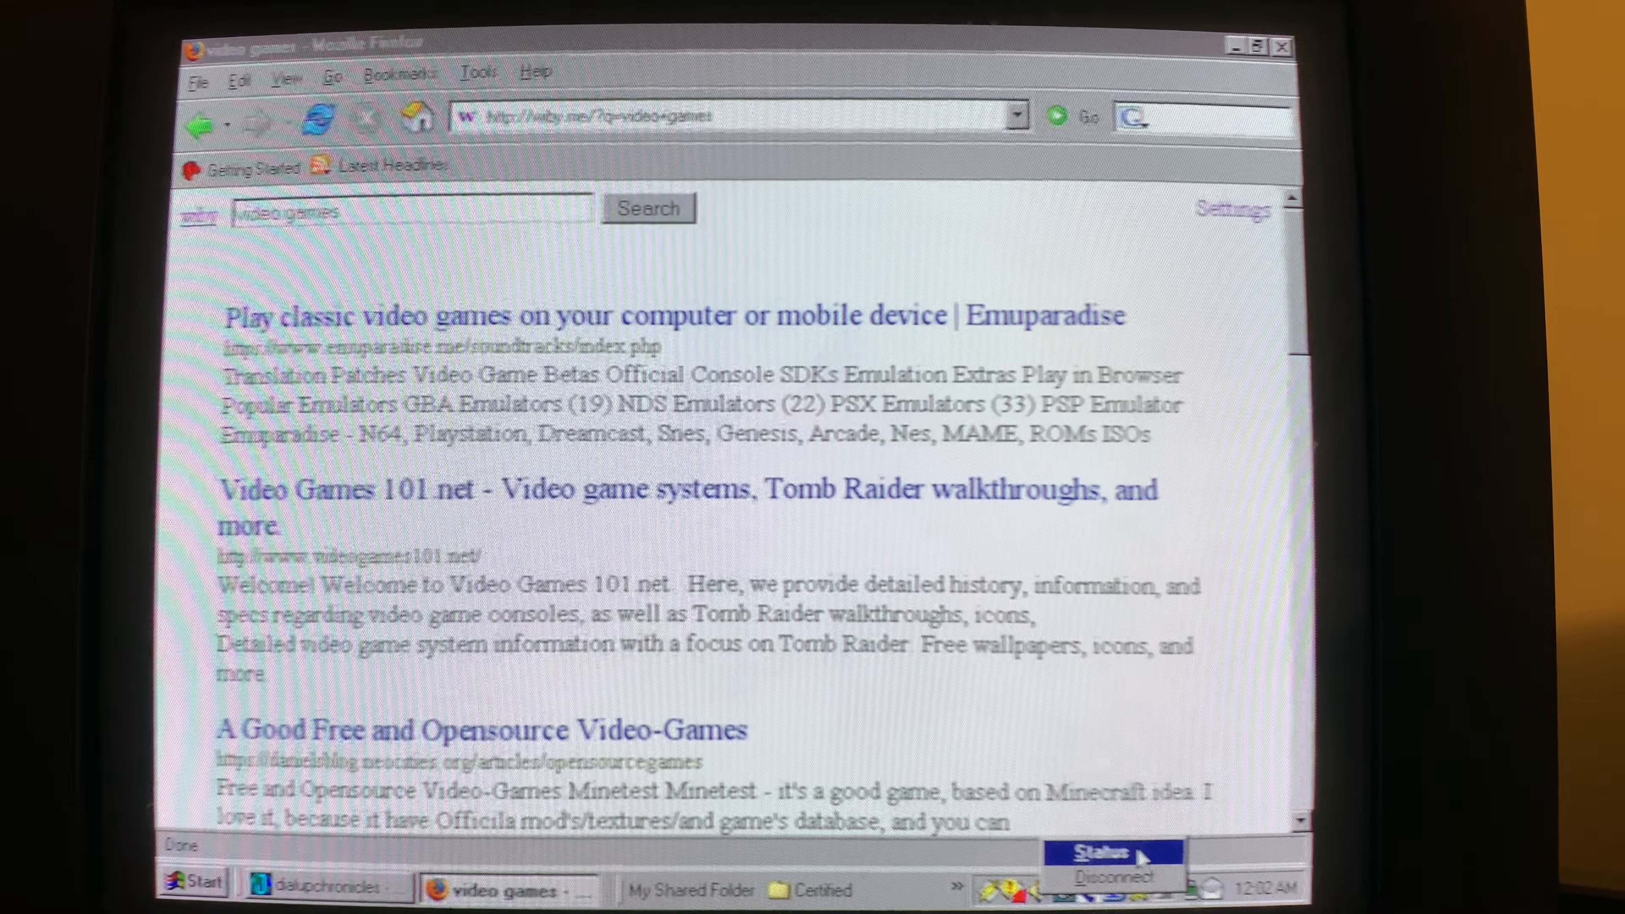
# Check the dial-up connection status from the tray icon, showing a 115,200 bps link
pyautogui.click(1111, 853)
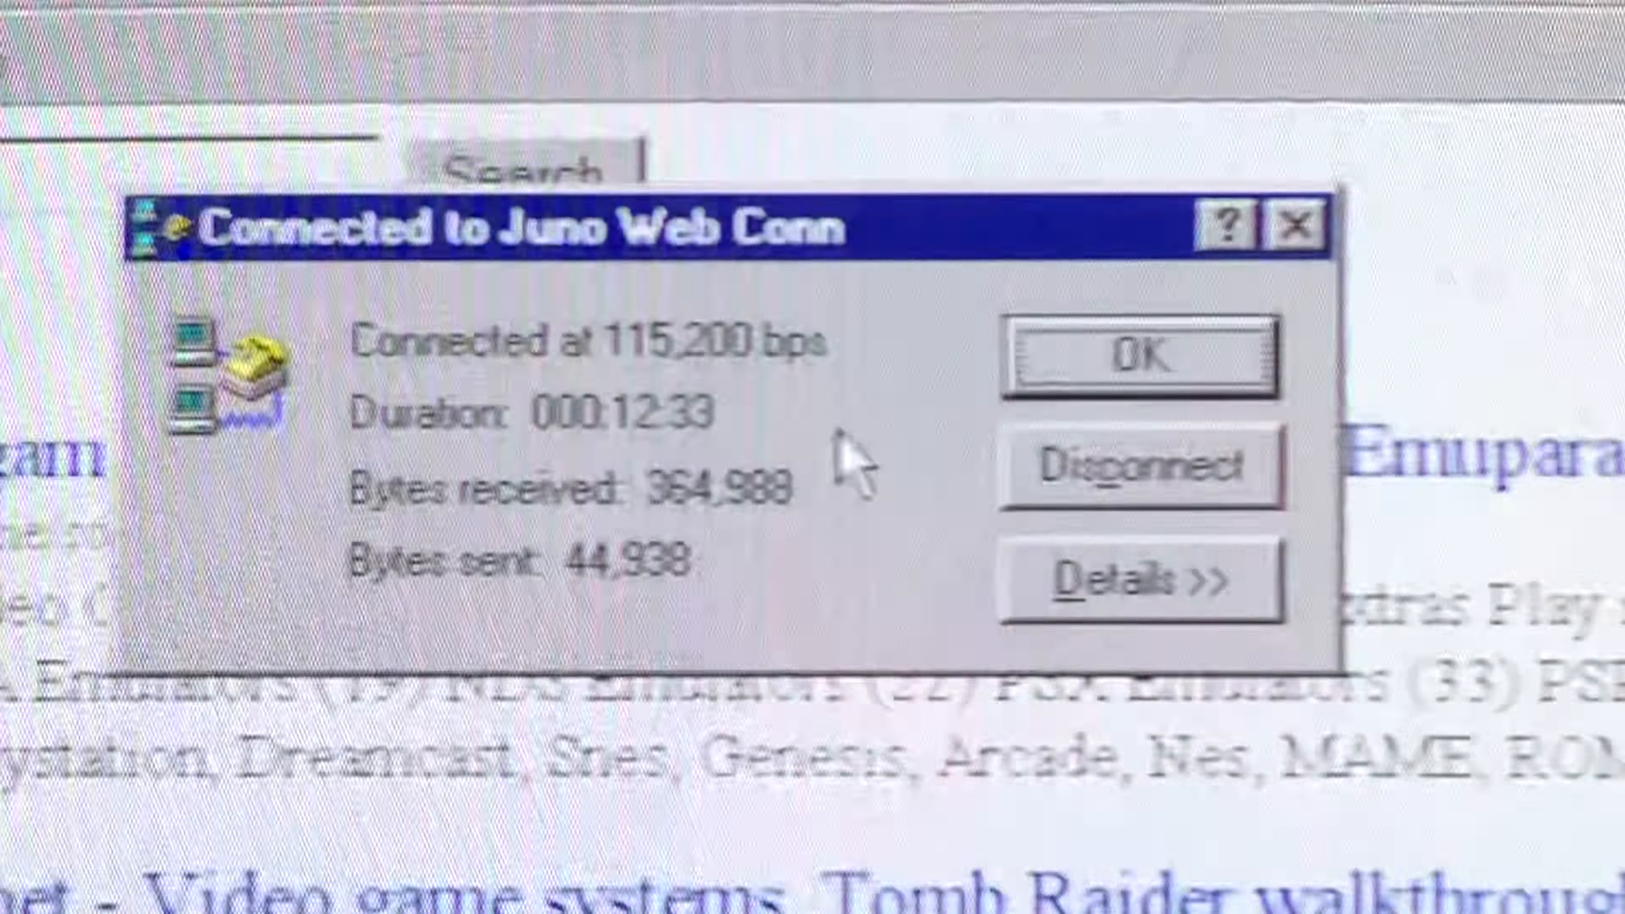
pyautogui.click(1140, 356)
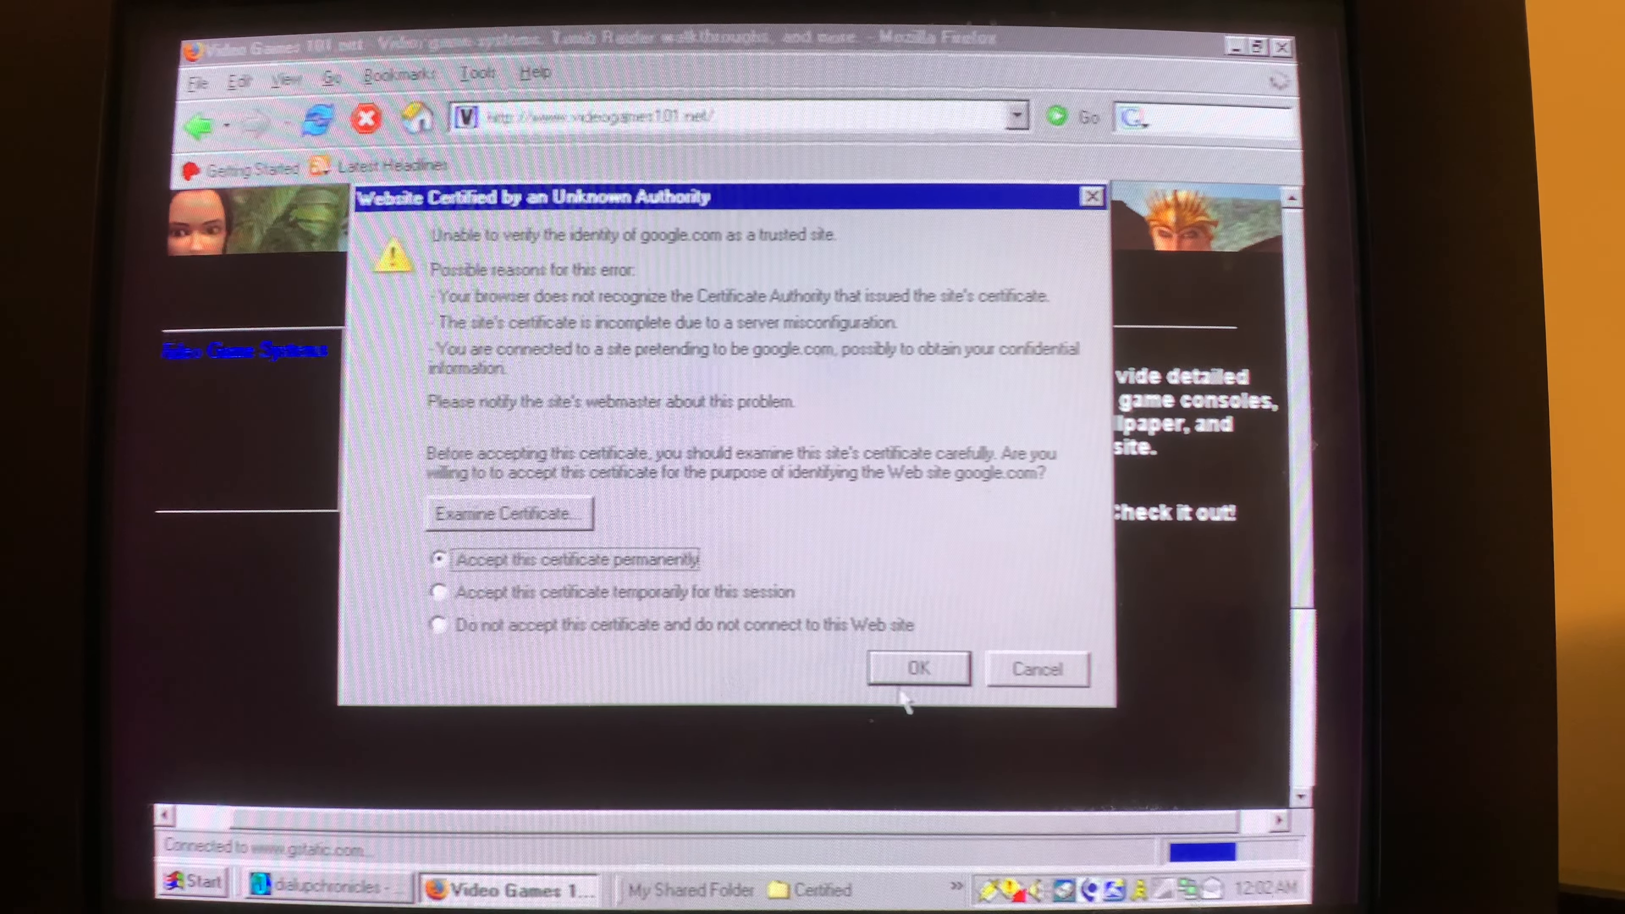
# Accept the google.com certificate warnings permanently so Video Games 101 loads
pyautogui.click(915, 669)
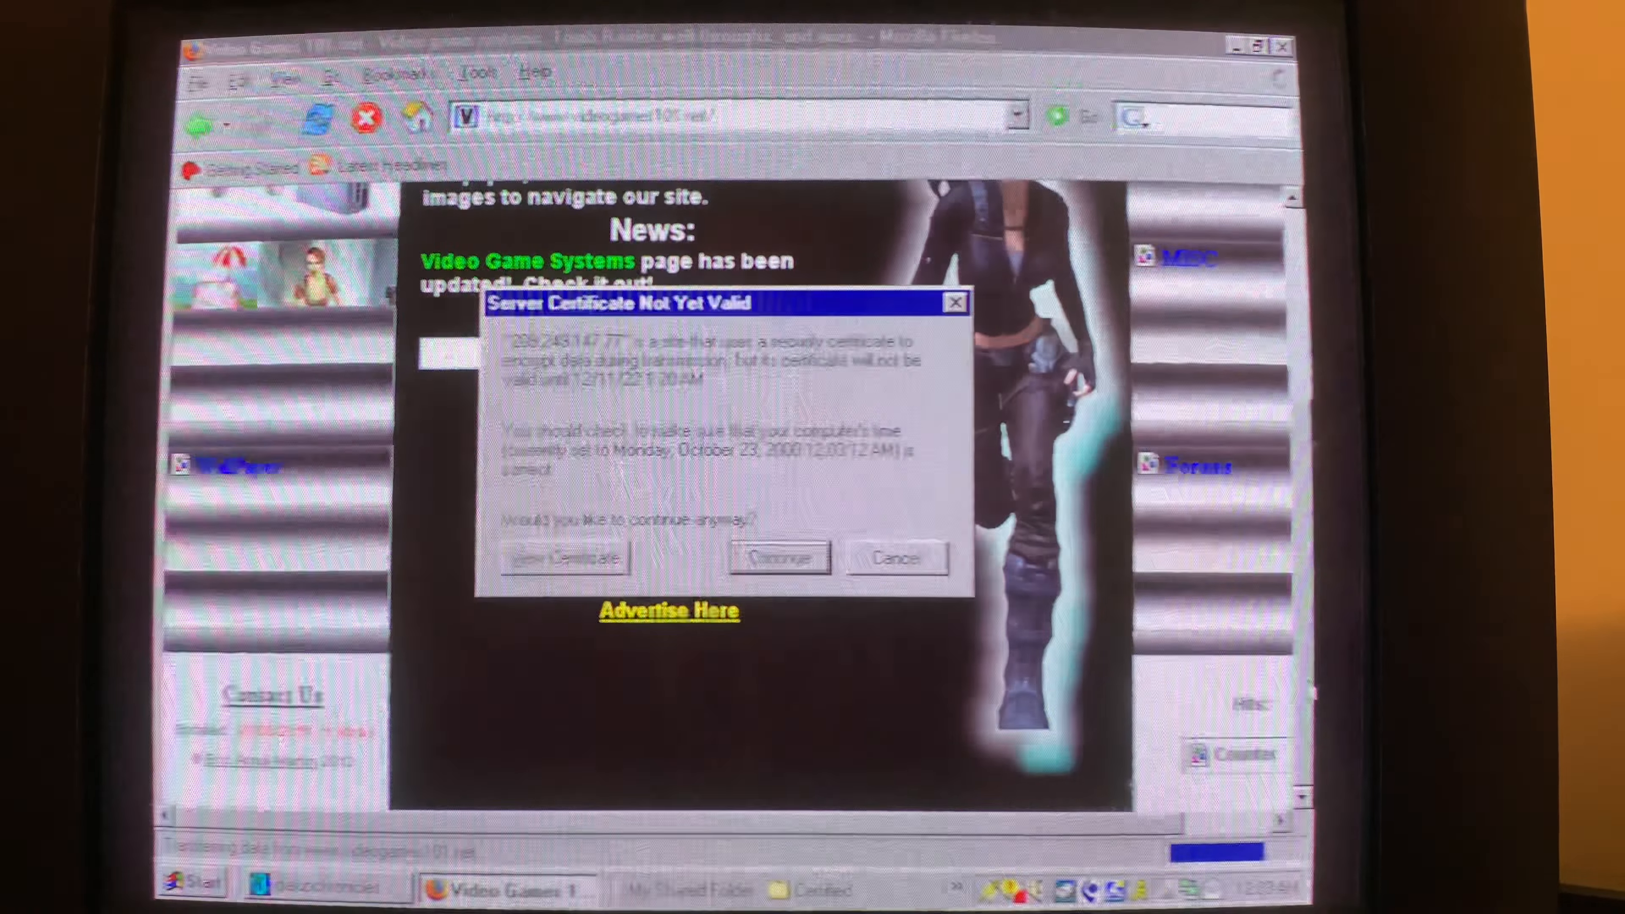
pyautogui.click(777, 557)
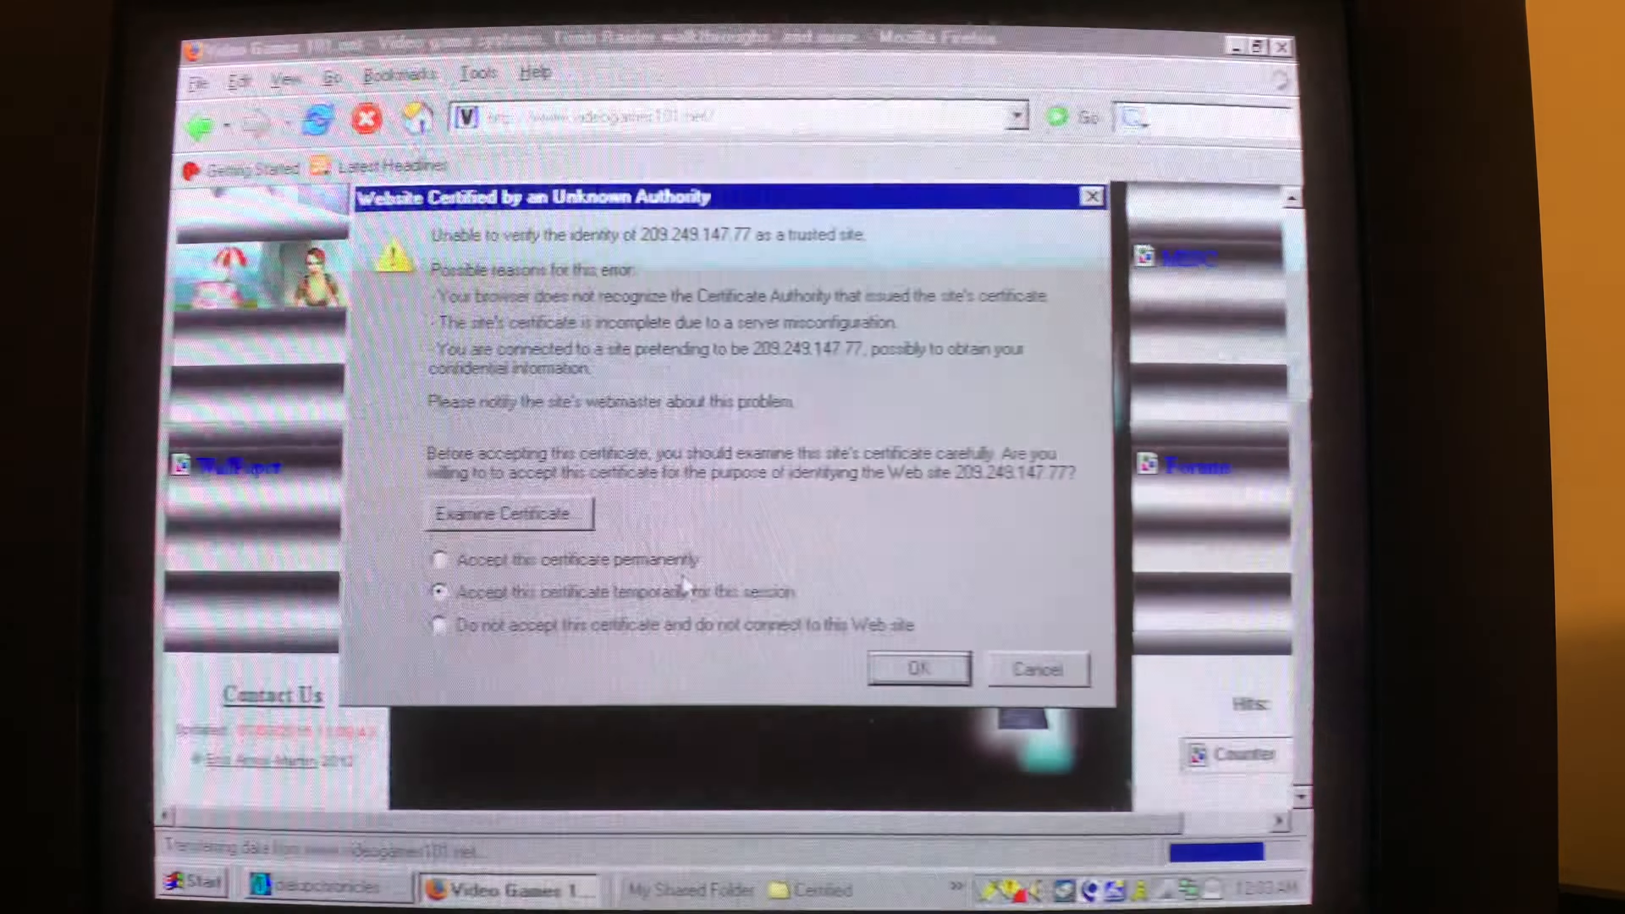
pyautogui.click(439, 559)
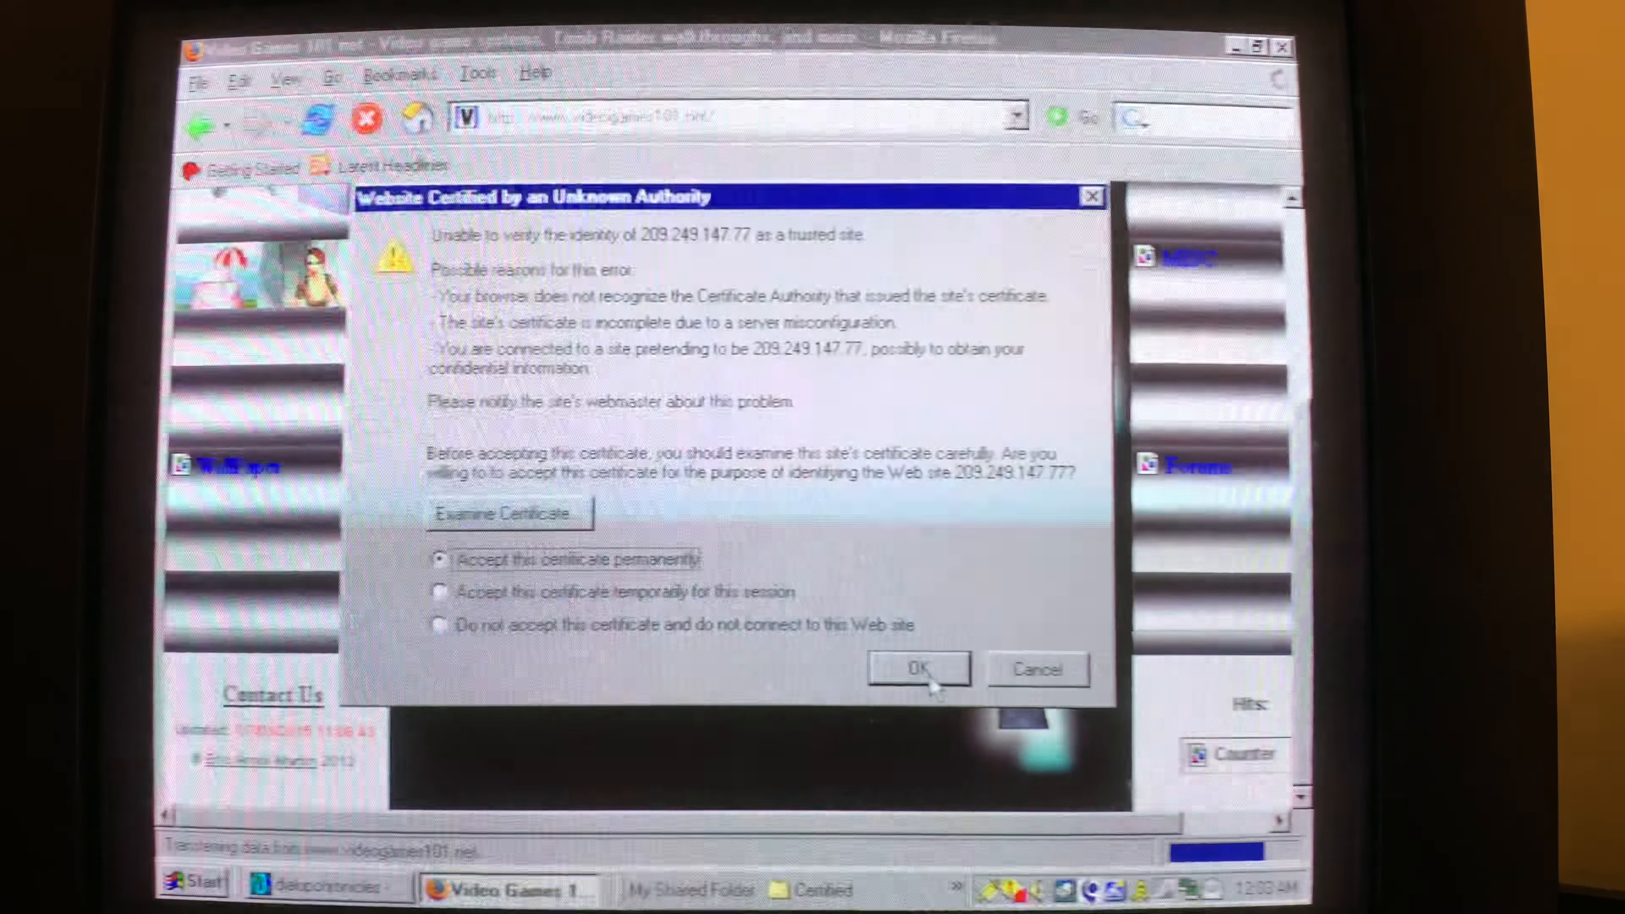
pyautogui.click(915, 668)
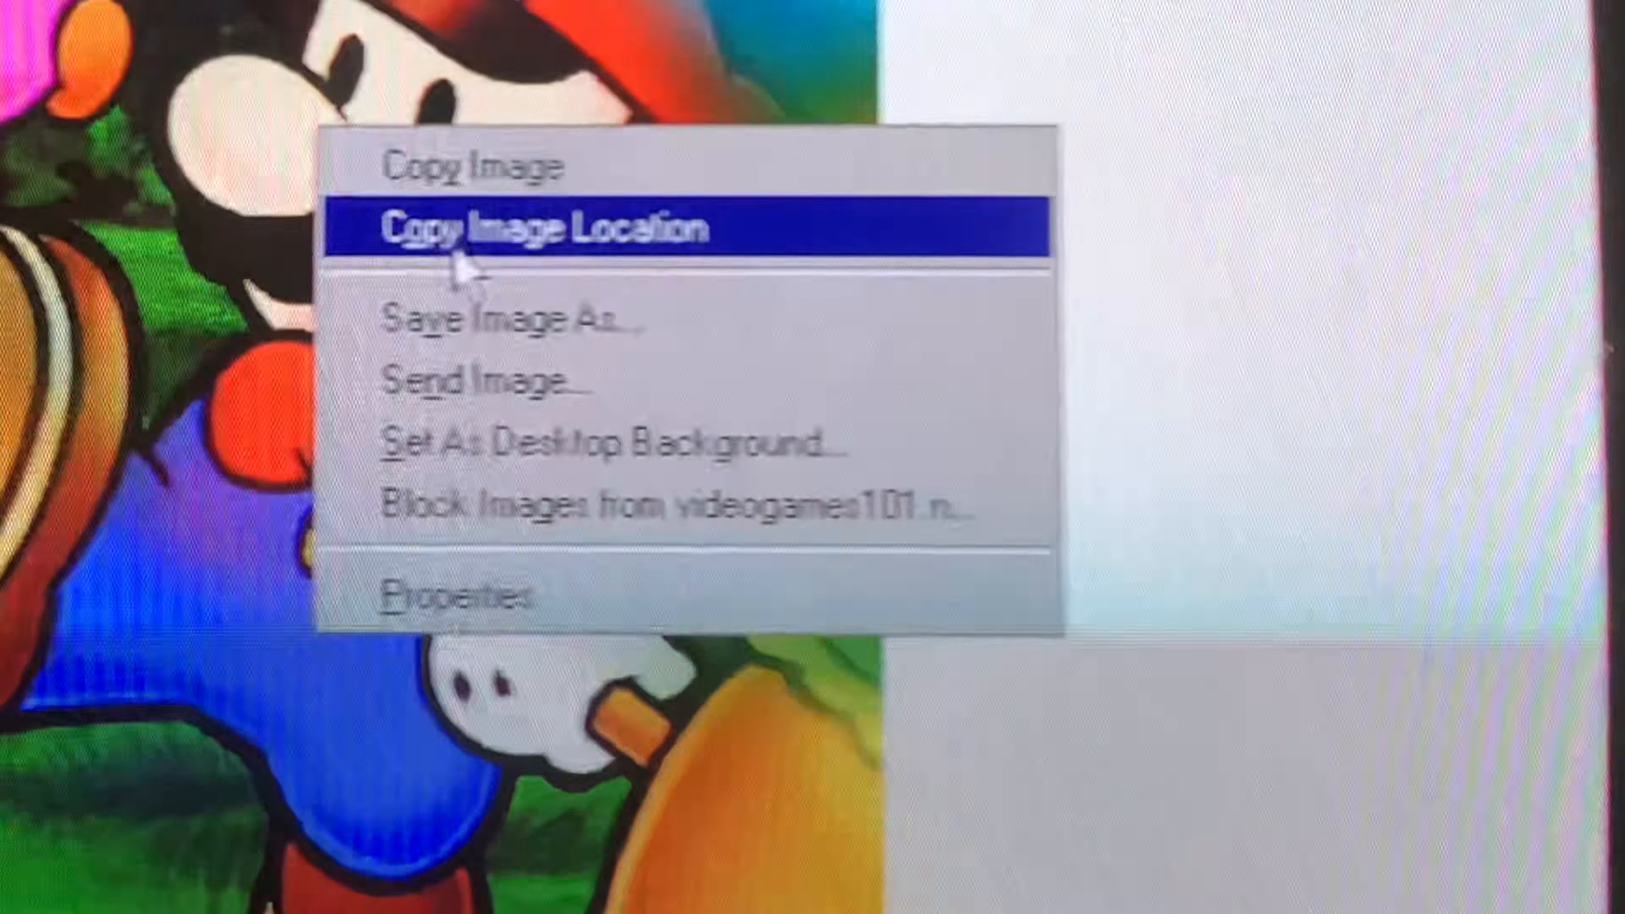
pyautogui.moveTo(507, 319)
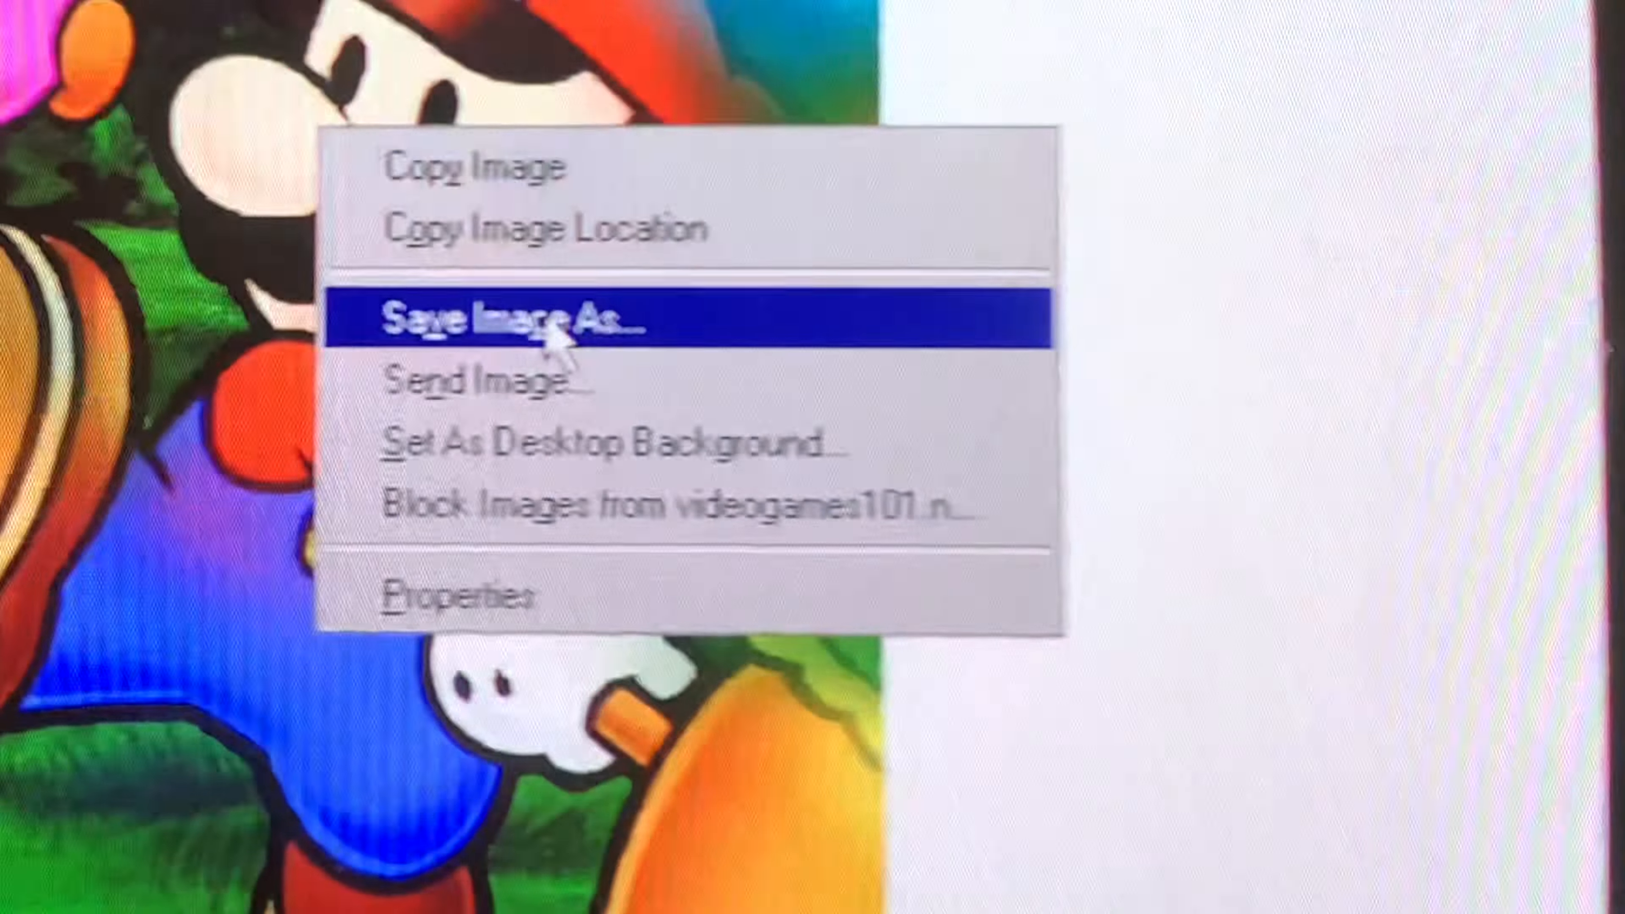
# Save the Paper Mario image to the Desktop as m1.jpg
pyautogui.click(507, 318)
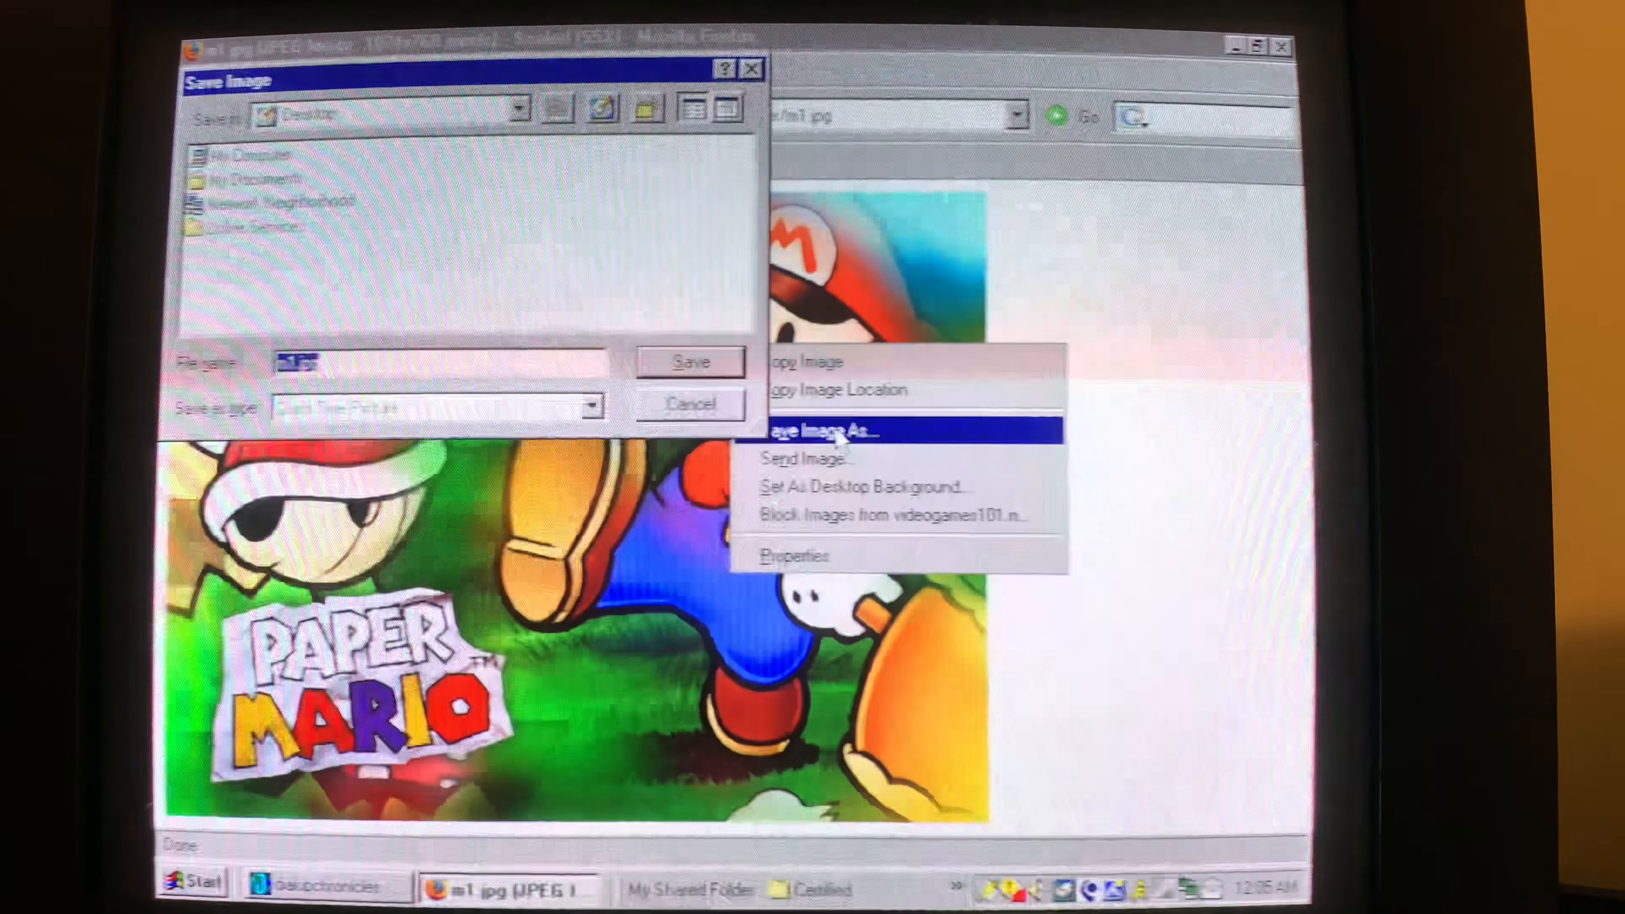
pyautogui.click(818, 430)
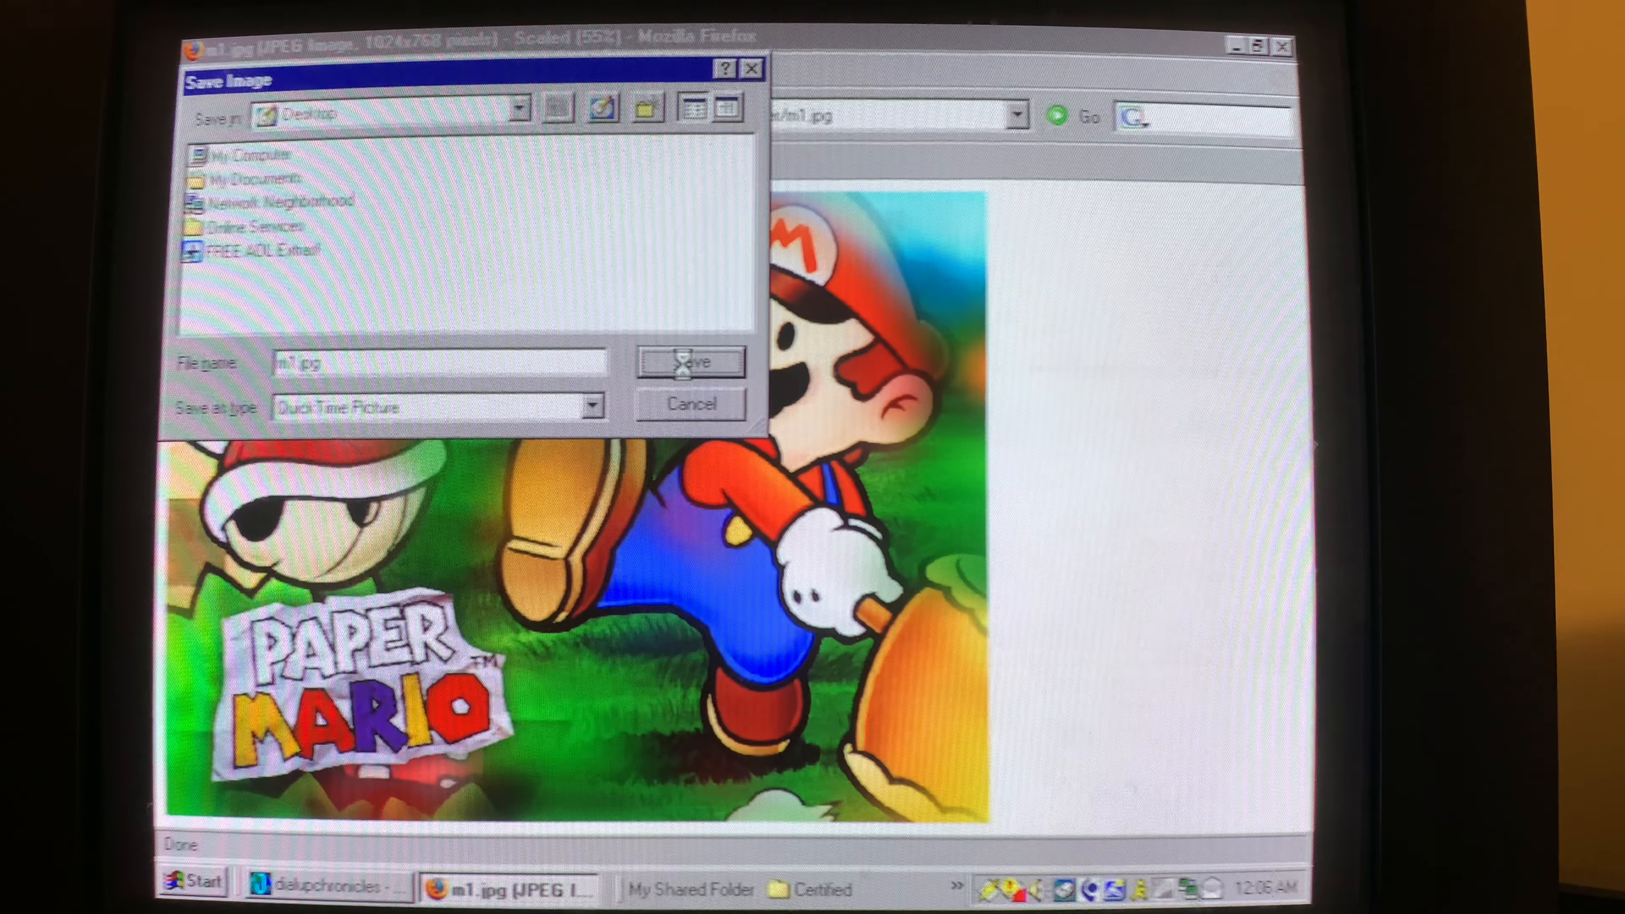
pyautogui.click(689, 362)
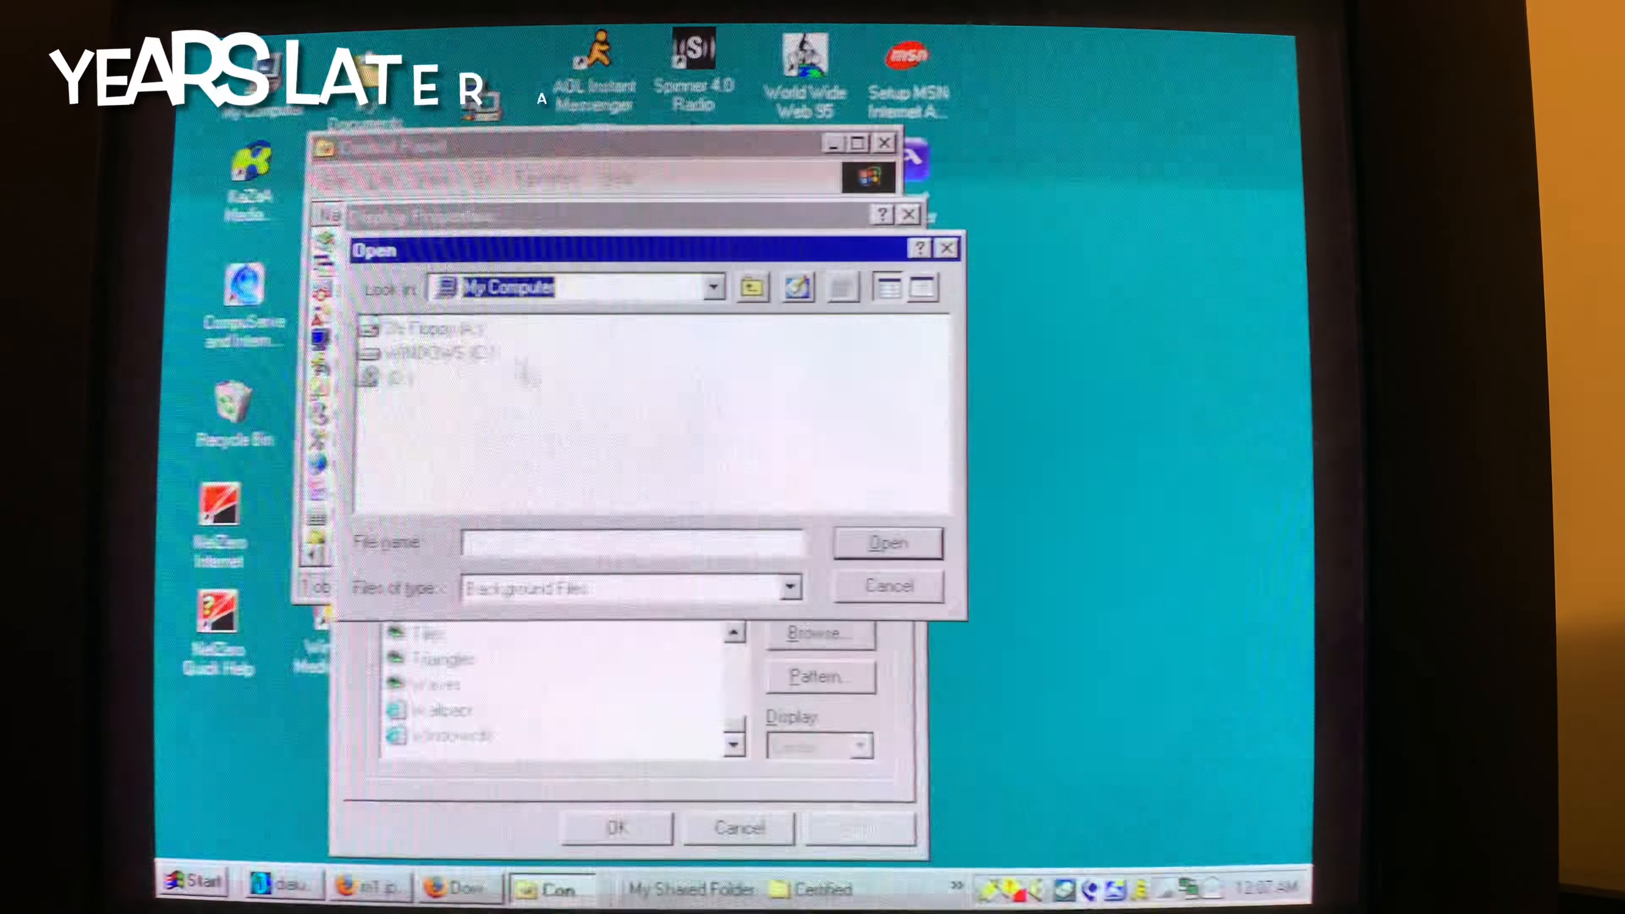
# Browse for a wallpaper file, view m1.jpg from Downloads, and cancel back to the Background list
pyautogui.doubleClick(419, 352)
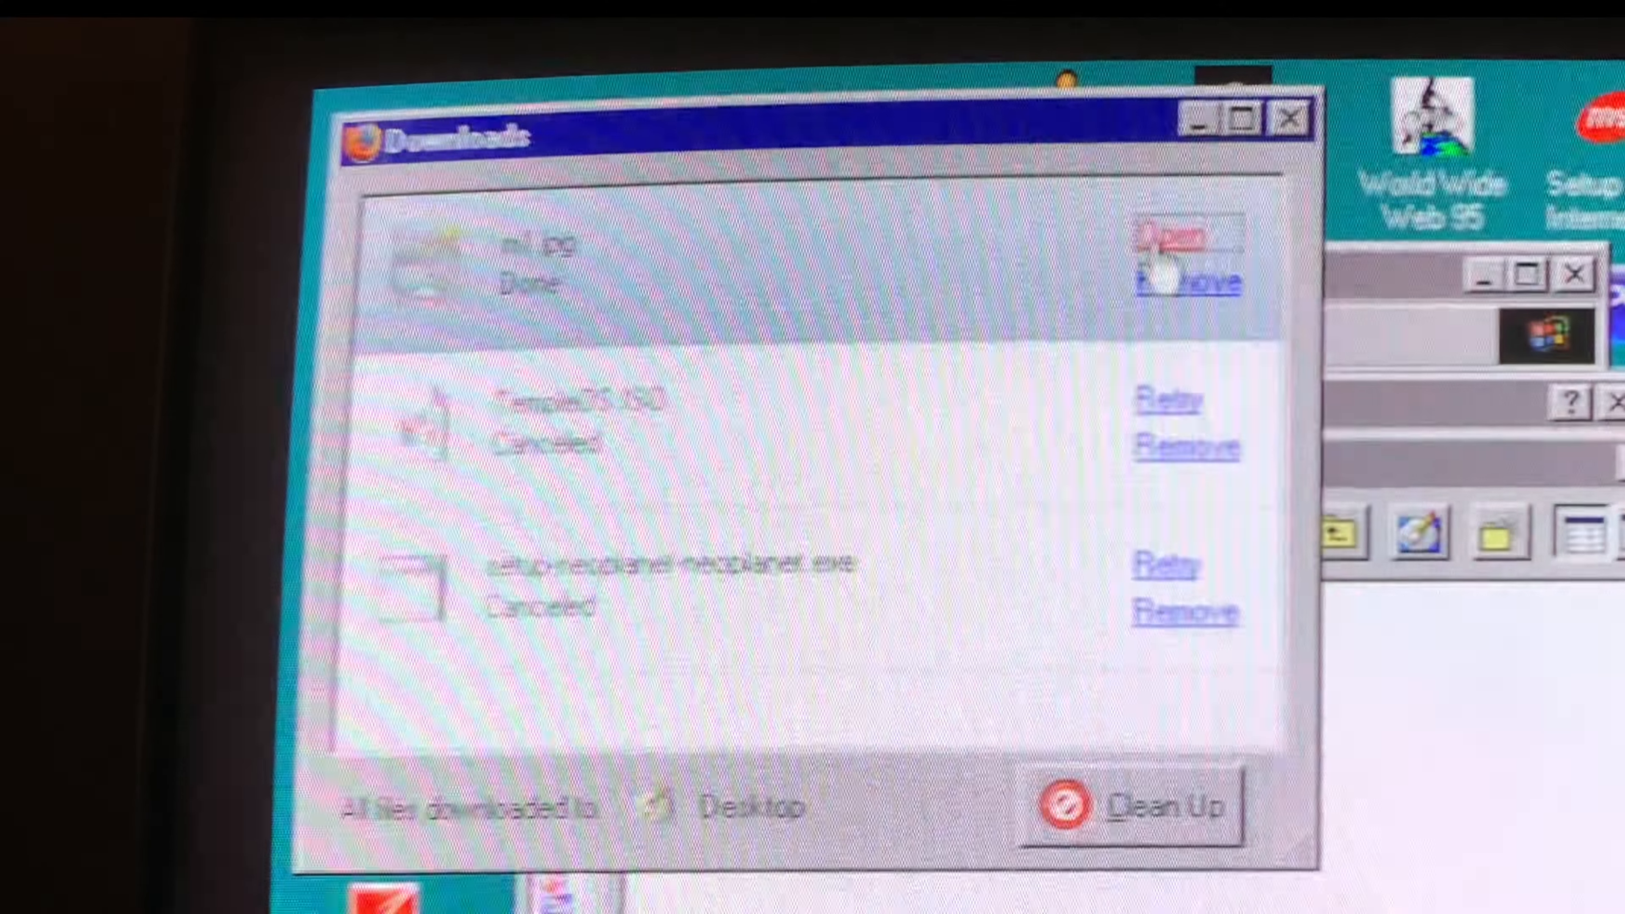
pyautogui.click(1171, 231)
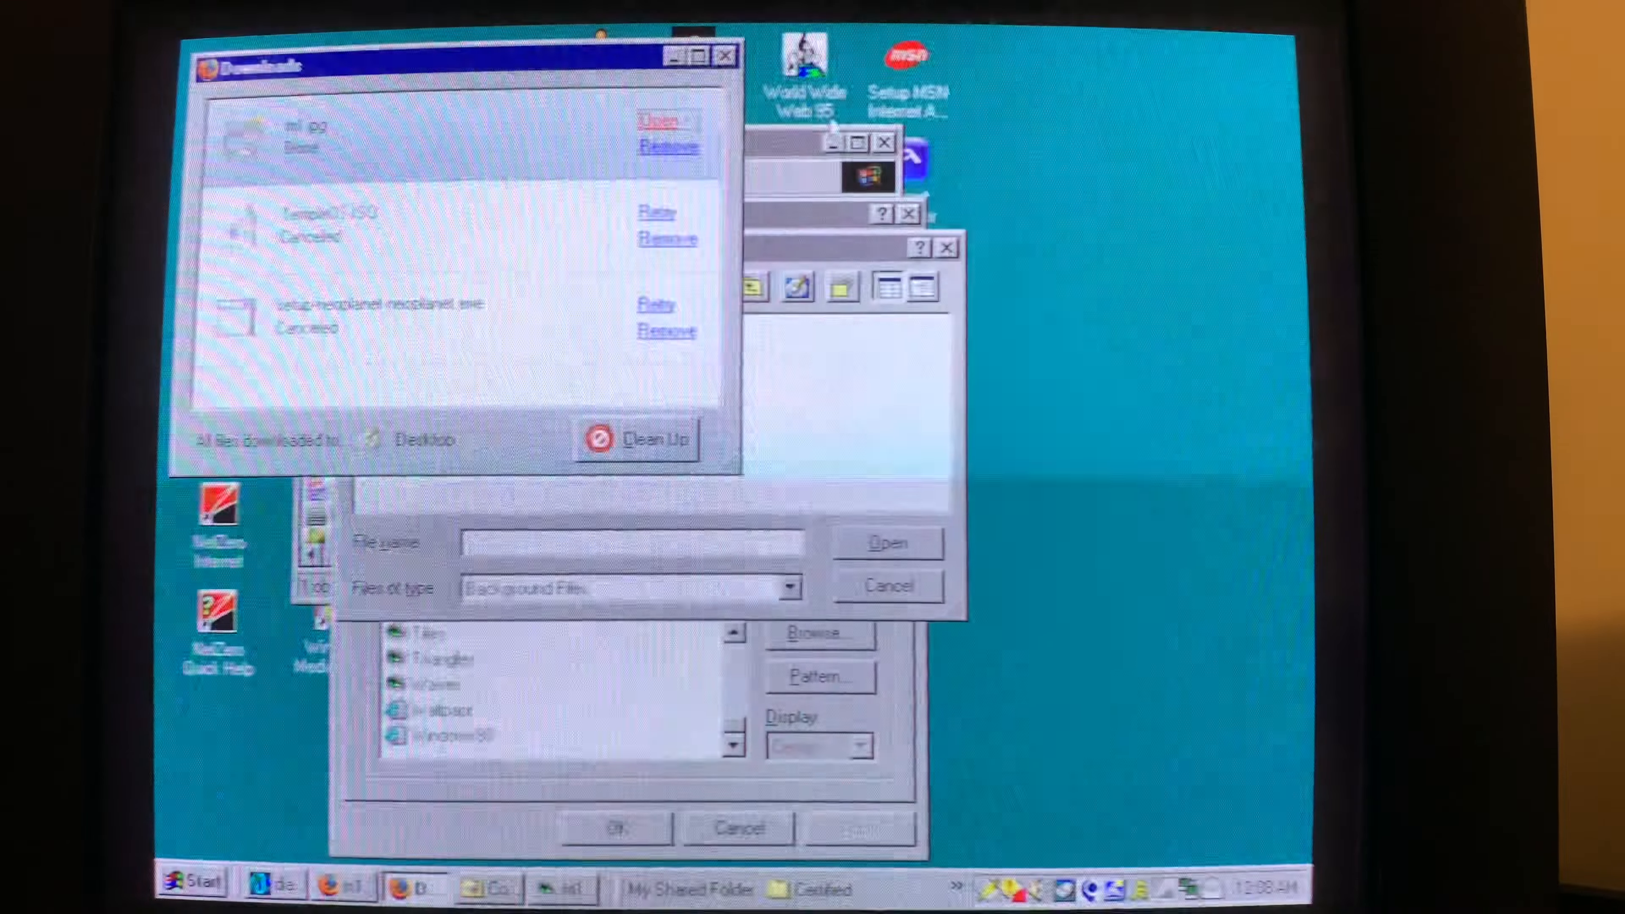
pyautogui.click(724, 55)
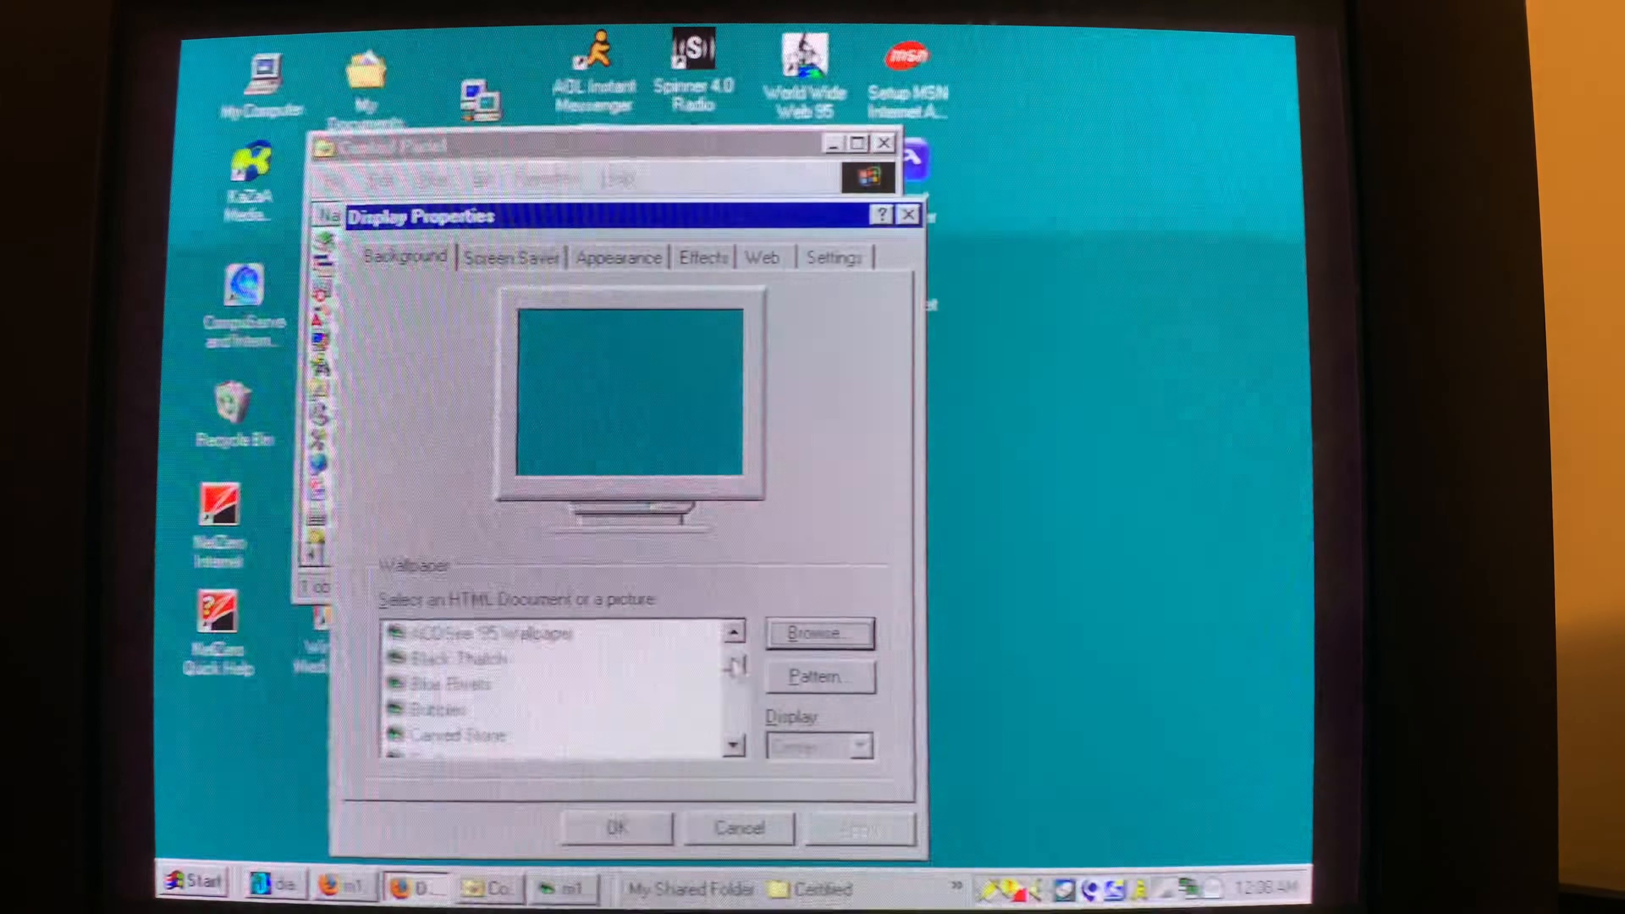
pyautogui.click(908, 213)
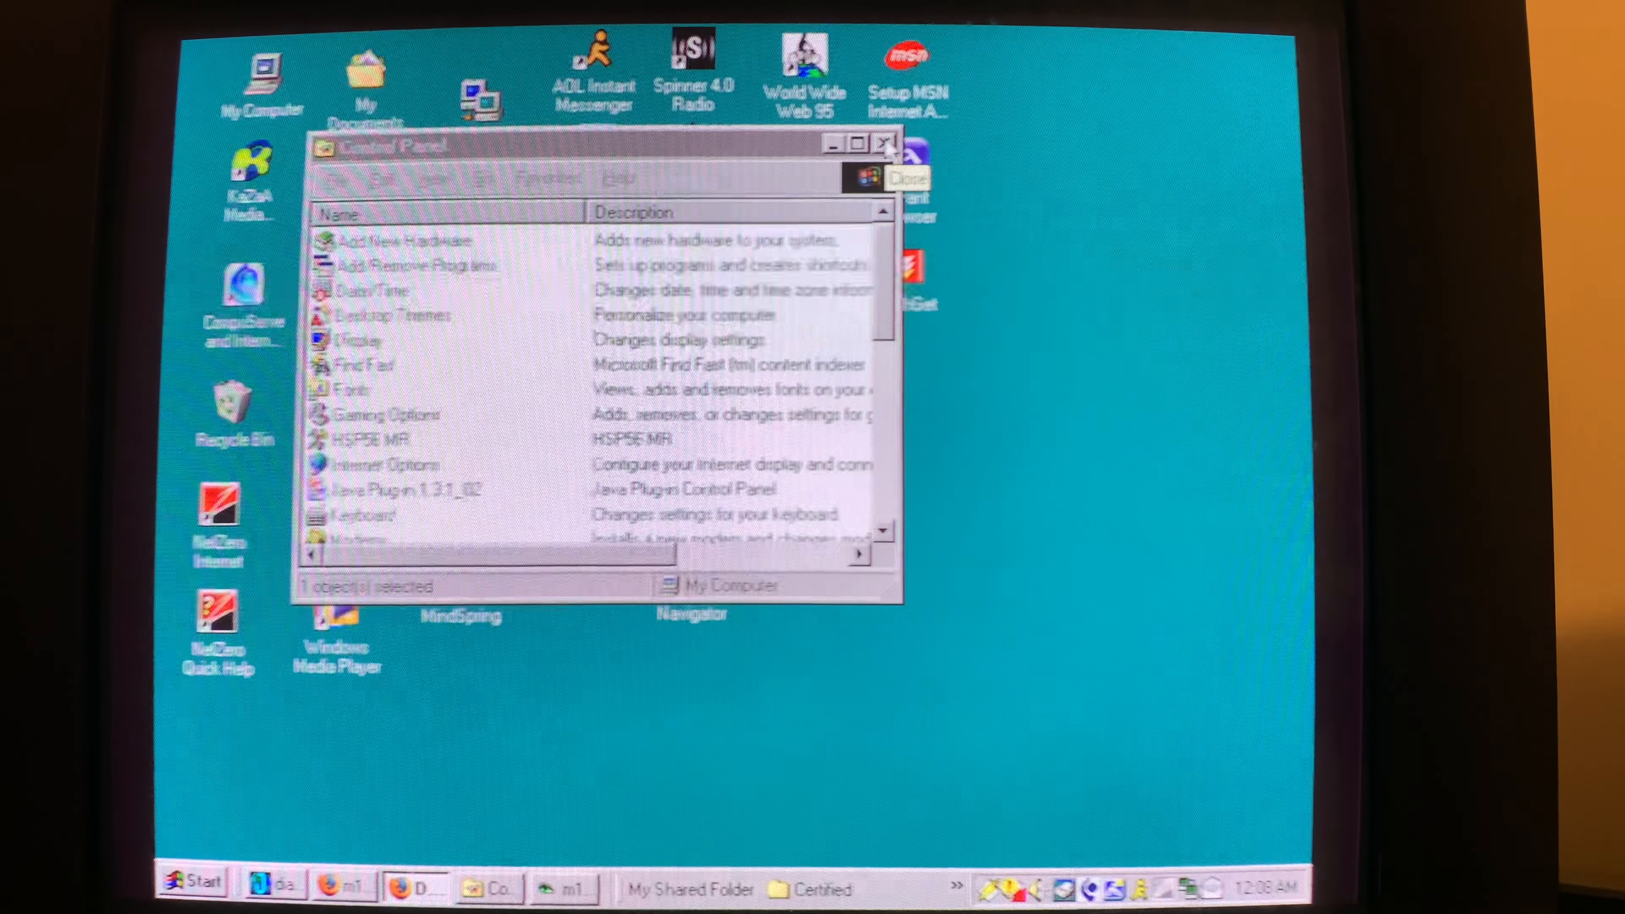
# Close the Control Panel window, returning to Firefox with The Old Net
pyautogui.click(883, 144)
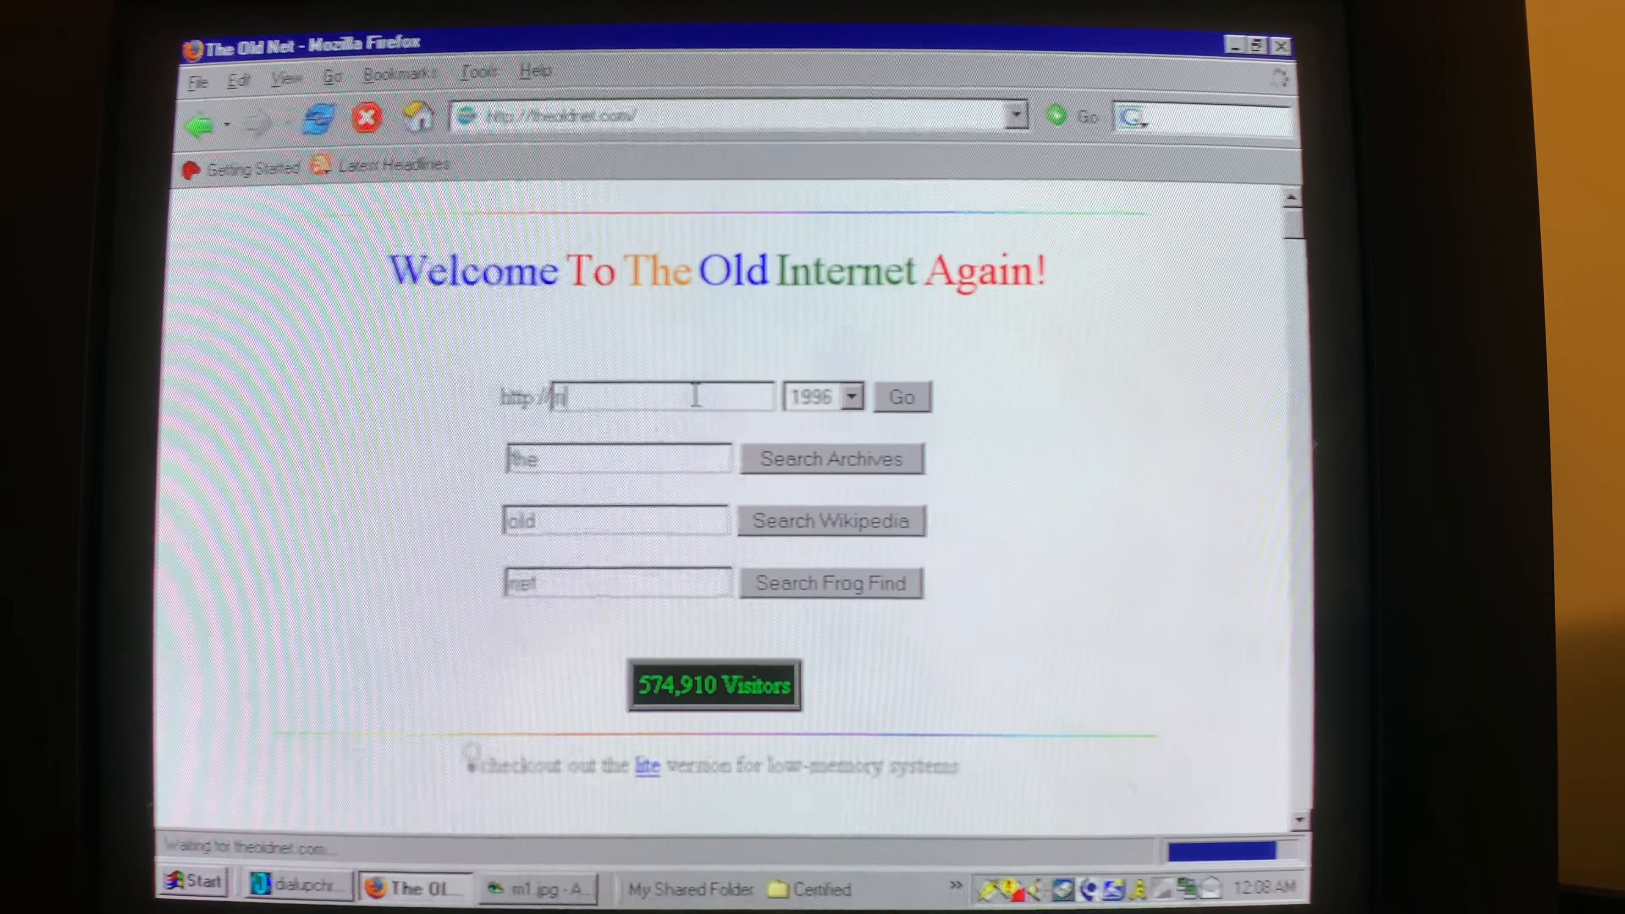
# Enter playstation.com in The Old Net's site box, leaving the year at 1996
pyautogui.press('Backspace')
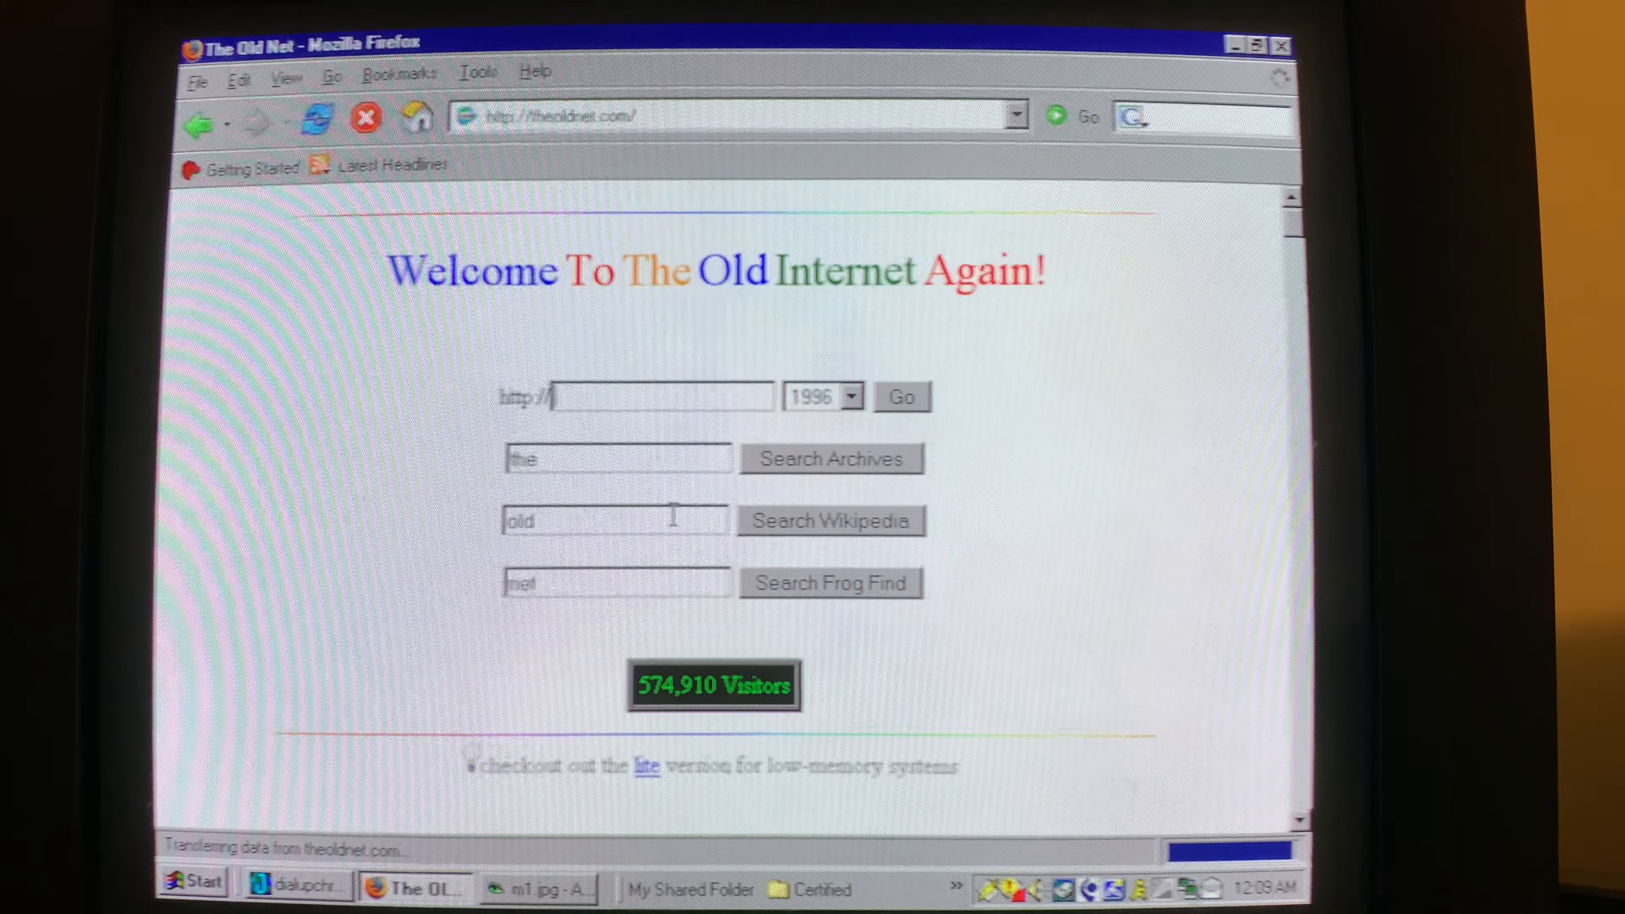
pyautogui.write('pley')
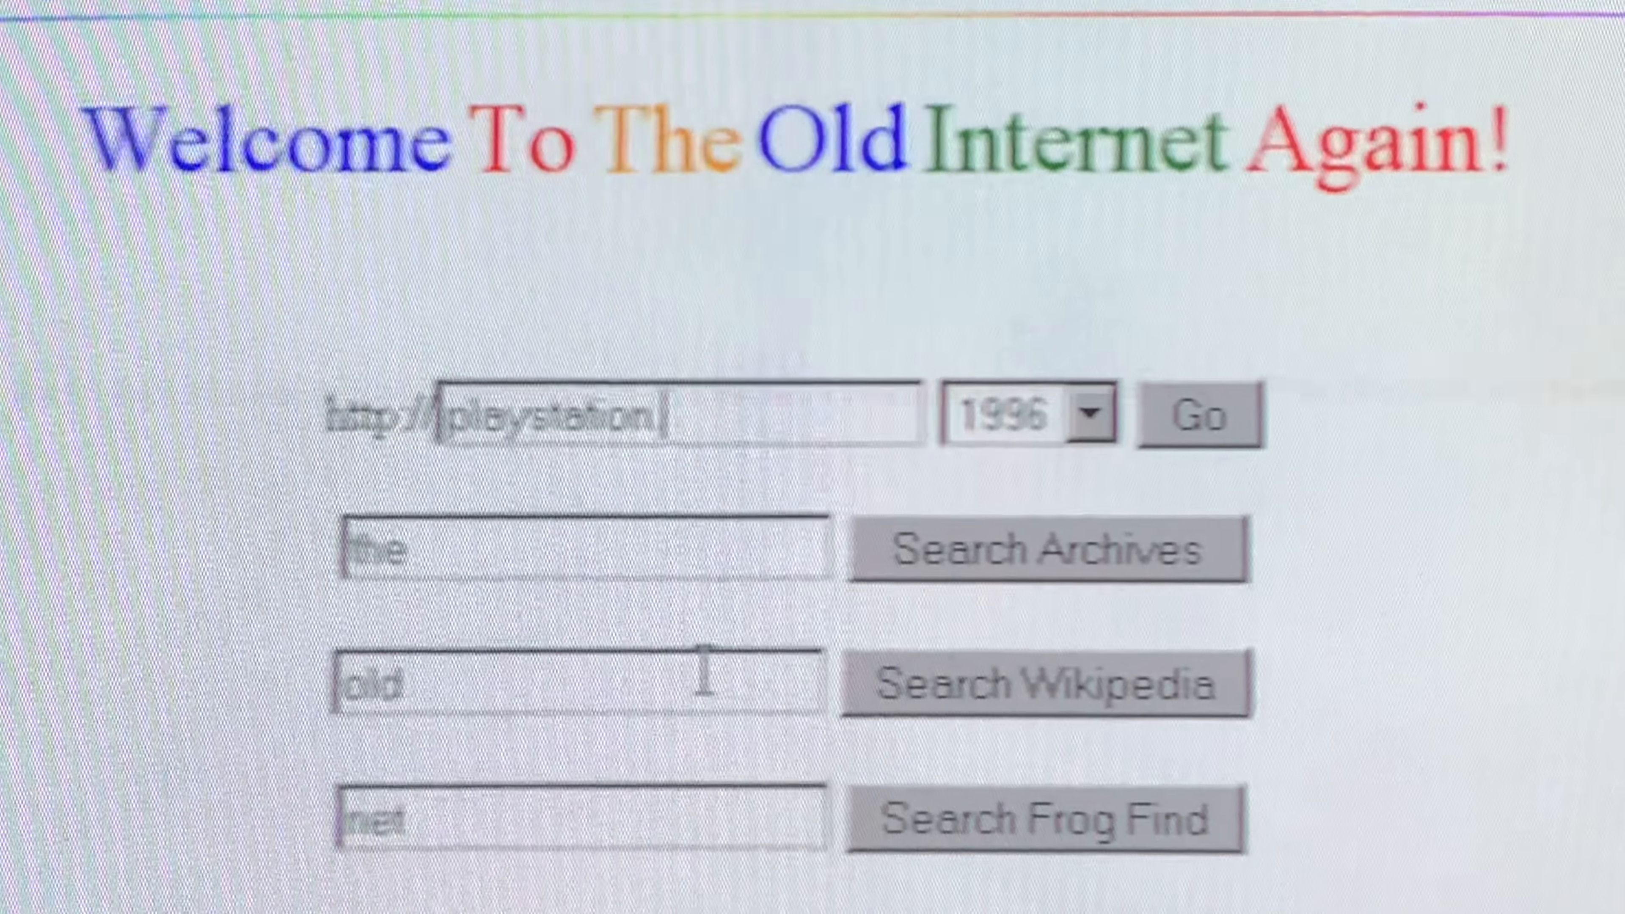
pyautogui.write('.com')
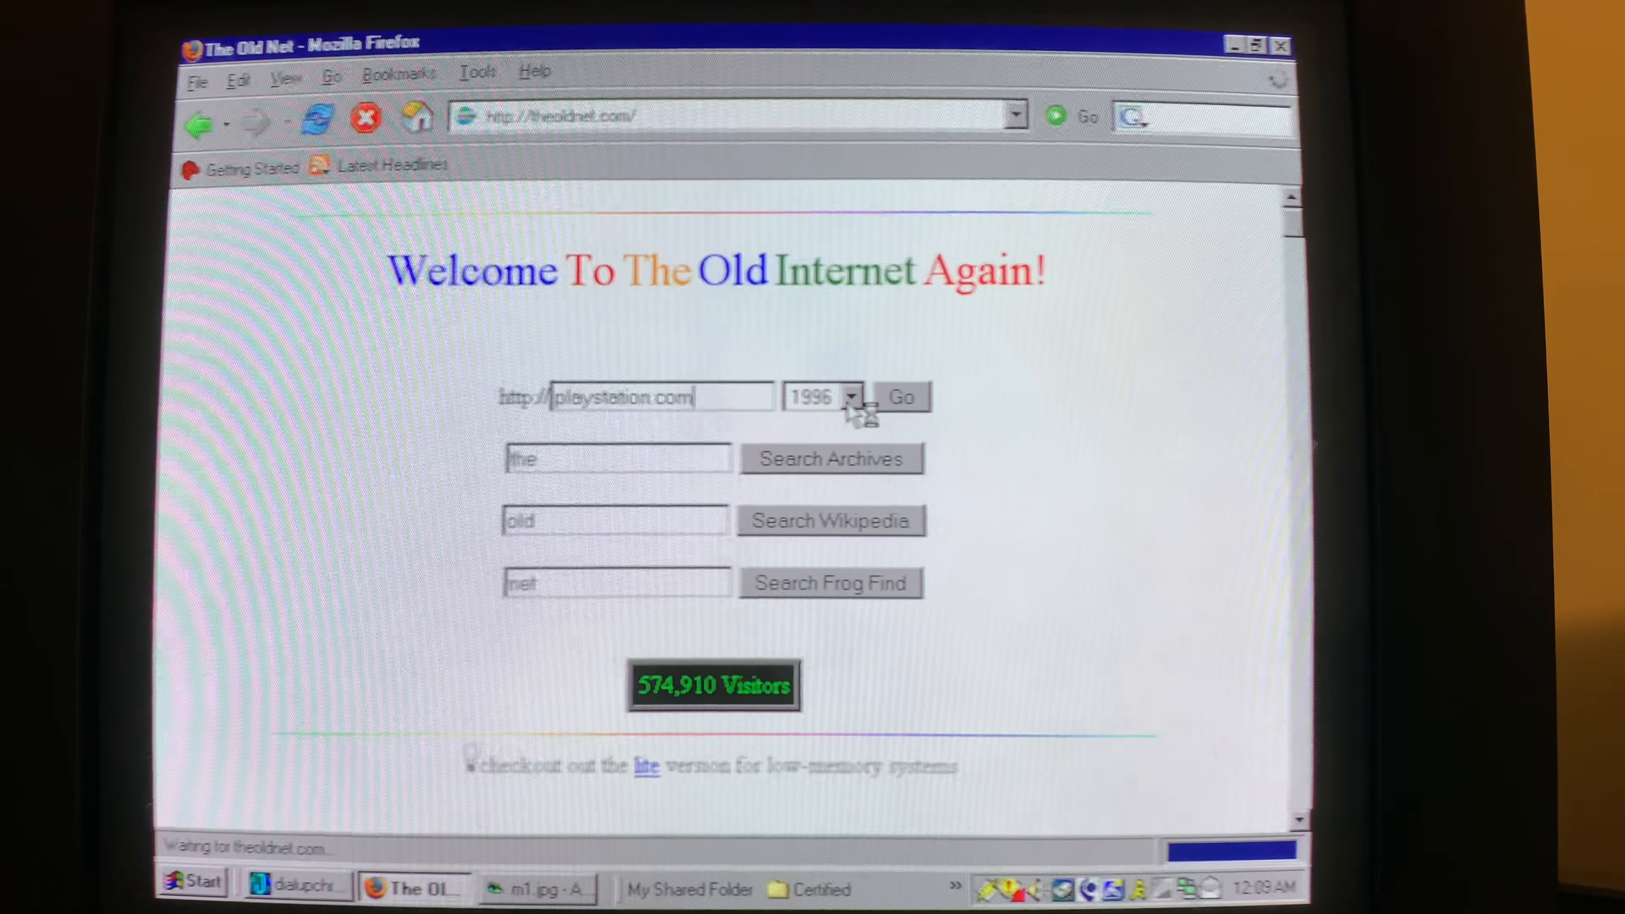
pyautogui.click(900, 396)
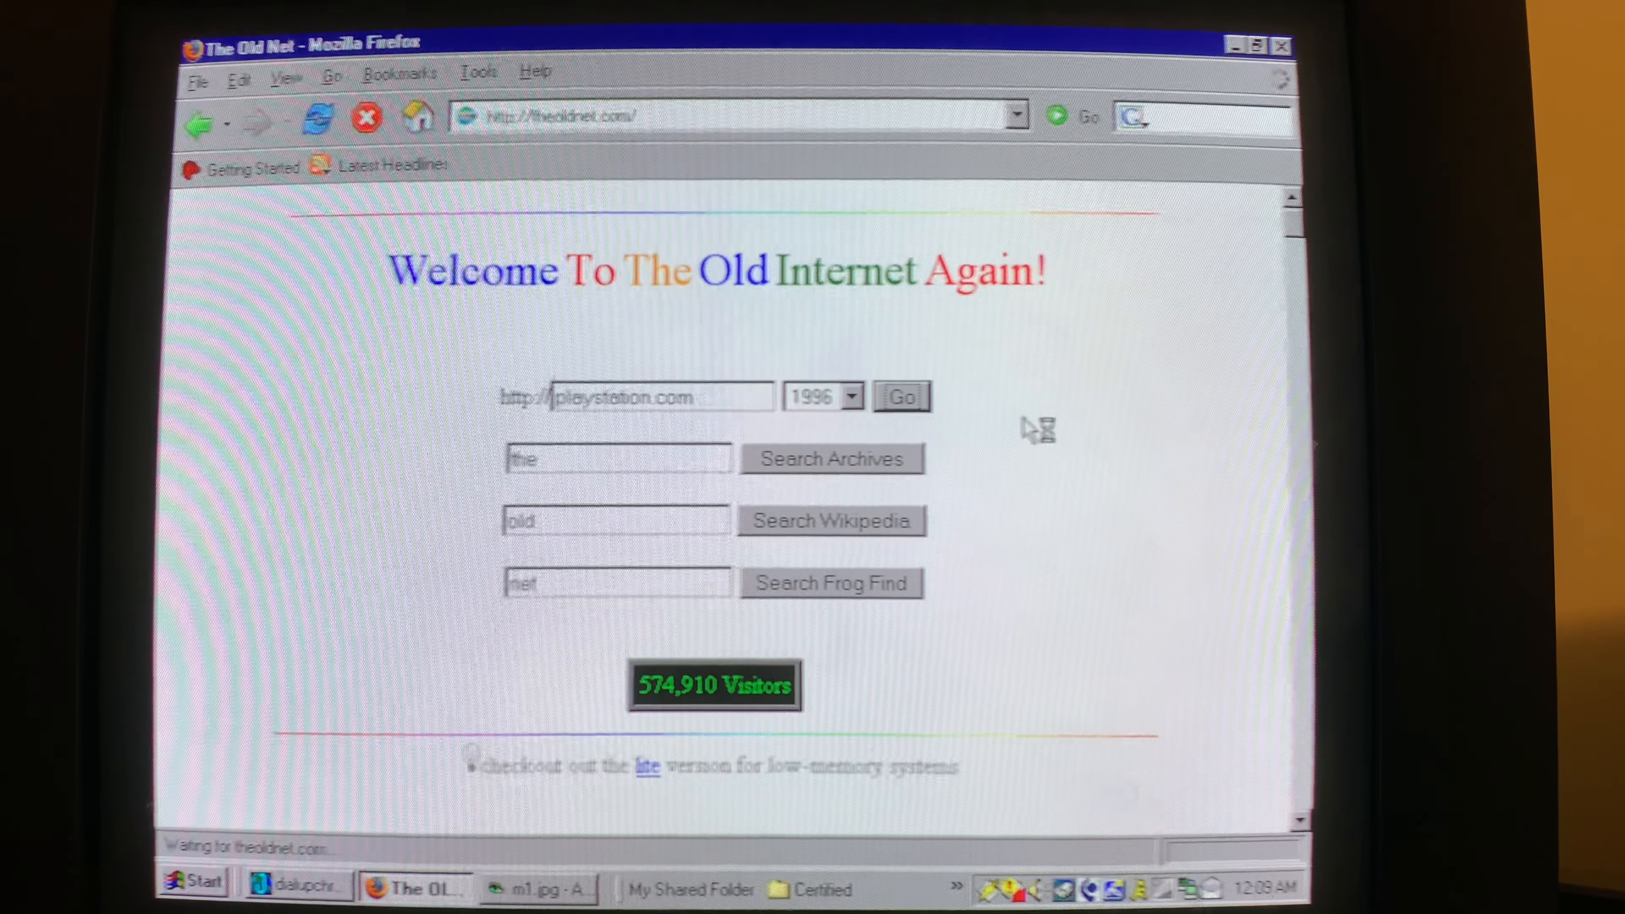
pyautogui.click(900, 396)
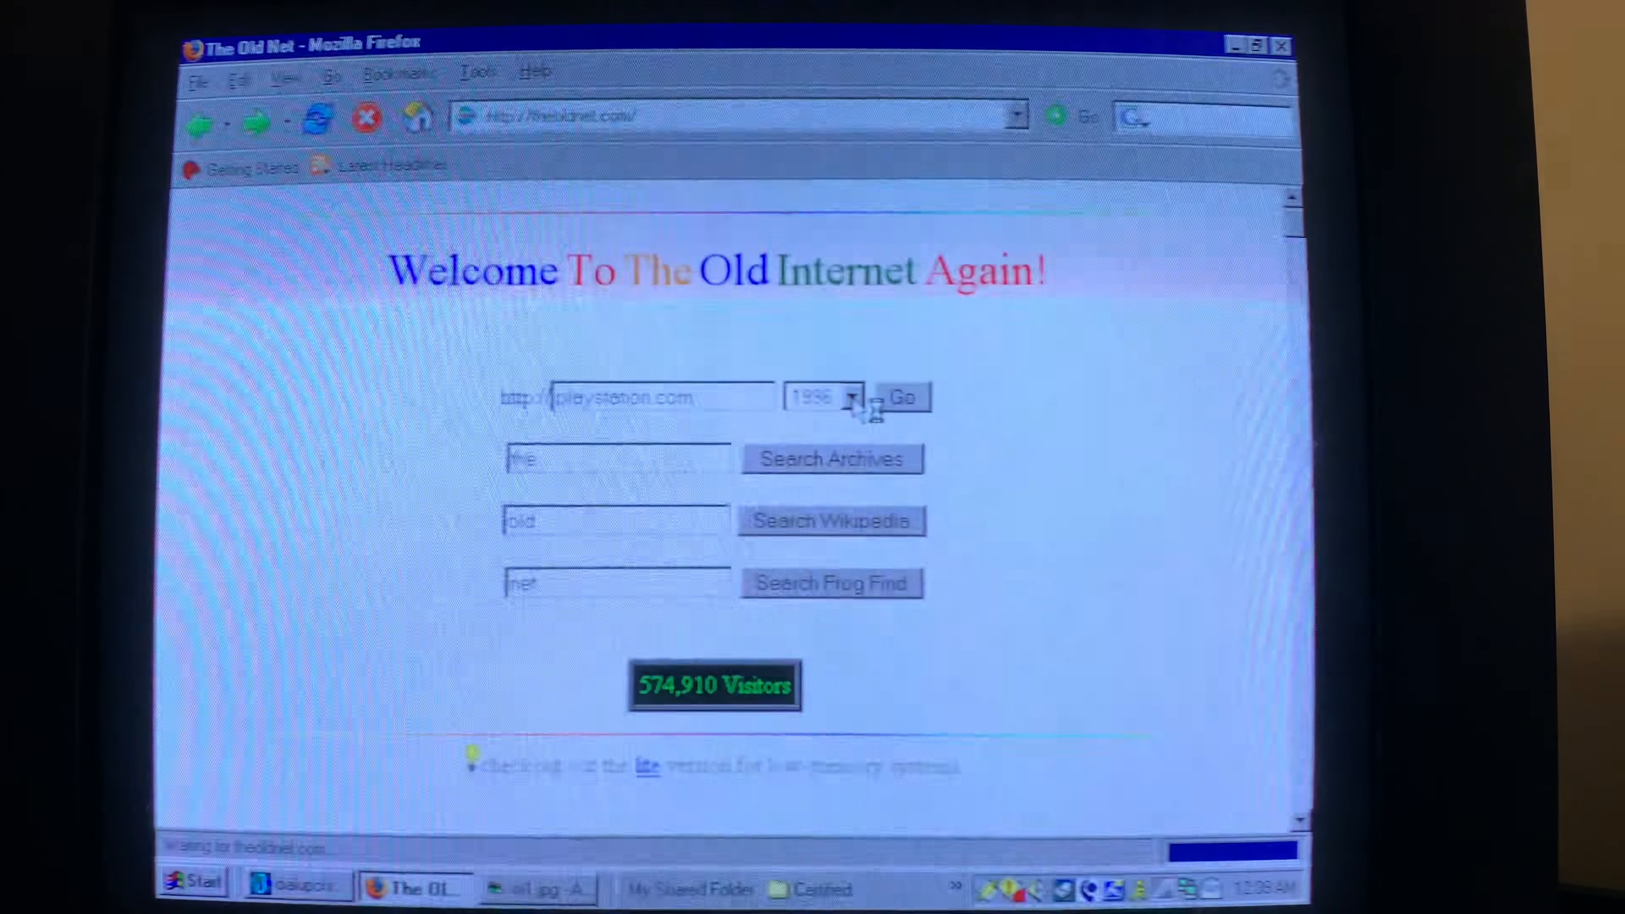
# Set the archive year to 1999 and load the archived playstation.com page
pyautogui.click(852, 396)
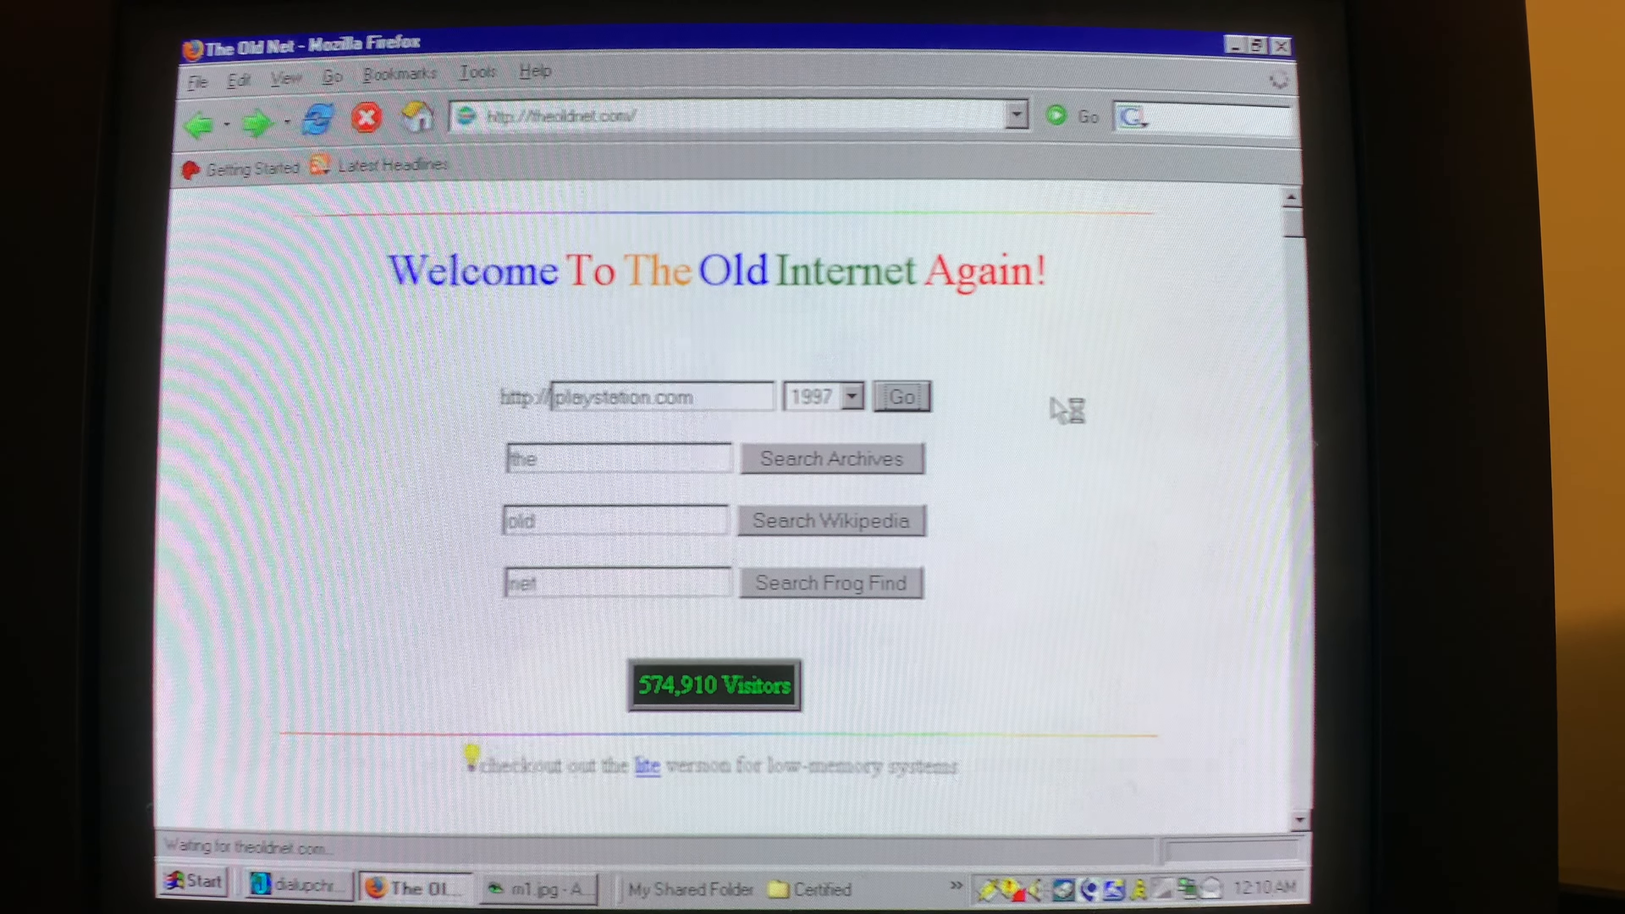
pyautogui.click(900, 396)
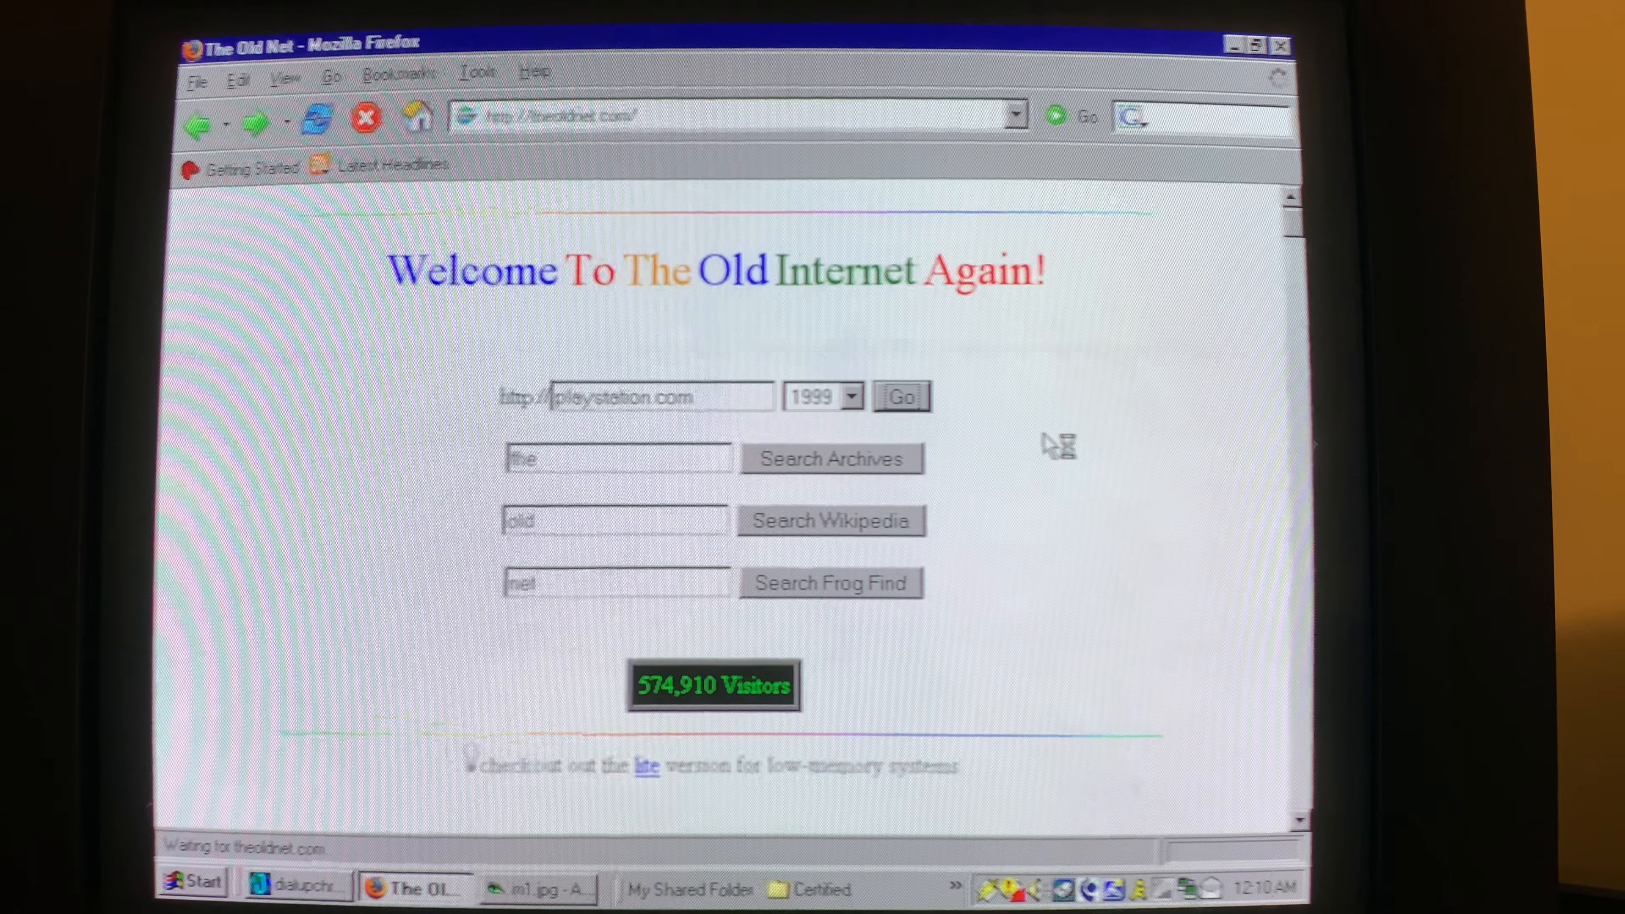
pyautogui.click(901, 396)
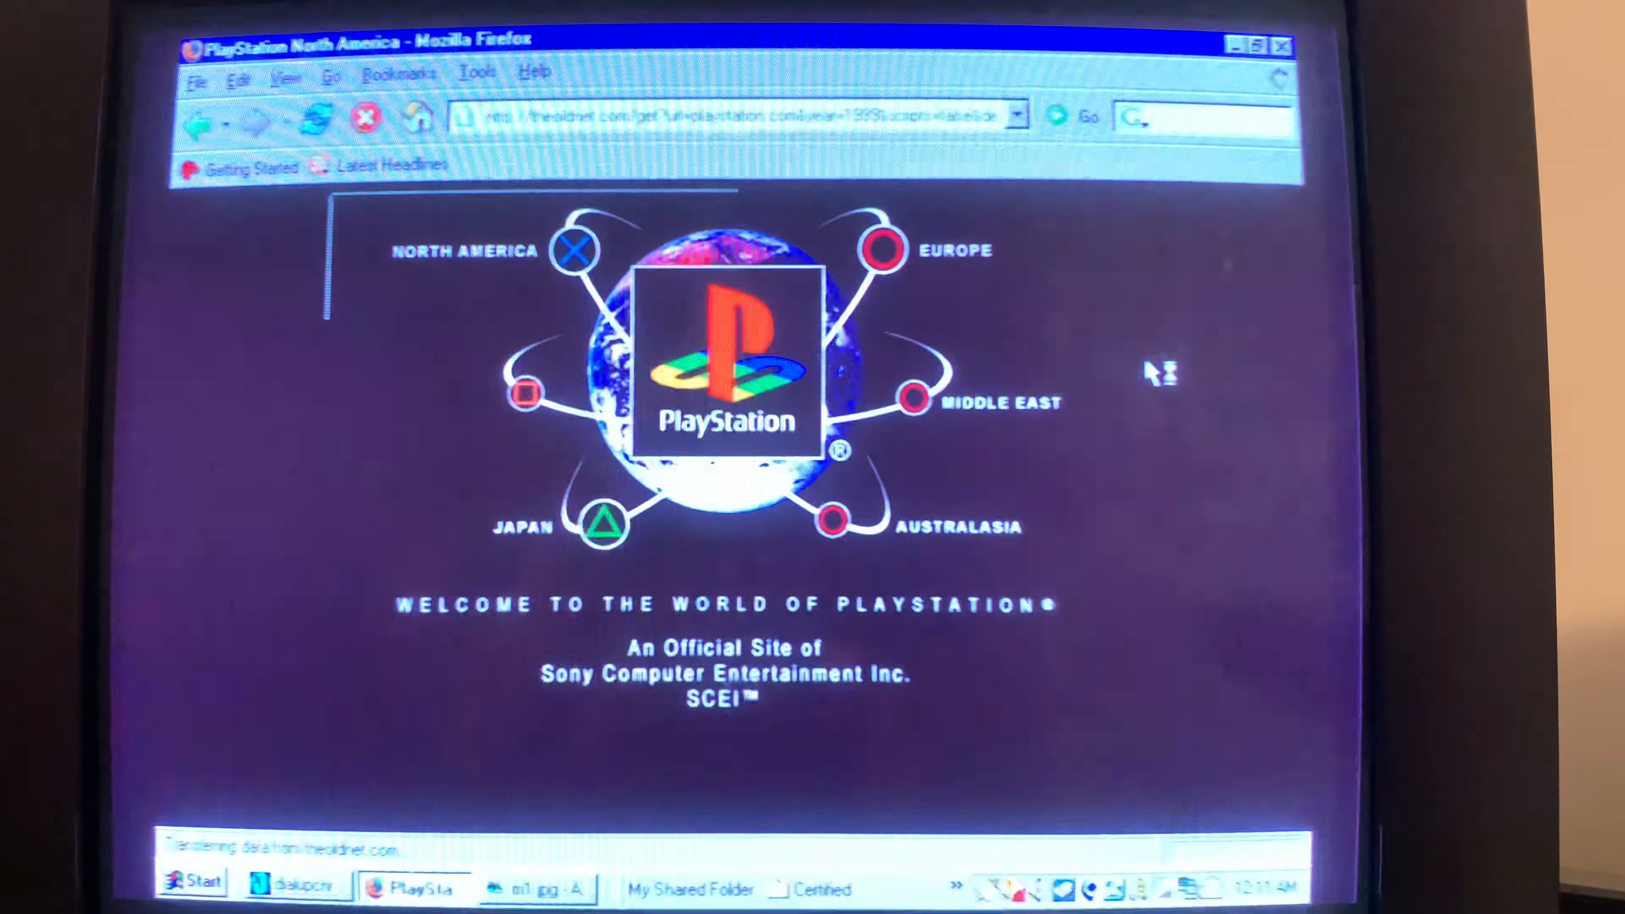
# Enter the North America PlayStation site and scroll down toward the message boards link
pyautogui.click(572, 249)
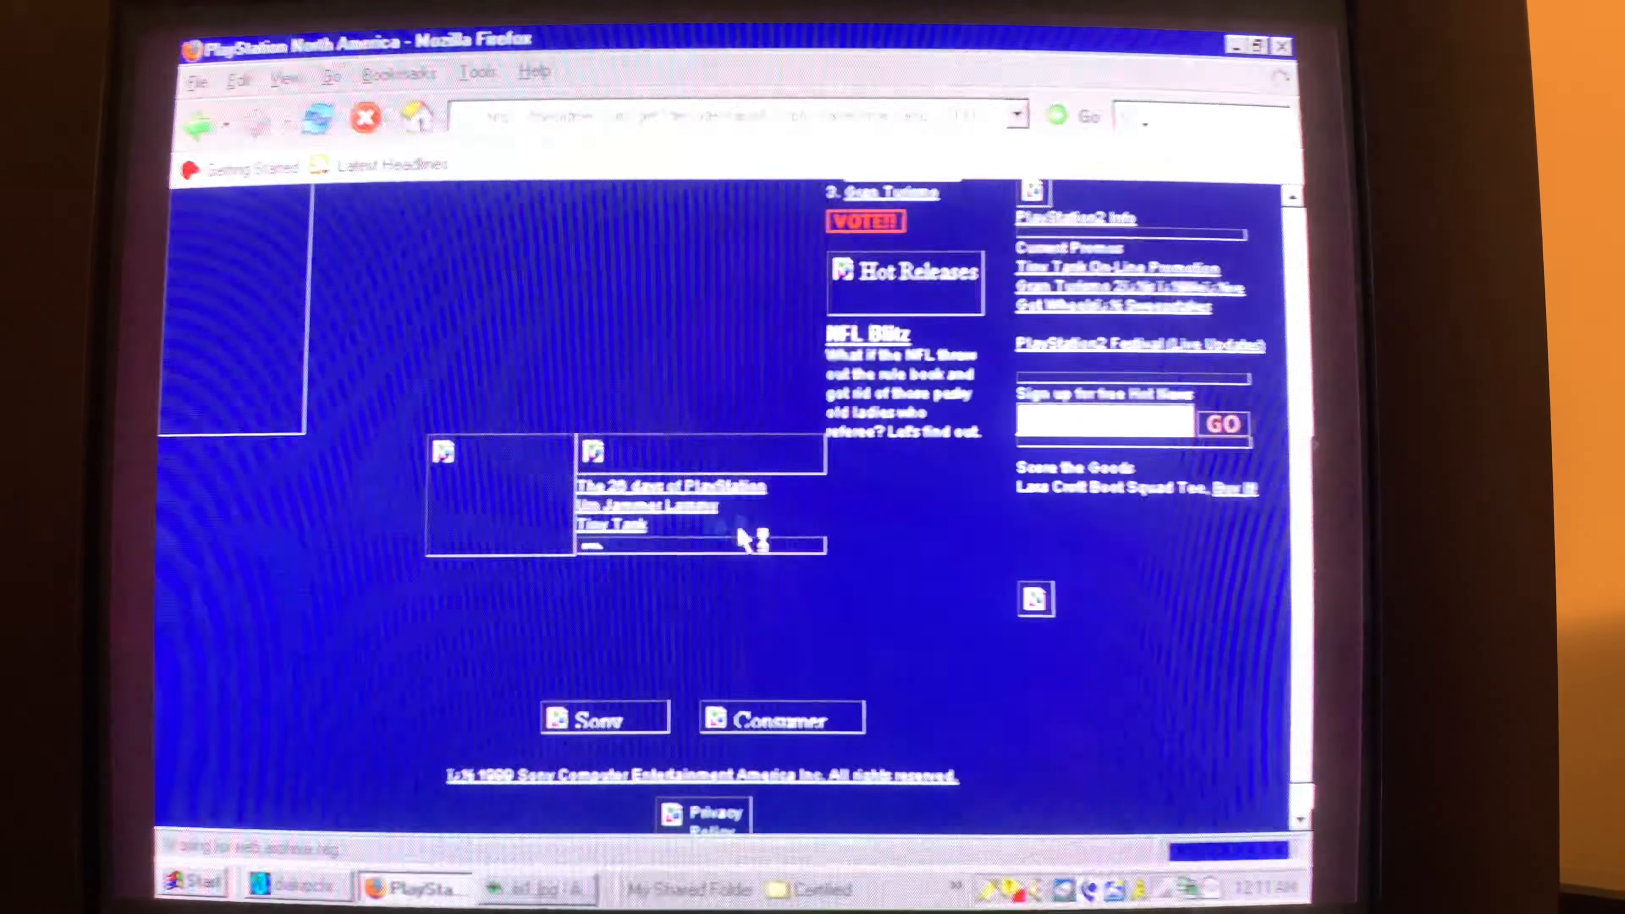
pyautogui.scroll(-3)
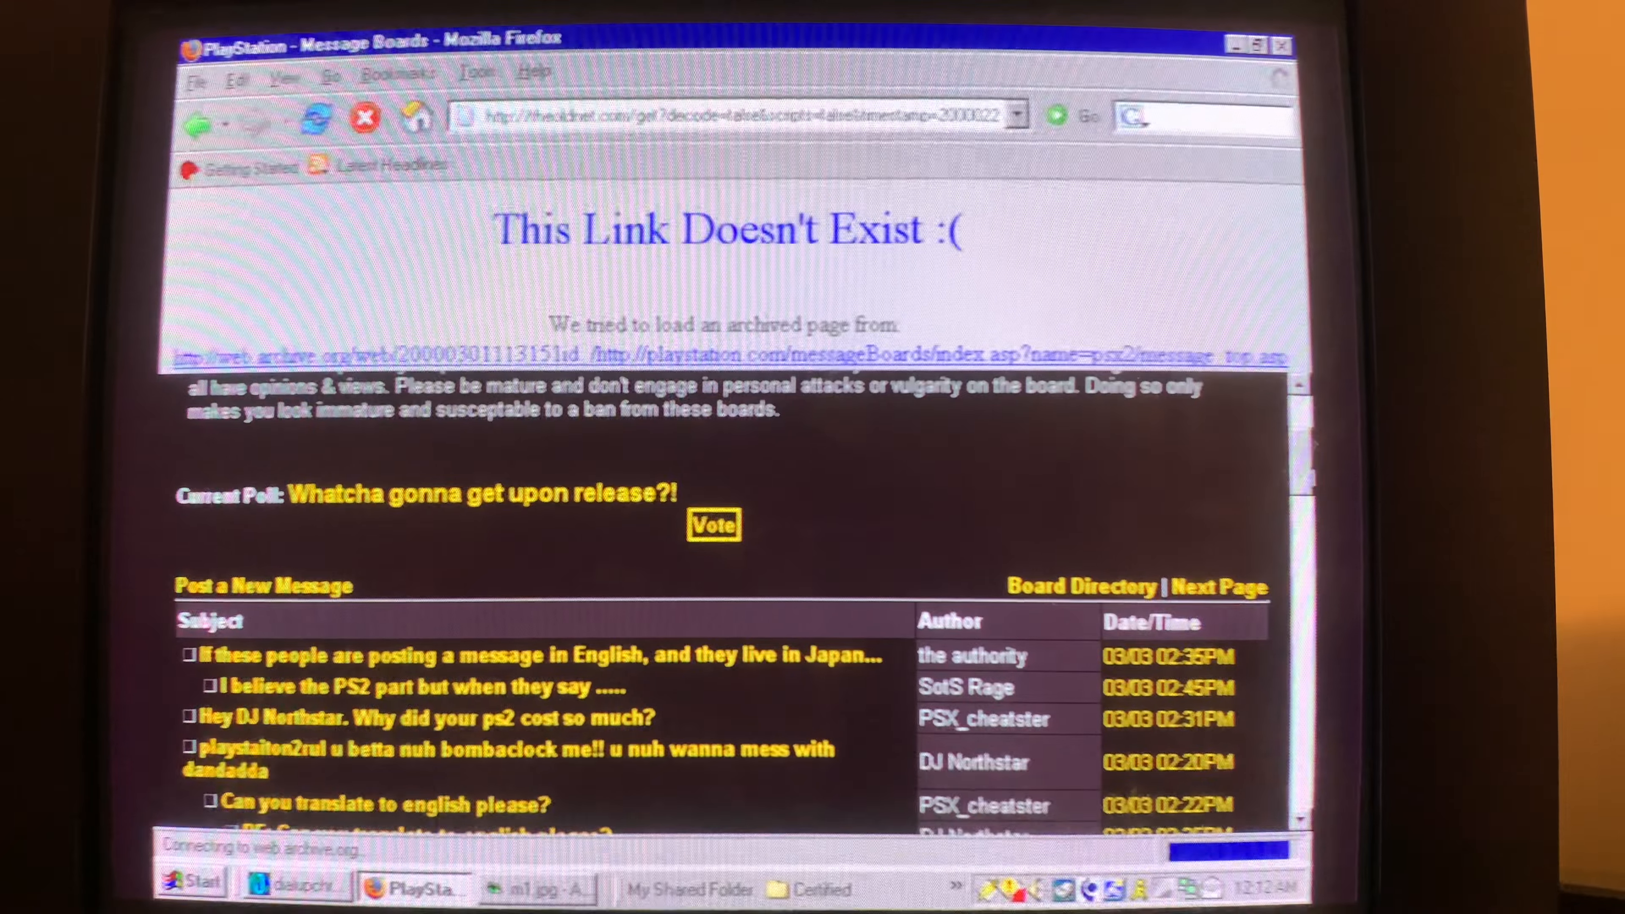
# Scroll the archived message board, then select the address bar to return to theoldnet.com
pyautogui.scroll(-3)
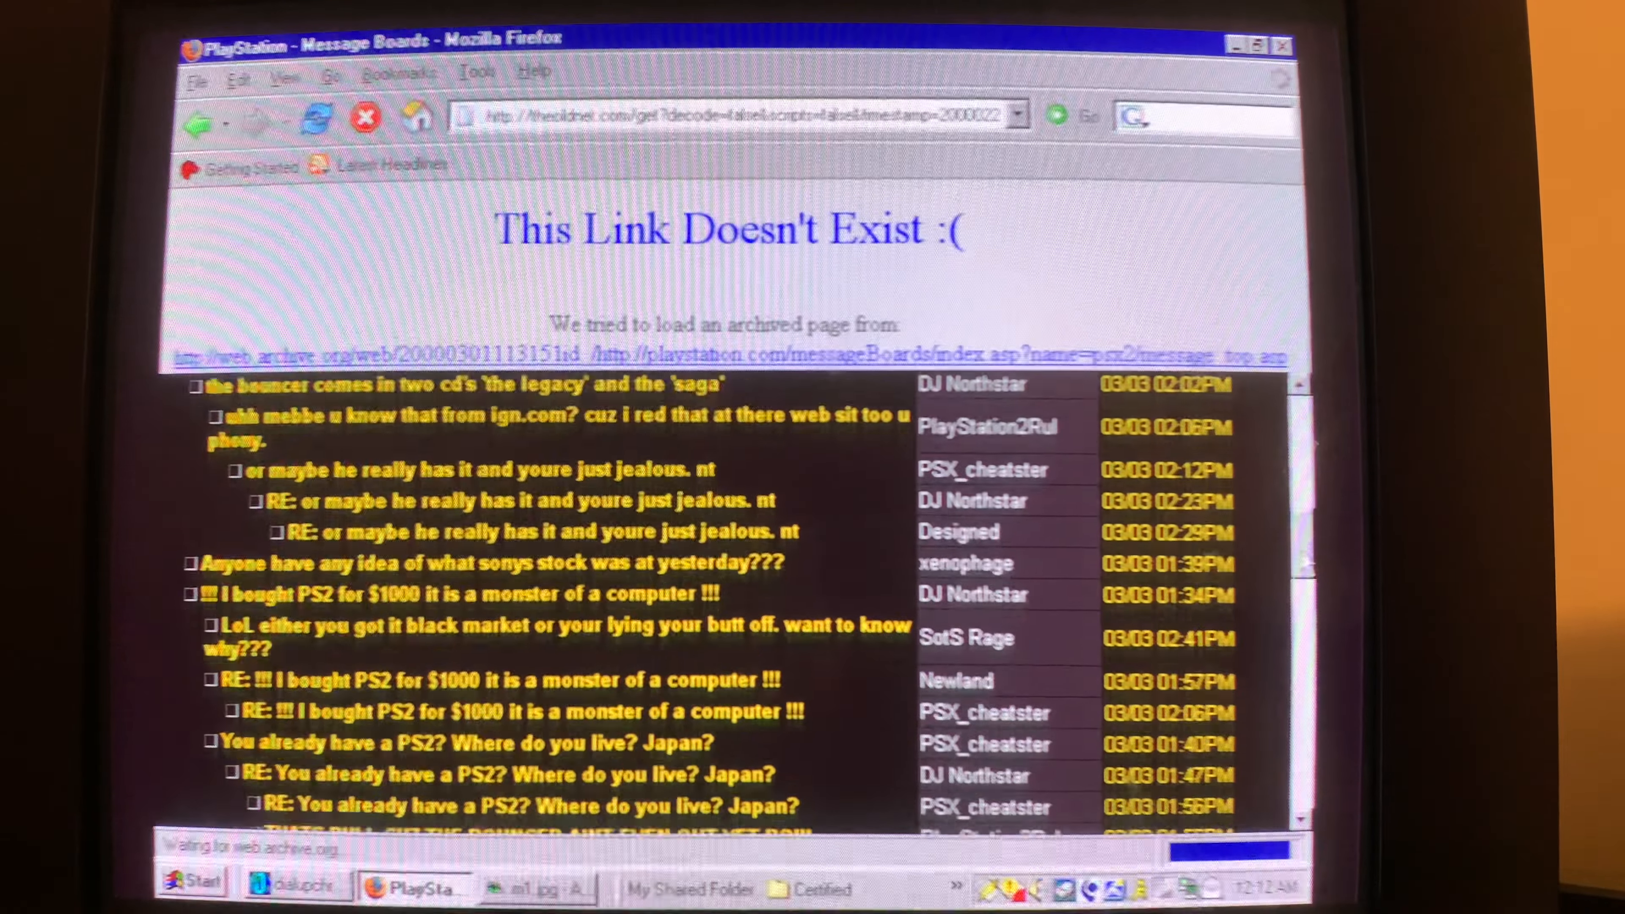
pyautogui.scroll(-3)
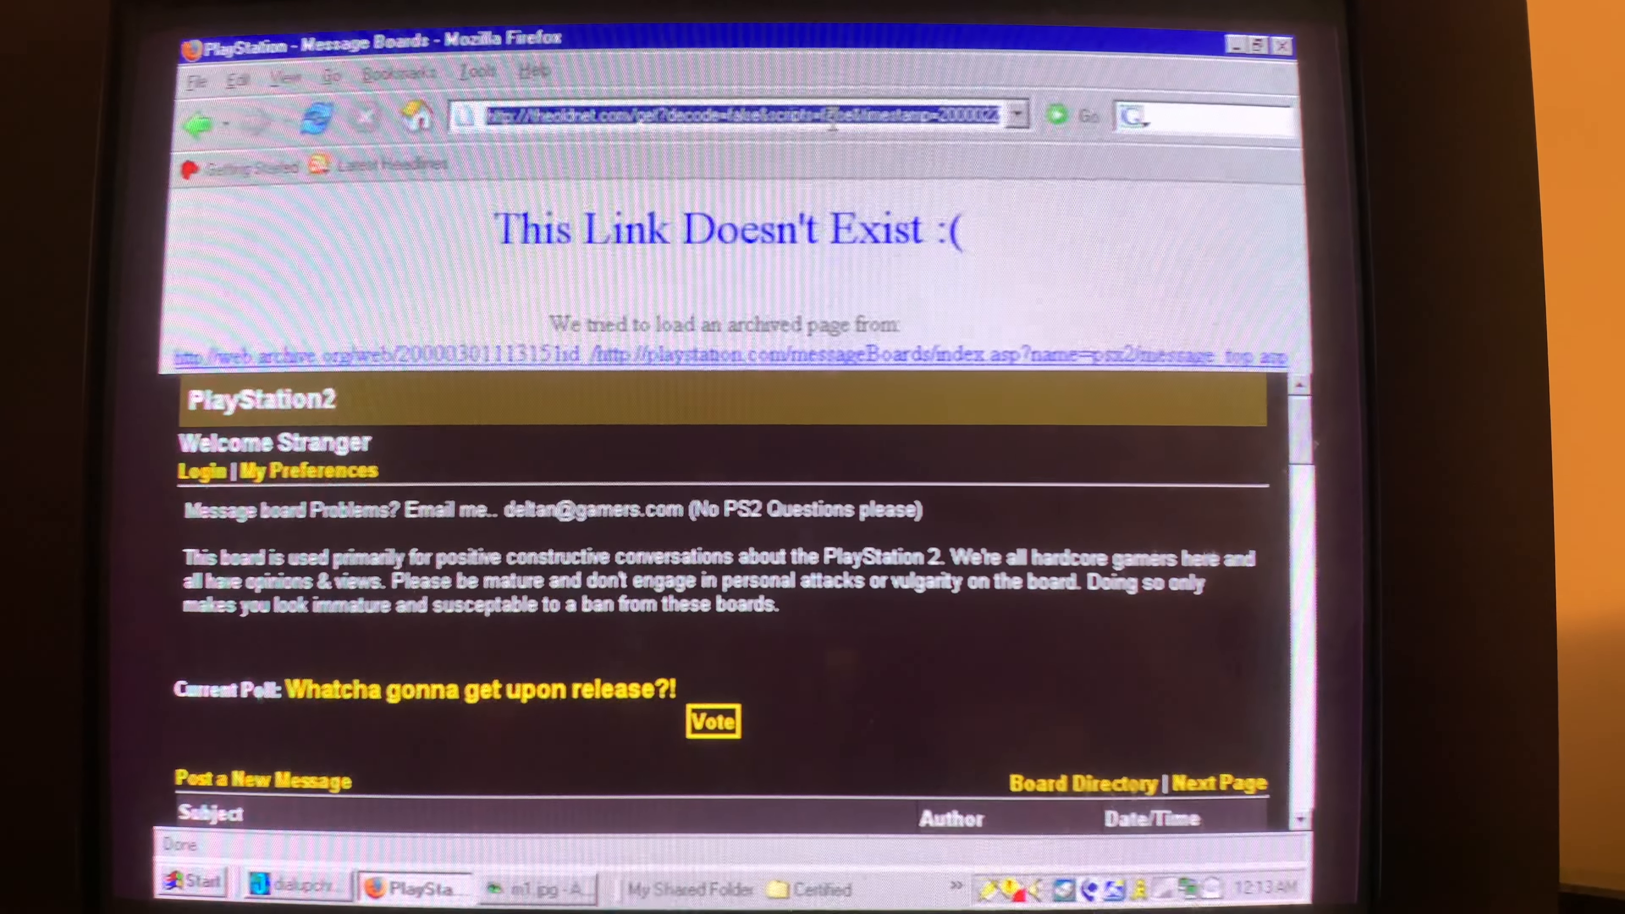
pyautogui.click(746, 115)
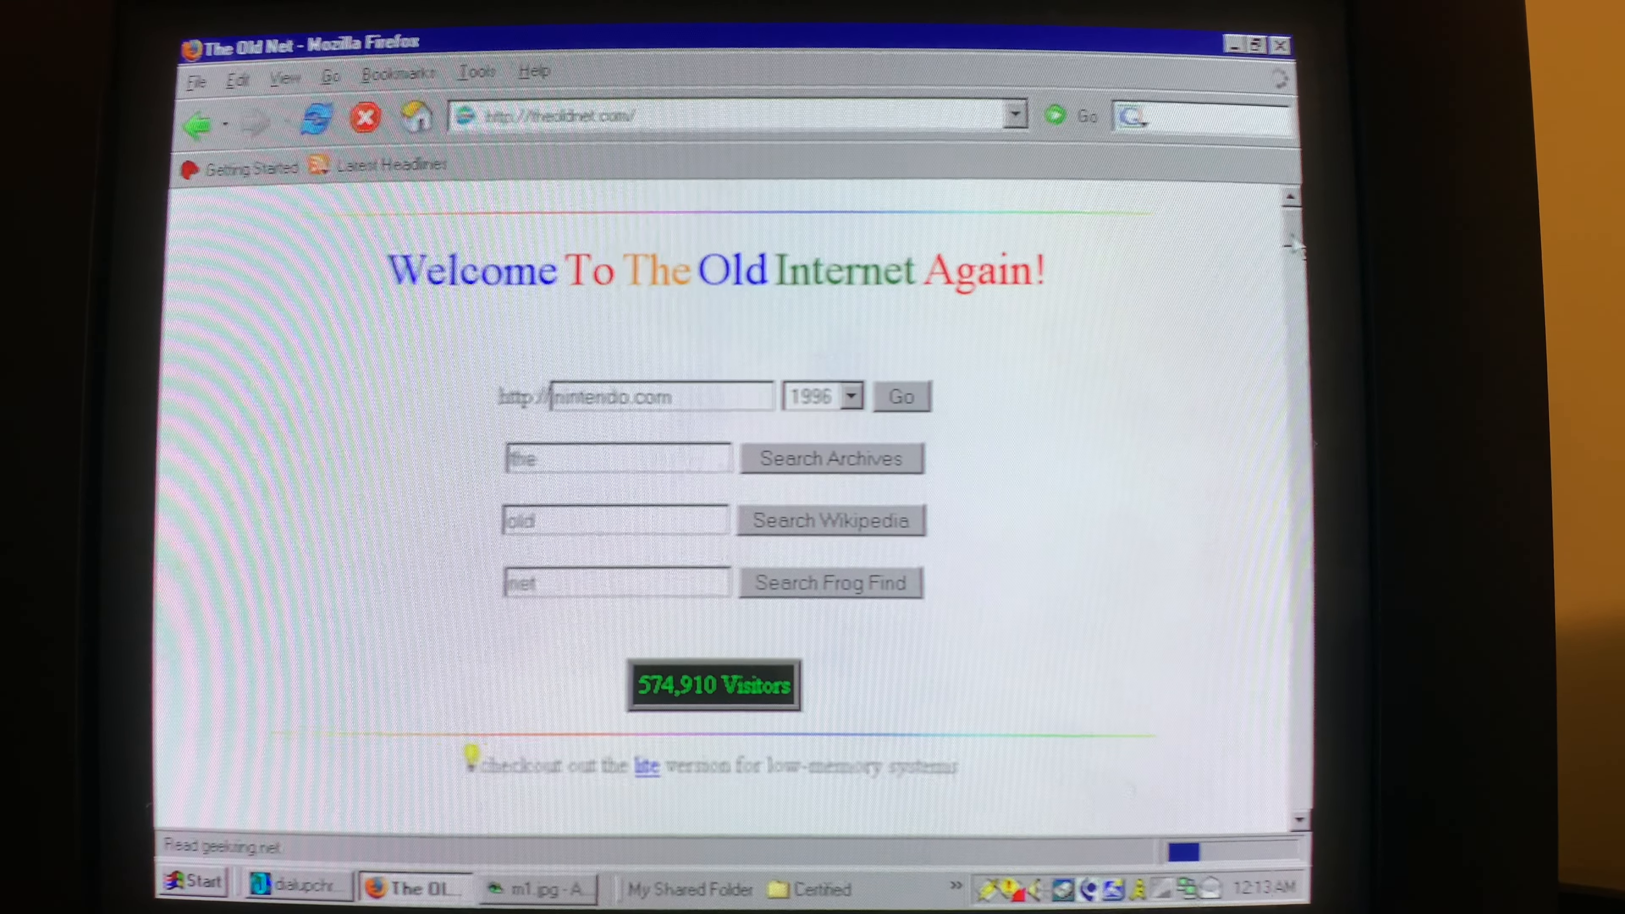
# Scroll down The Old Net home page past News, Gaming and Staff Favs to Most Visited Sites
pyautogui.scroll(-3)
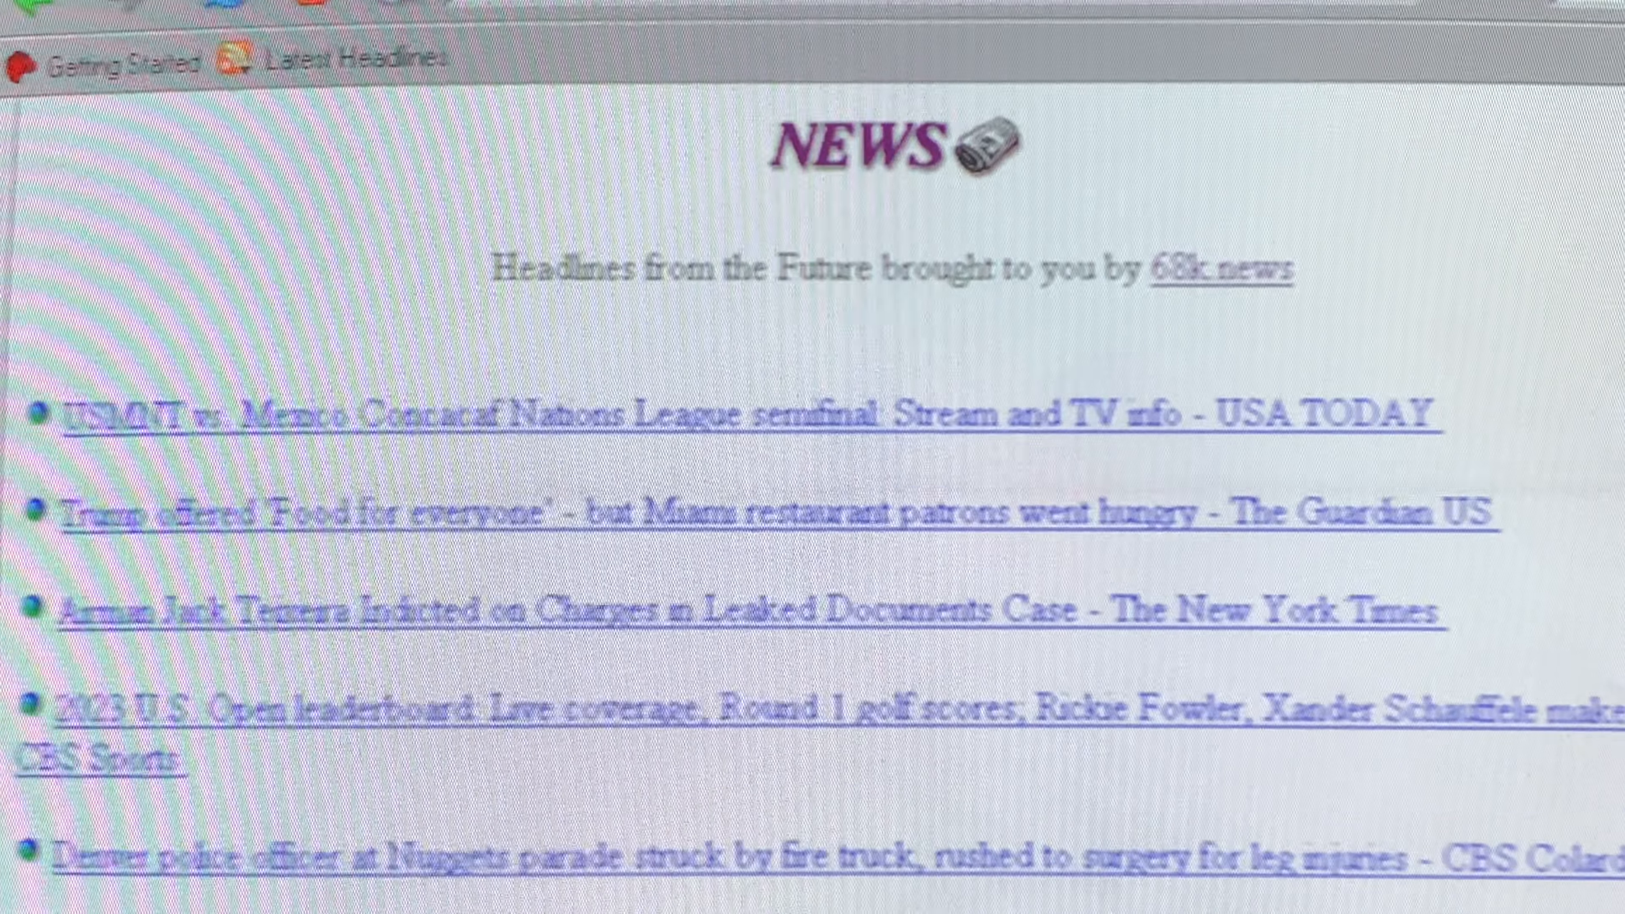
pyautogui.scroll(-3)
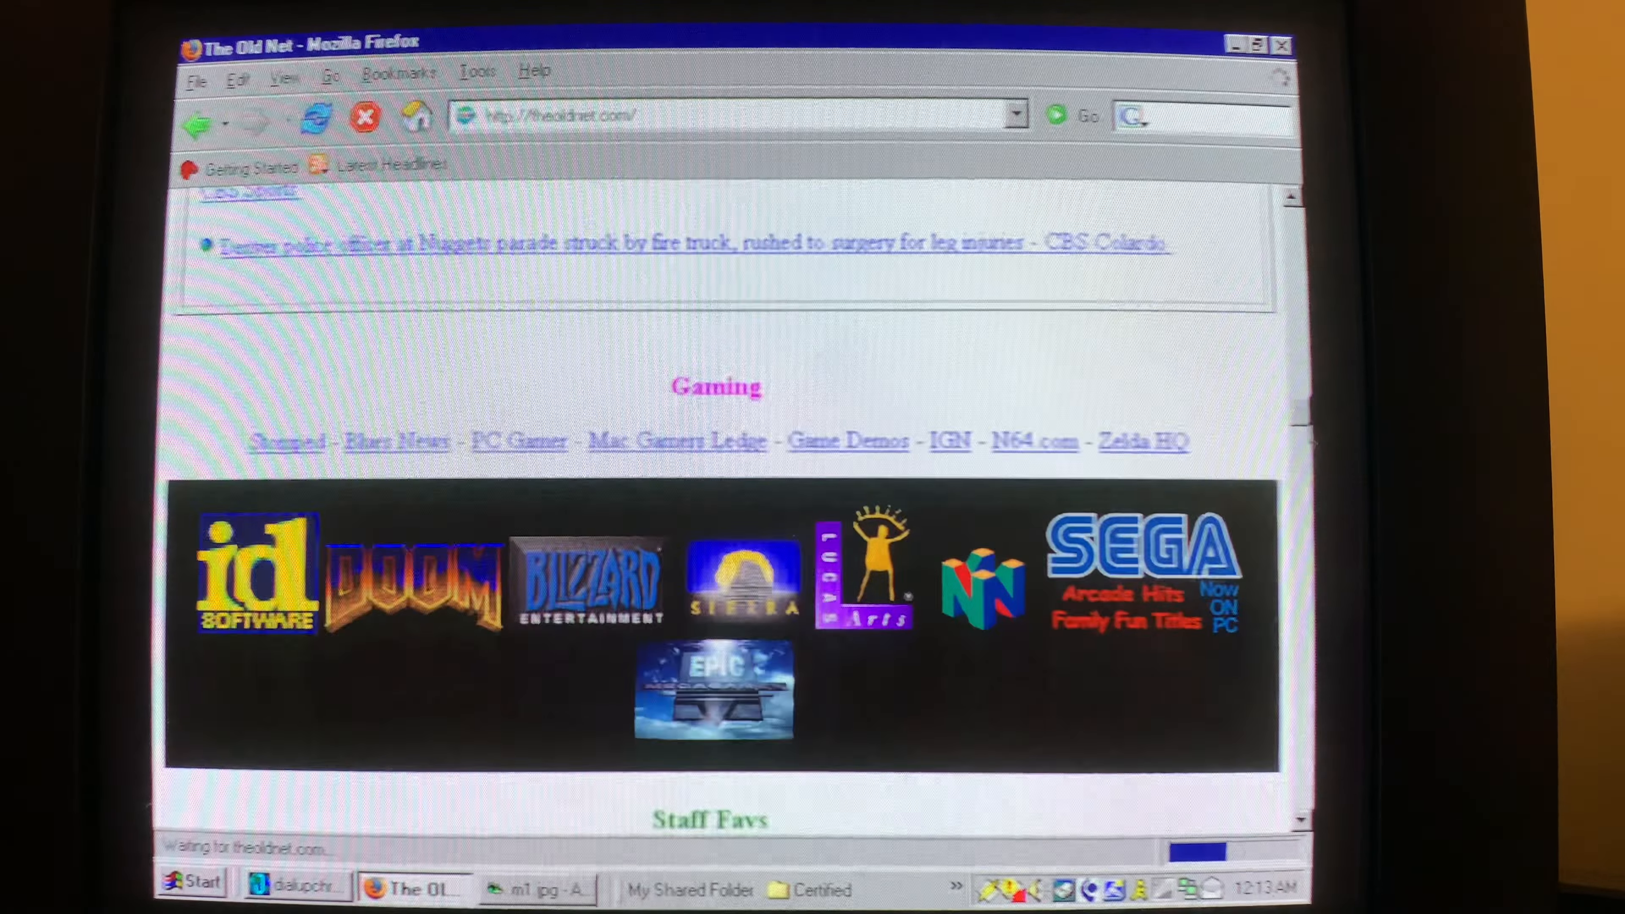
pyautogui.scroll(-3)
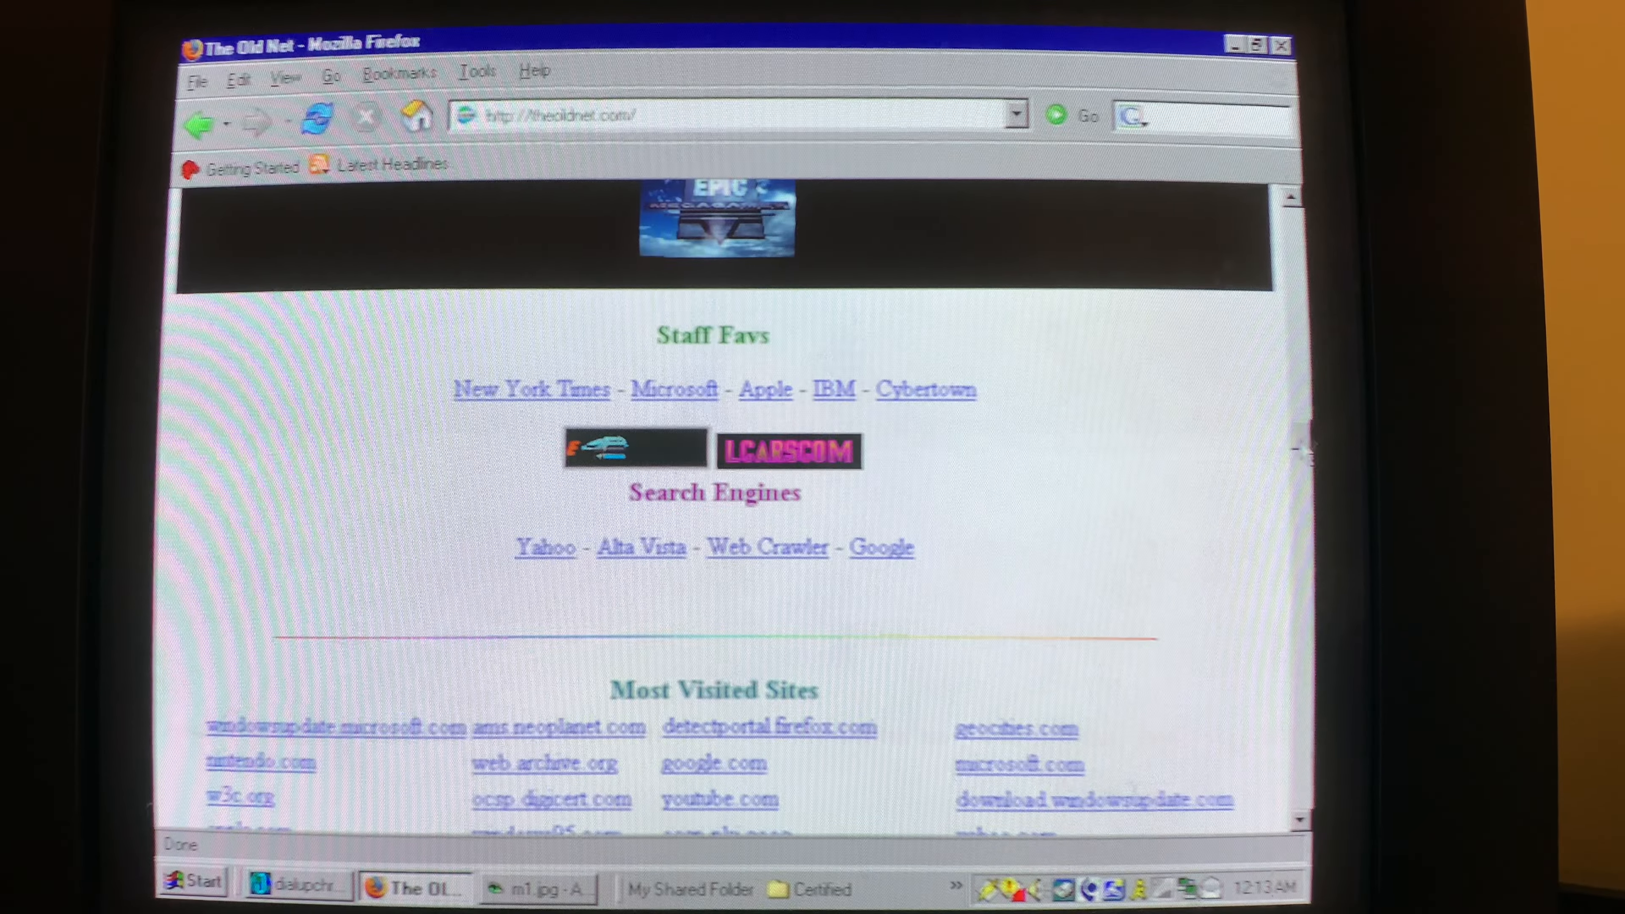
pyautogui.scroll(-3)
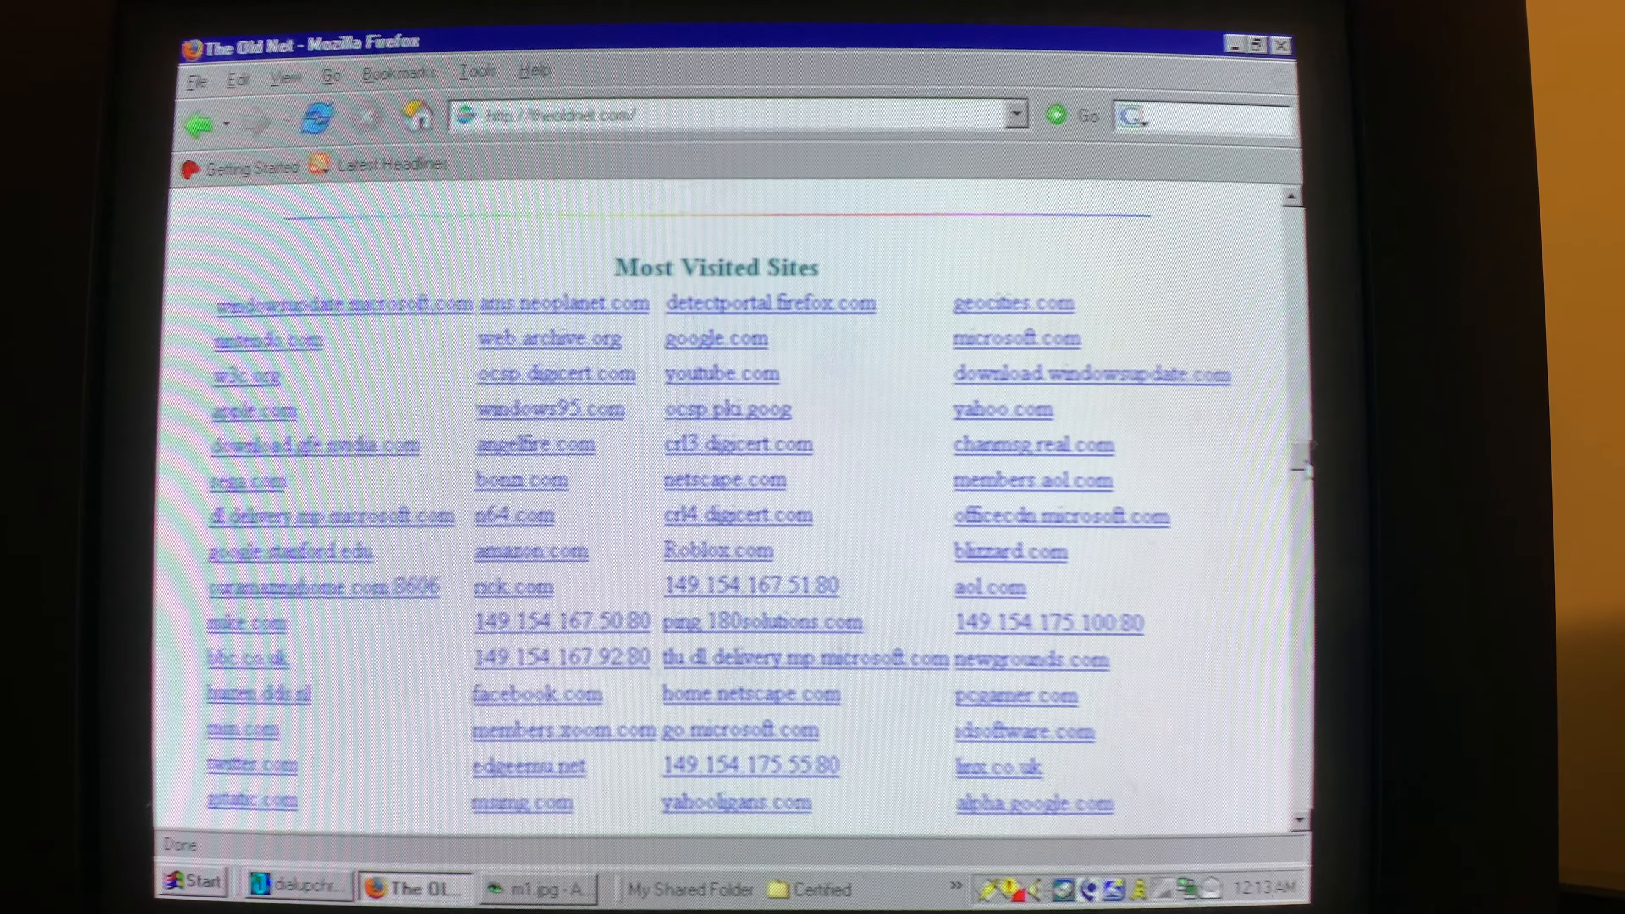
pyautogui.scroll(-3)
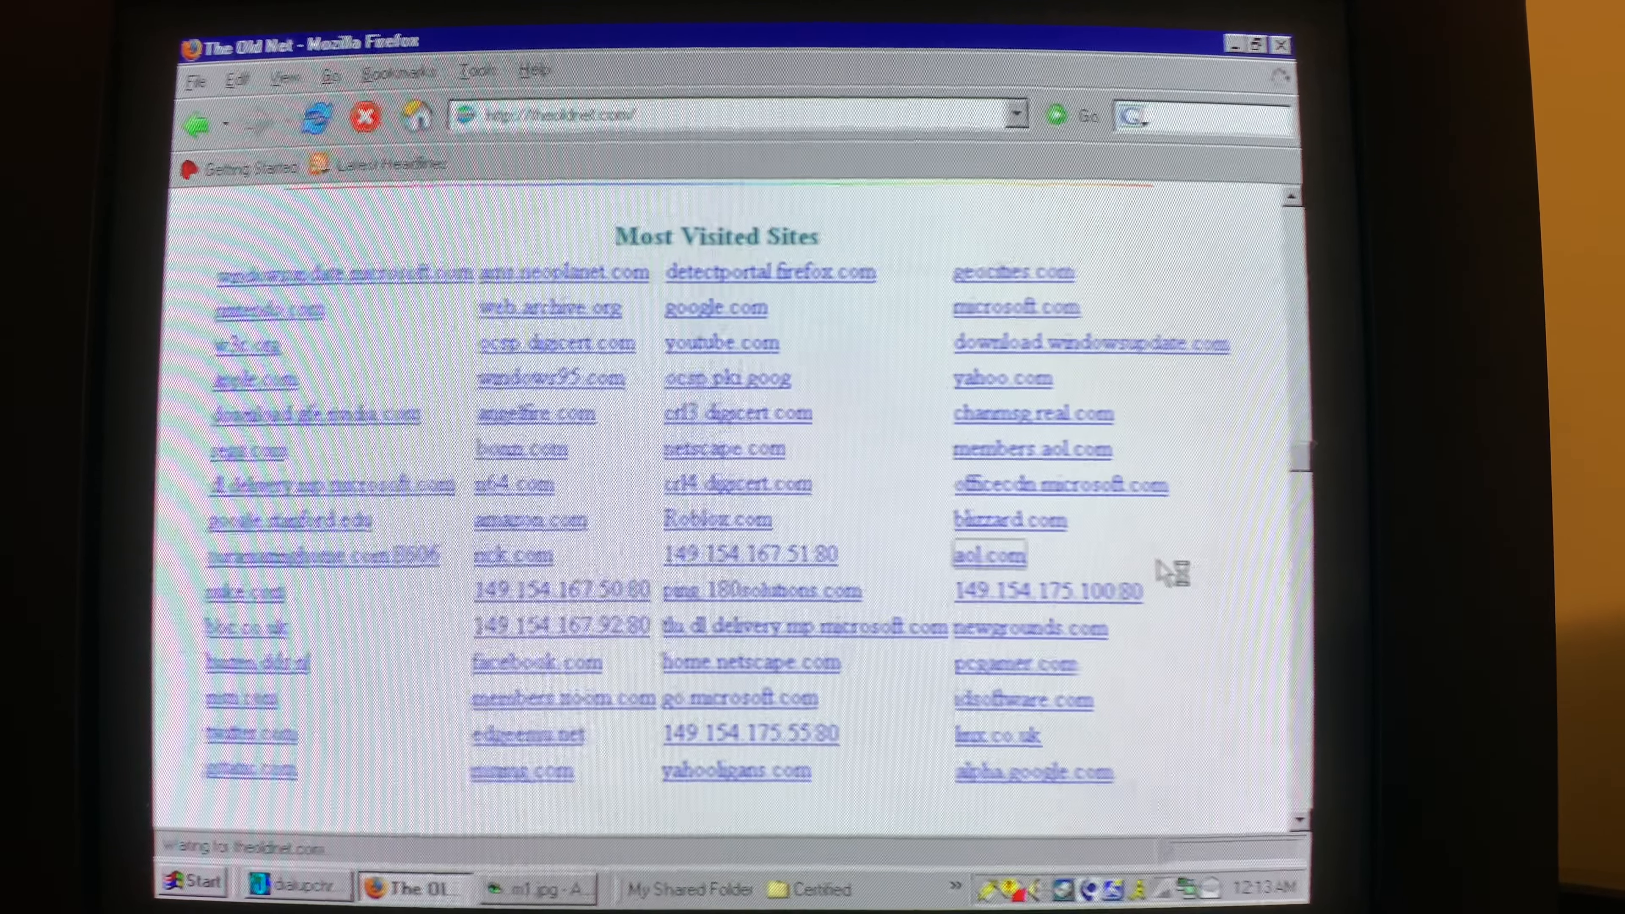
# Open the archived AOL welcome page, then start heading to videogamesprites.net
pyautogui.click(988, 554)
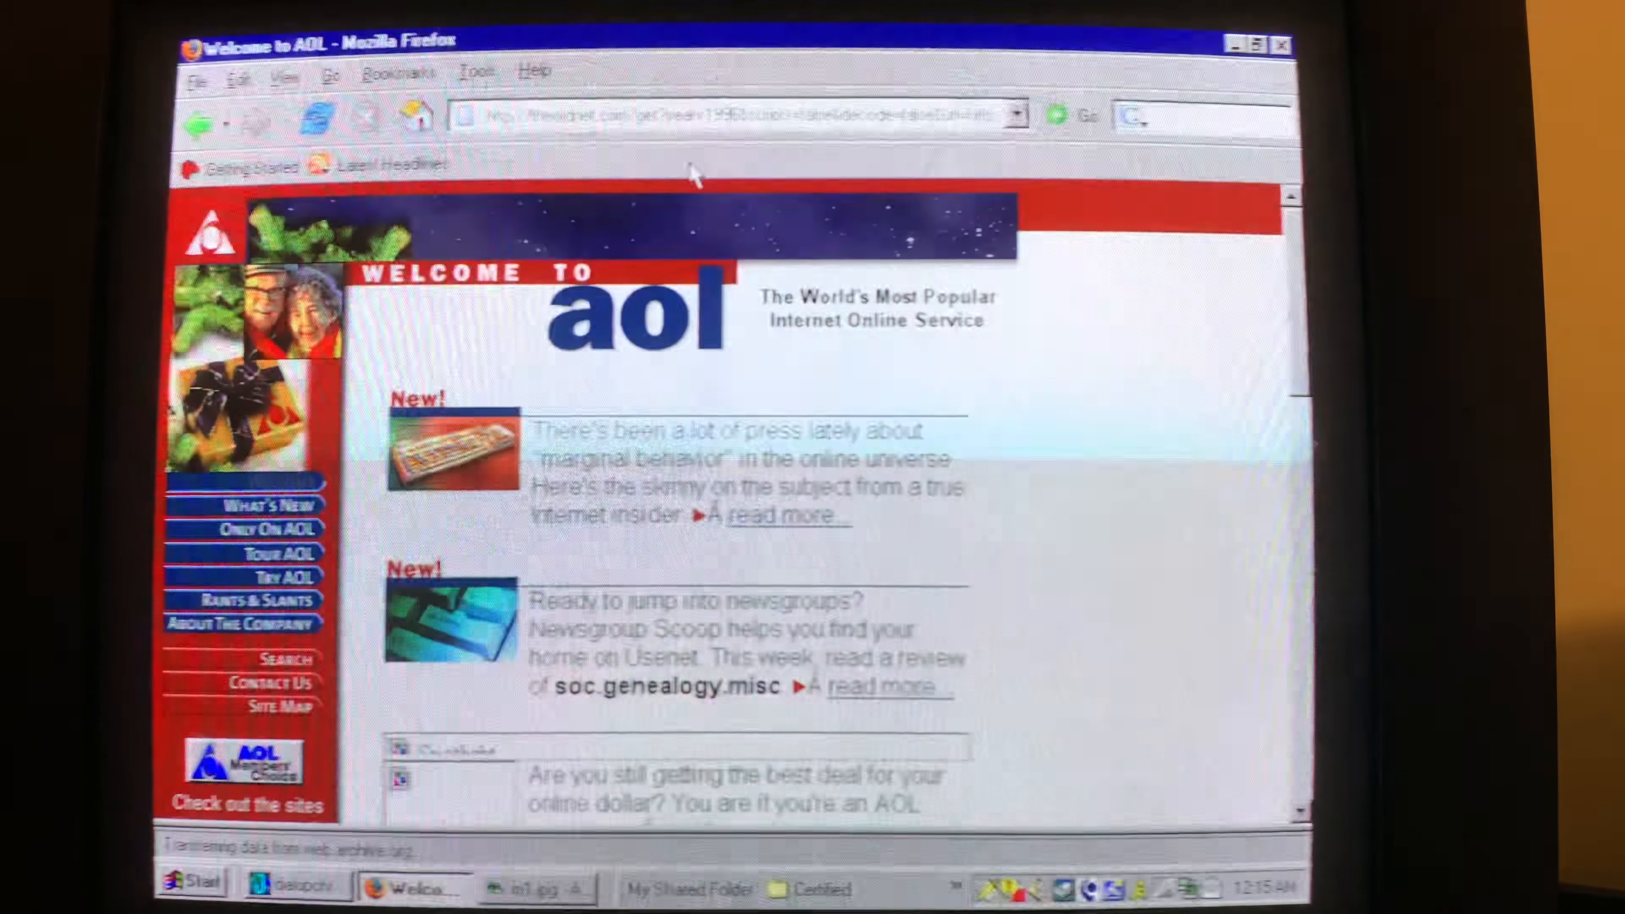
pyautogui.click(398, 71)
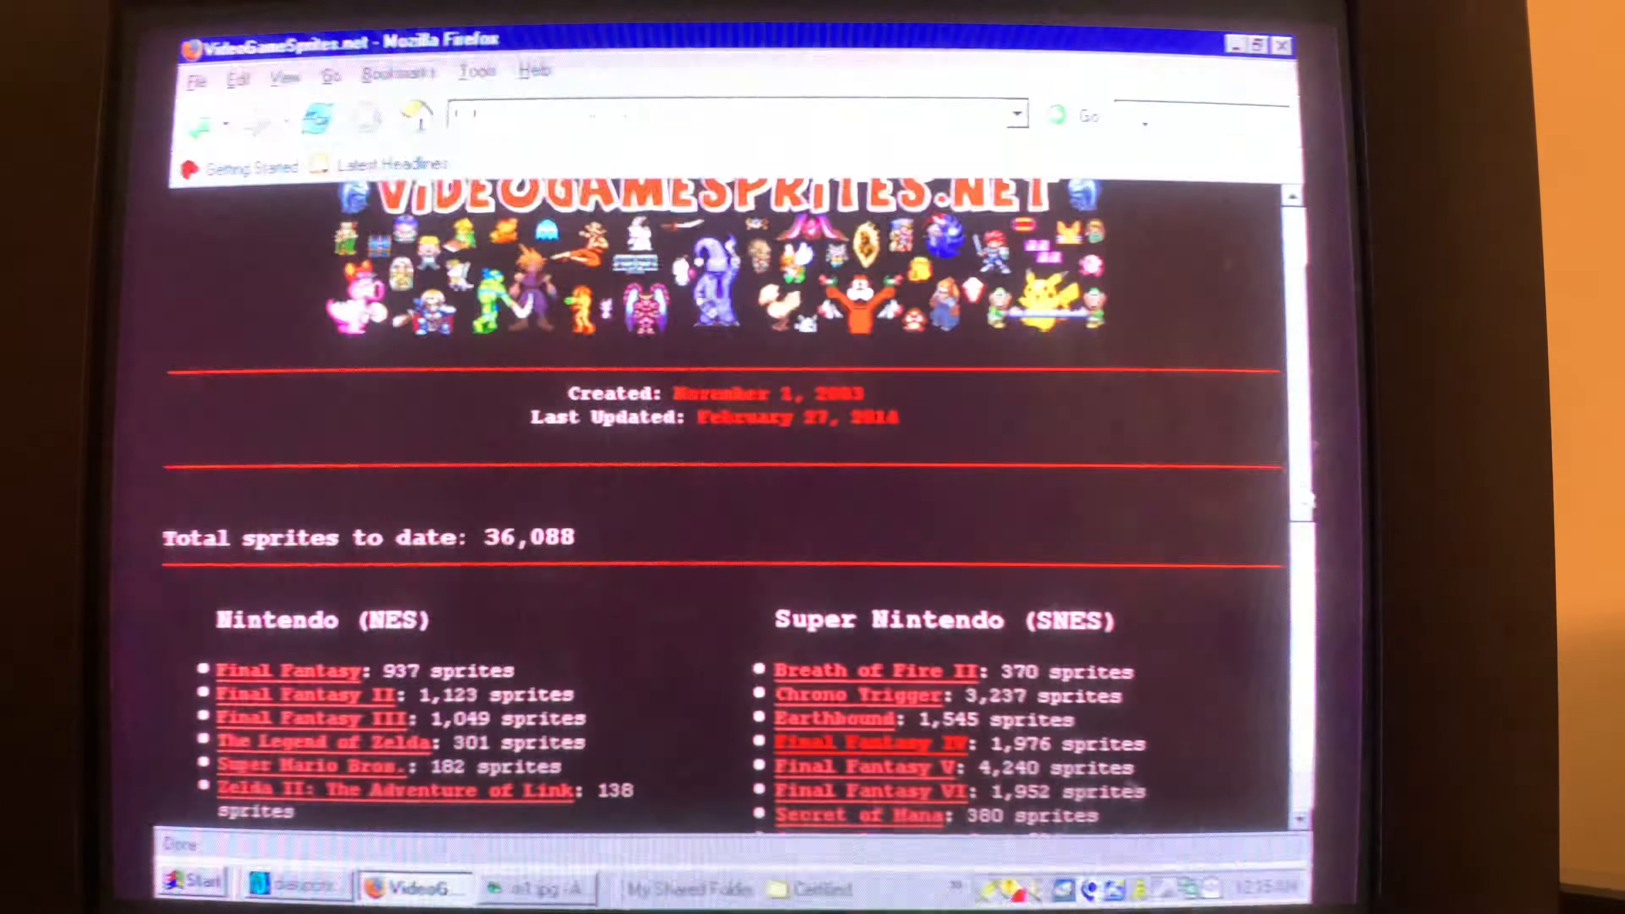
# Scroll the VideoGameSprites.net home page and open the NES Final Fantasy sprite collection
pyautogui.scroll(-3)
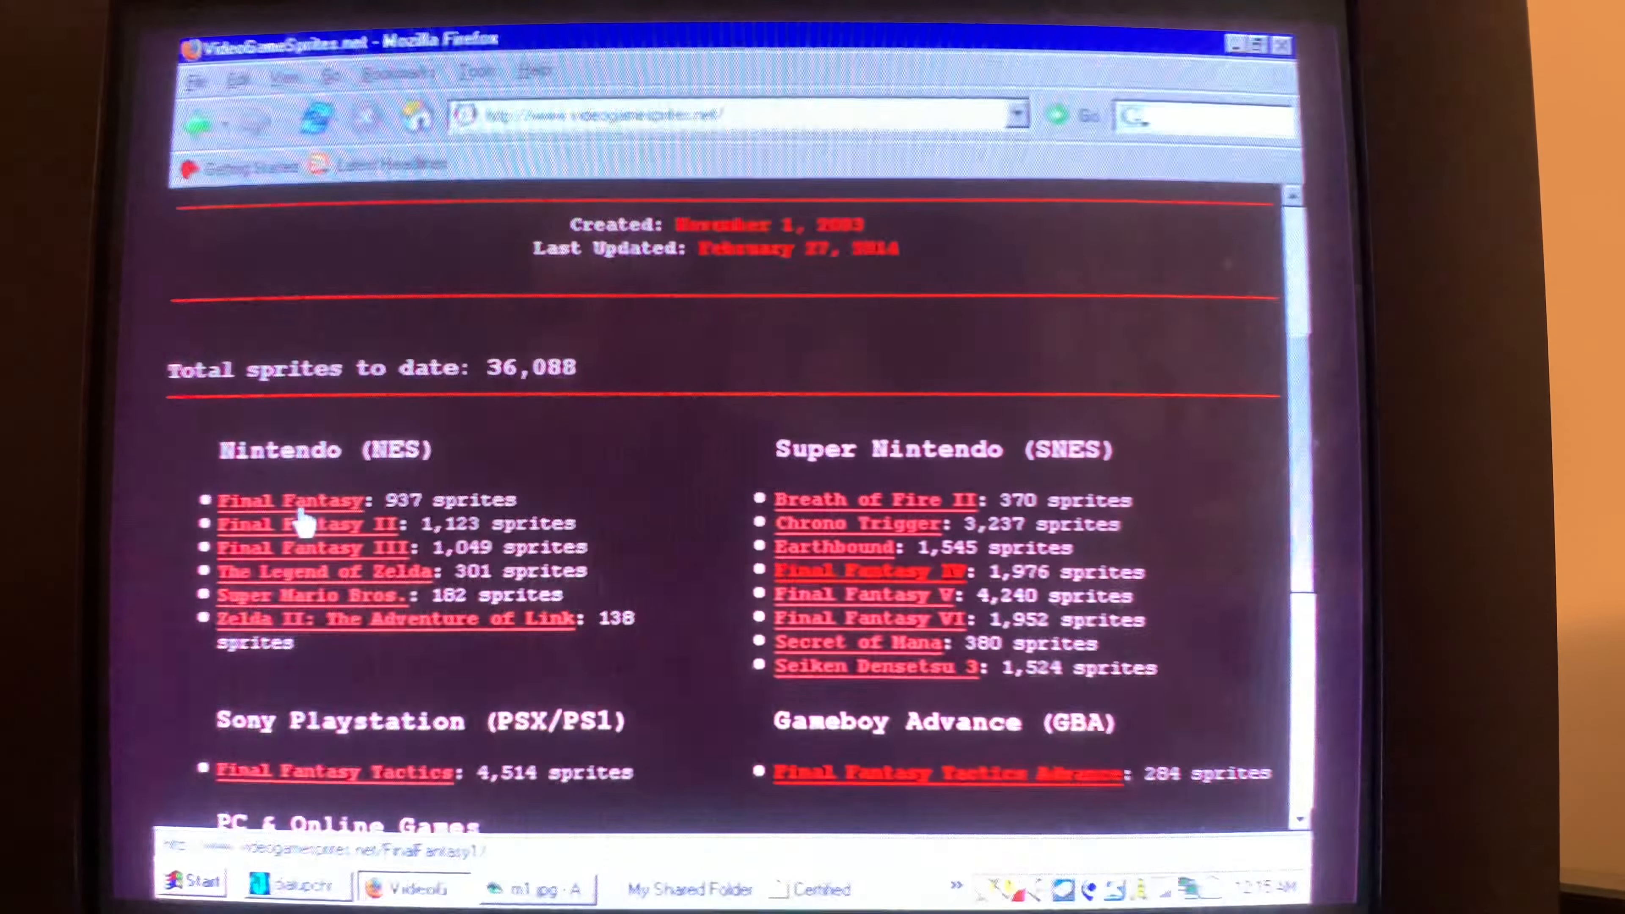
pyautogui.click(291, 499)
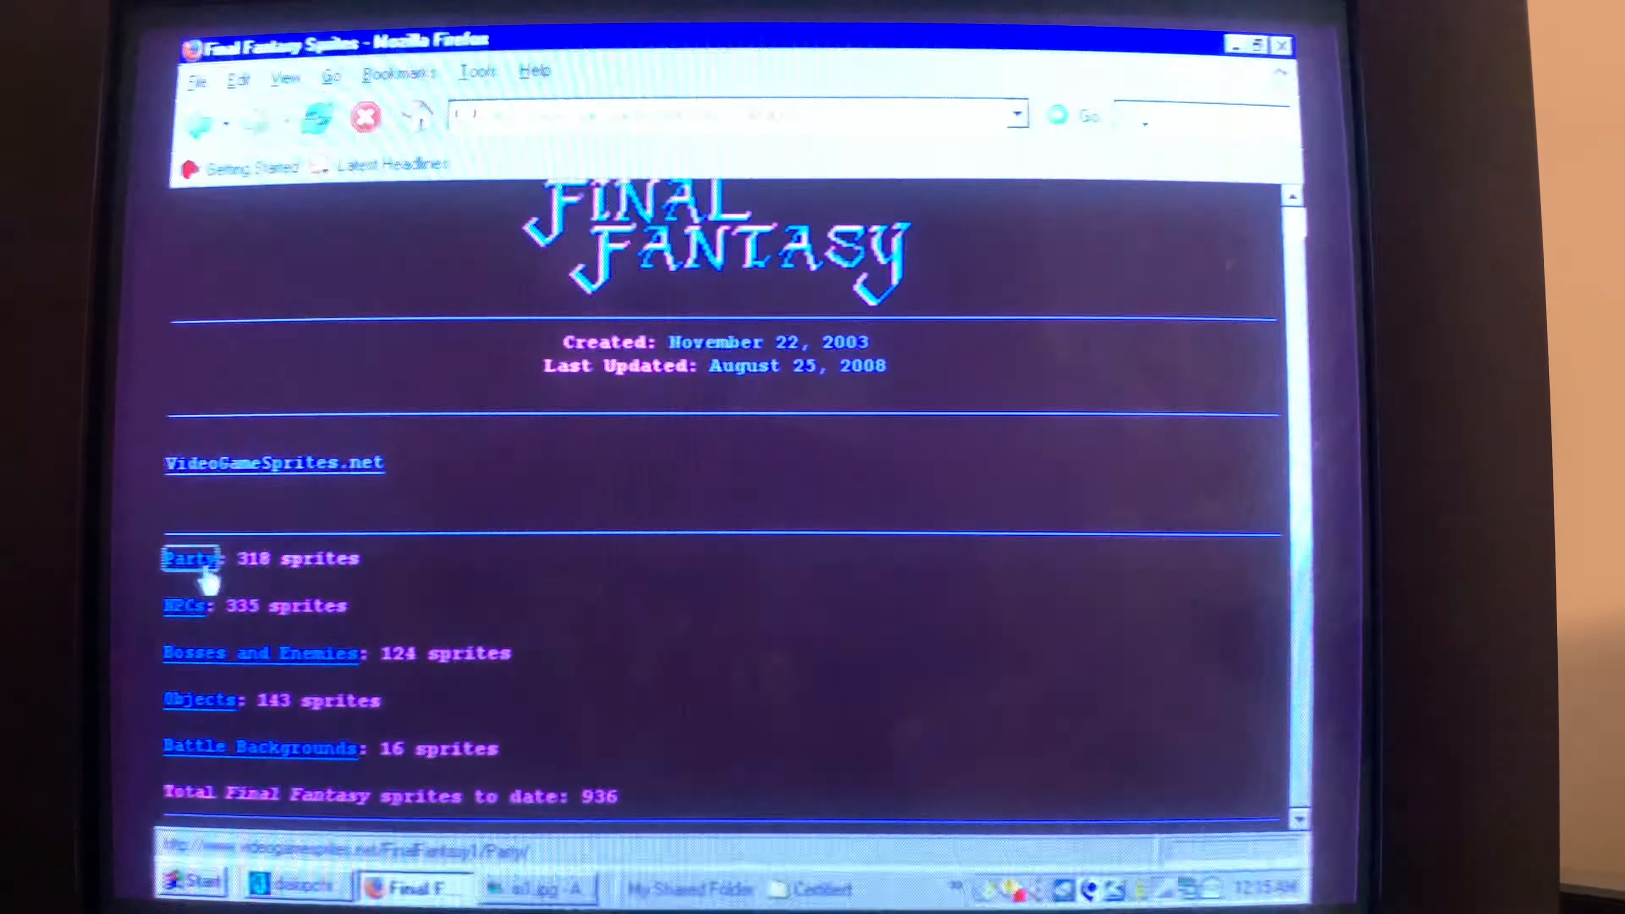
# Open the Final Fantasy Party sprites and view the Fighter class page
pyautogui.click(186, 558)
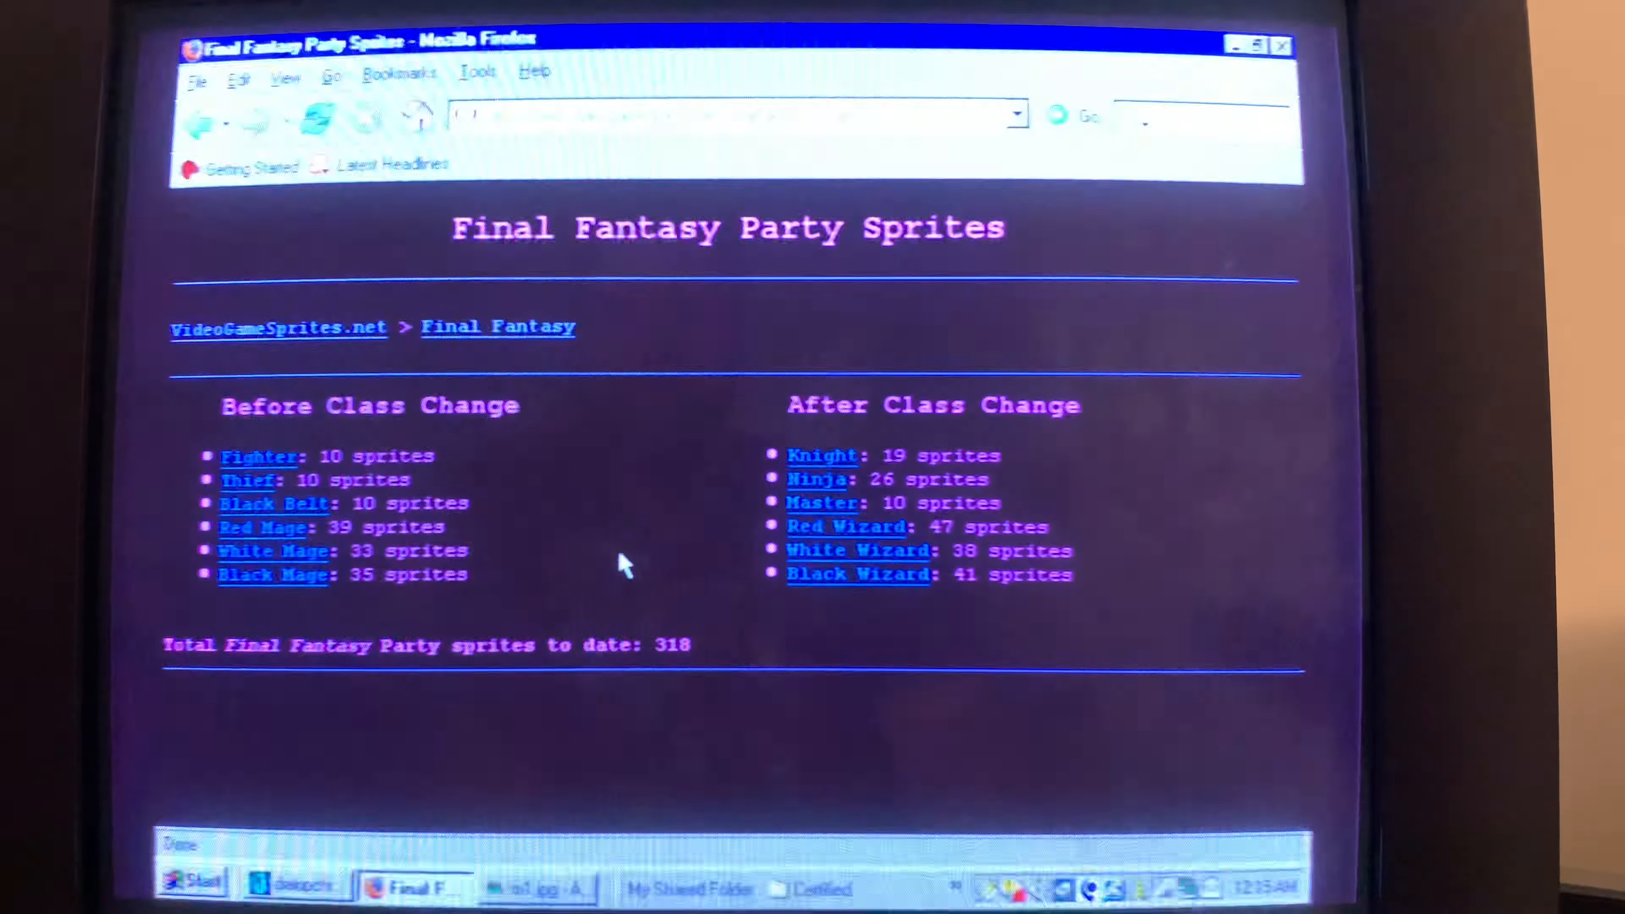
pyautogui.click(259, 456)
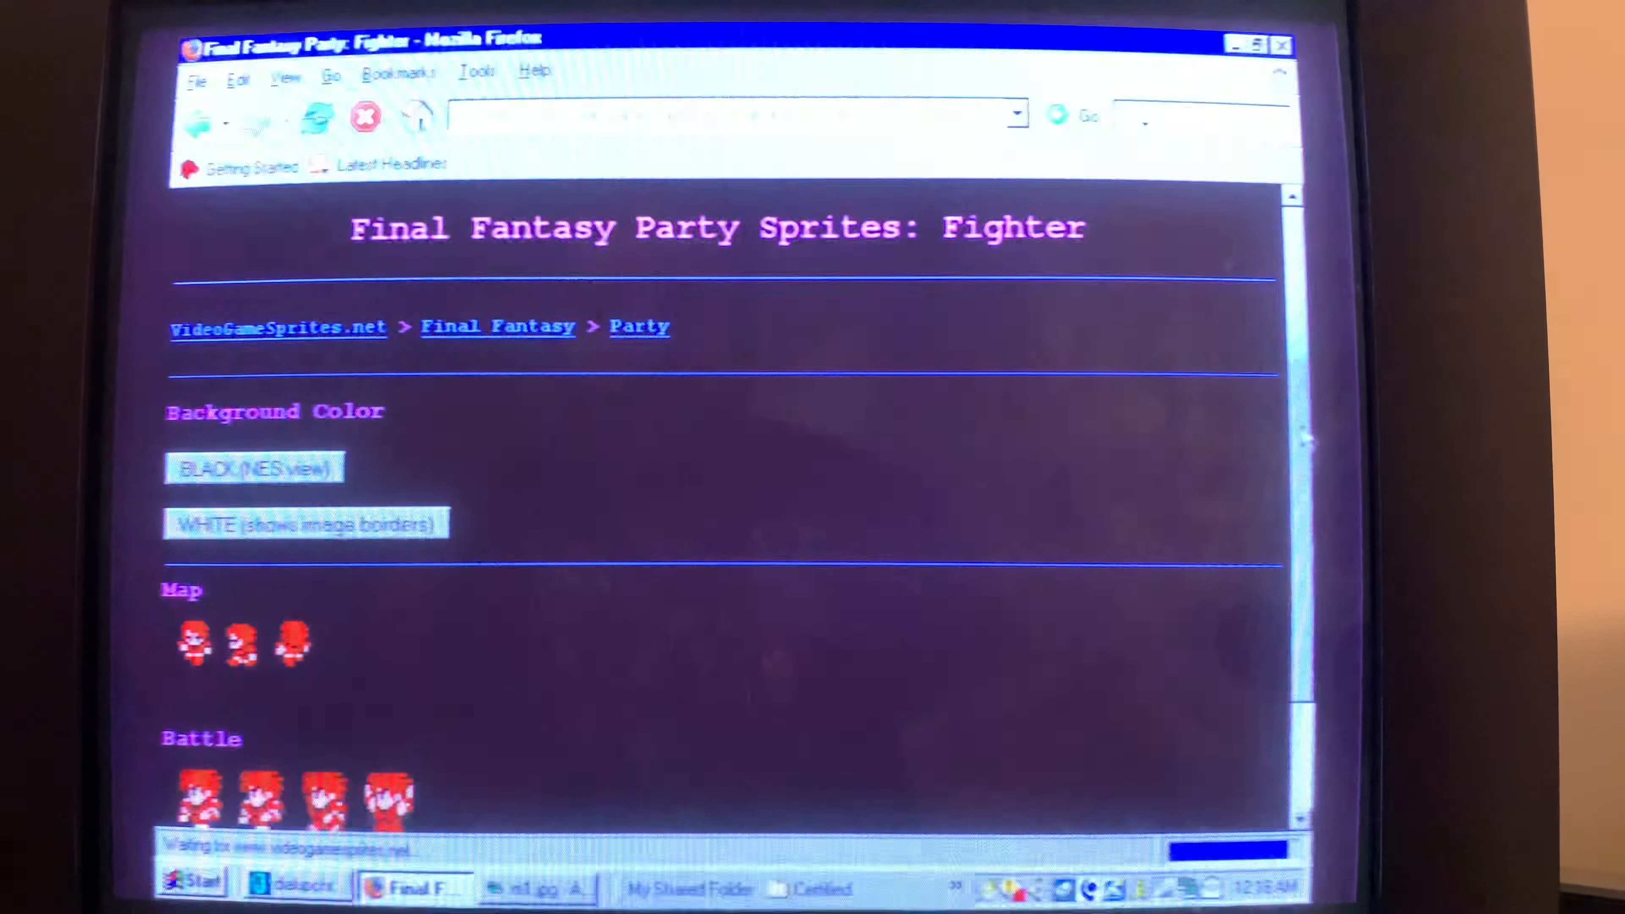
# Toggle the Fighter sprite page's background colour to a light backdrop and back
pyautogui.scroll(-3)
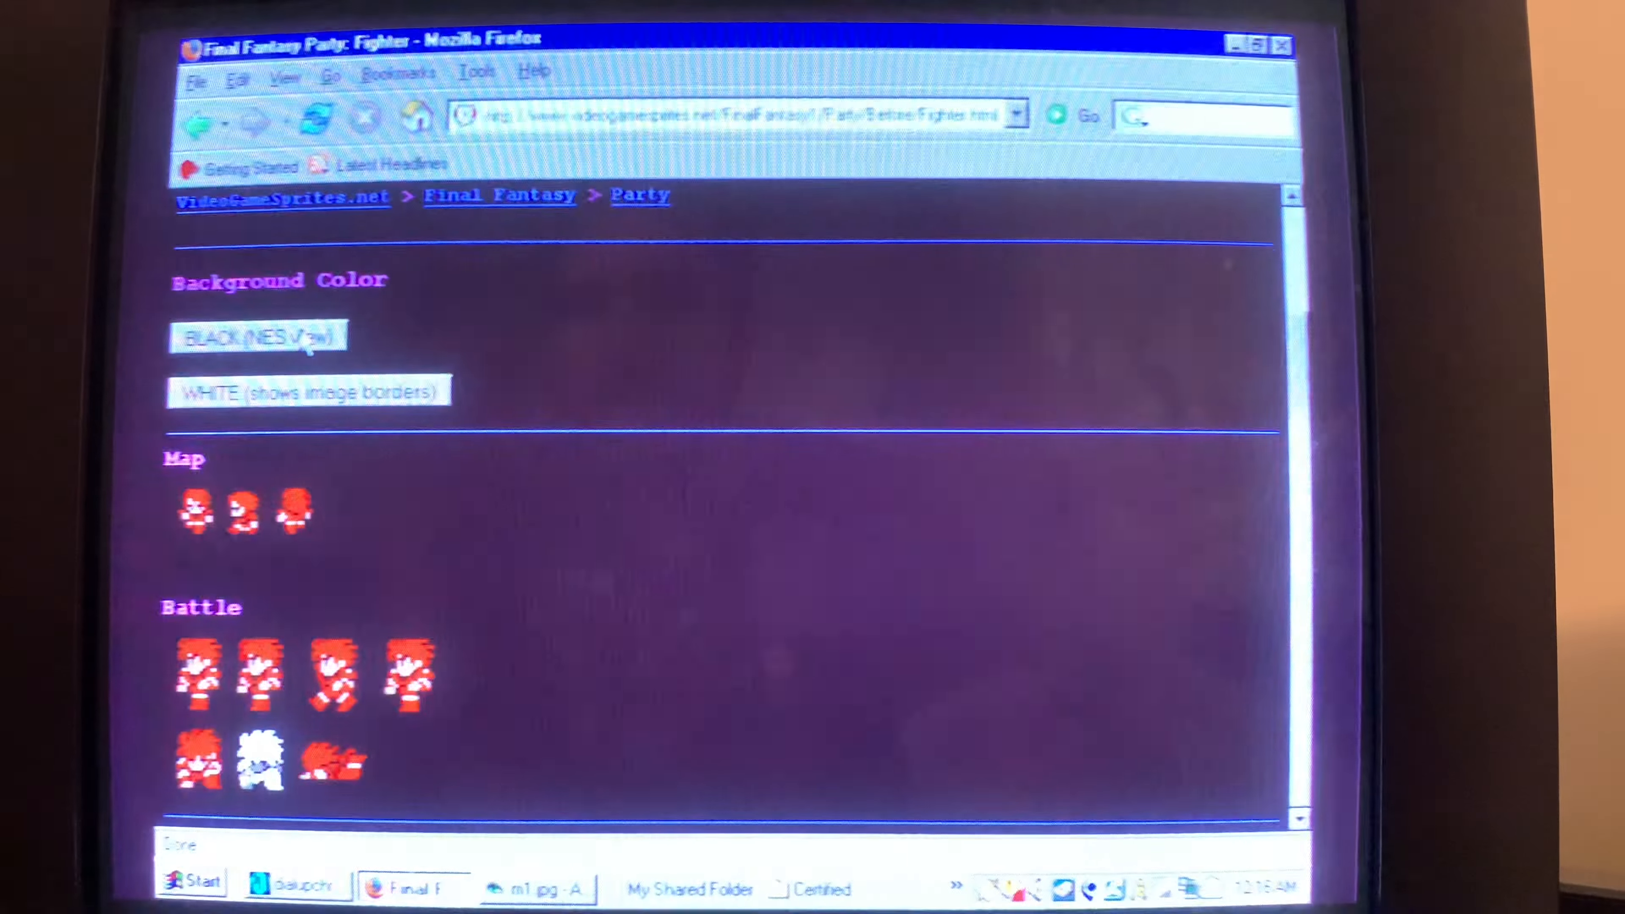
pyautogui.click(309, 392)
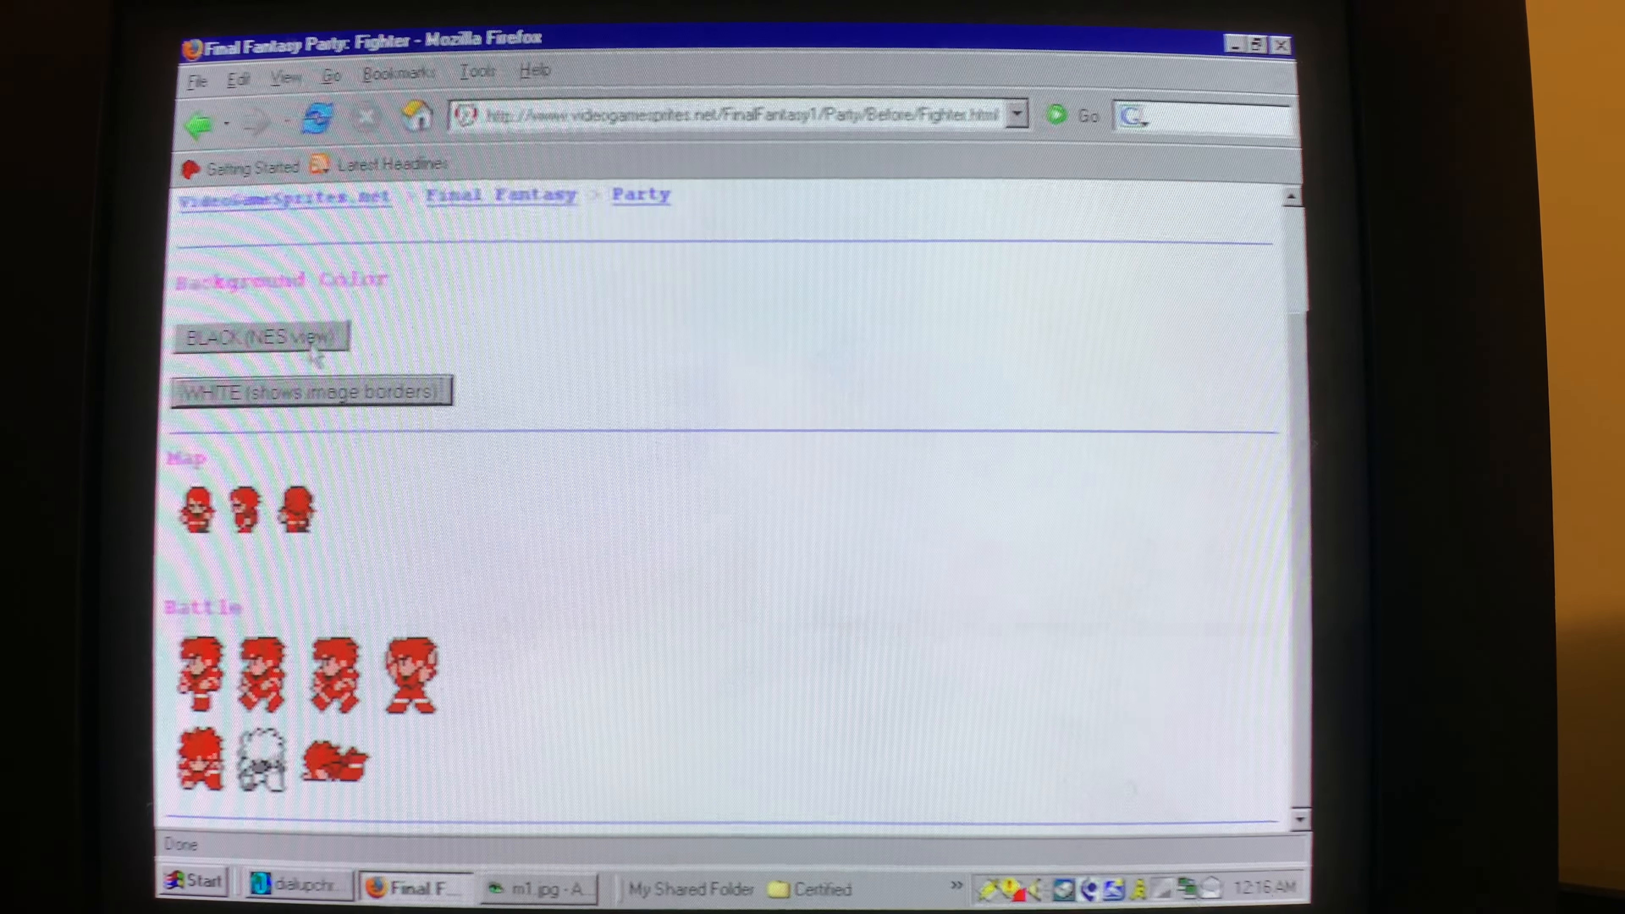
pyautogui.click(259, 335)
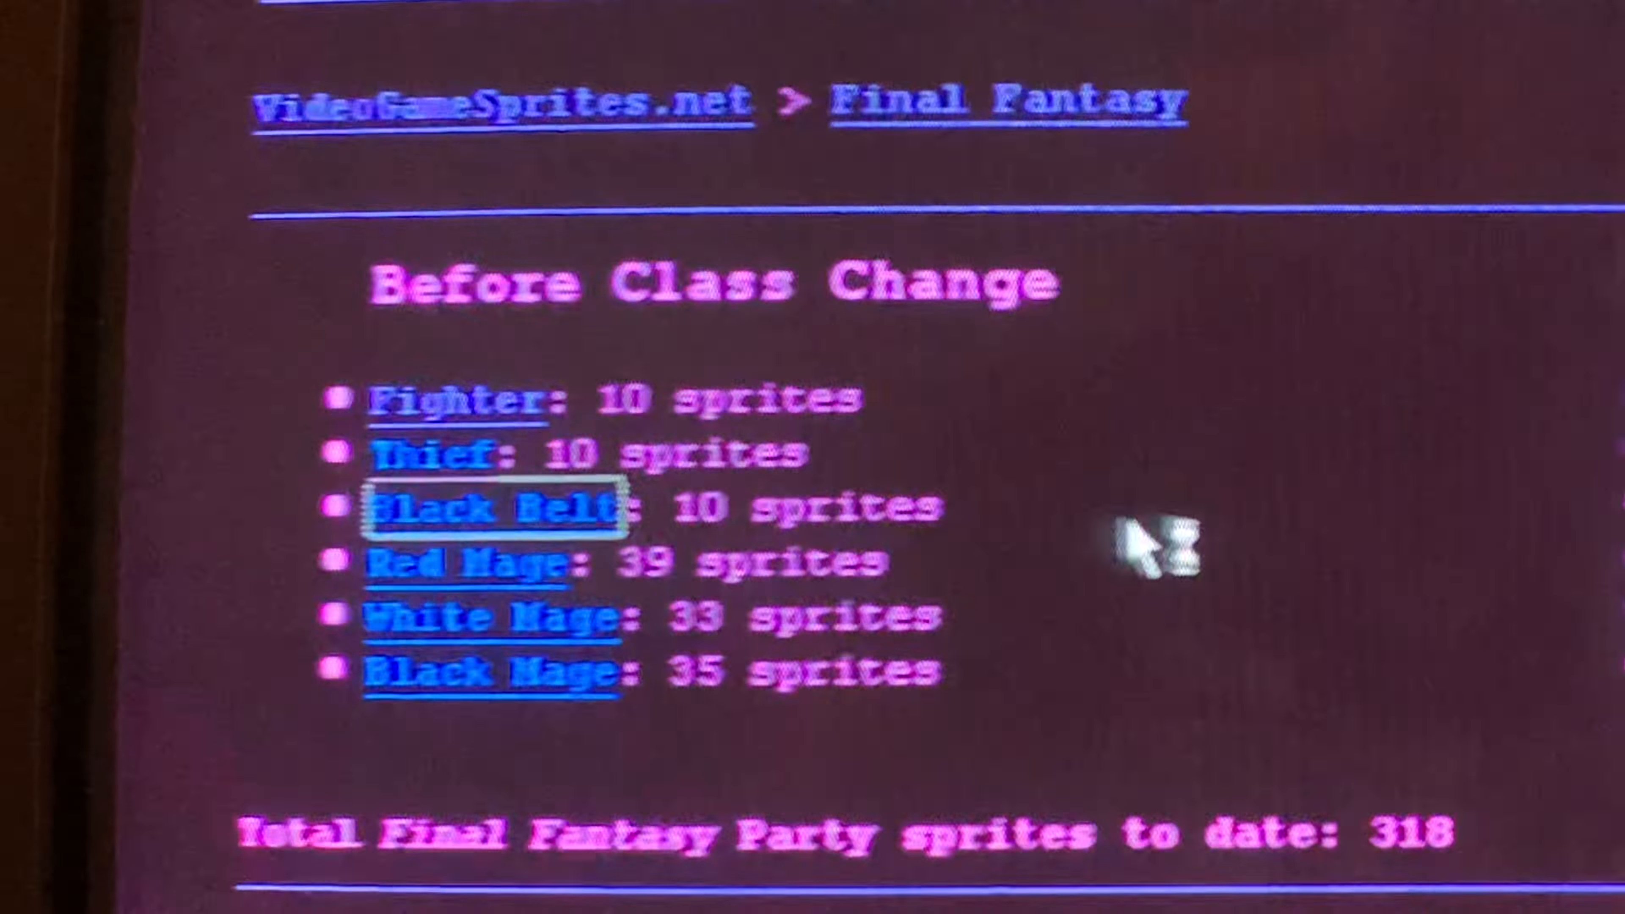
pyautogui.click(492, 508)
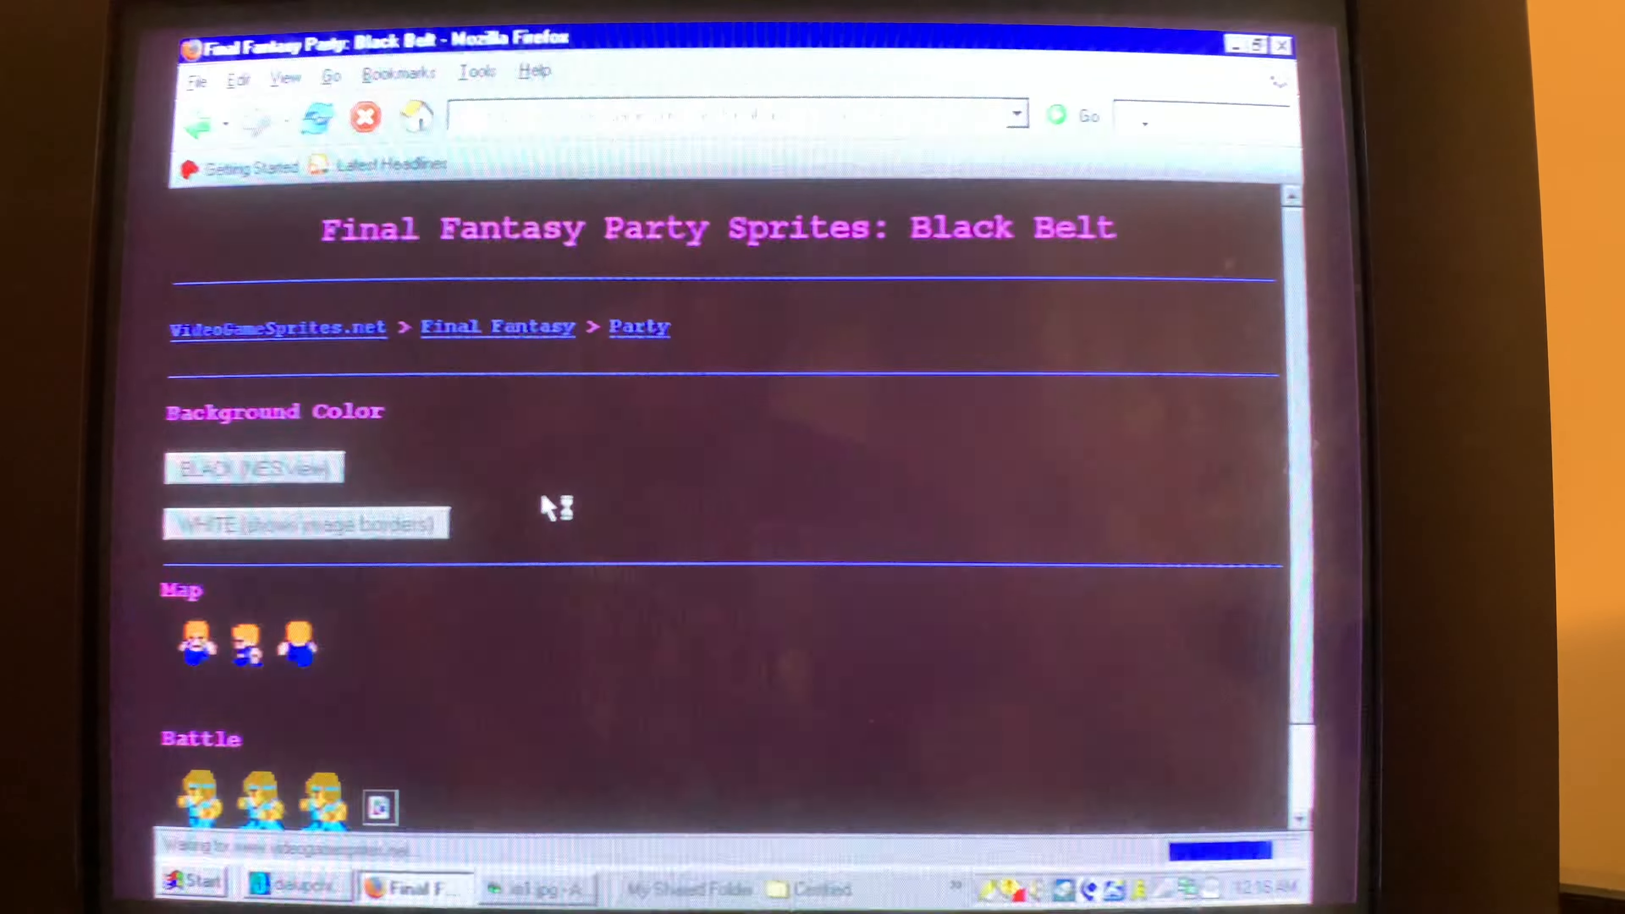
pyautogui.scroll(-3)
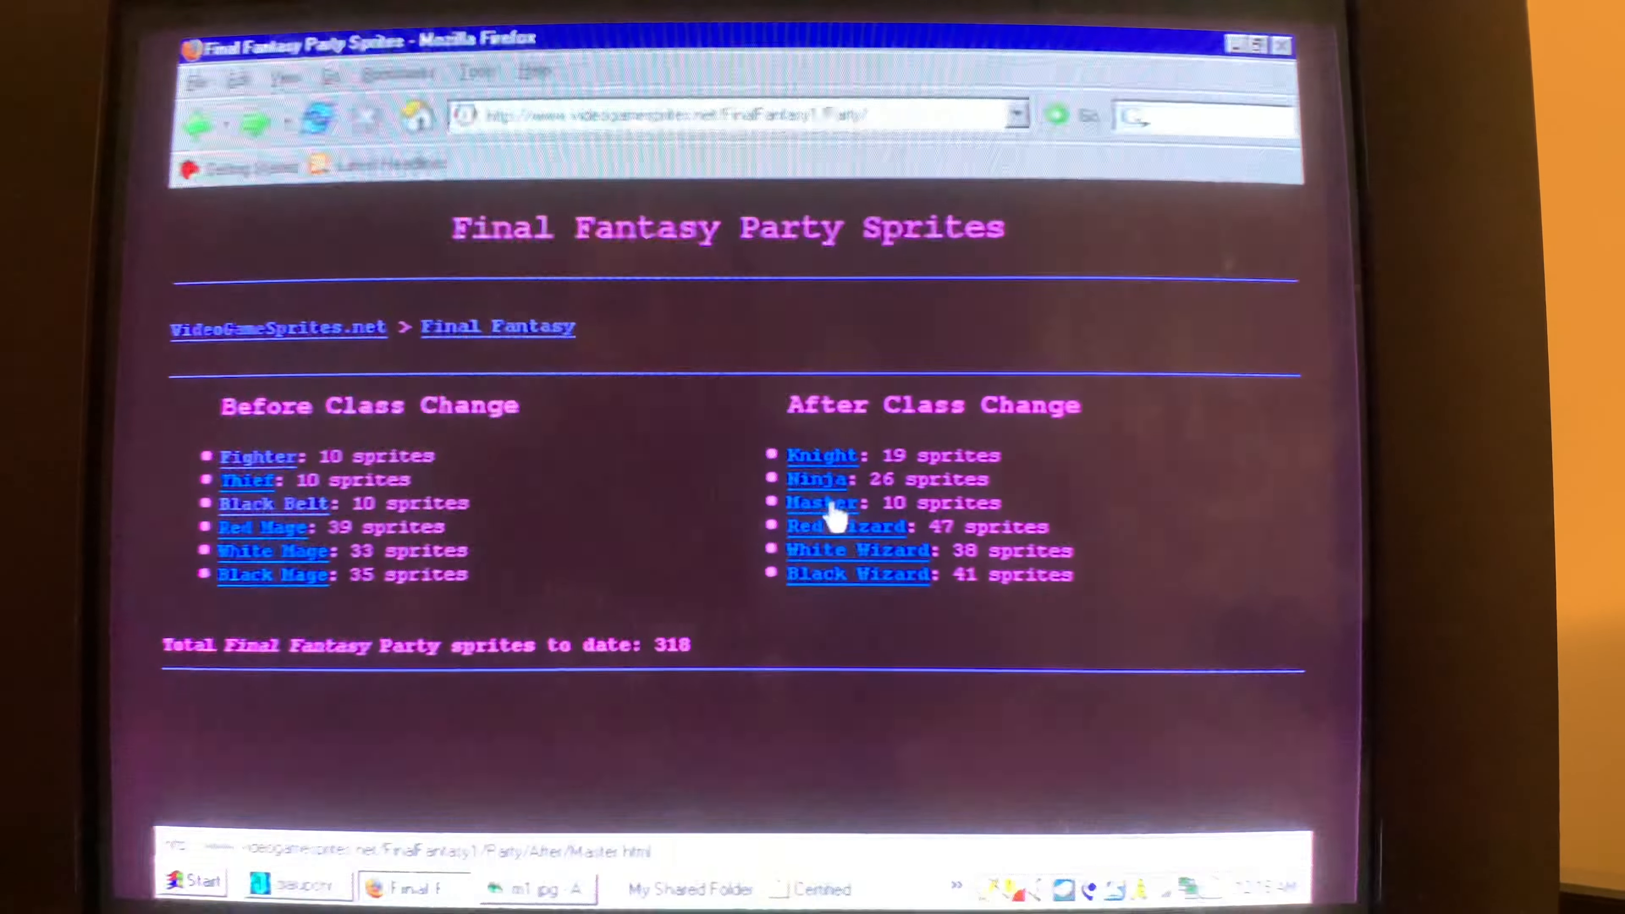
pyautogui.click(817, 479)
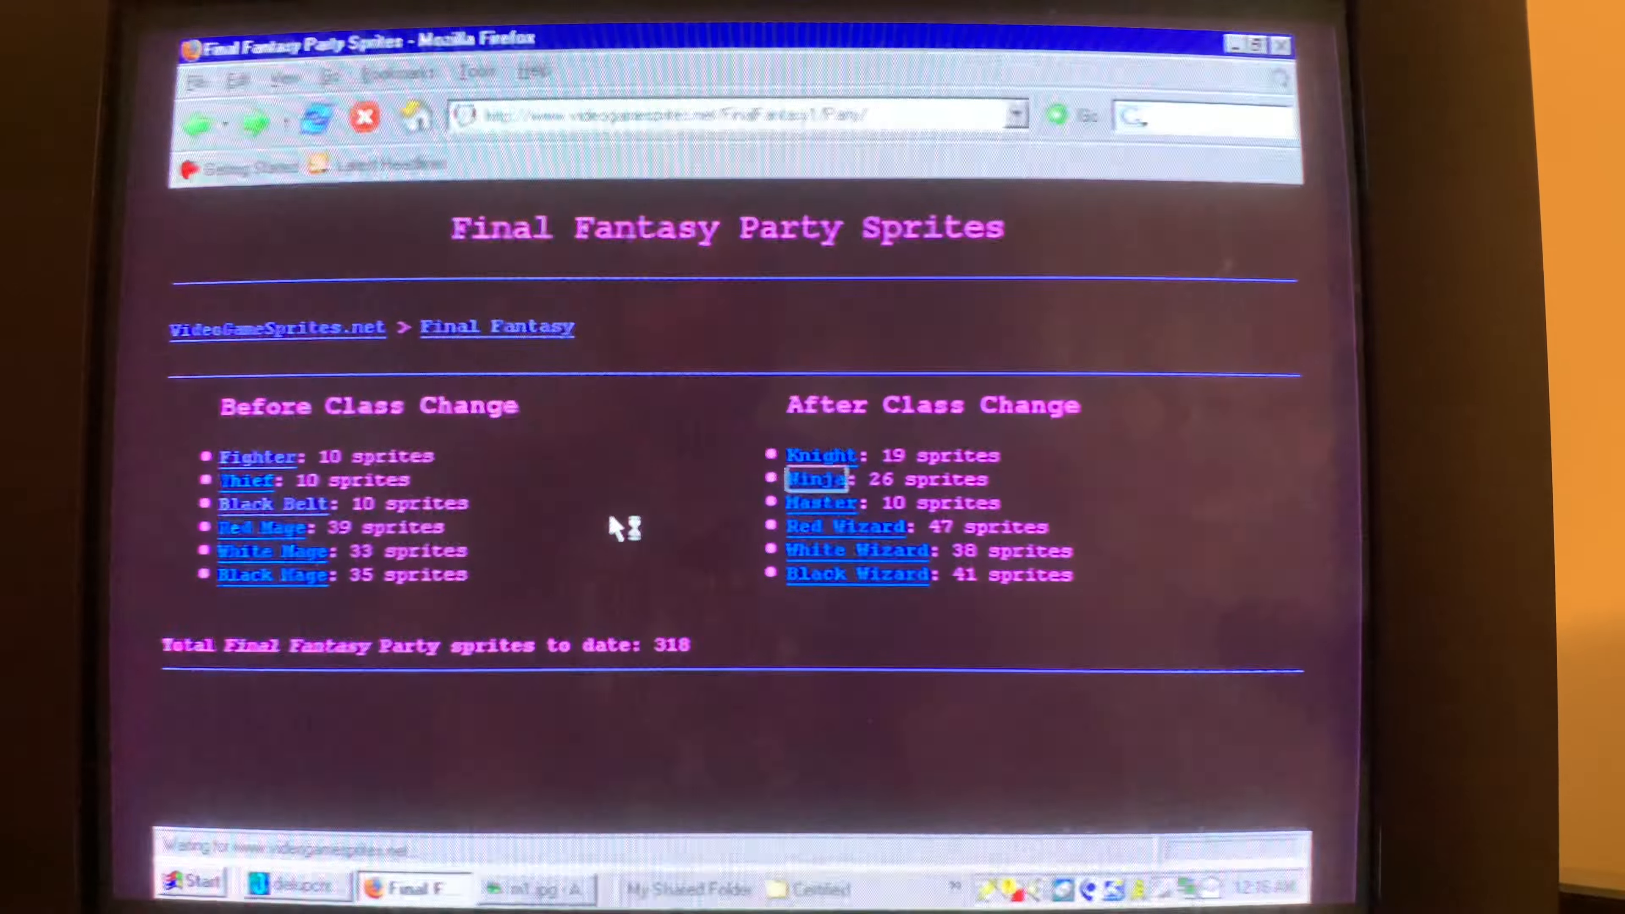
pyautogui.click(817, 479)
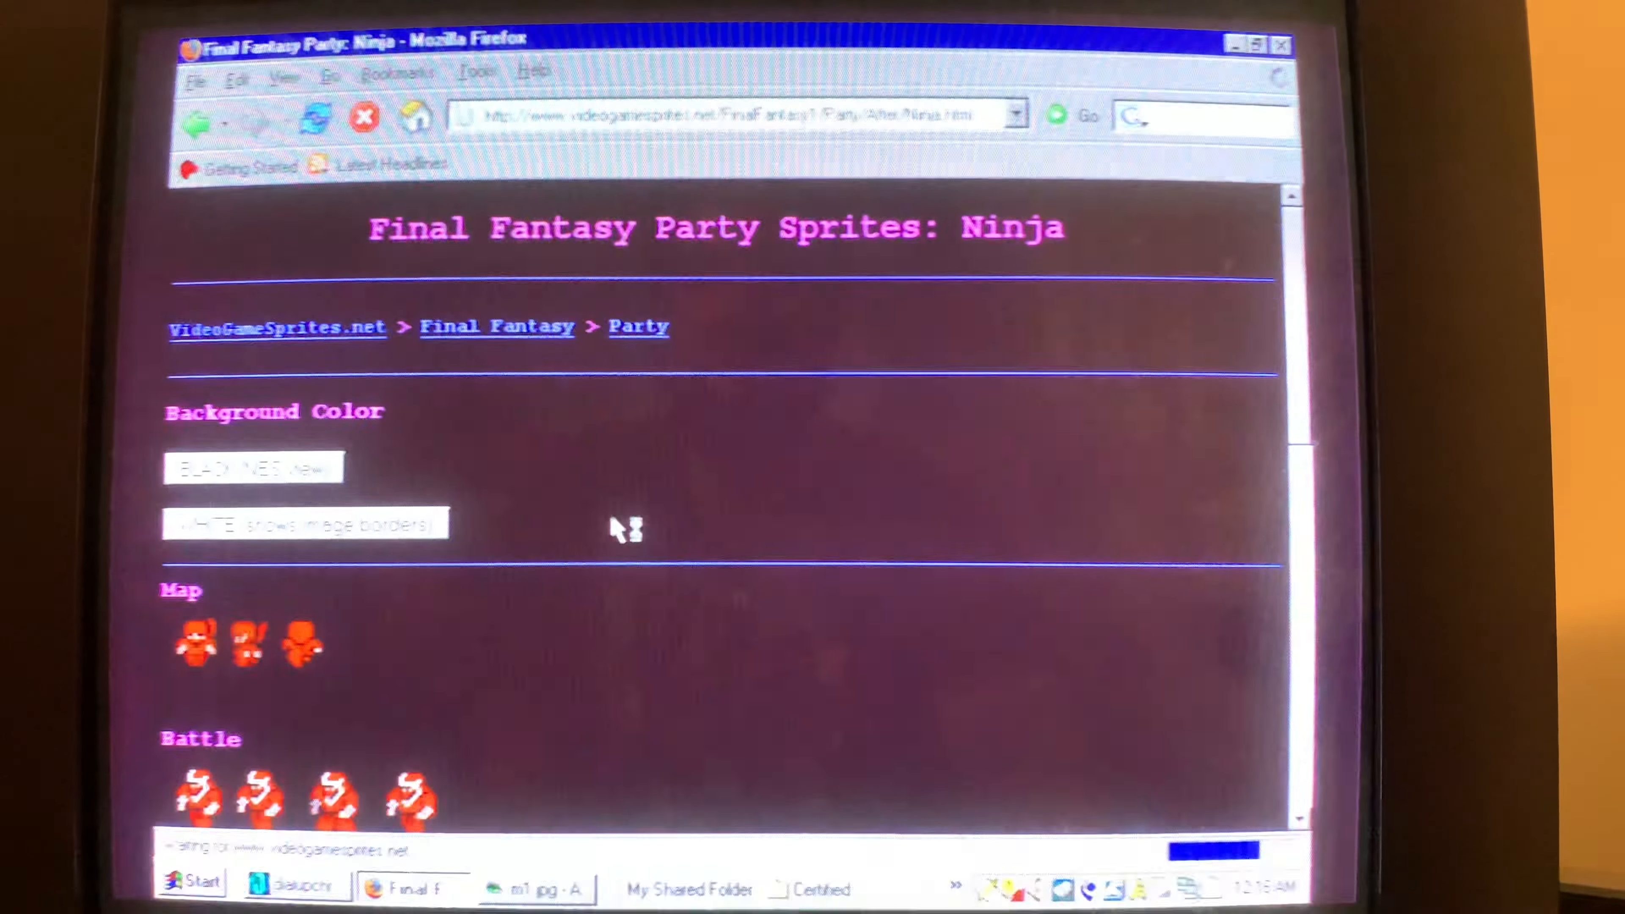
pyautogui.scroll(-3)
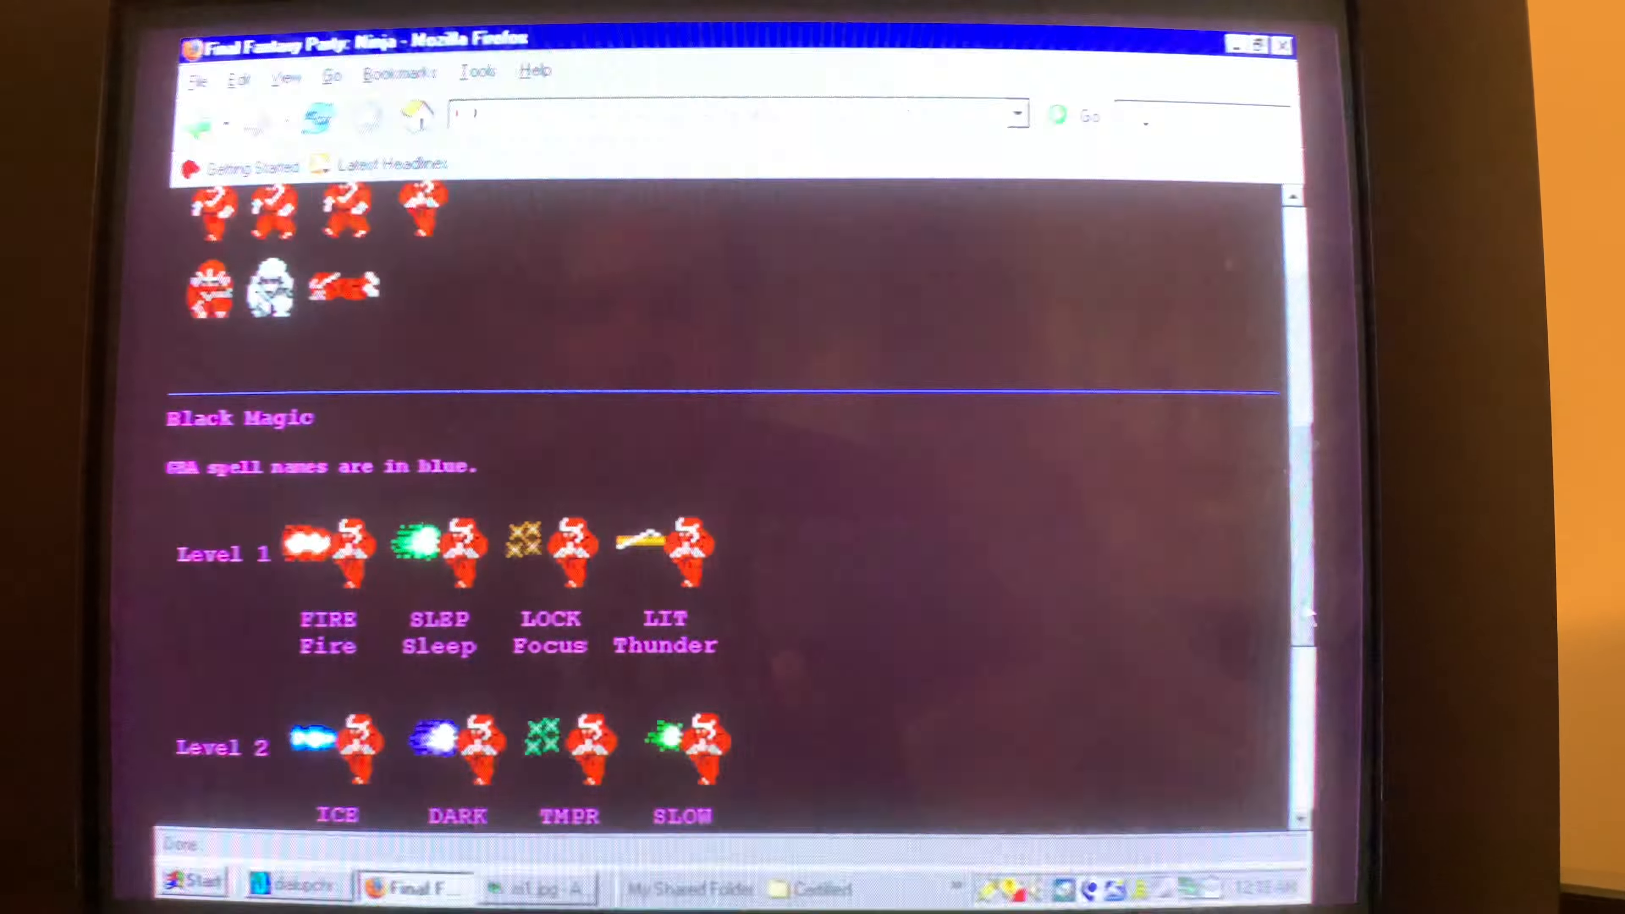
pyautogui.scroll(-3)
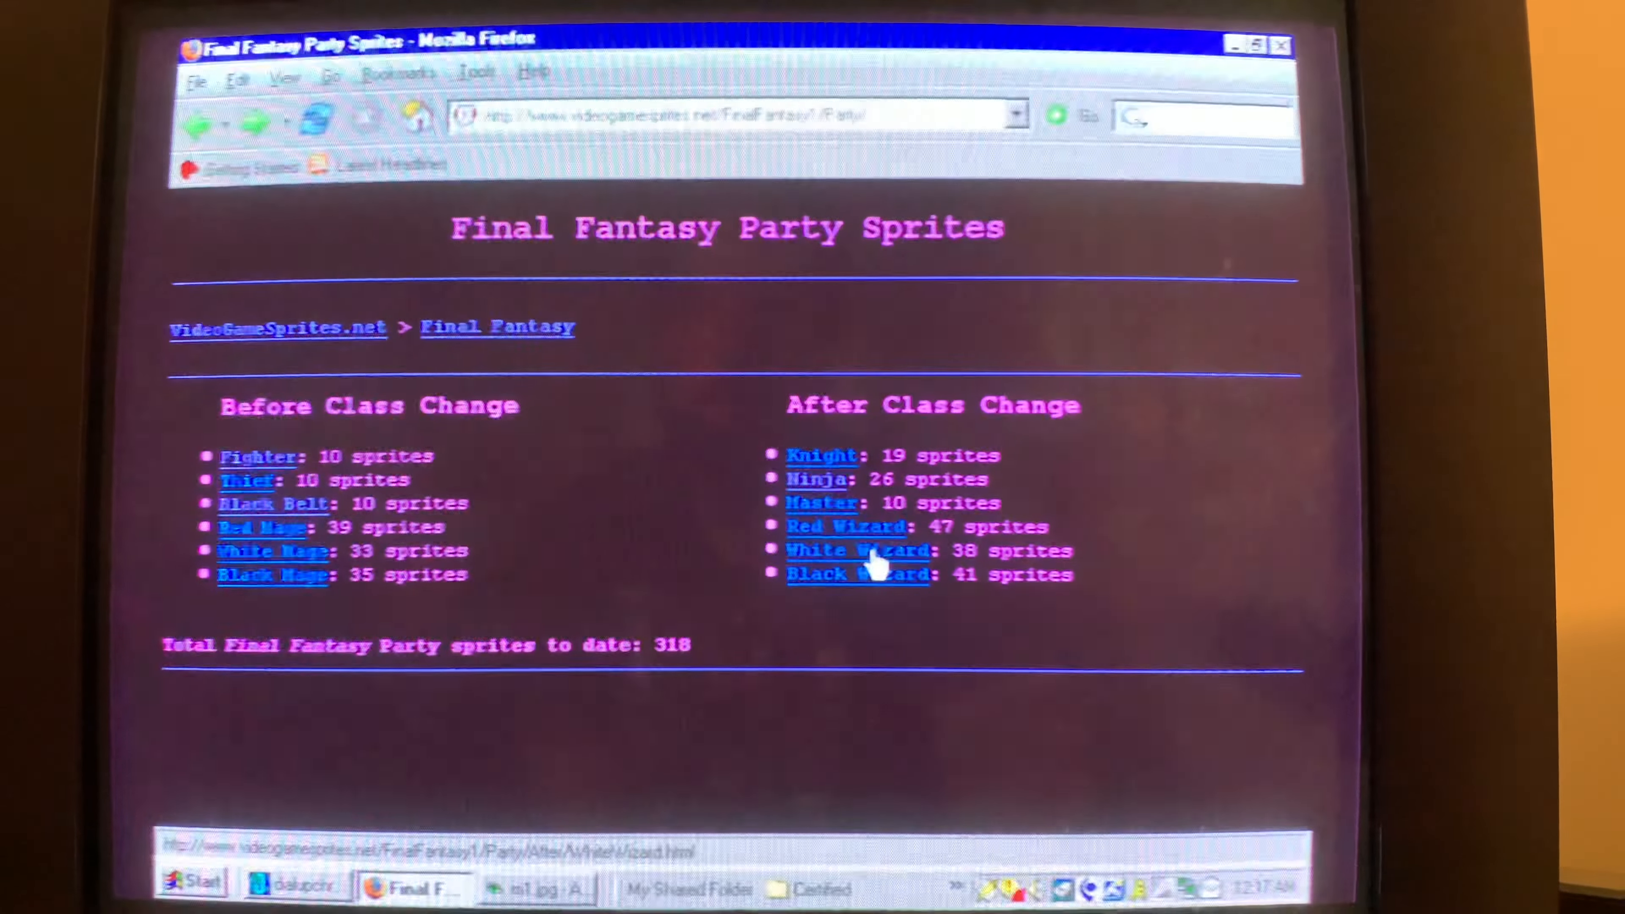
# Open the White Wizard sprite page and scroll through its white magic spell sprites
pyautogui.click(857, 550)
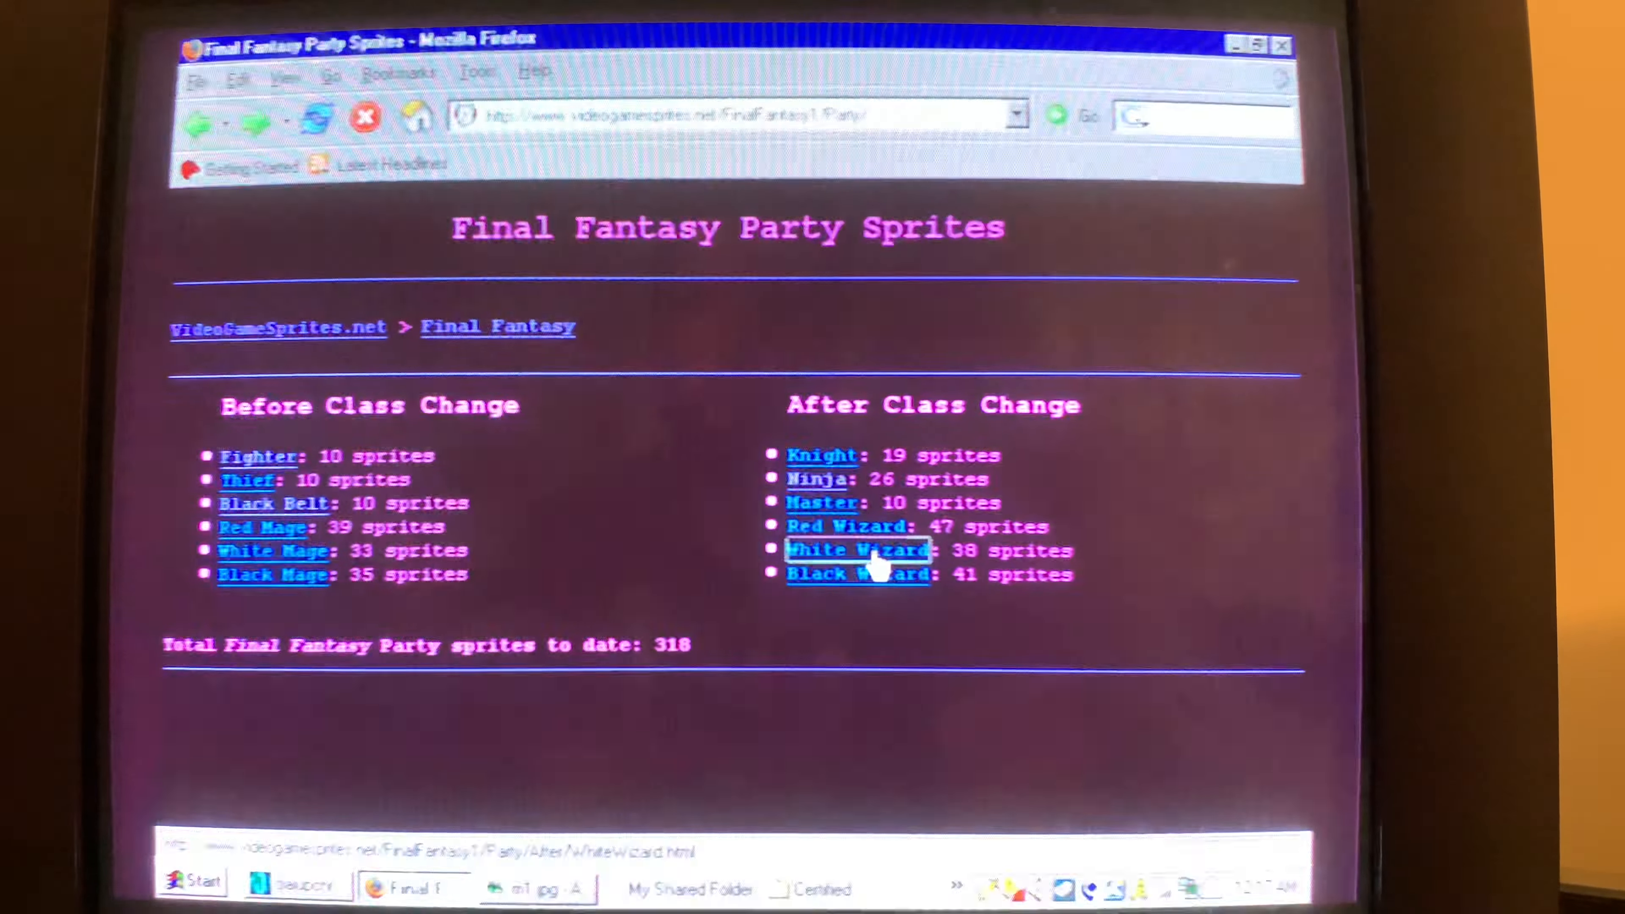
pyautogui.click(857, 550)
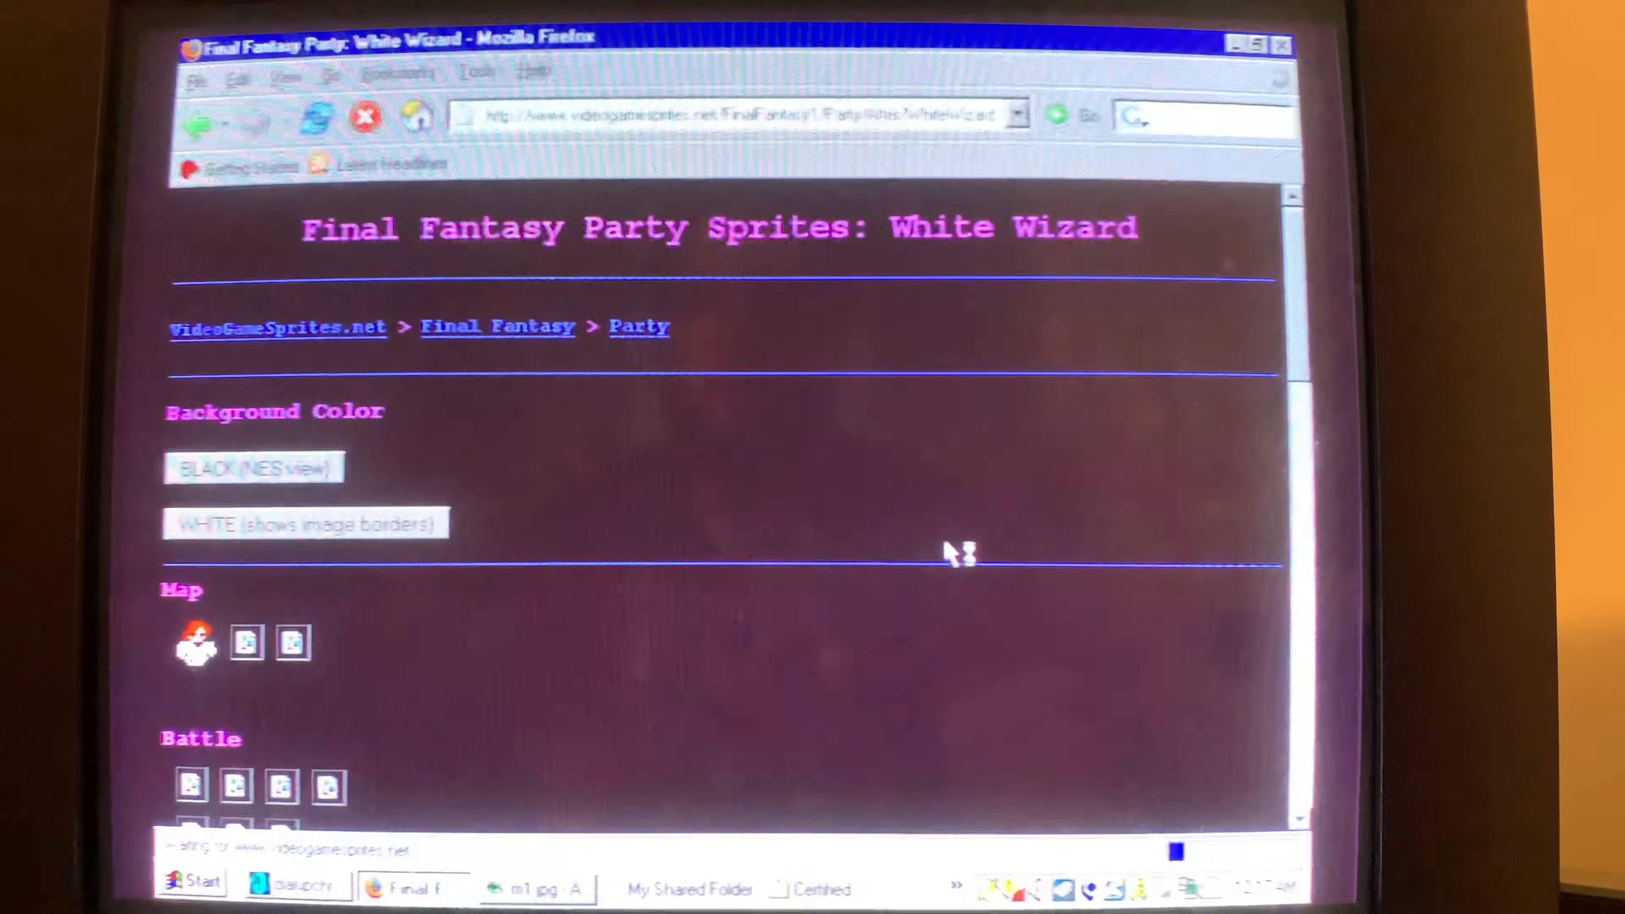
pyautogui.scroll(-3)
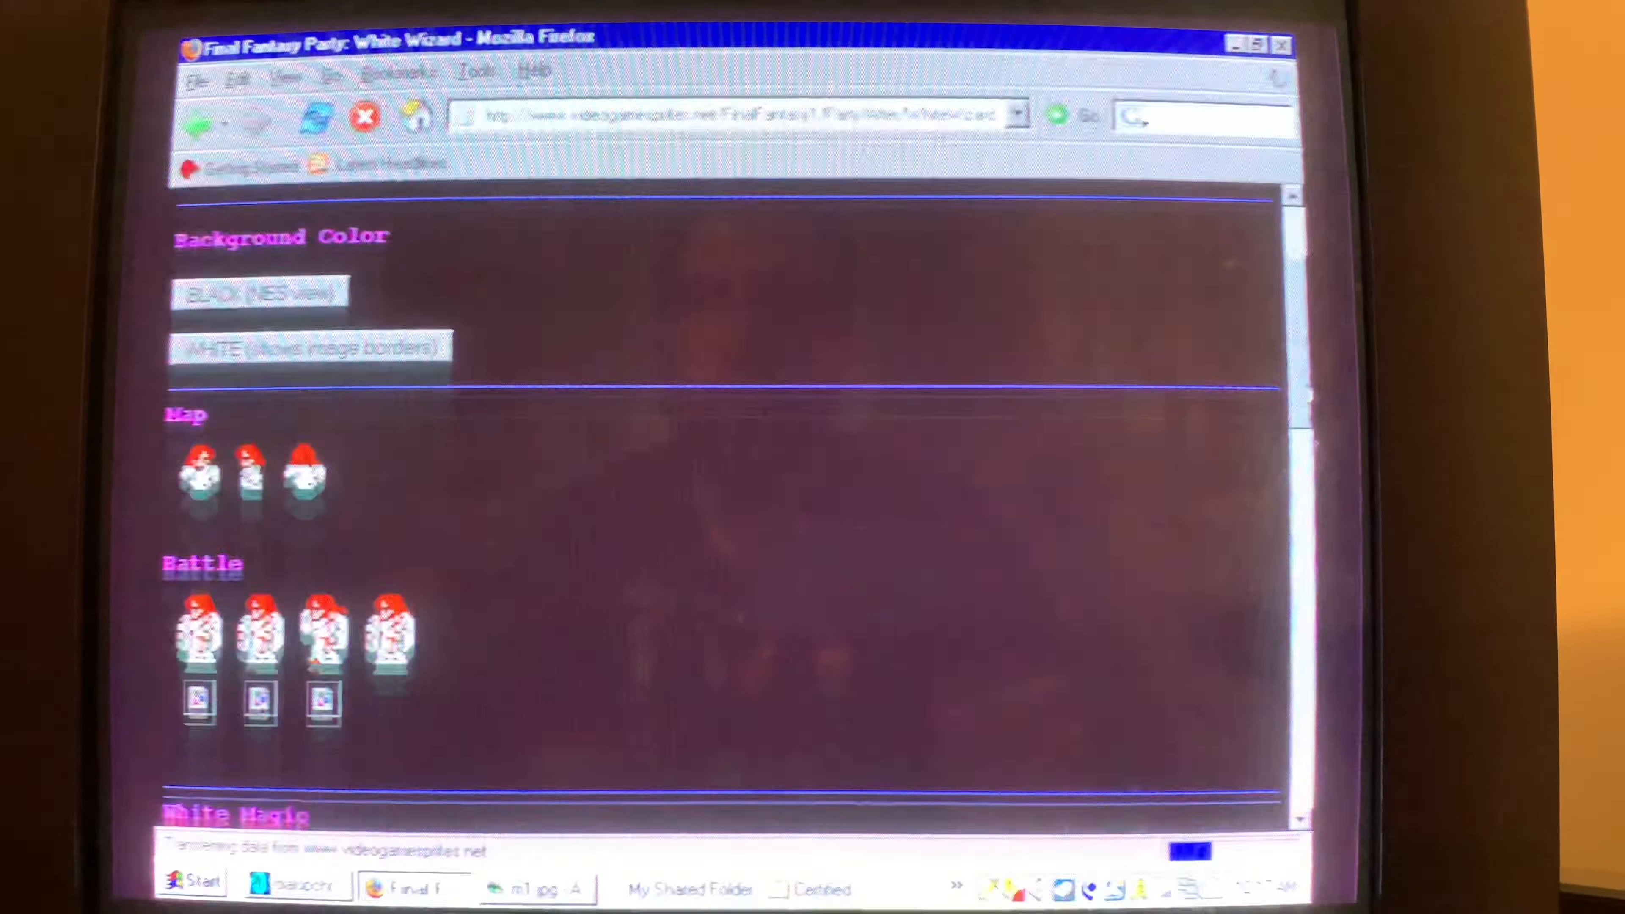
pyautogui.scroll(-3)
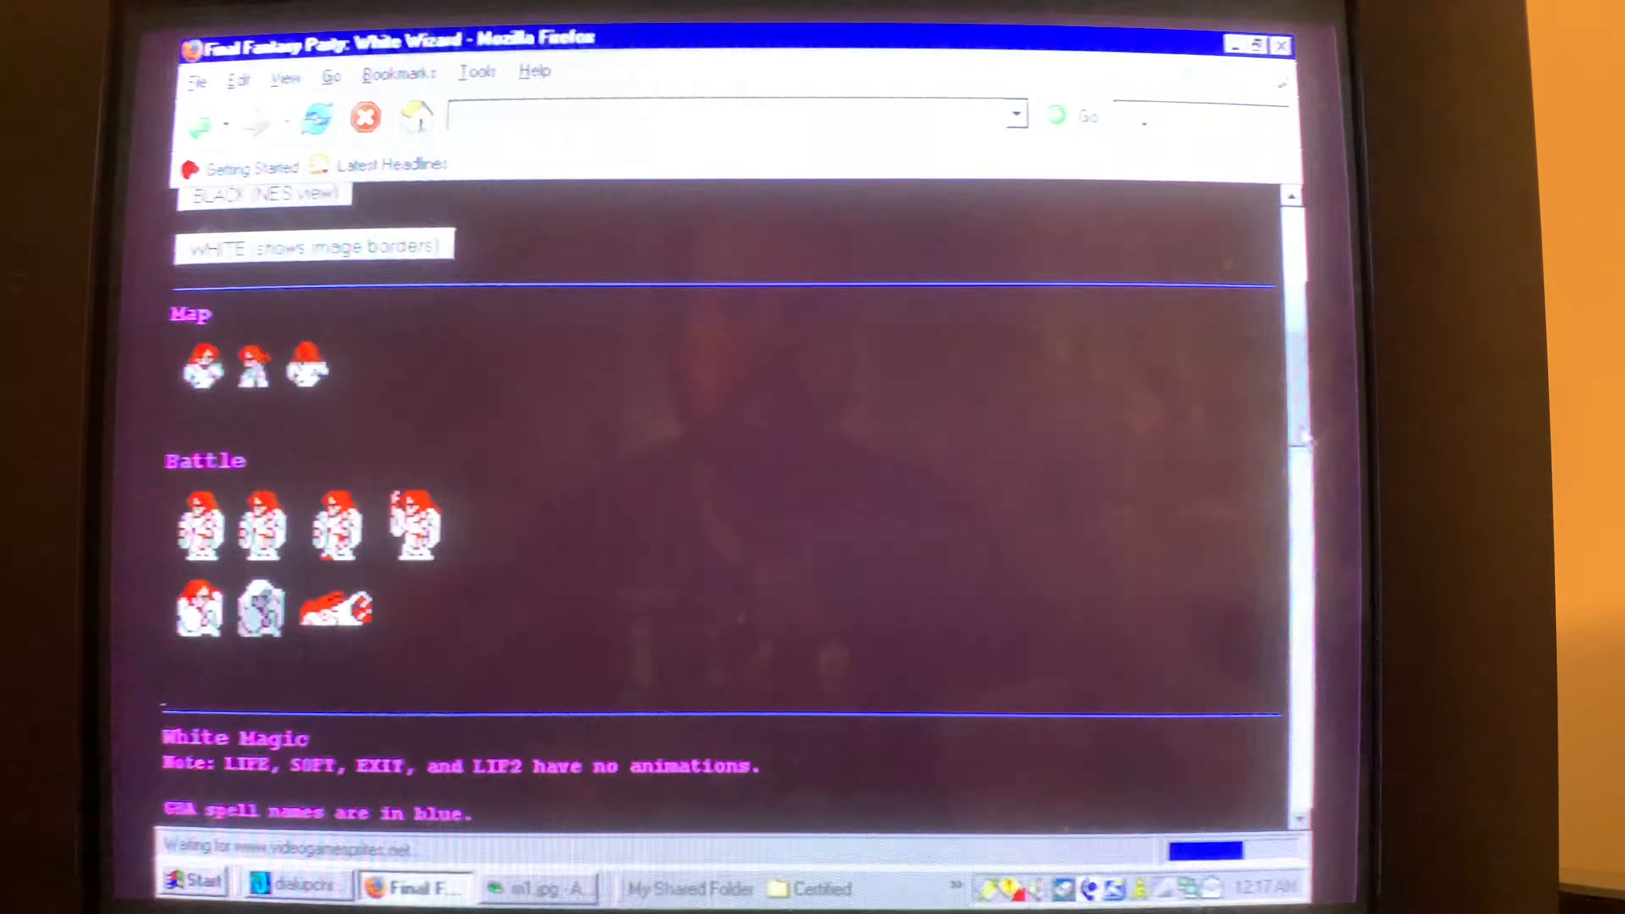
pyautogui.scroll(-3)
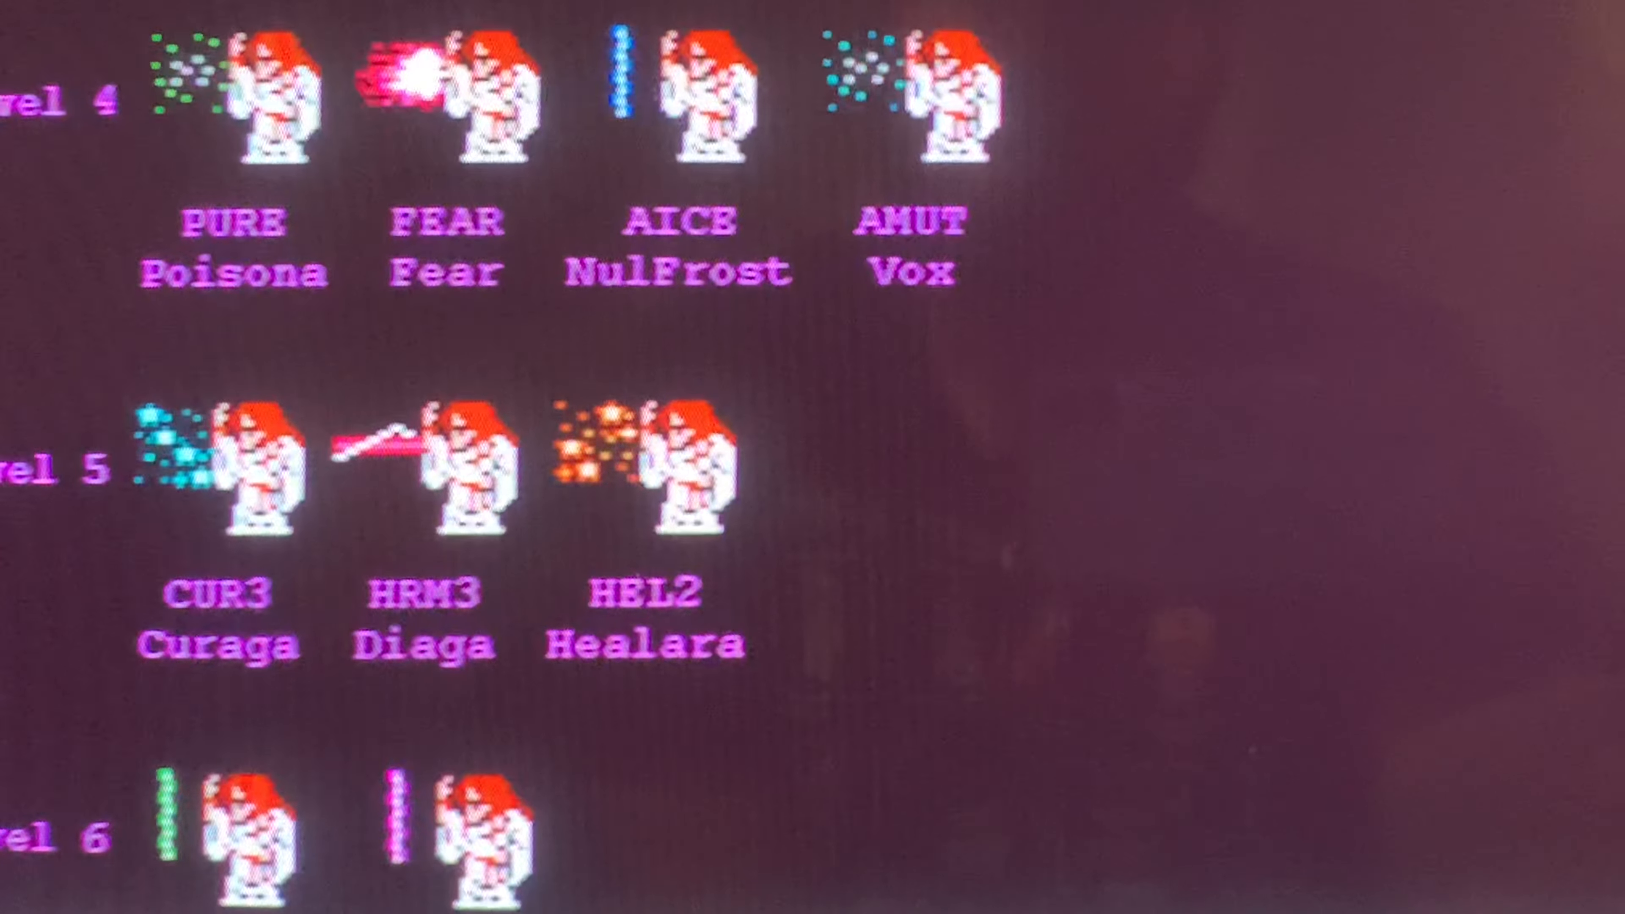
pyautogui.scroll(-3)
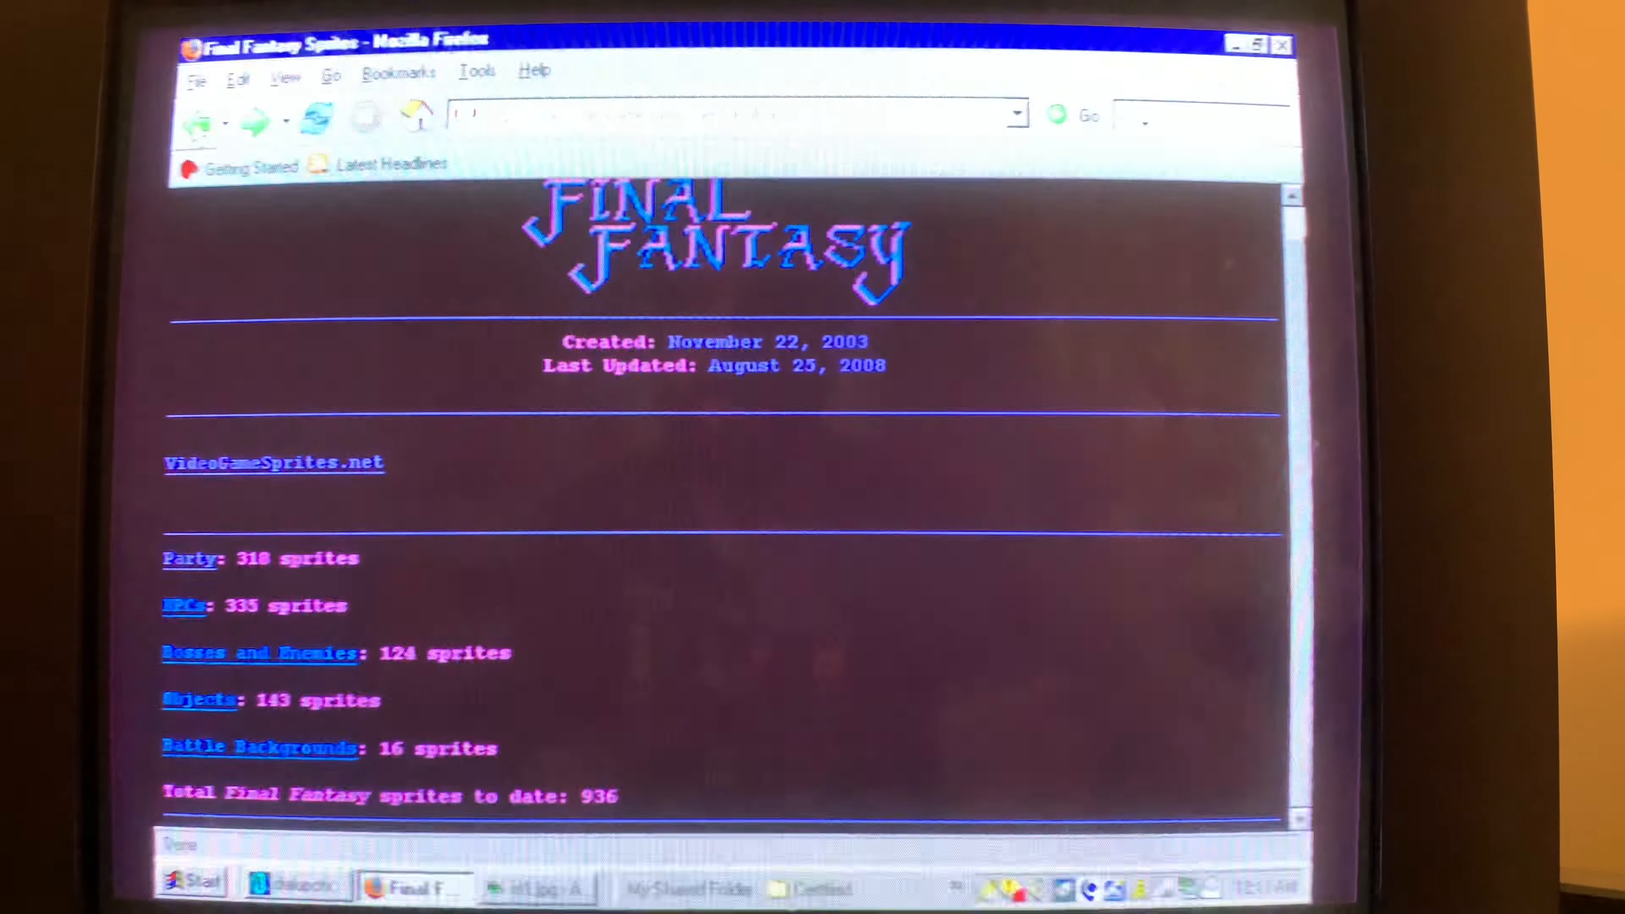
# Return to the VideoGameSprites.net home page and open the Final Fantasy VI sprite gallery under Super Nintendo
pyautogui.click(275, 462)
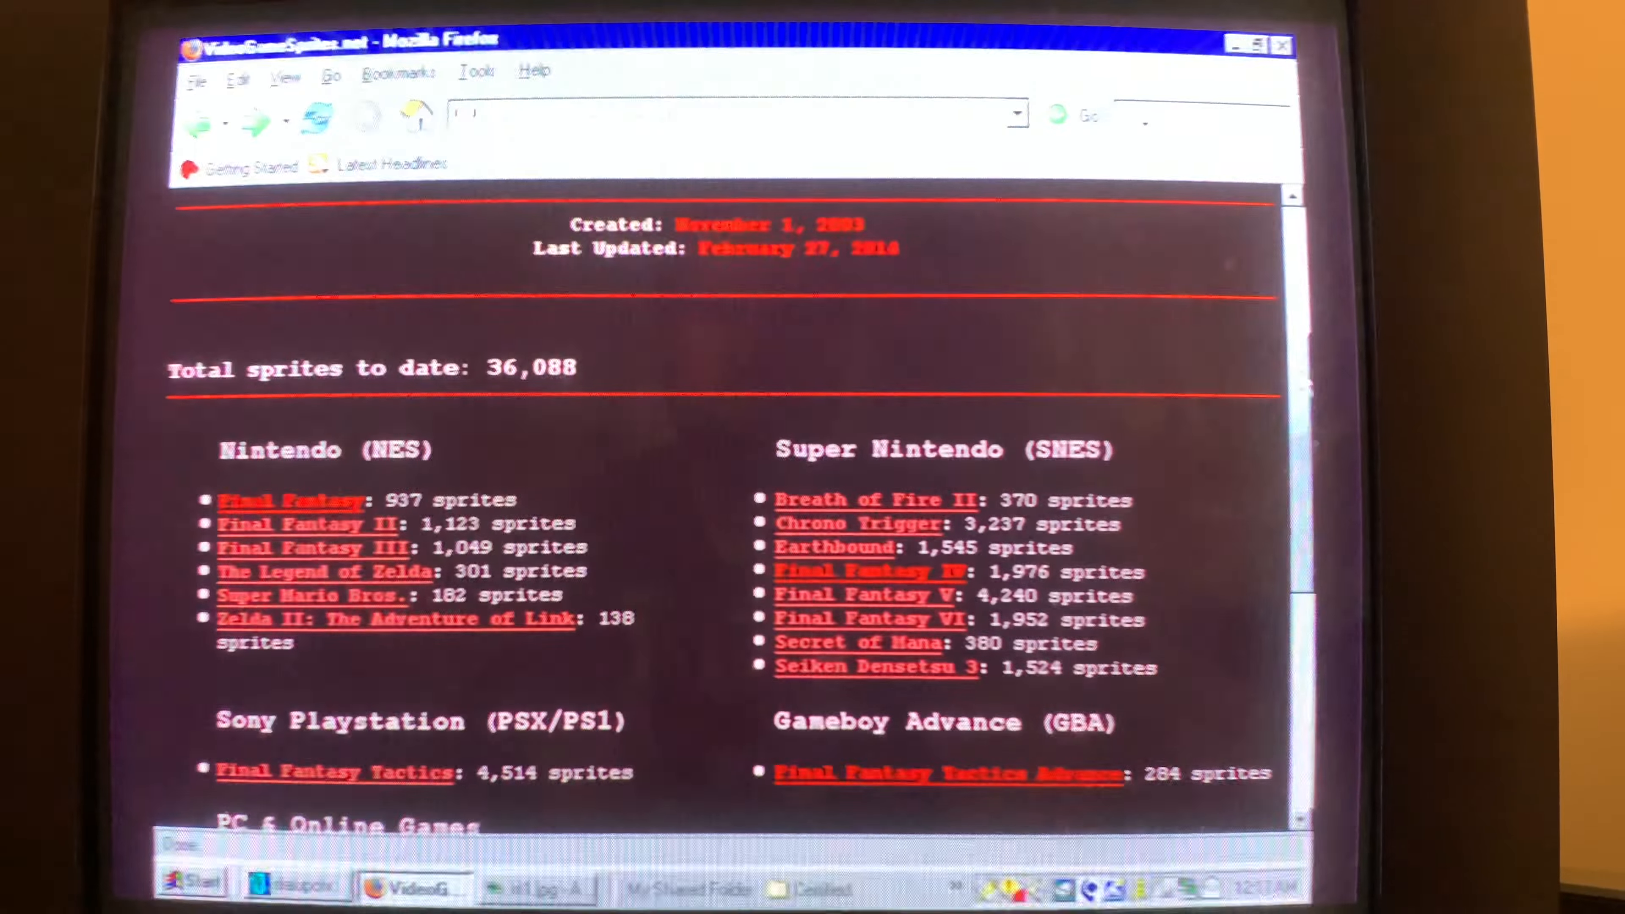
pyautogui.scroll(-3)
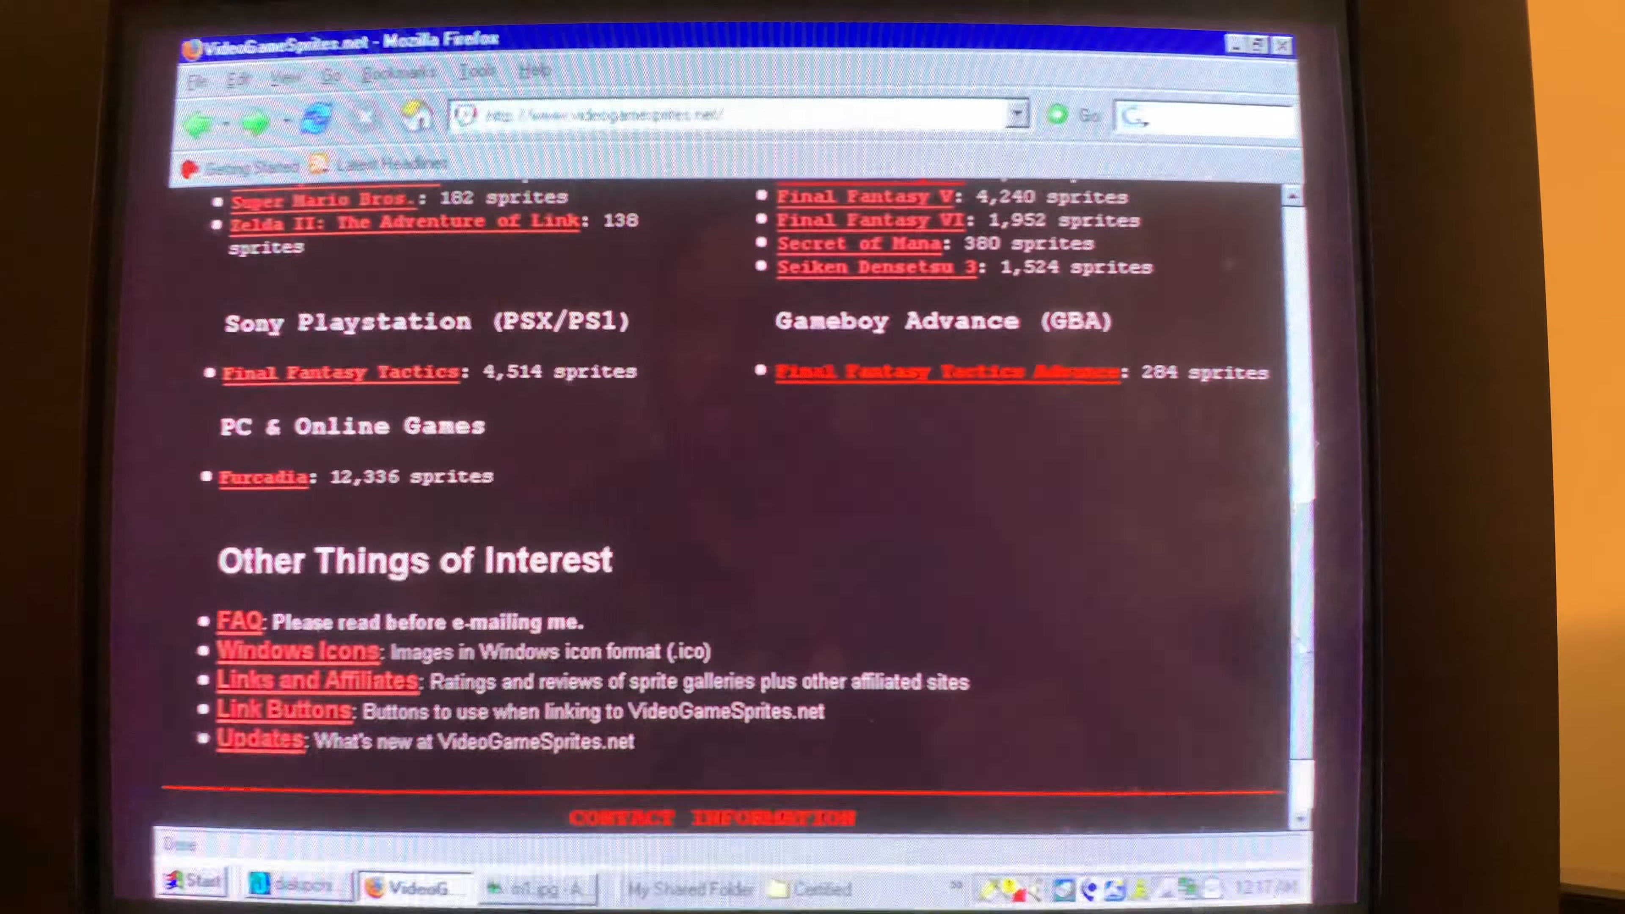
pyautogui.scroll(3)
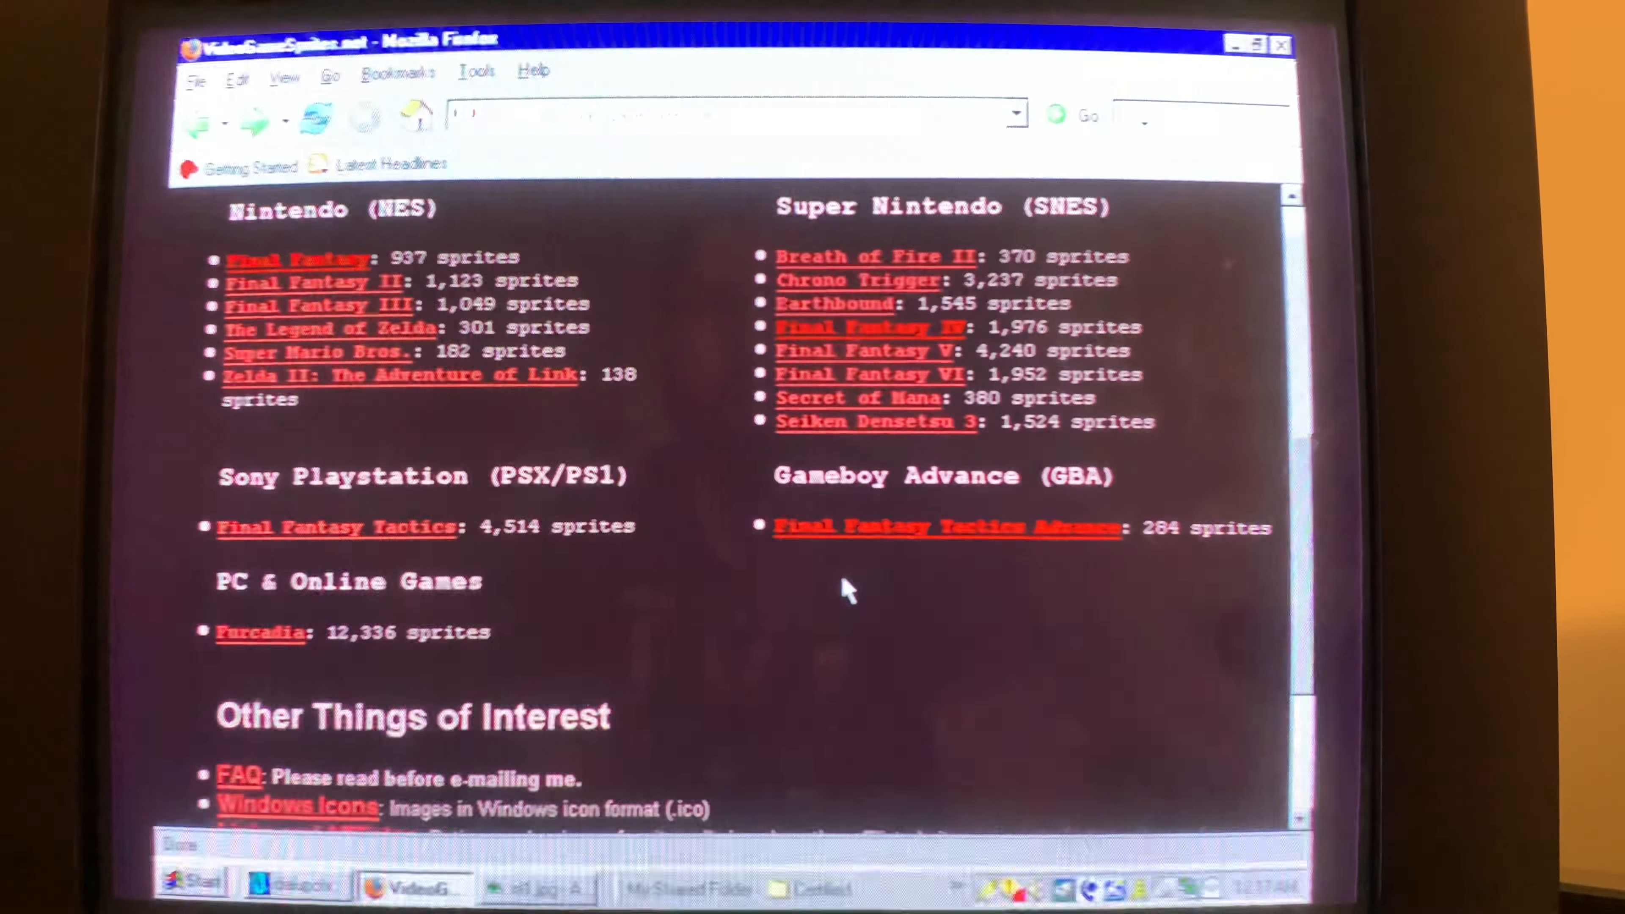
pyautogui.moveTo(700, 479)
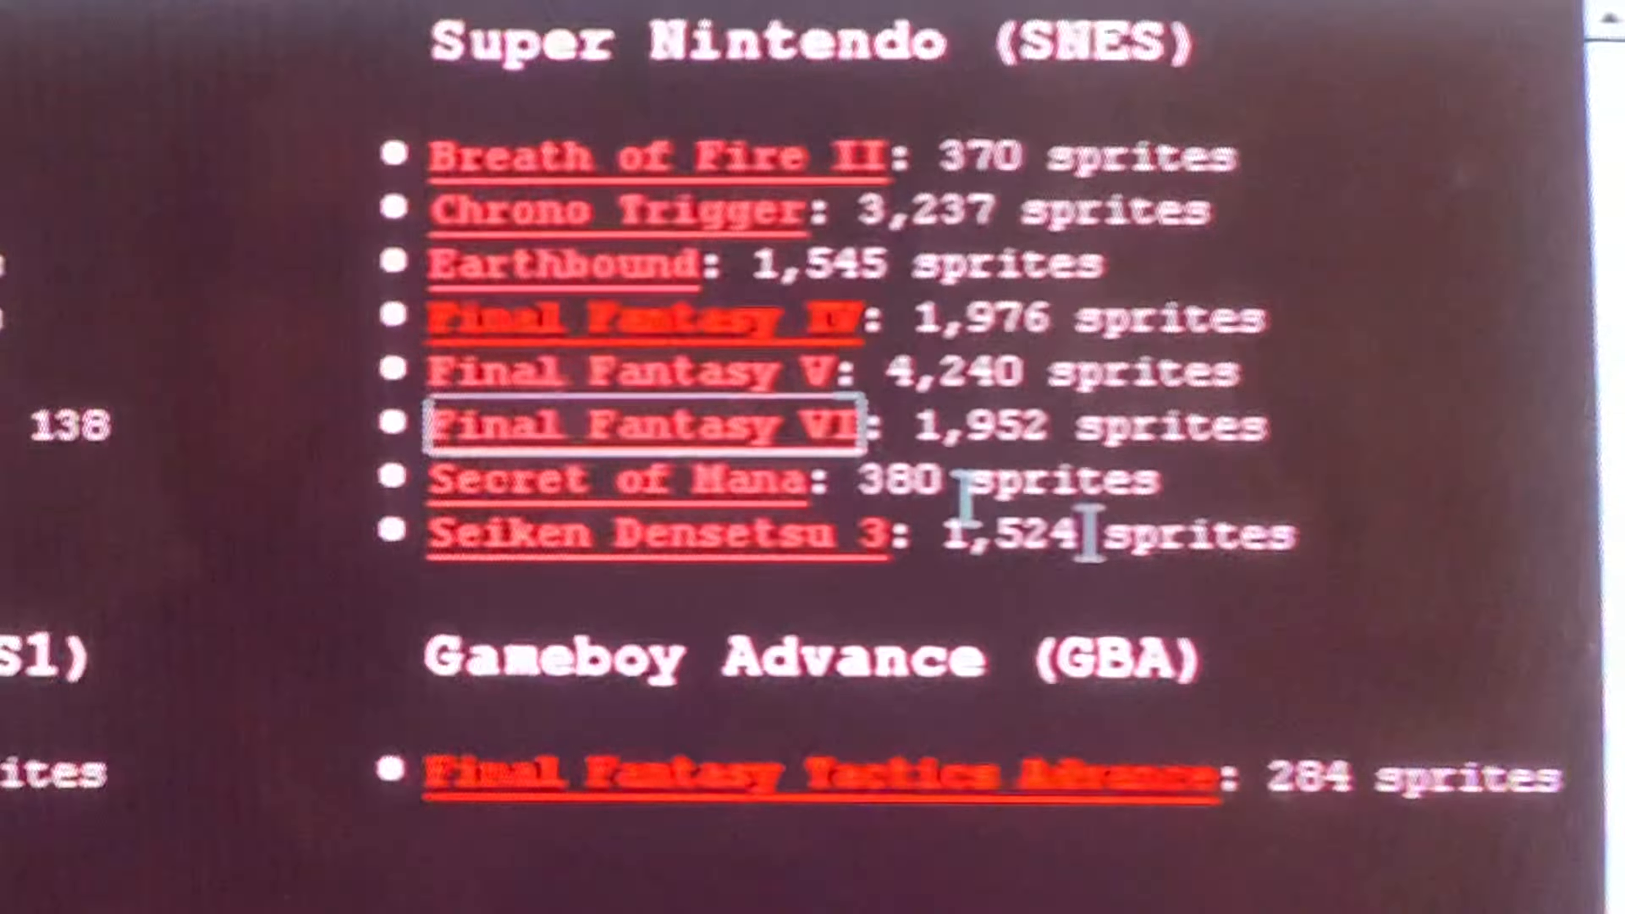
pyautogui.click(647, 425)
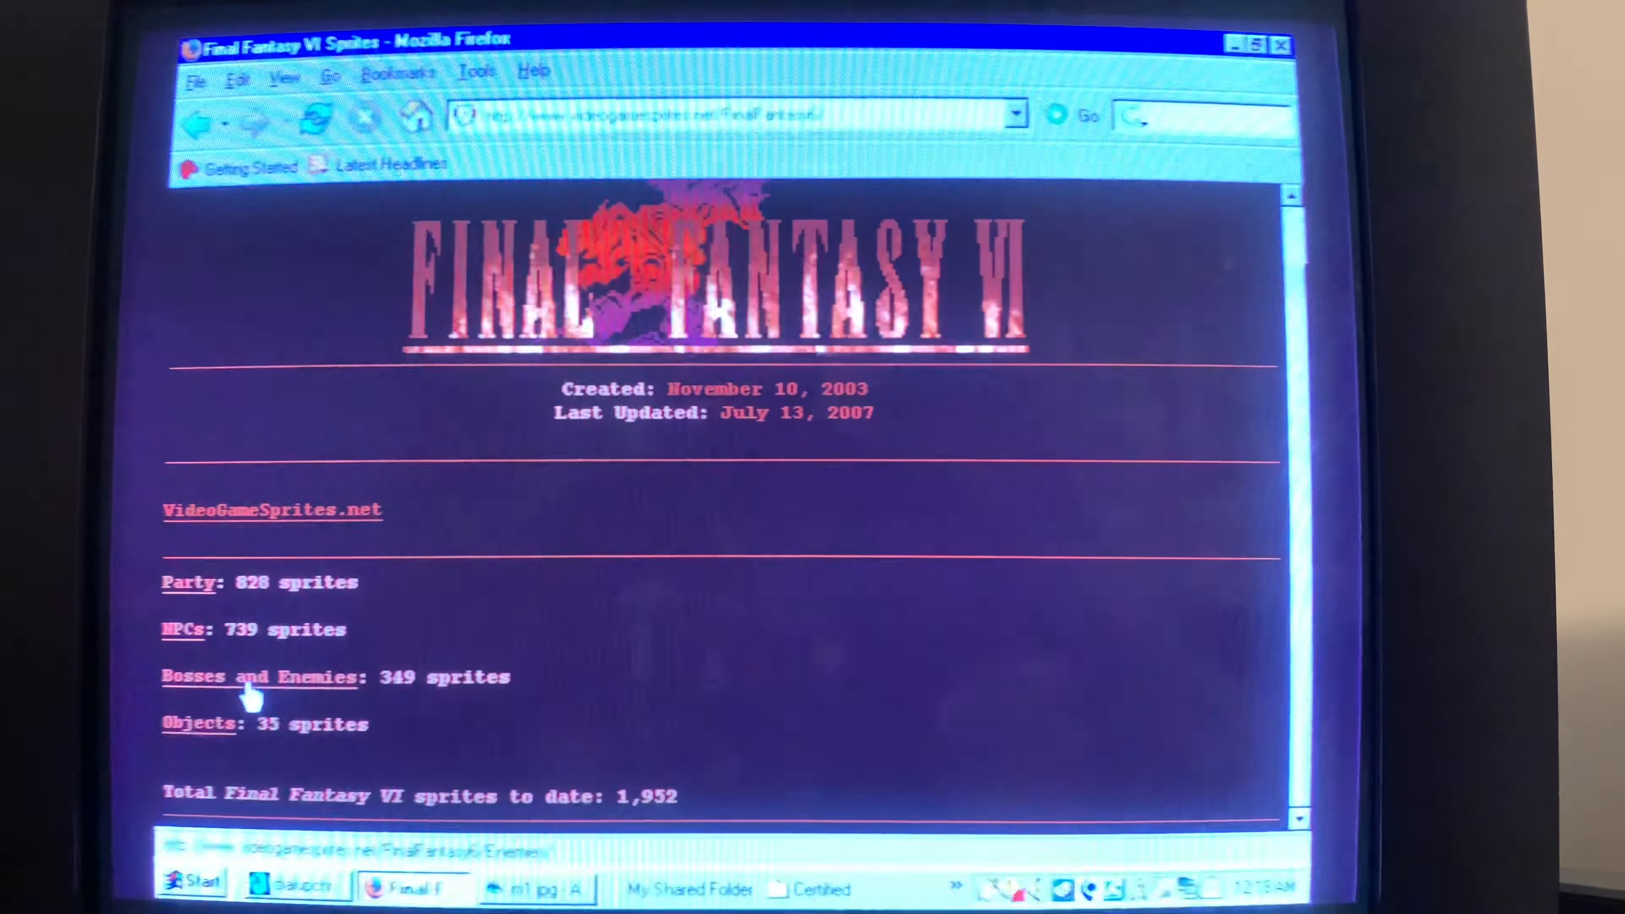
# Open the Final Fantasy VI Bosses and Enemies index and the World of Balance boss sprites
pyautogui.click(259, 677)
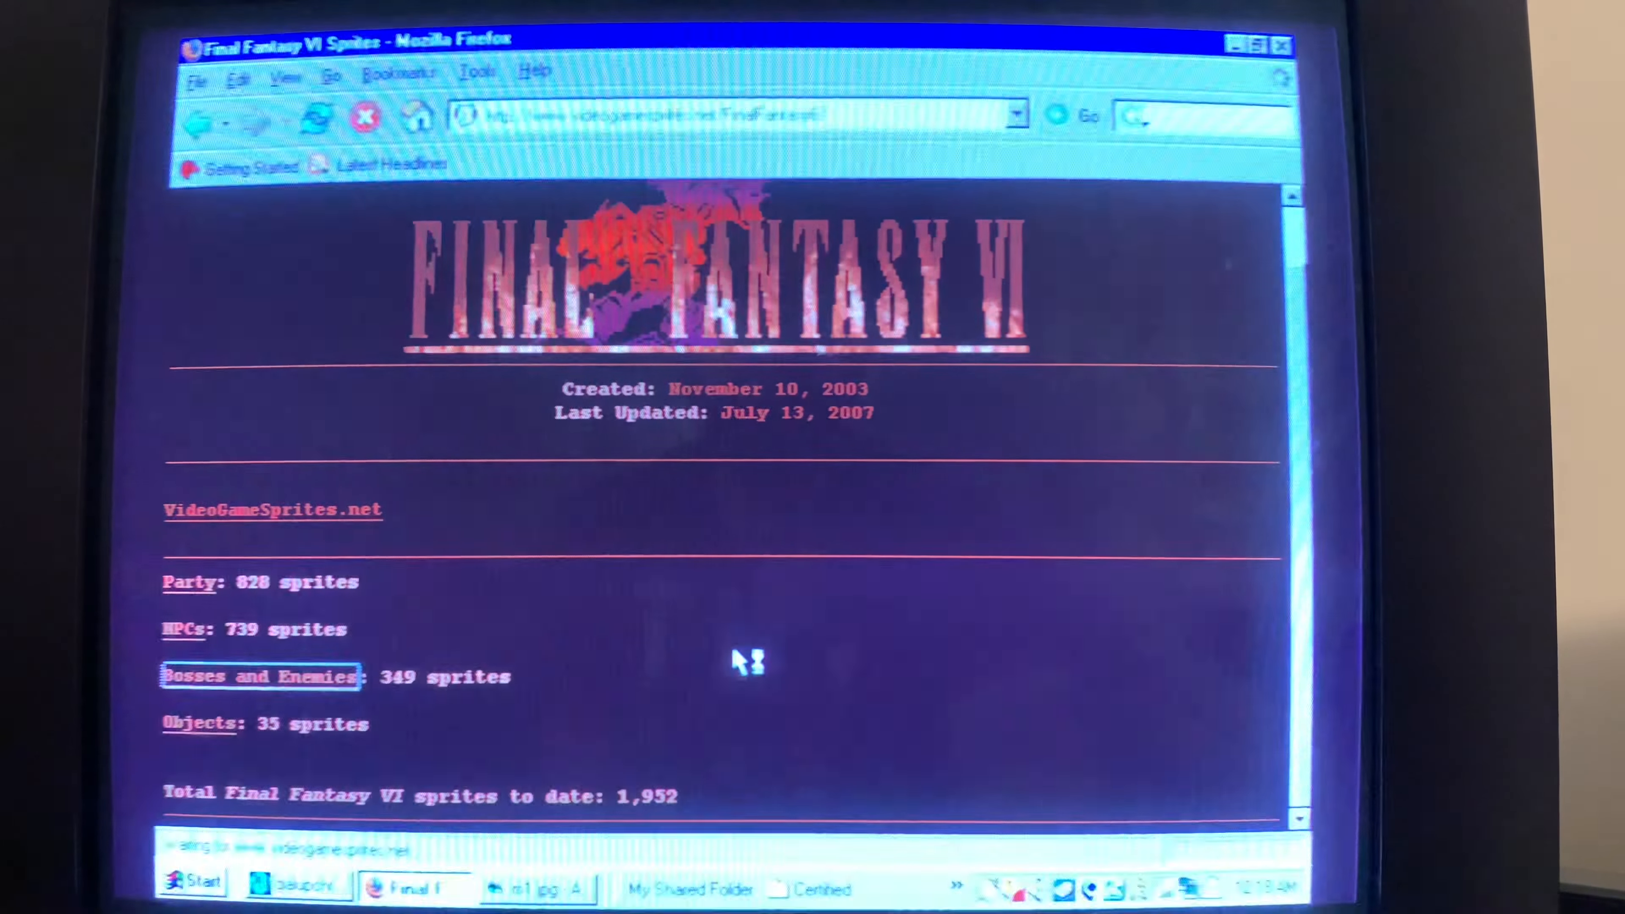
pyautogui.click(259, 676)
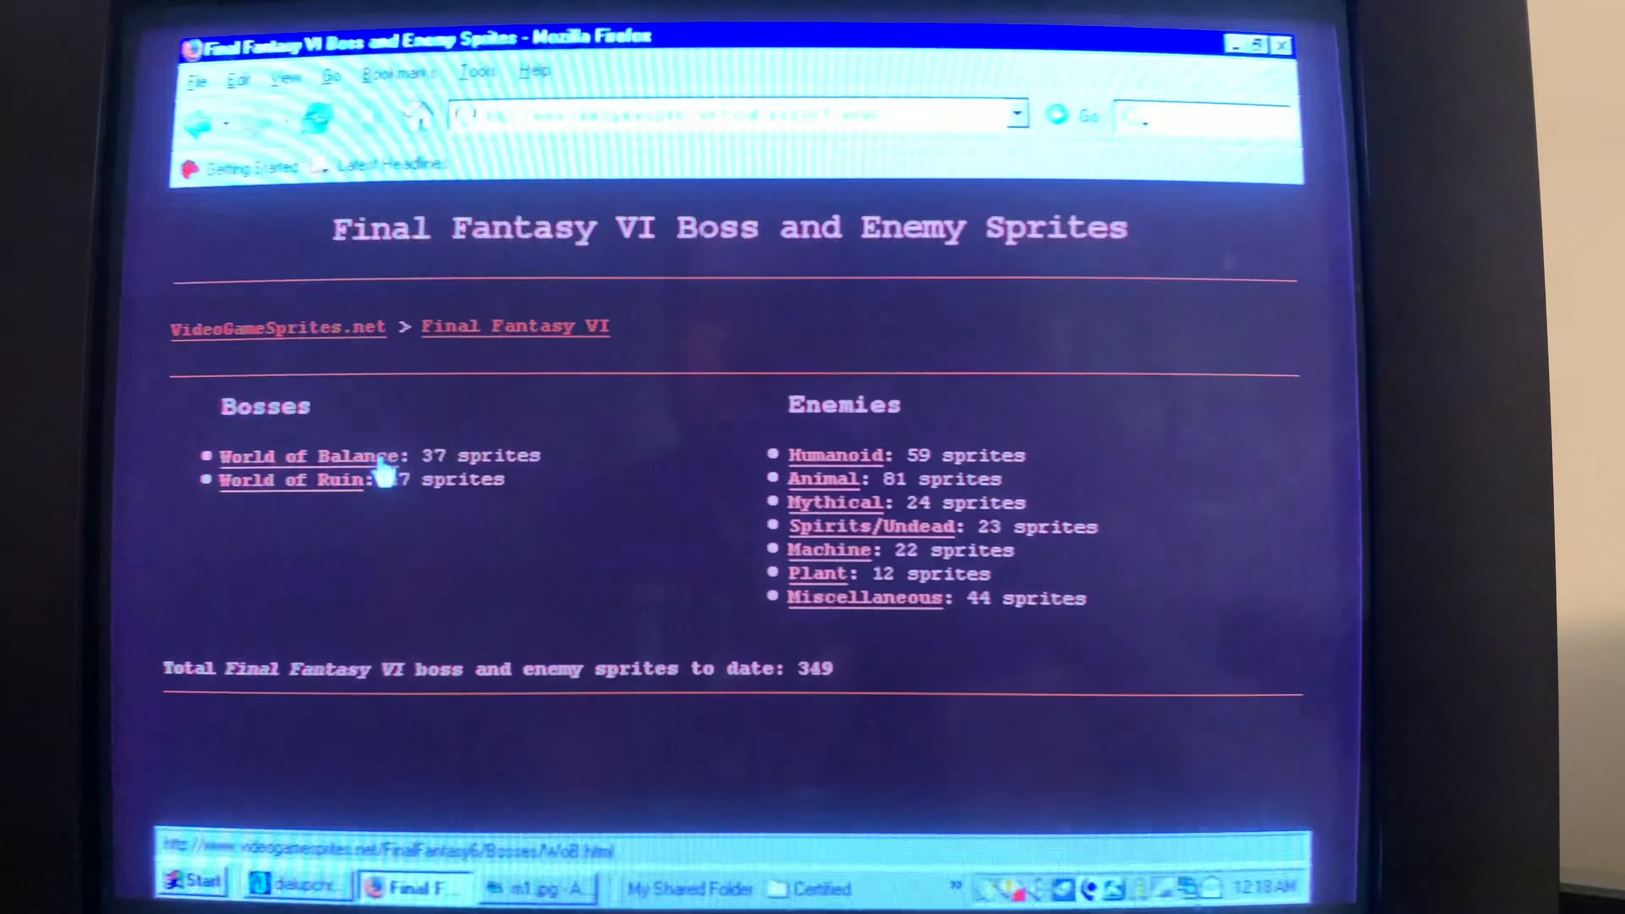
pyautogui.click(308, 456)
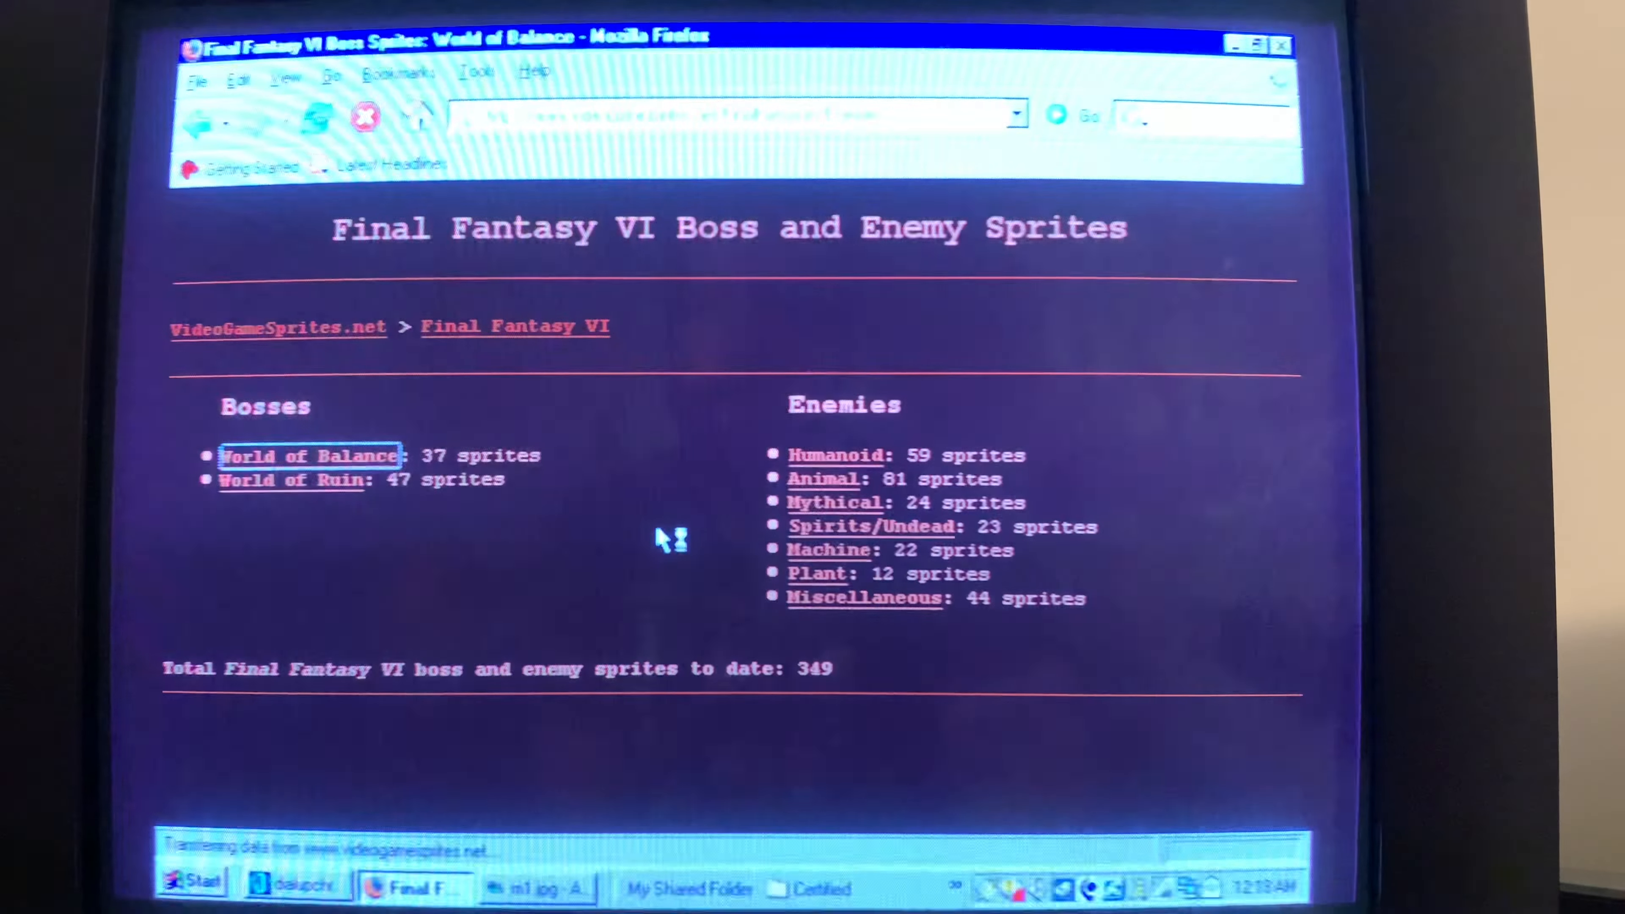
pyautogui.click(308, 455)
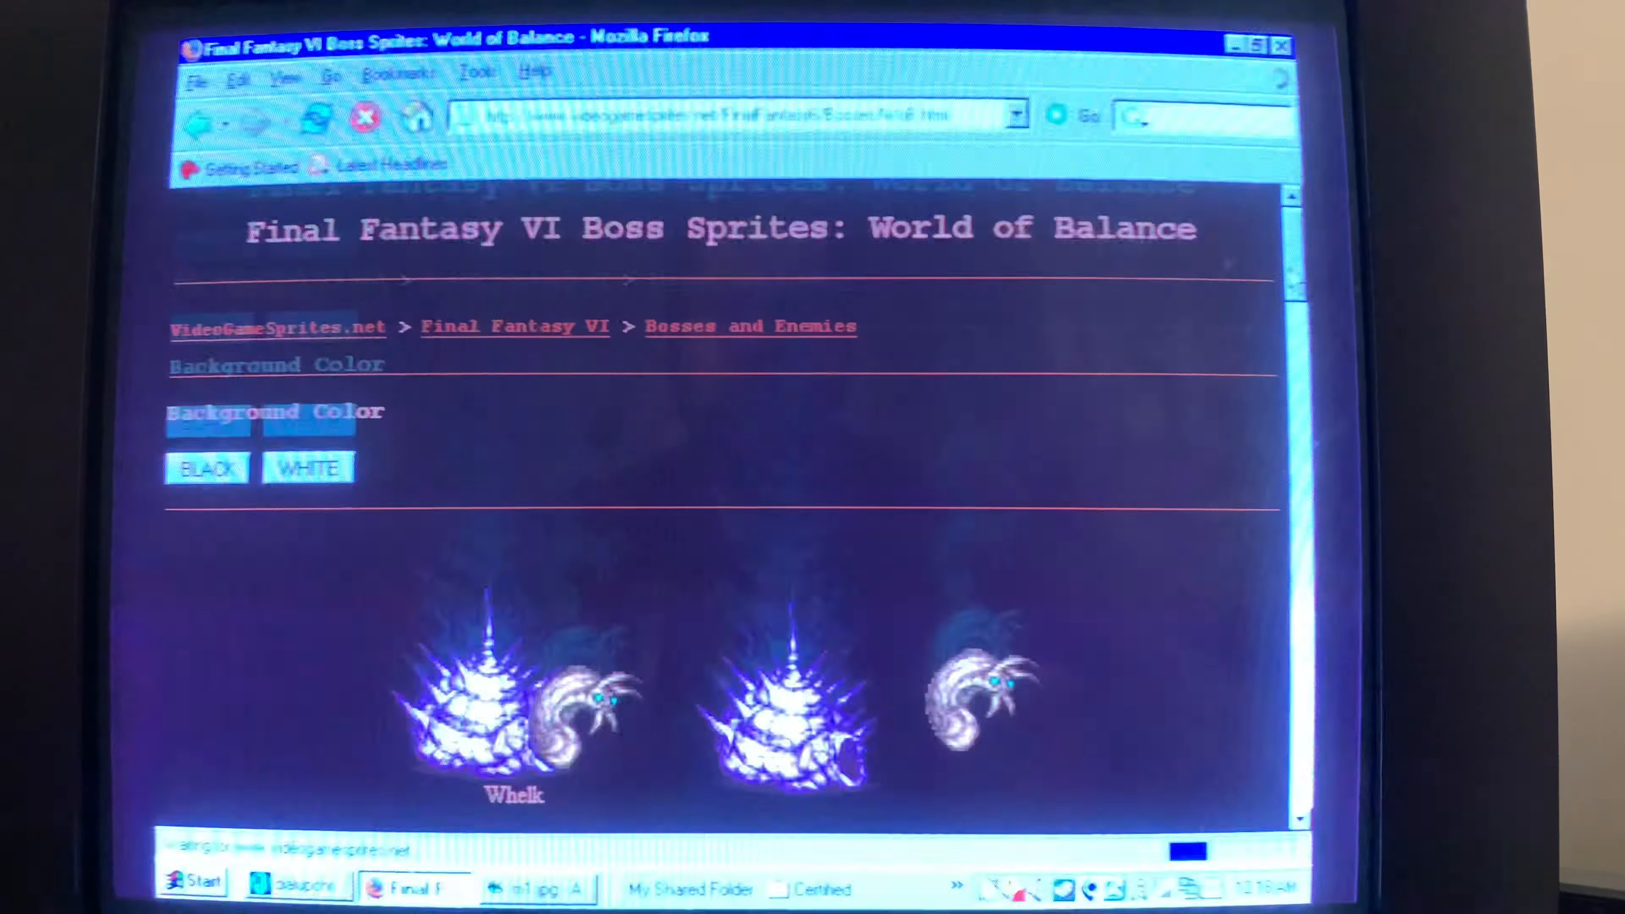
pyautogui.scroll(-3)
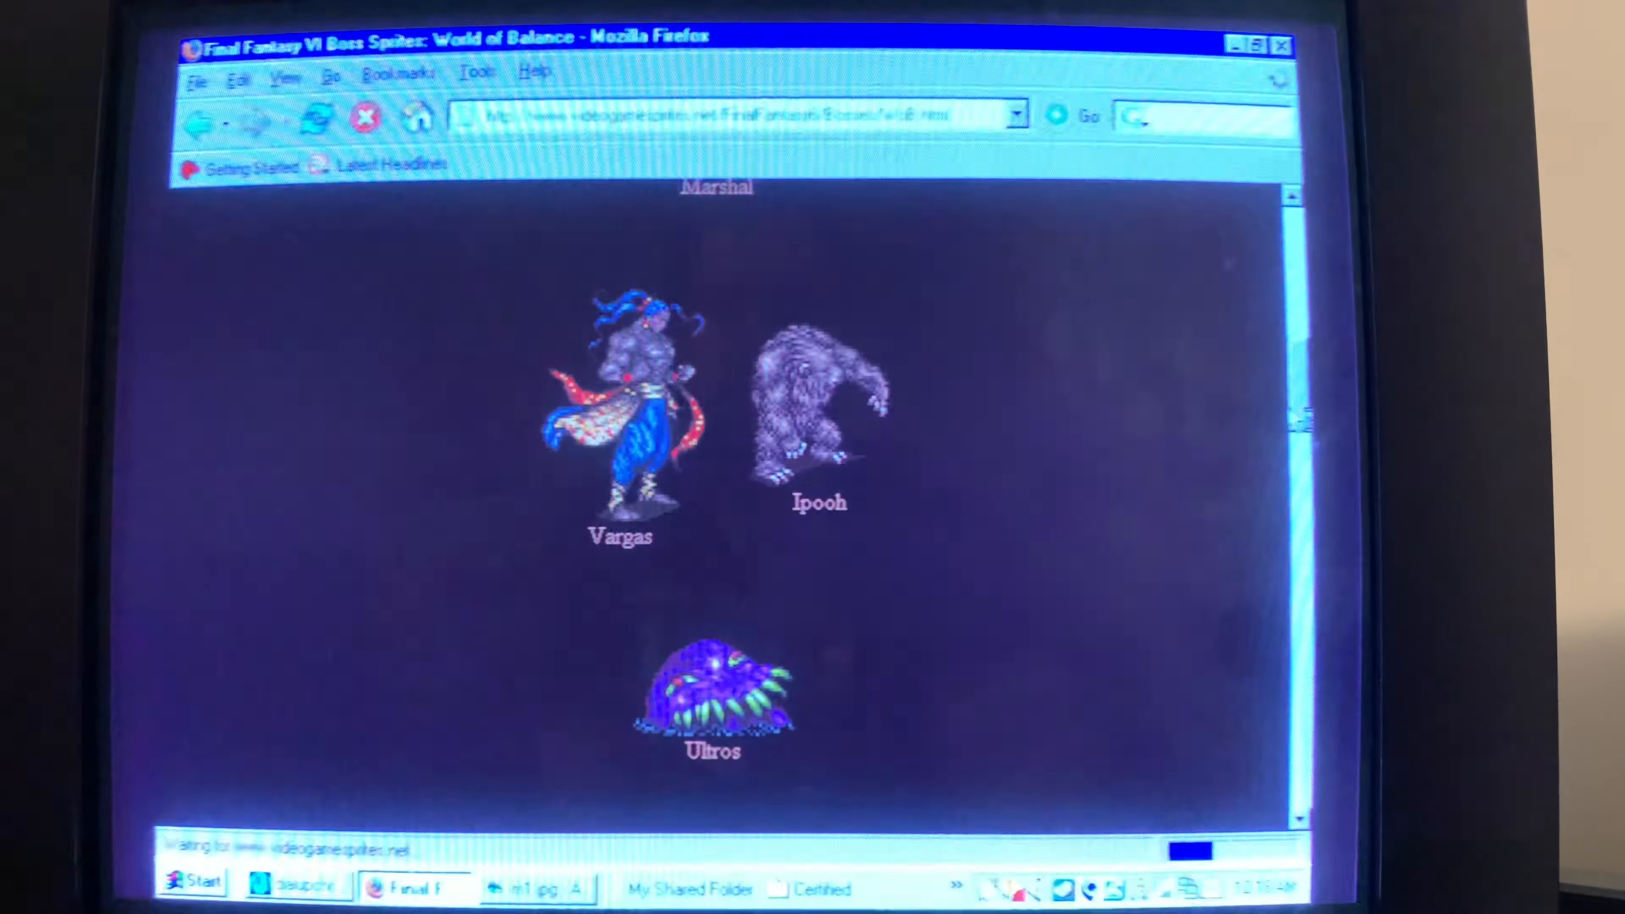
pyautogui.scroll(-3)
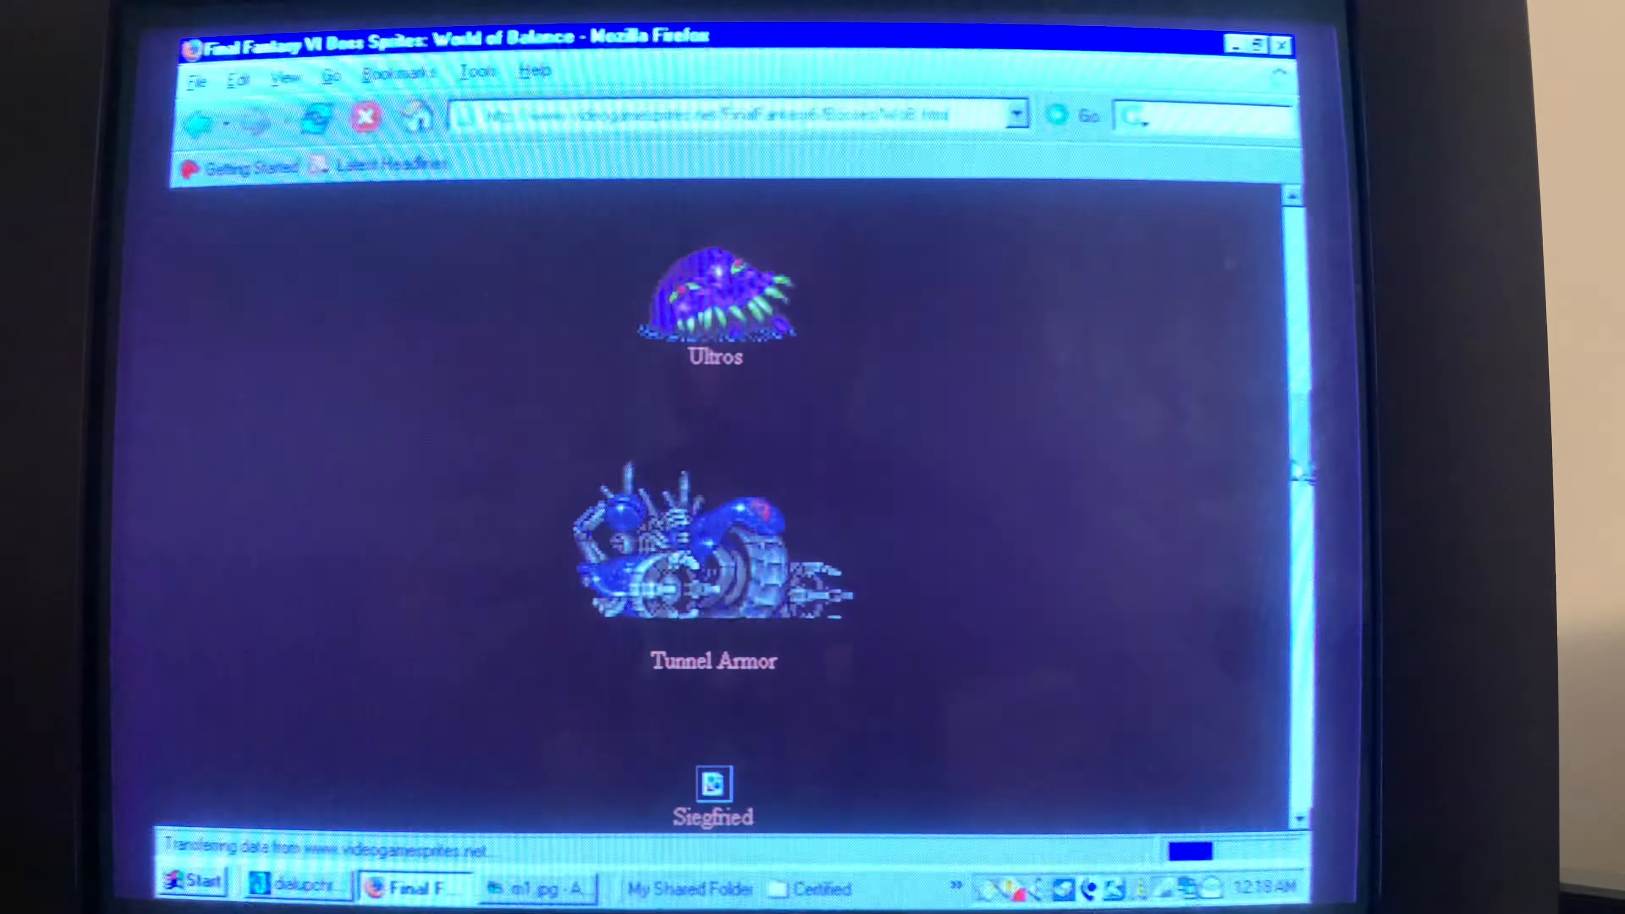
pyautogui.scroll(-3)
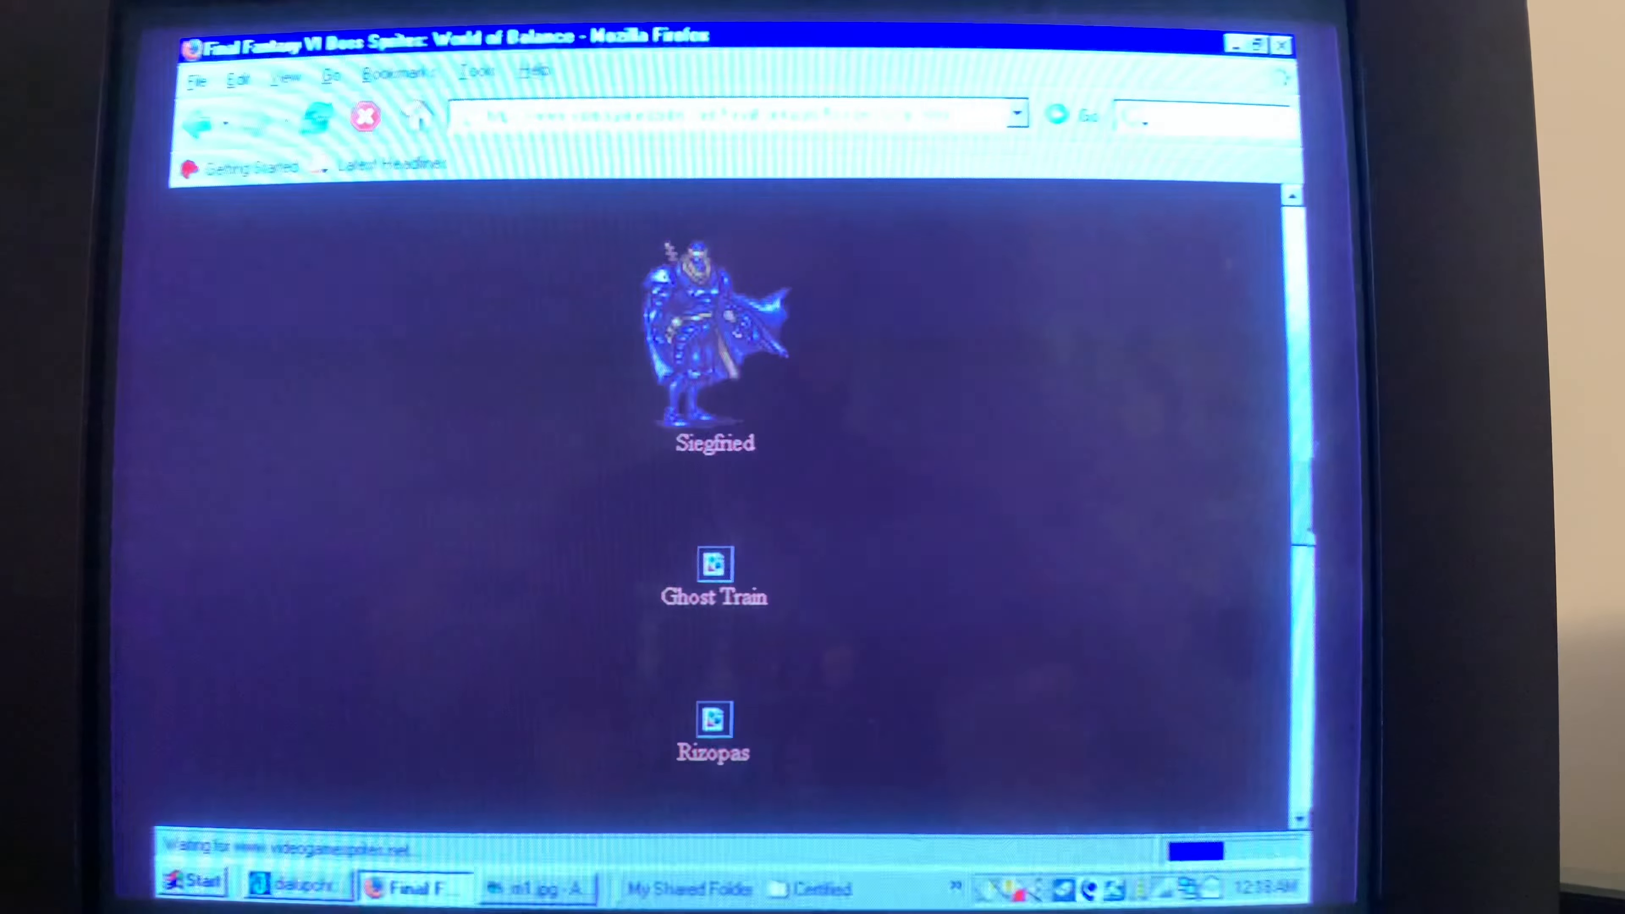
pyautogui.scroll(-3)
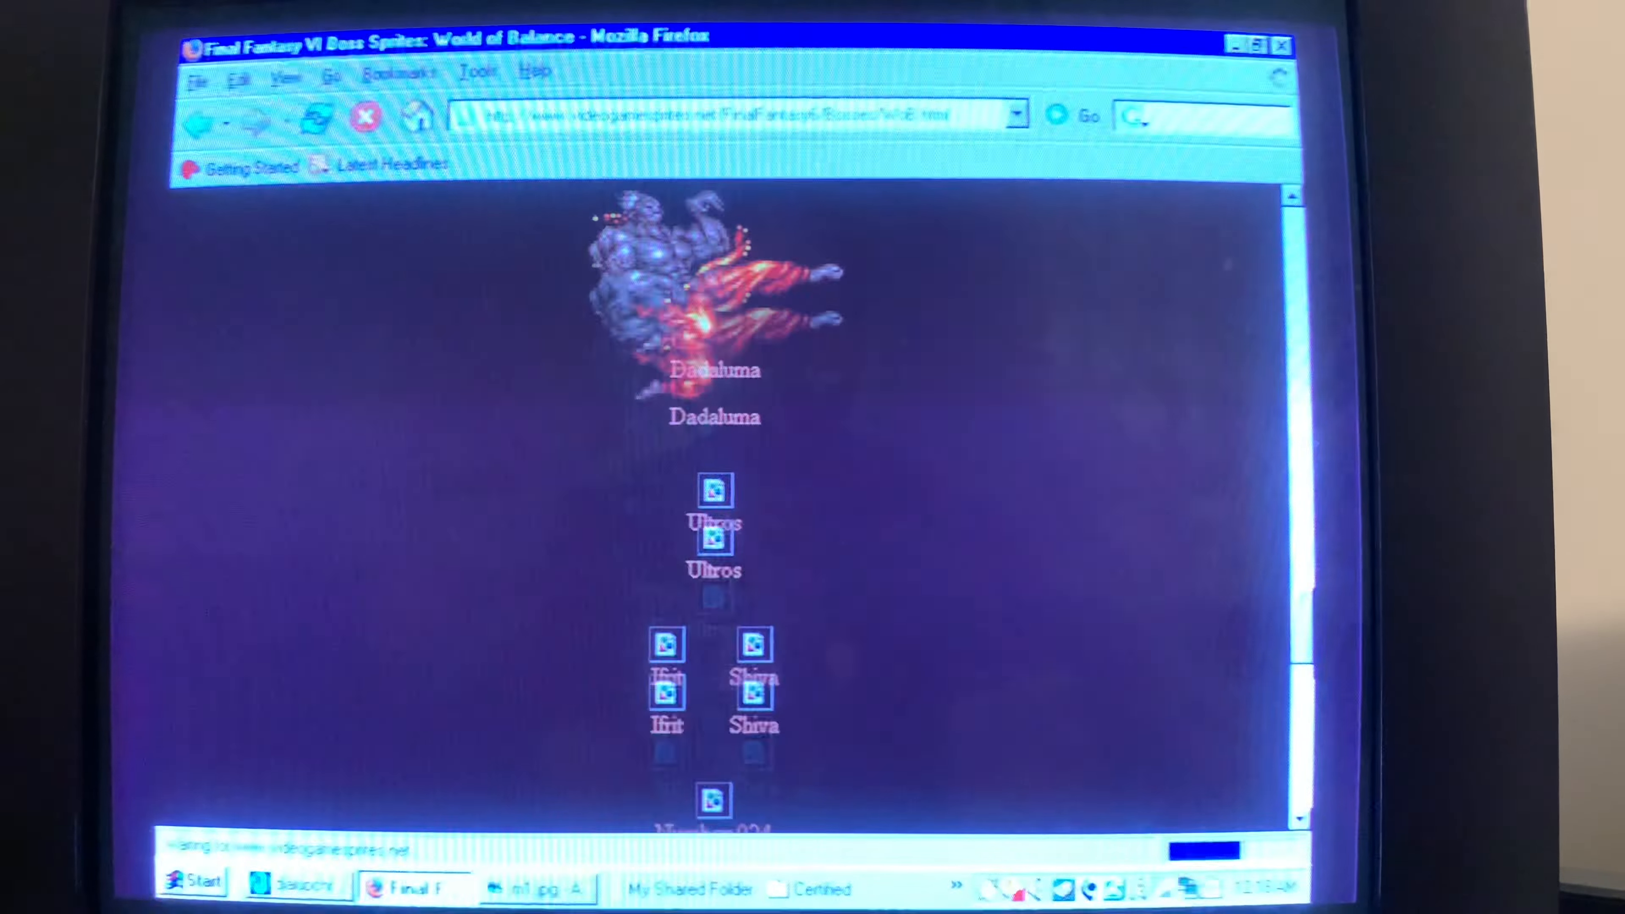
pyautogui.scroll(-3)
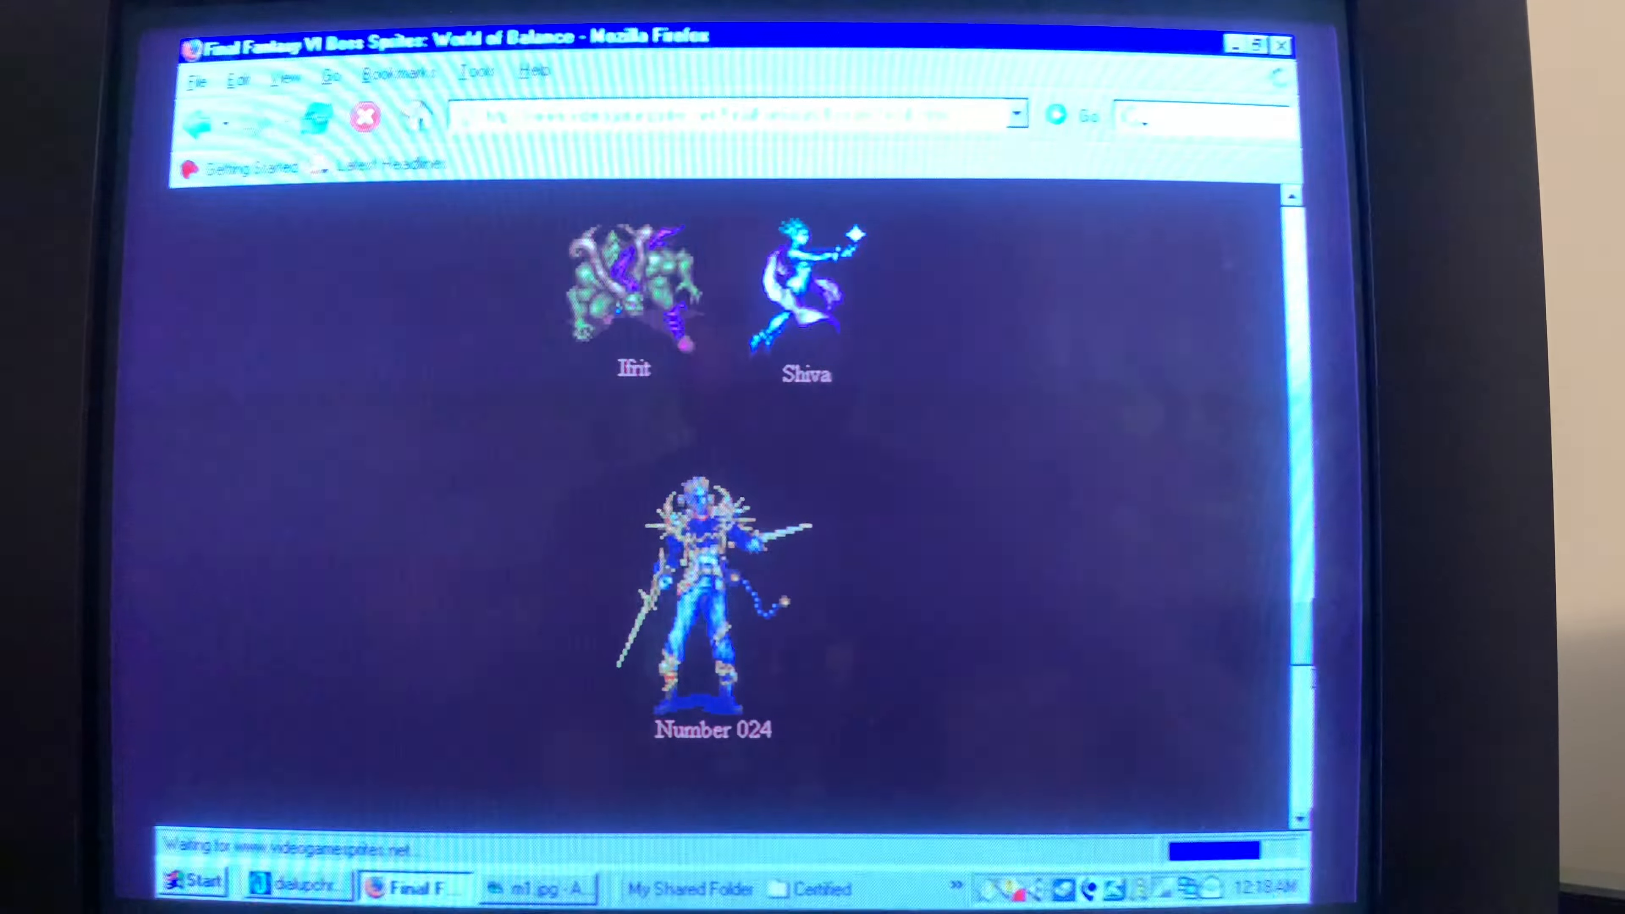
pyautogui.scroll(-3)
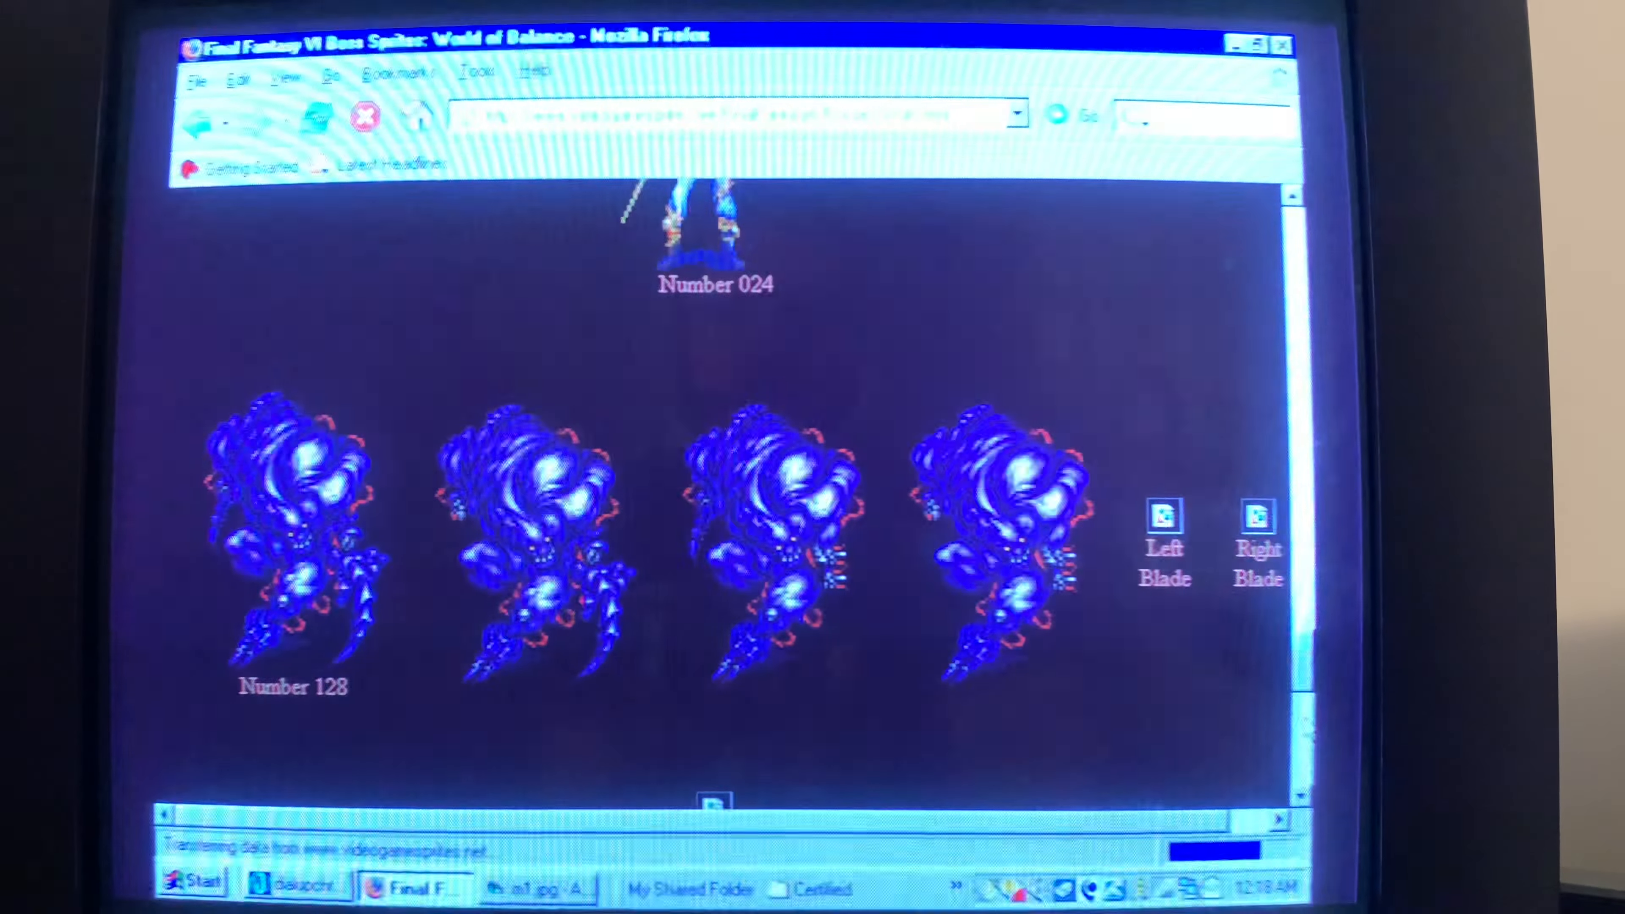
pyautogui.scroll(-3)
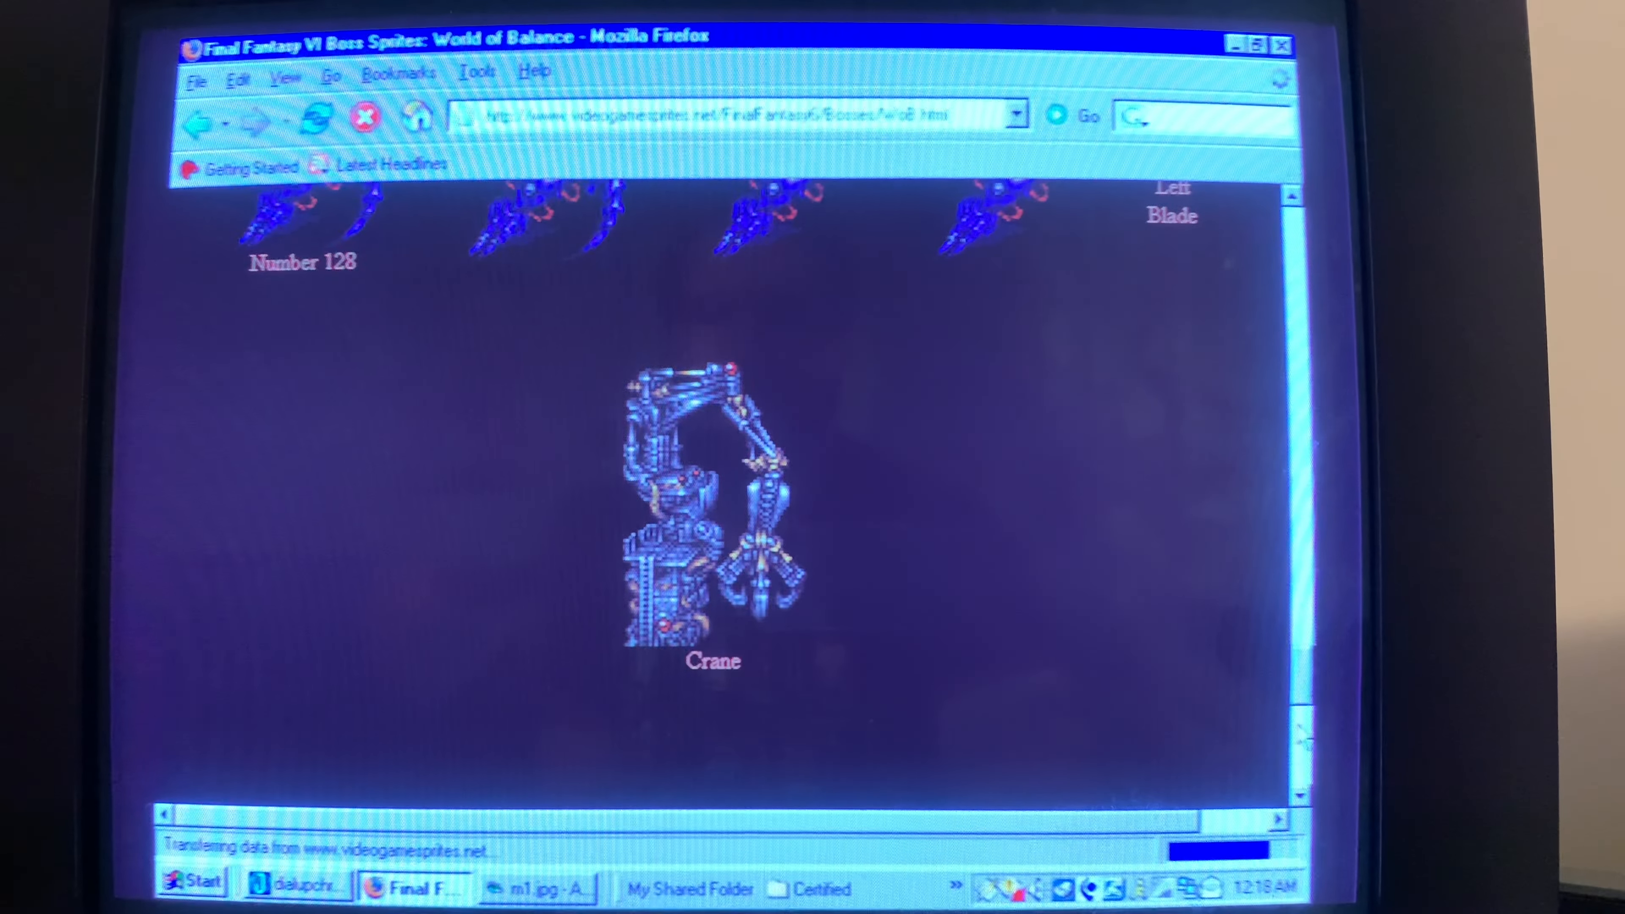
pyautogui.scroll(-3)
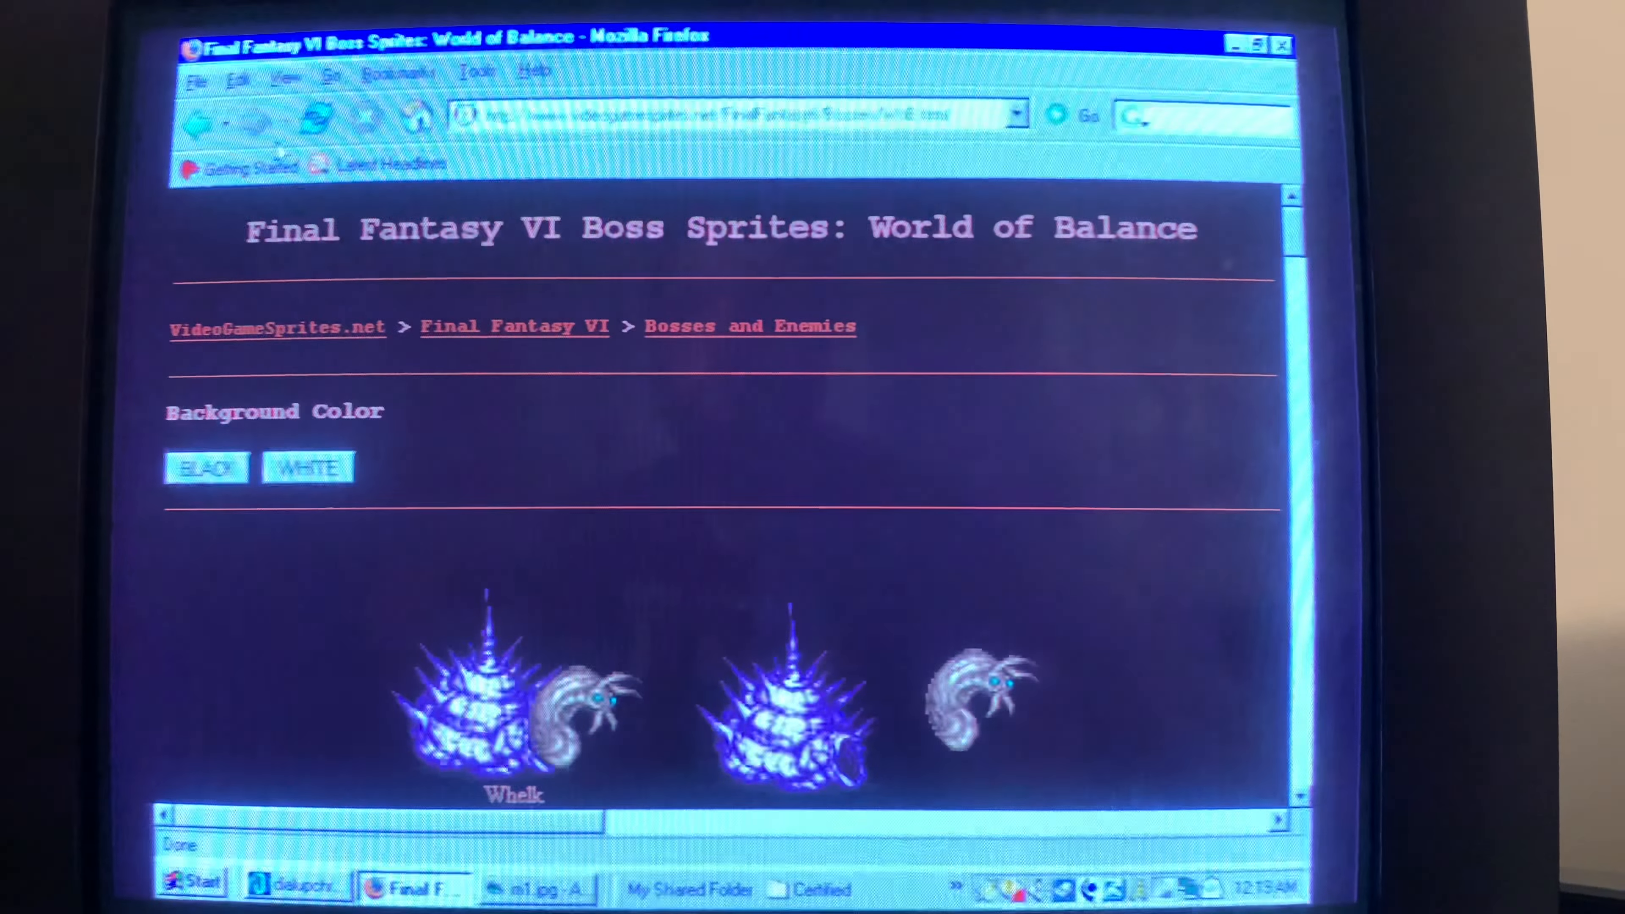
pyautogui.click(400, 71)
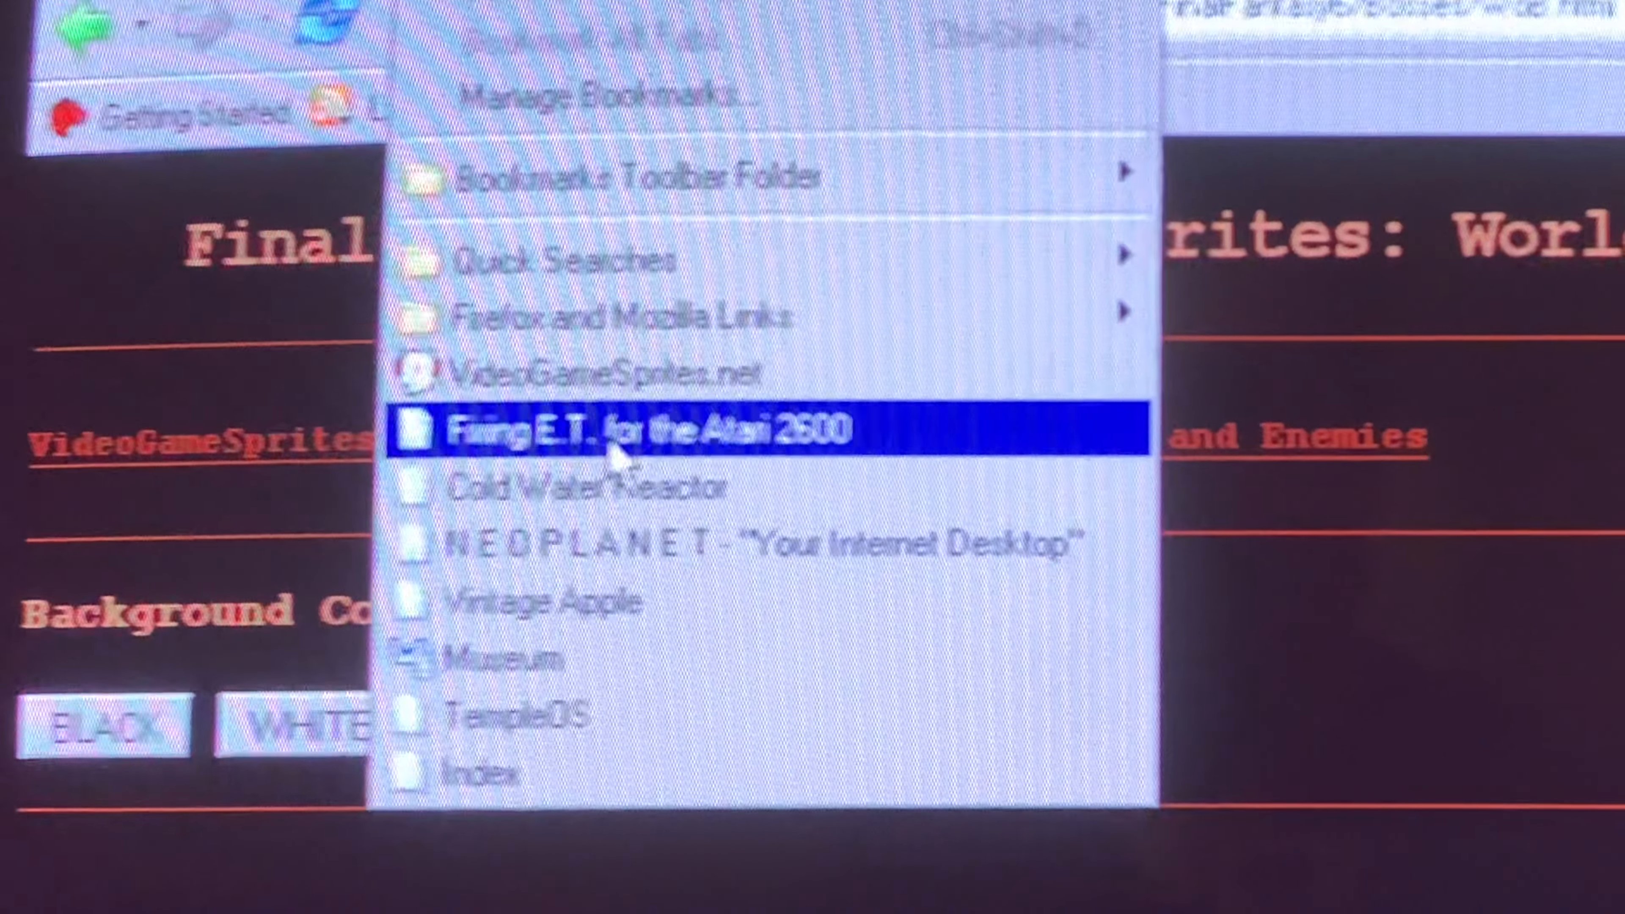
# Load the Fixing E.T. for the Atari 2600 bookmark and accept its not-yet-valid certificate for this session
pyautogui.click(650, 428)
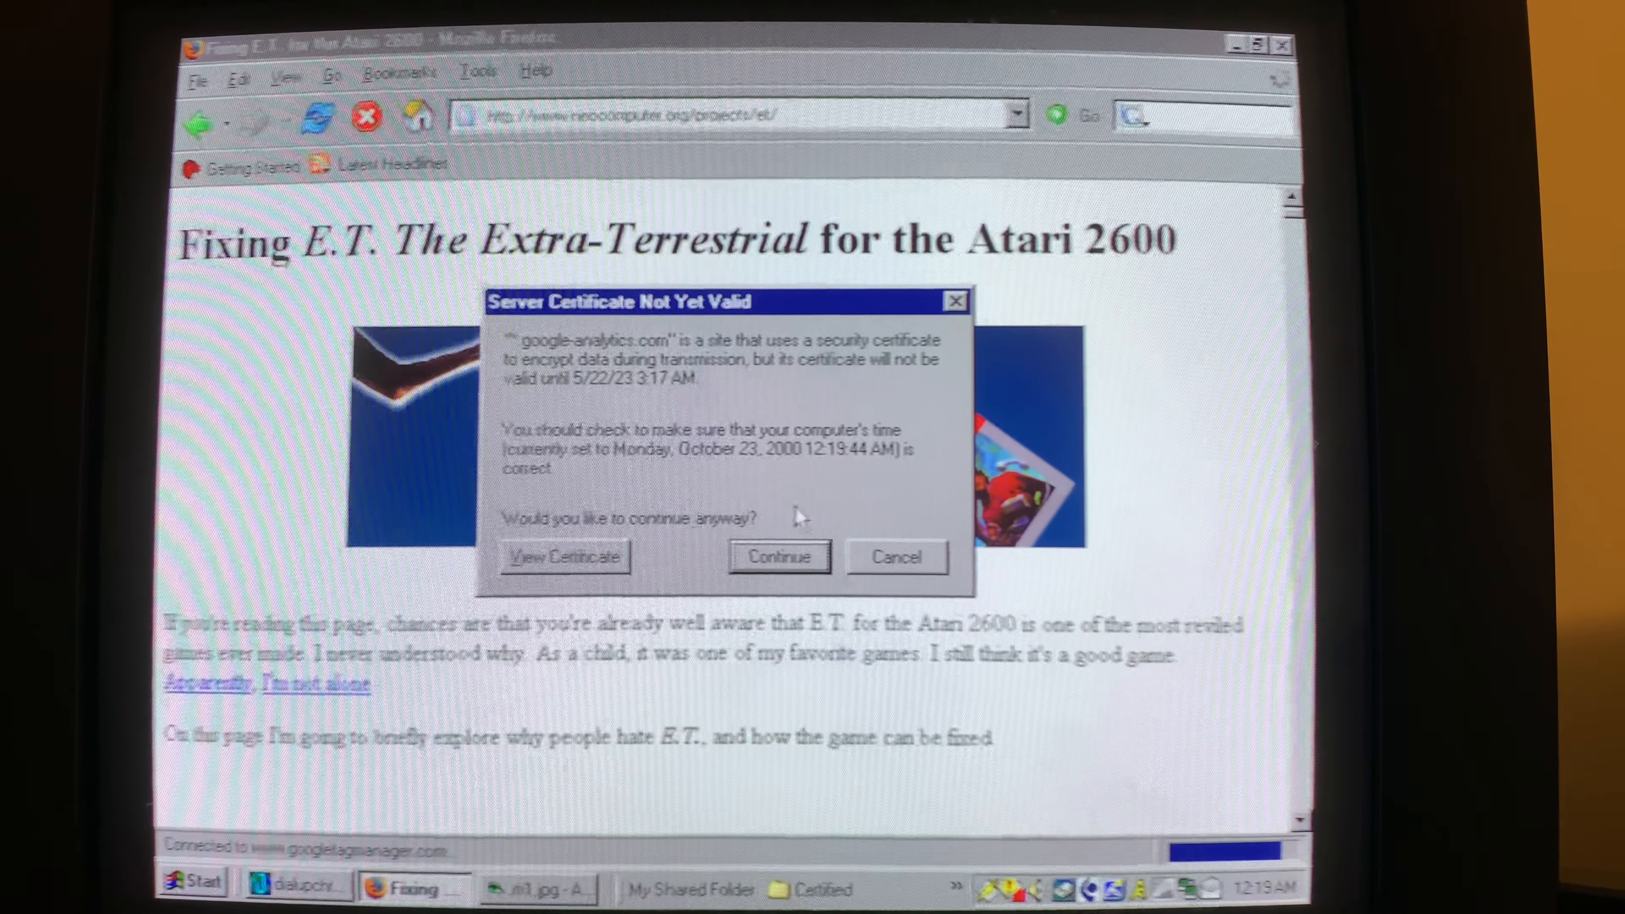
pyautogui.click(779, 555)
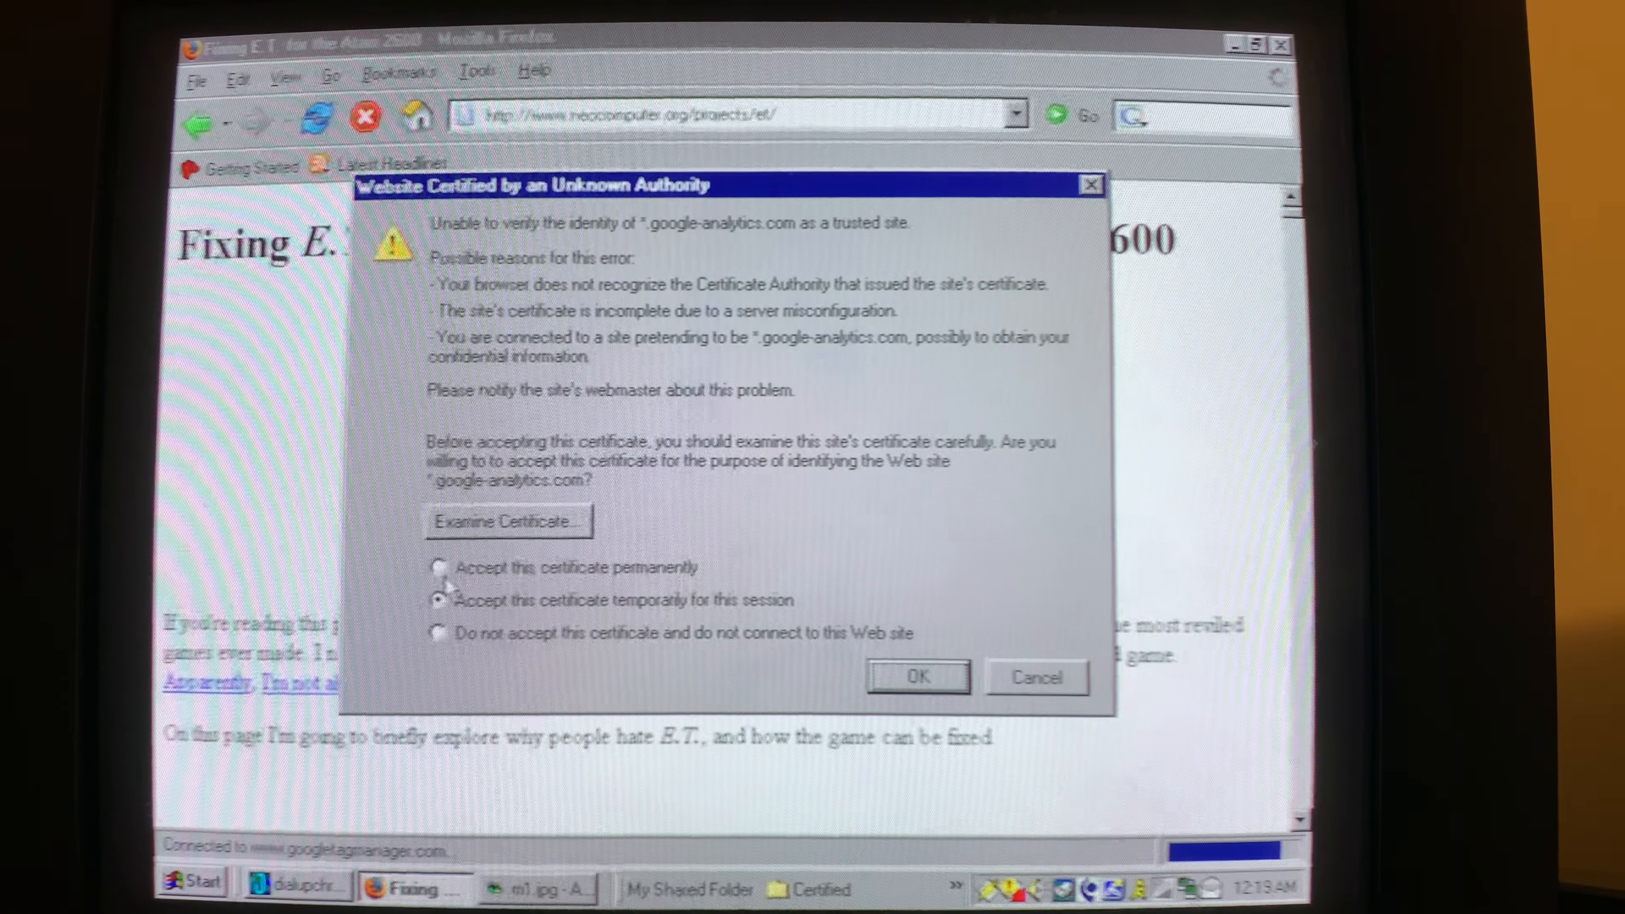
pyautogui.click(916, 677)
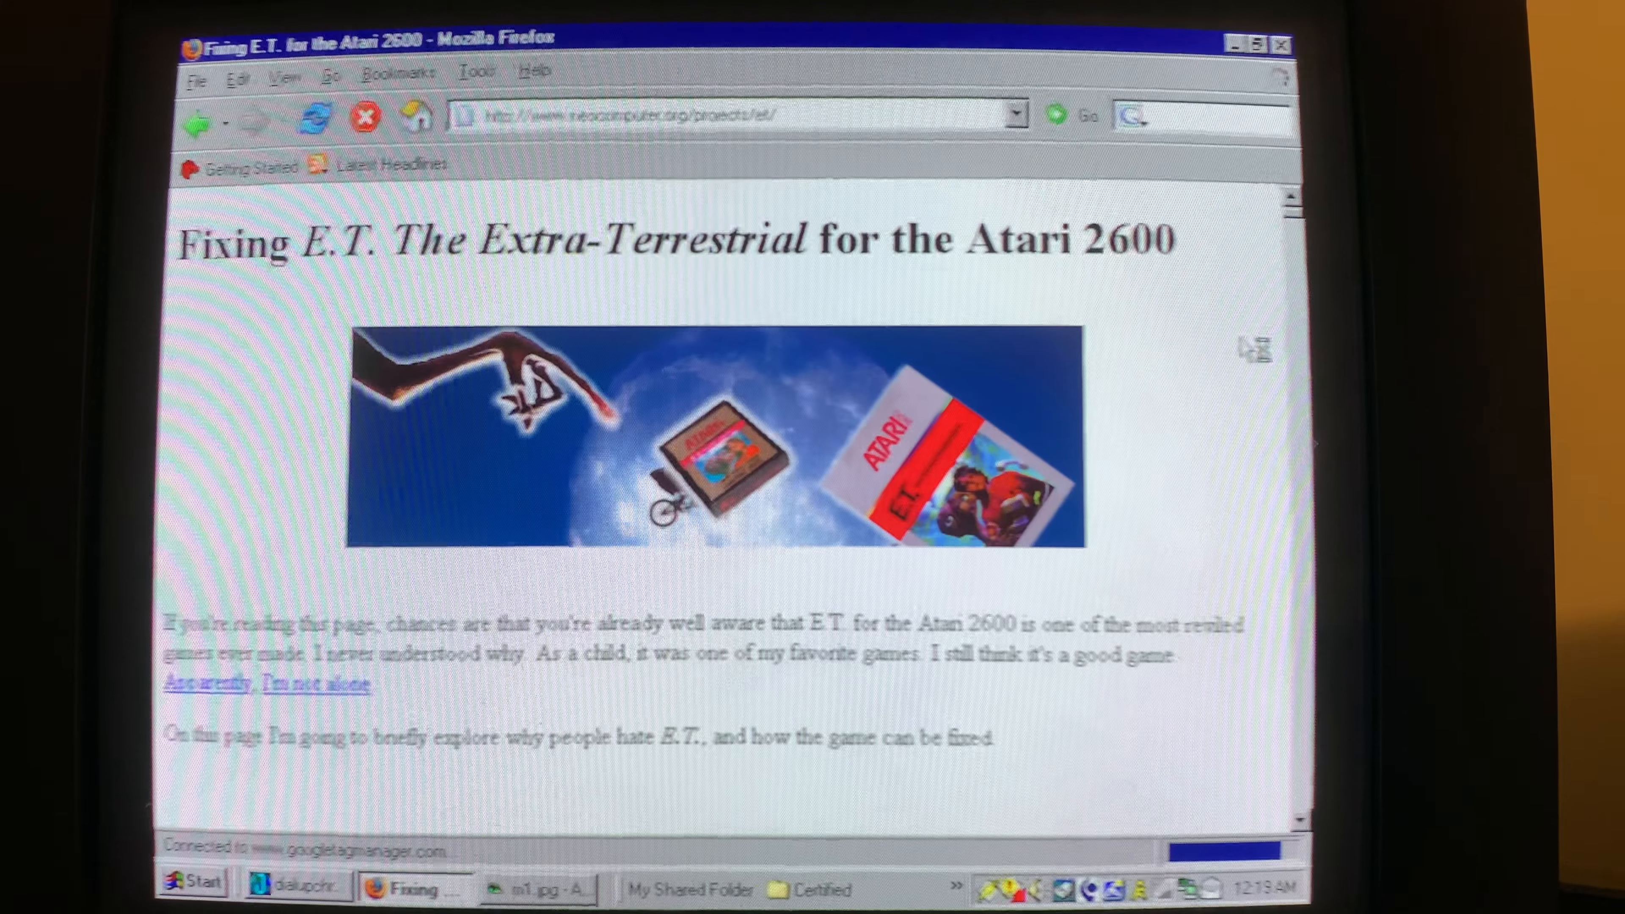
pyautogui.scroll(-3)
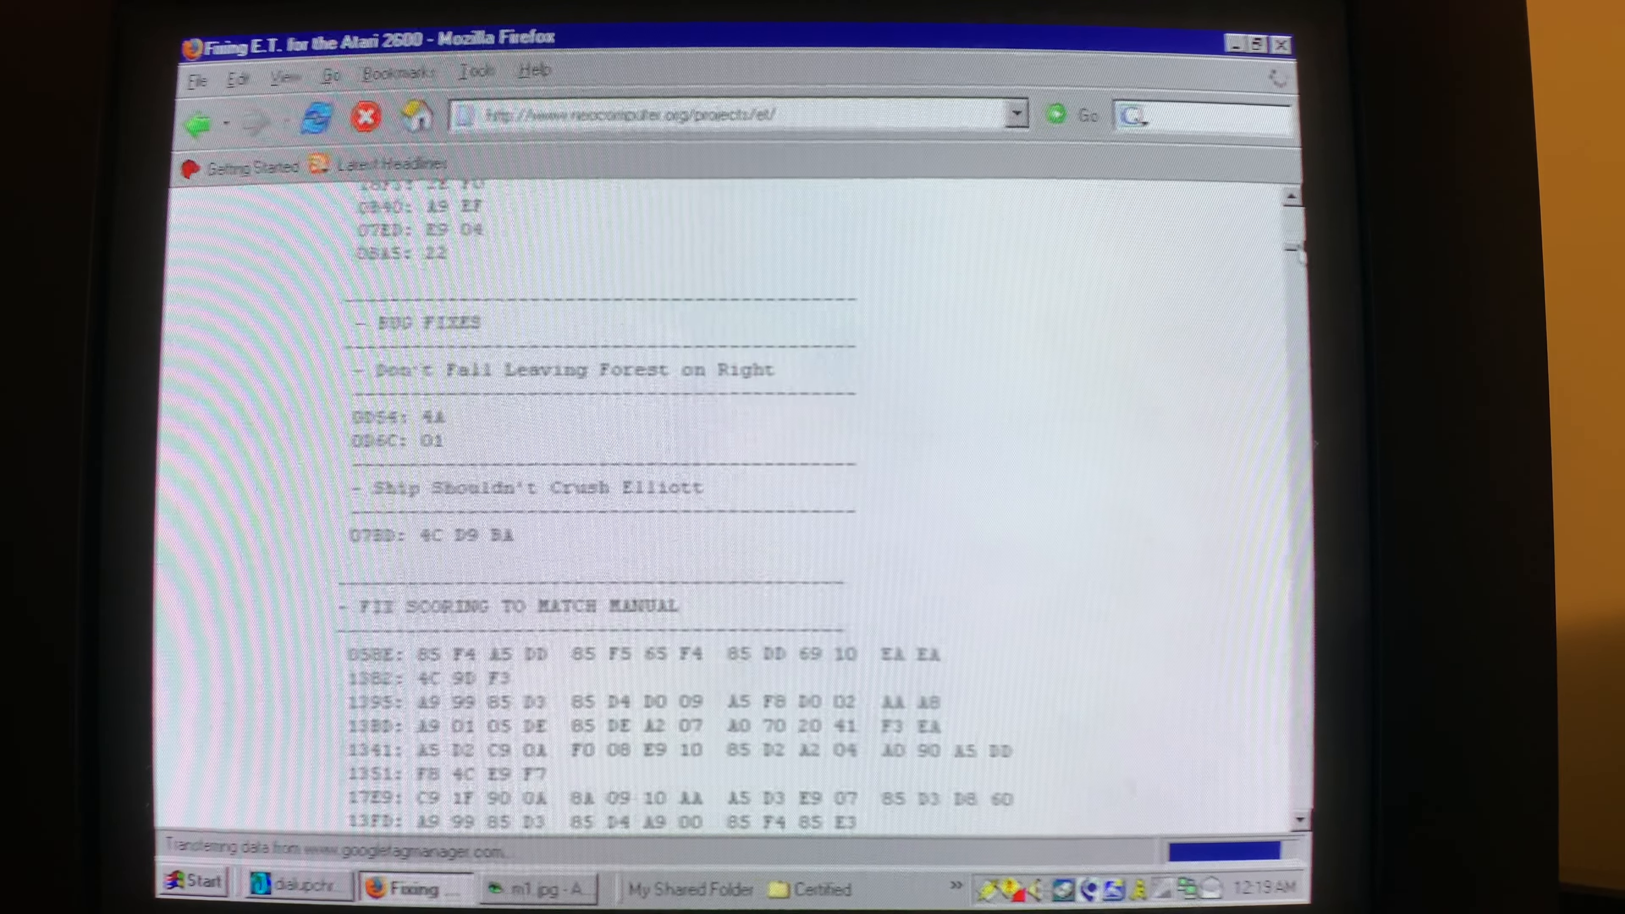
pyautogui.scroll(-3)
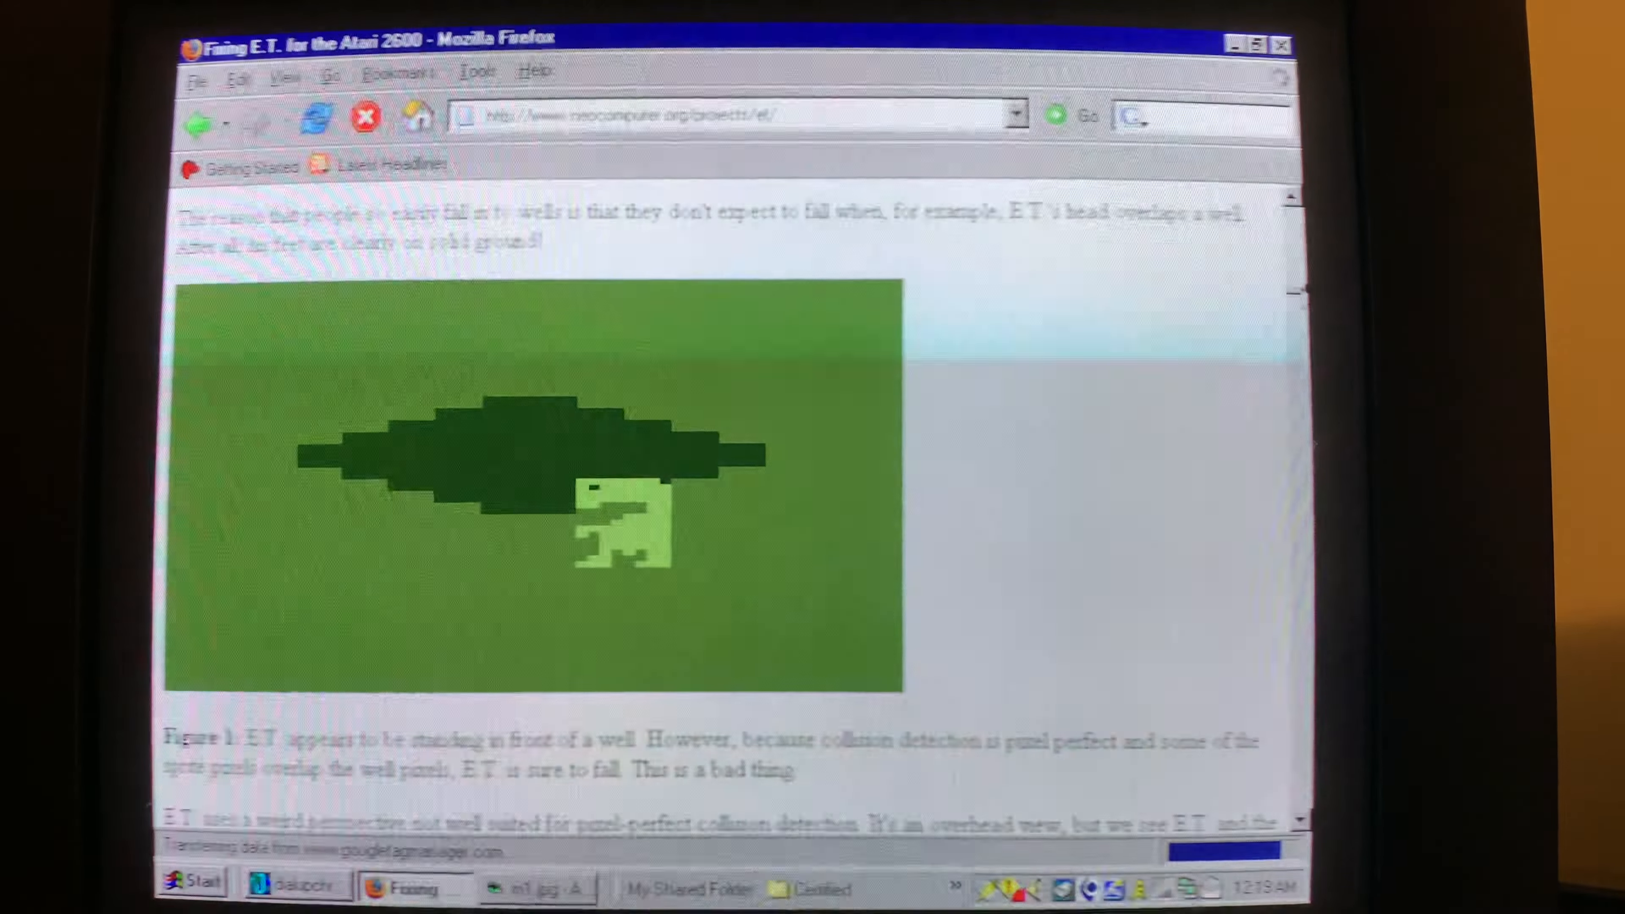
pyautogui.scroll(3)
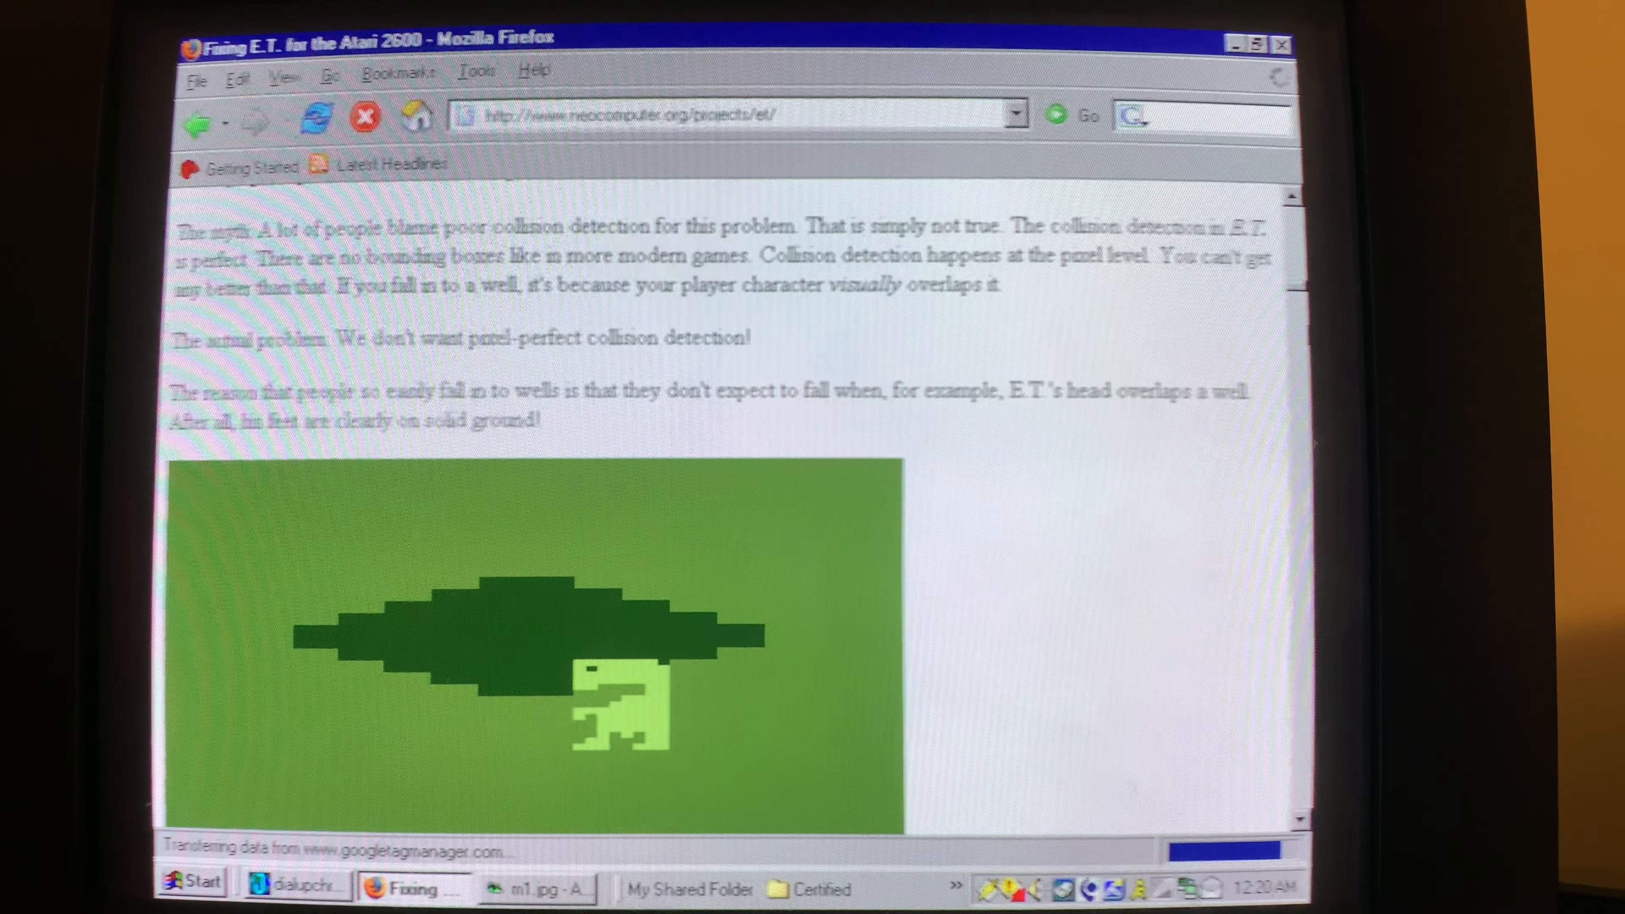
pyautogui.scroll(-3)
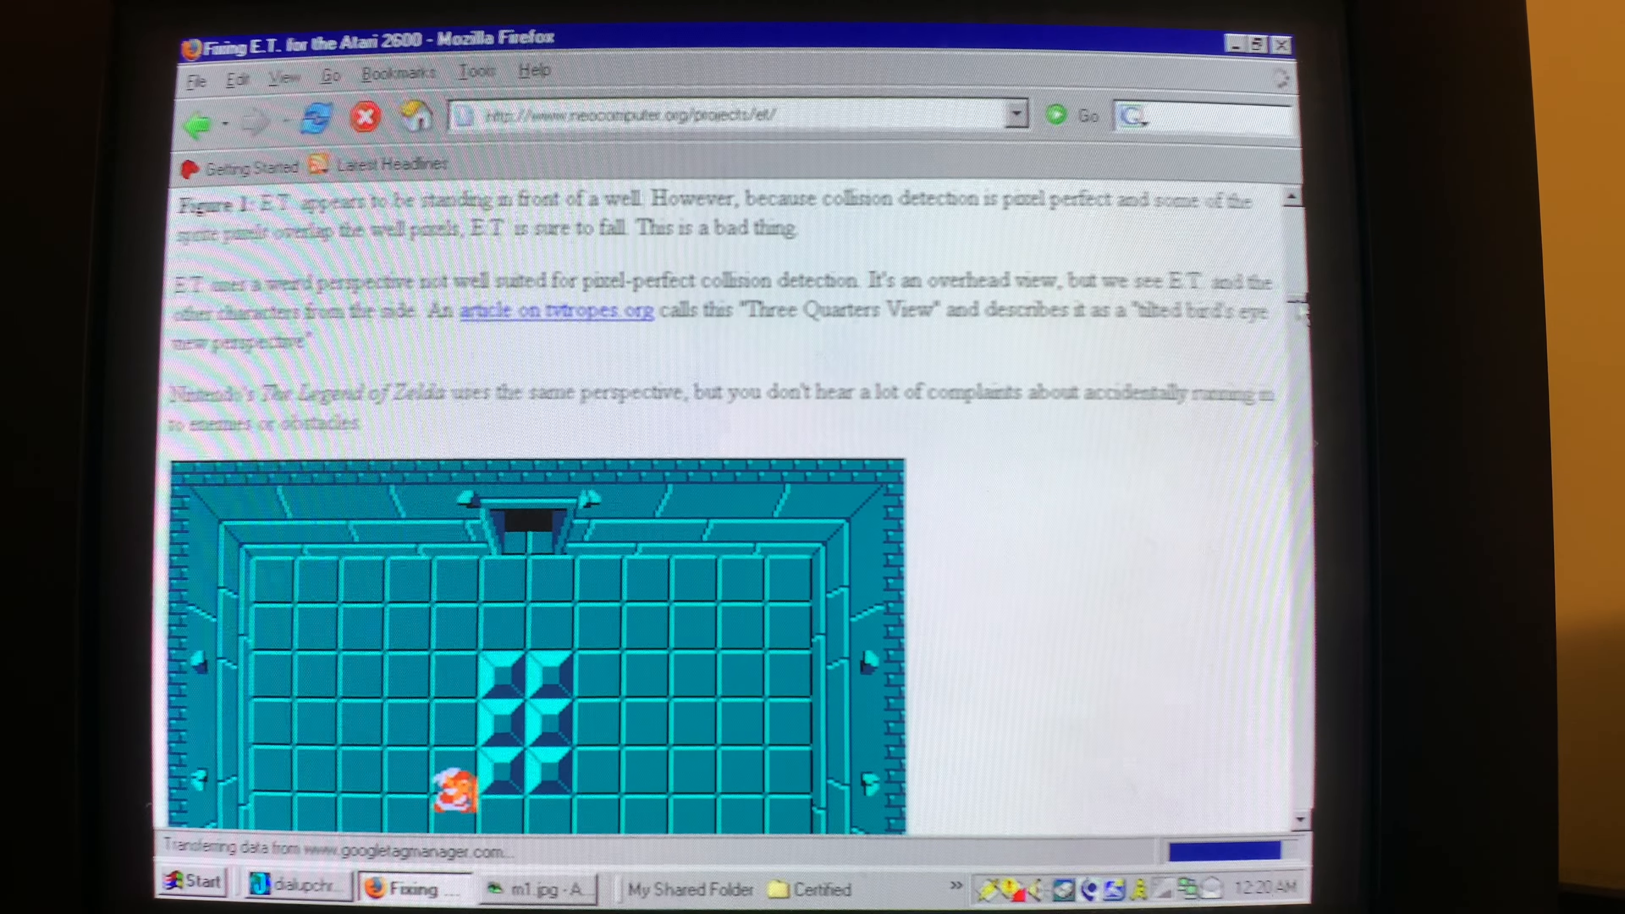
pyautogui.scroll(-3)
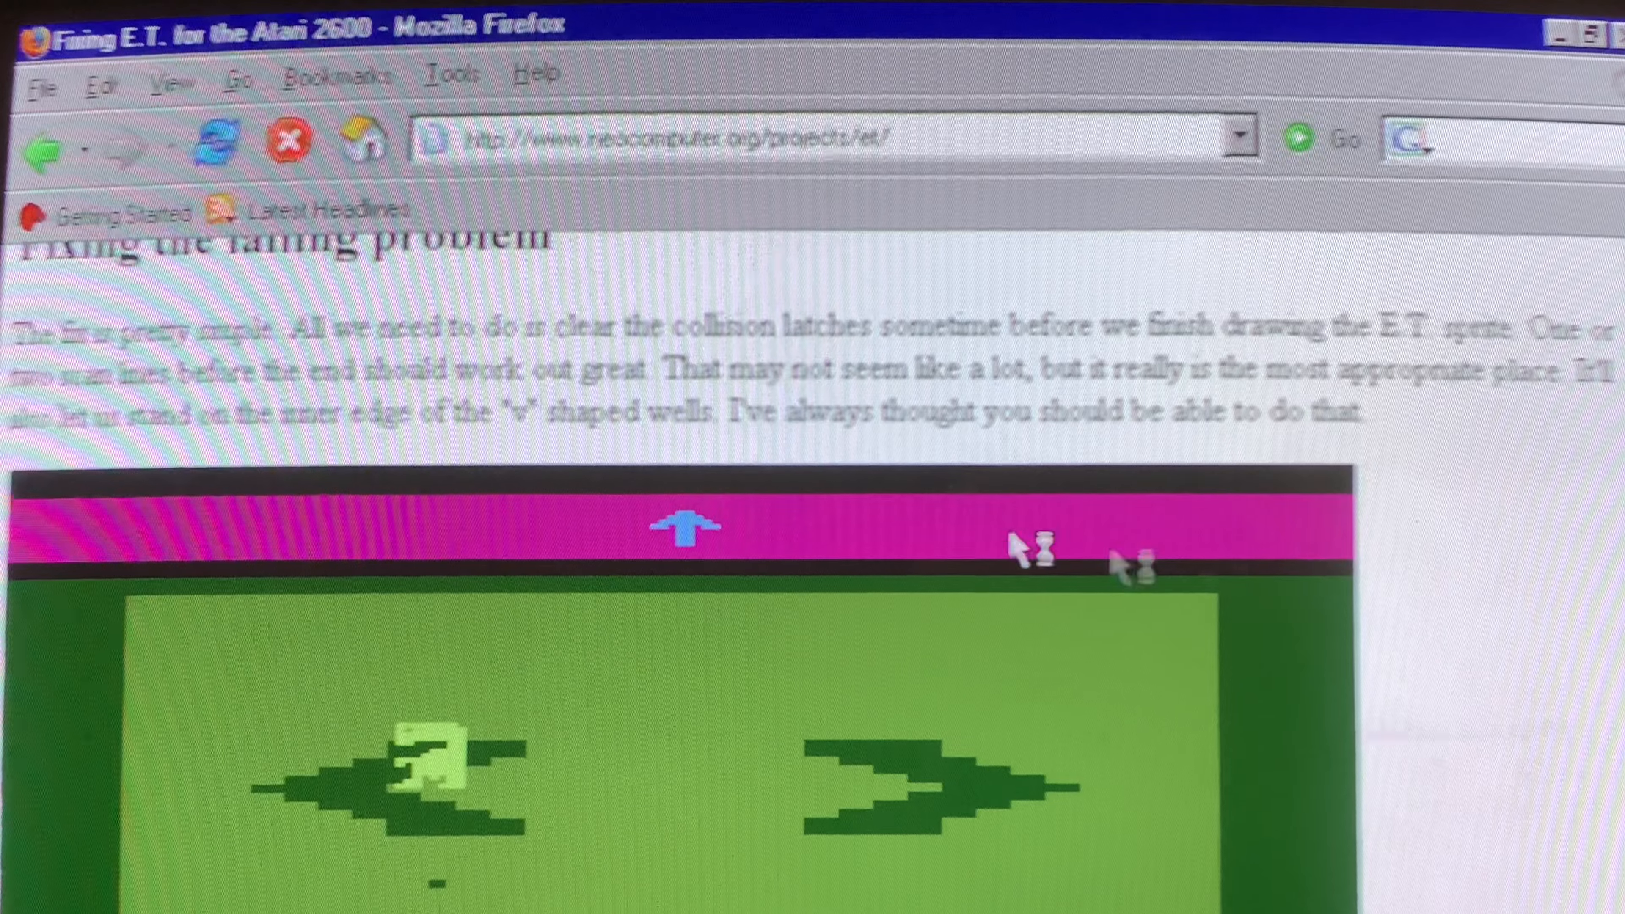
pyautogui.moveTo(1088, 456)
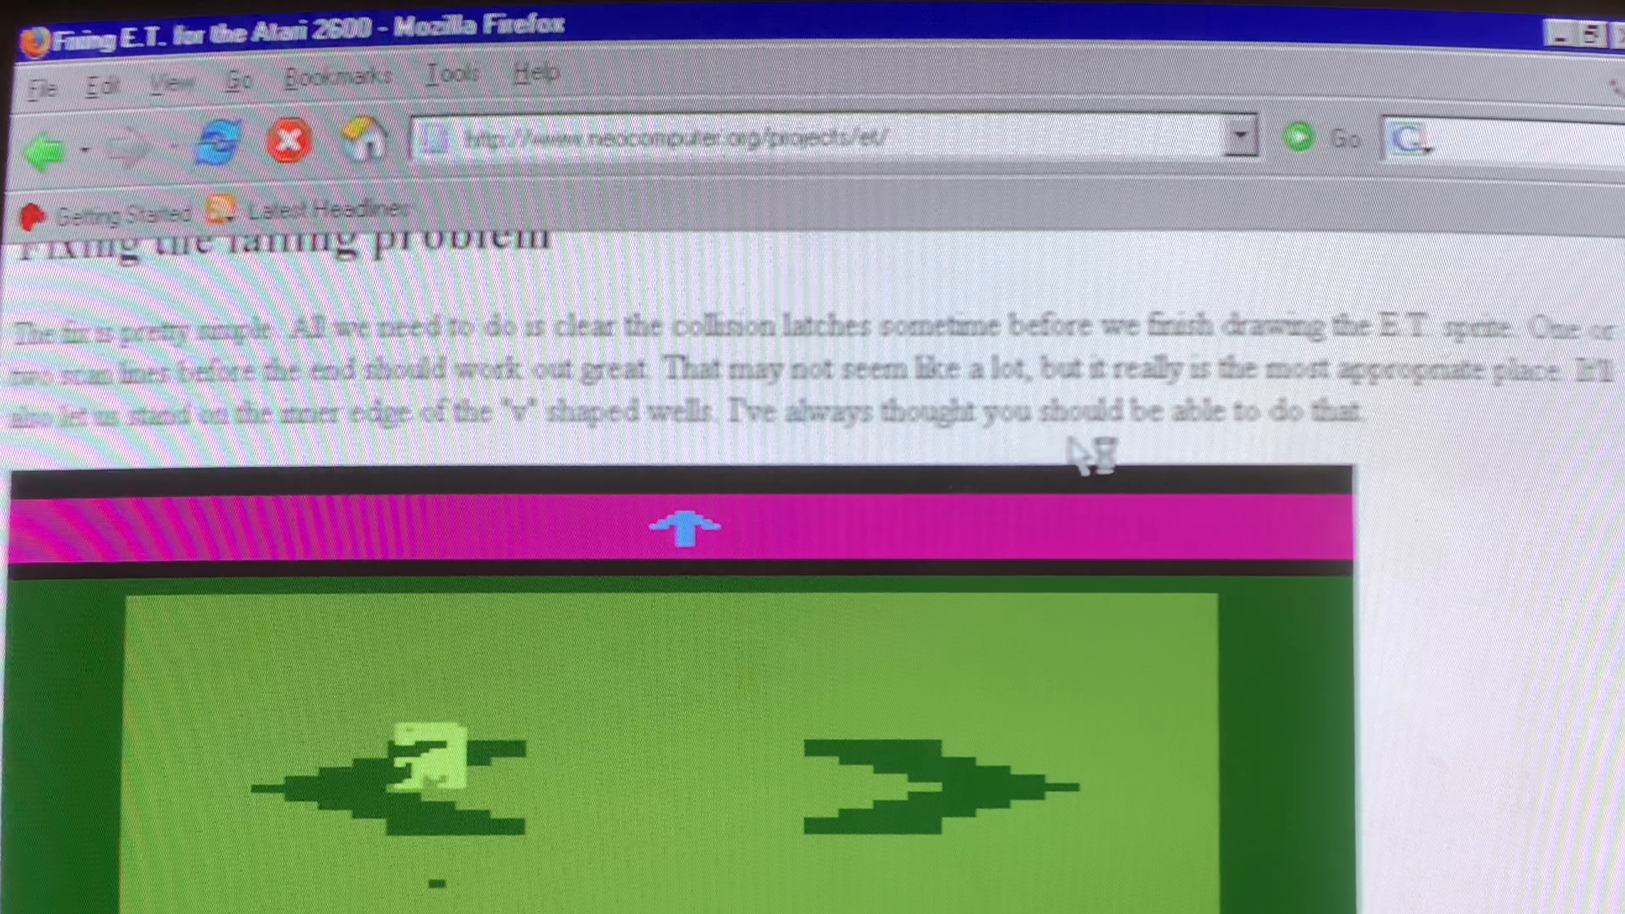
pyautogui.scroll(-3)
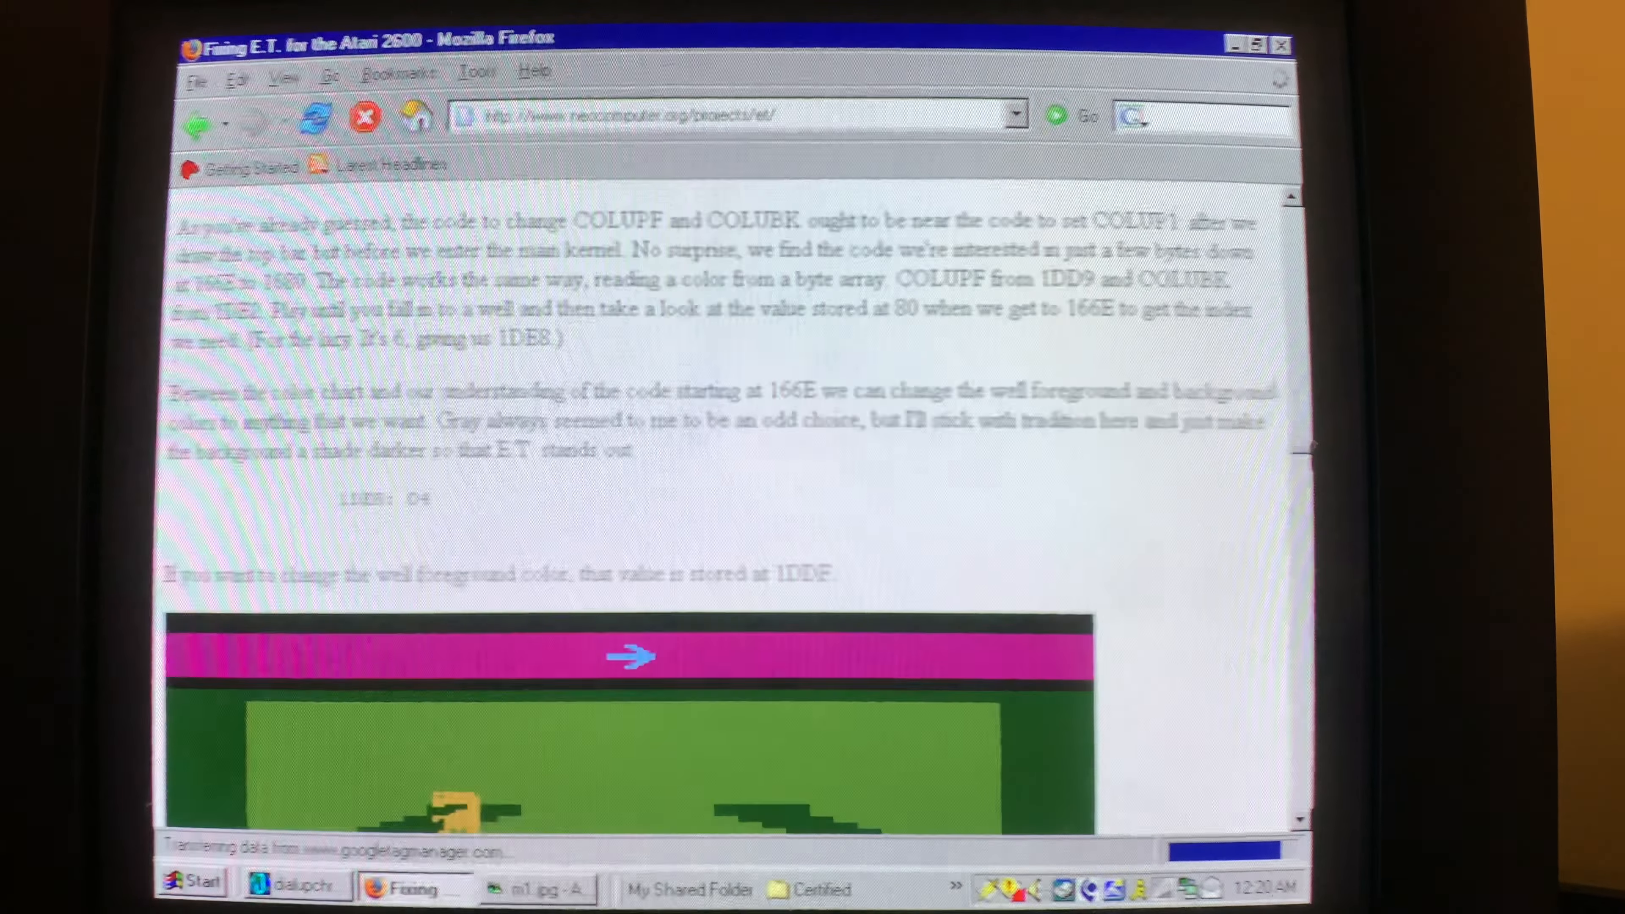
pyautogui.scroll(-3)
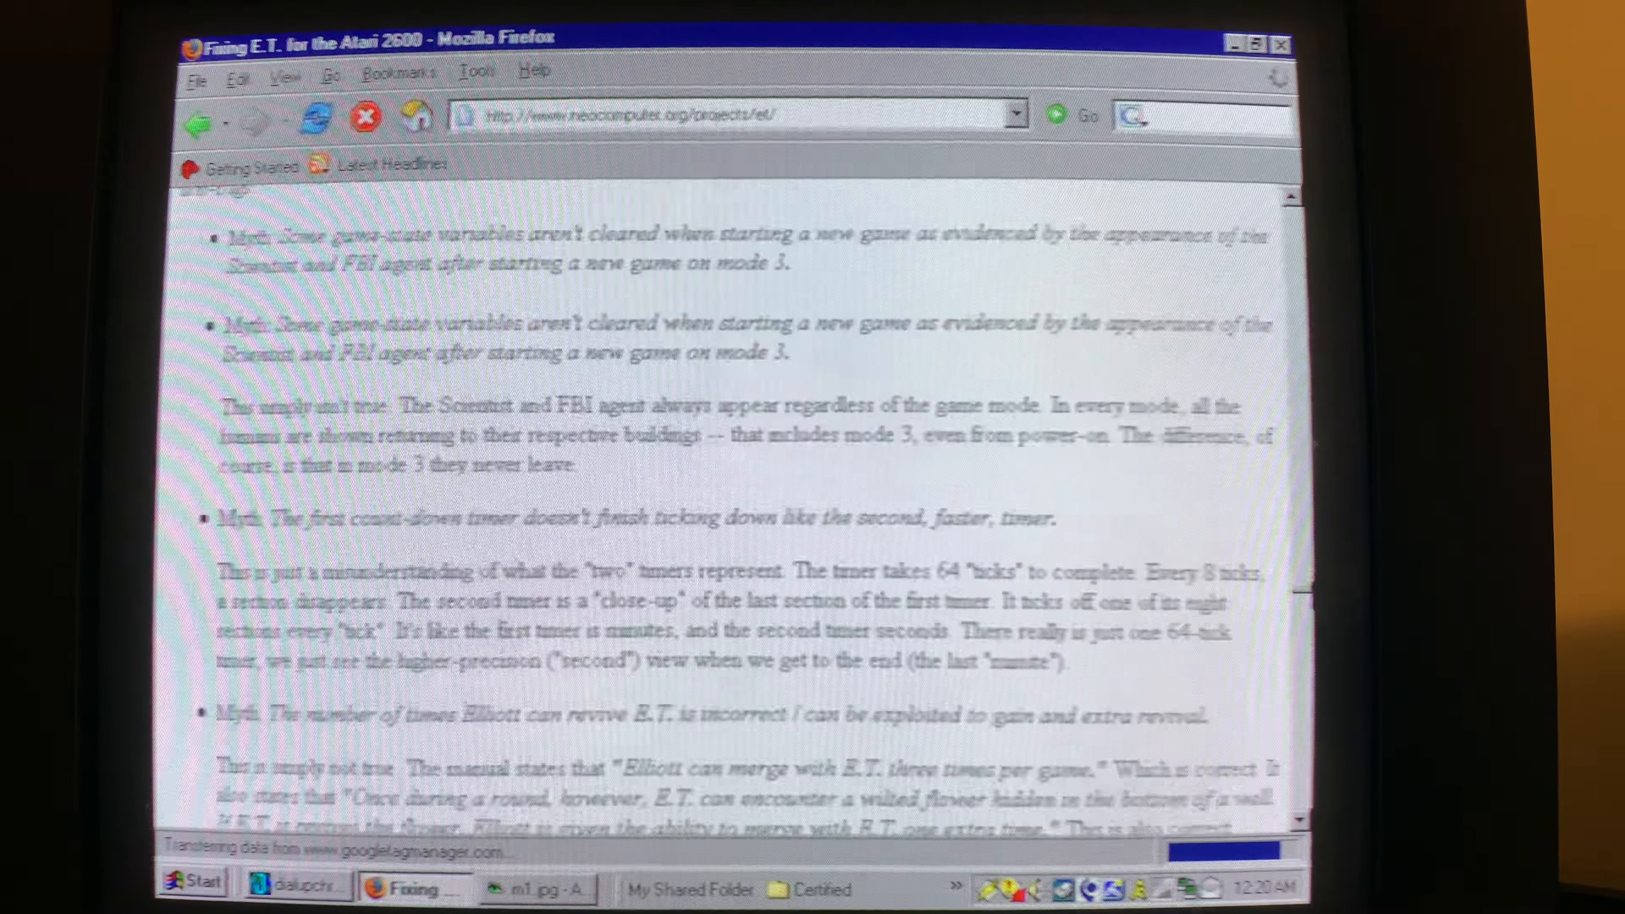
pyautogui.scroll(-3)
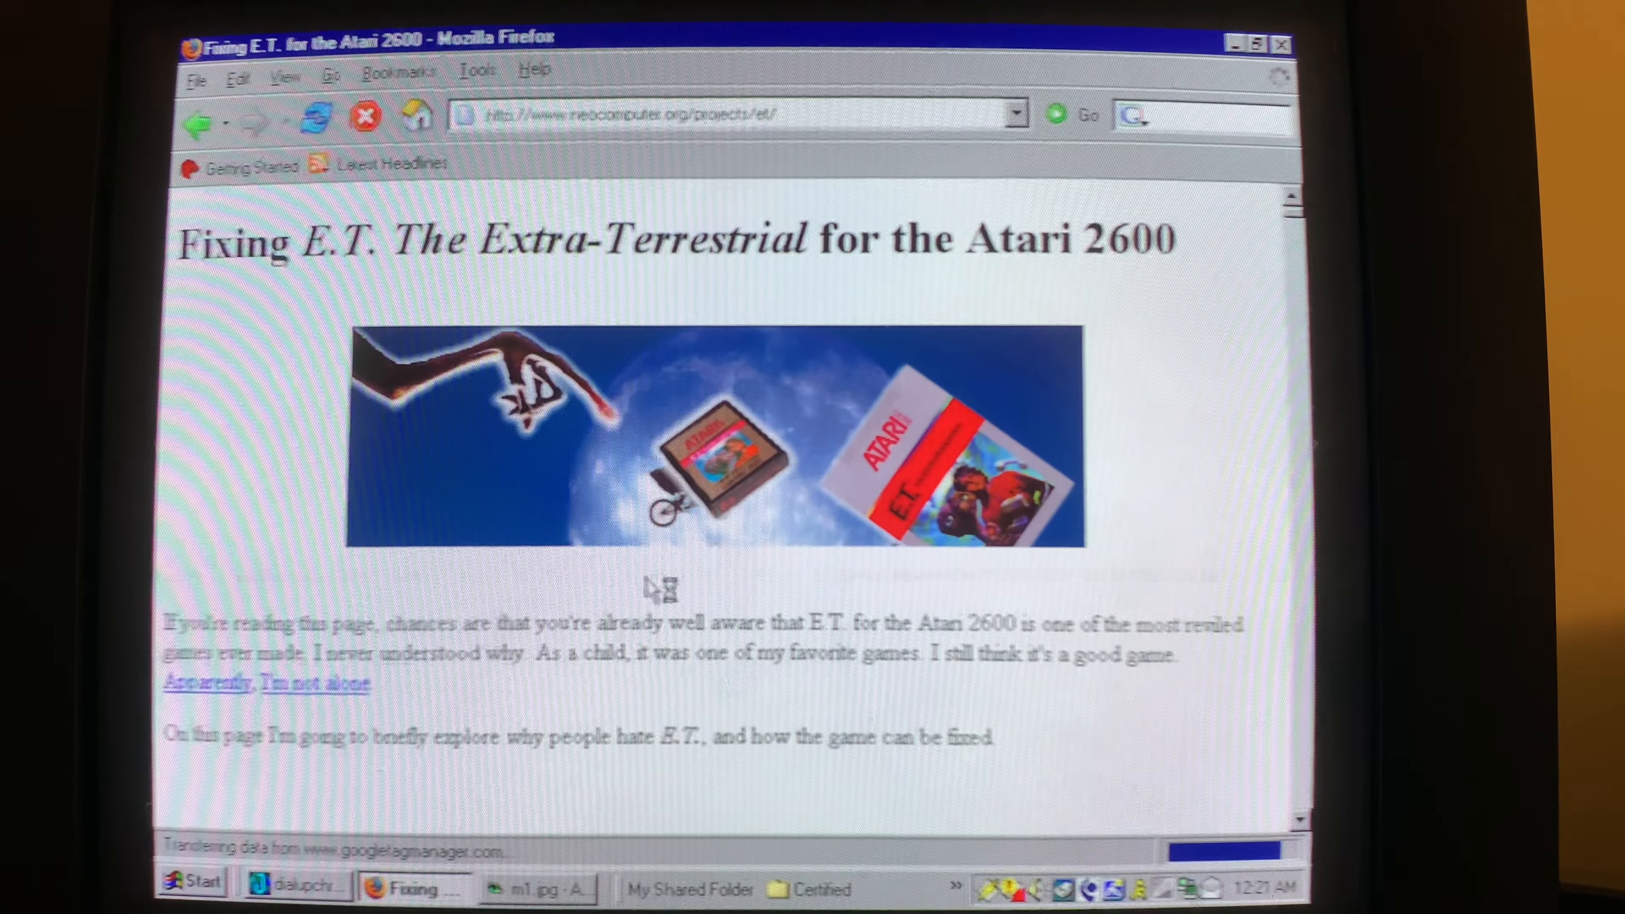
pyautogui.scroll(-3)
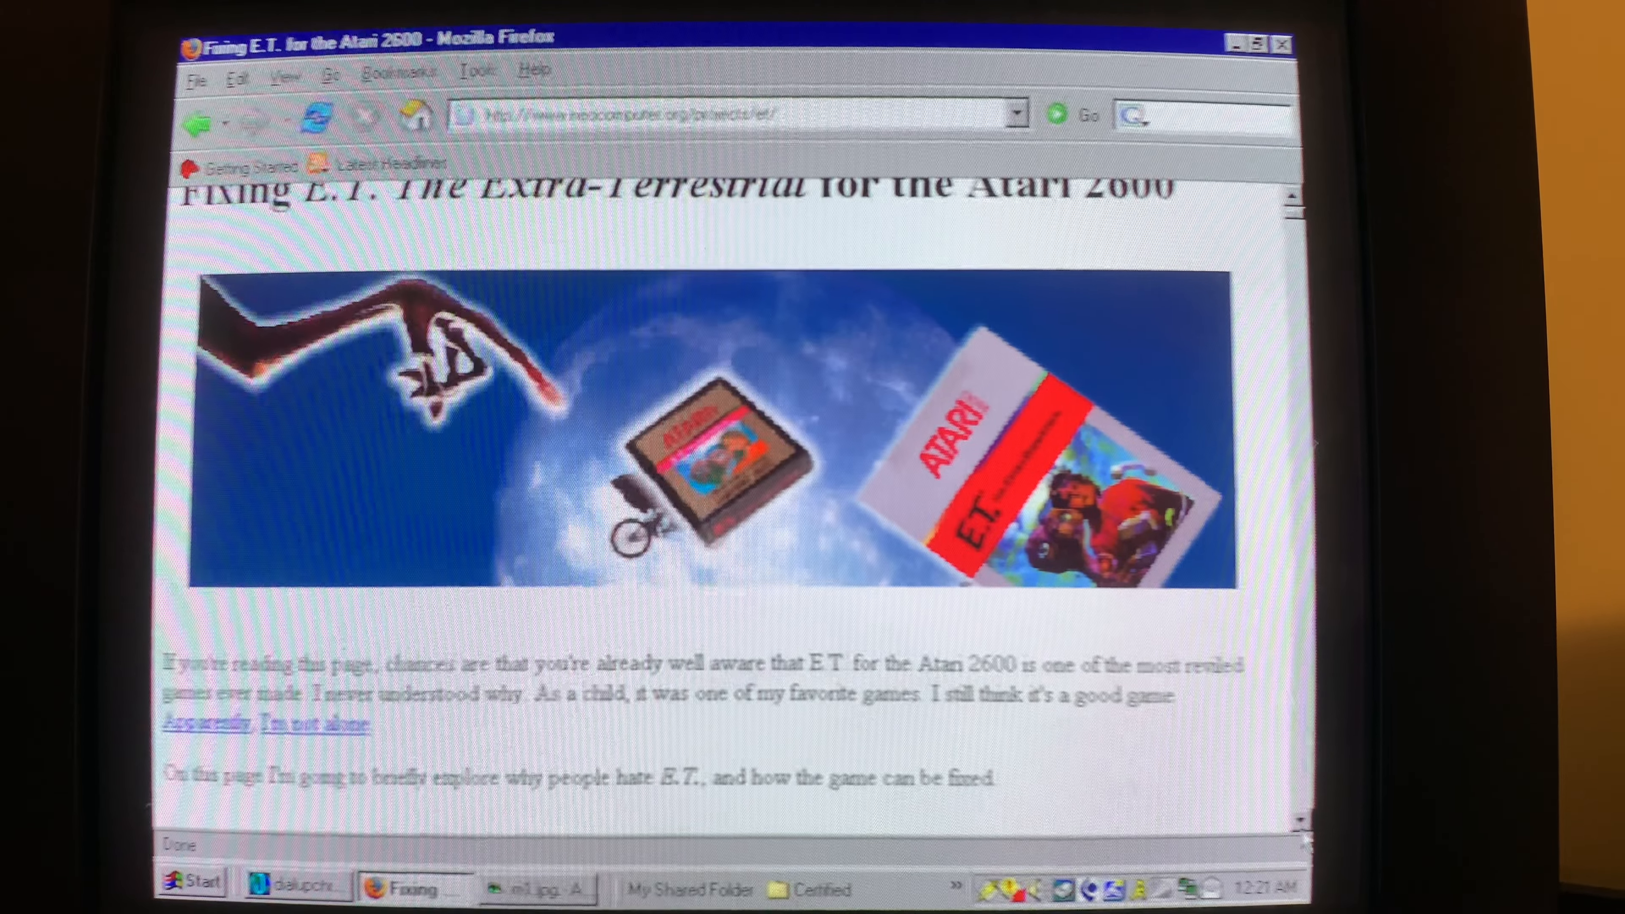
# Jump to the 'Why do people hate E.T.?' section from the Contents list and read through it
pyautogui.scroll(-3)
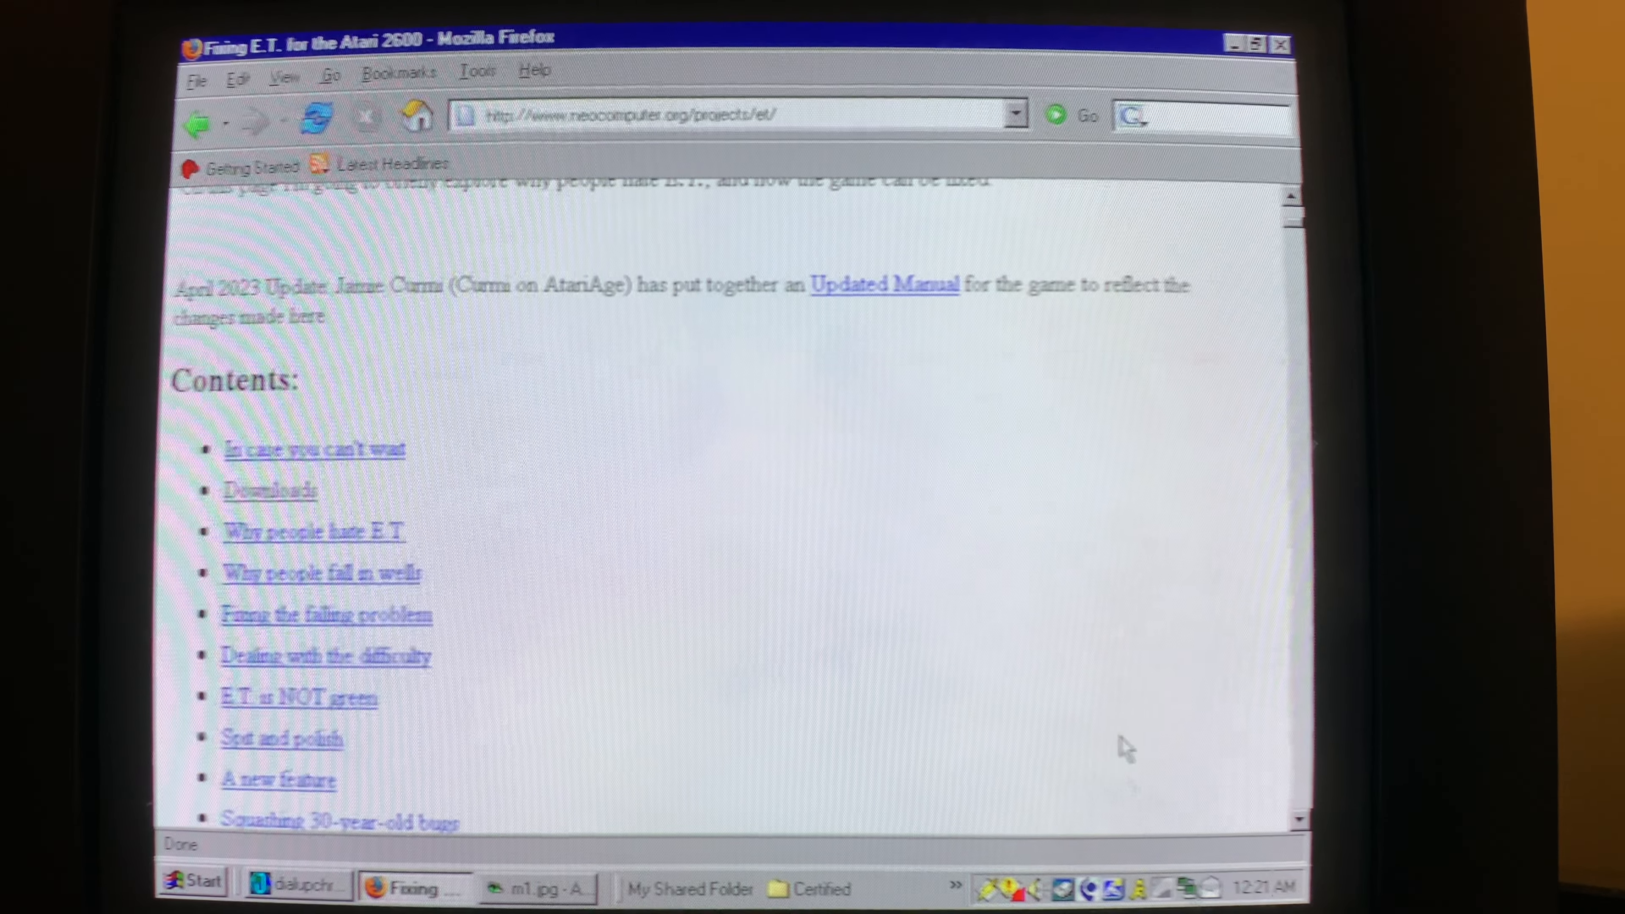
pyautogui.moveTo(466, 715)
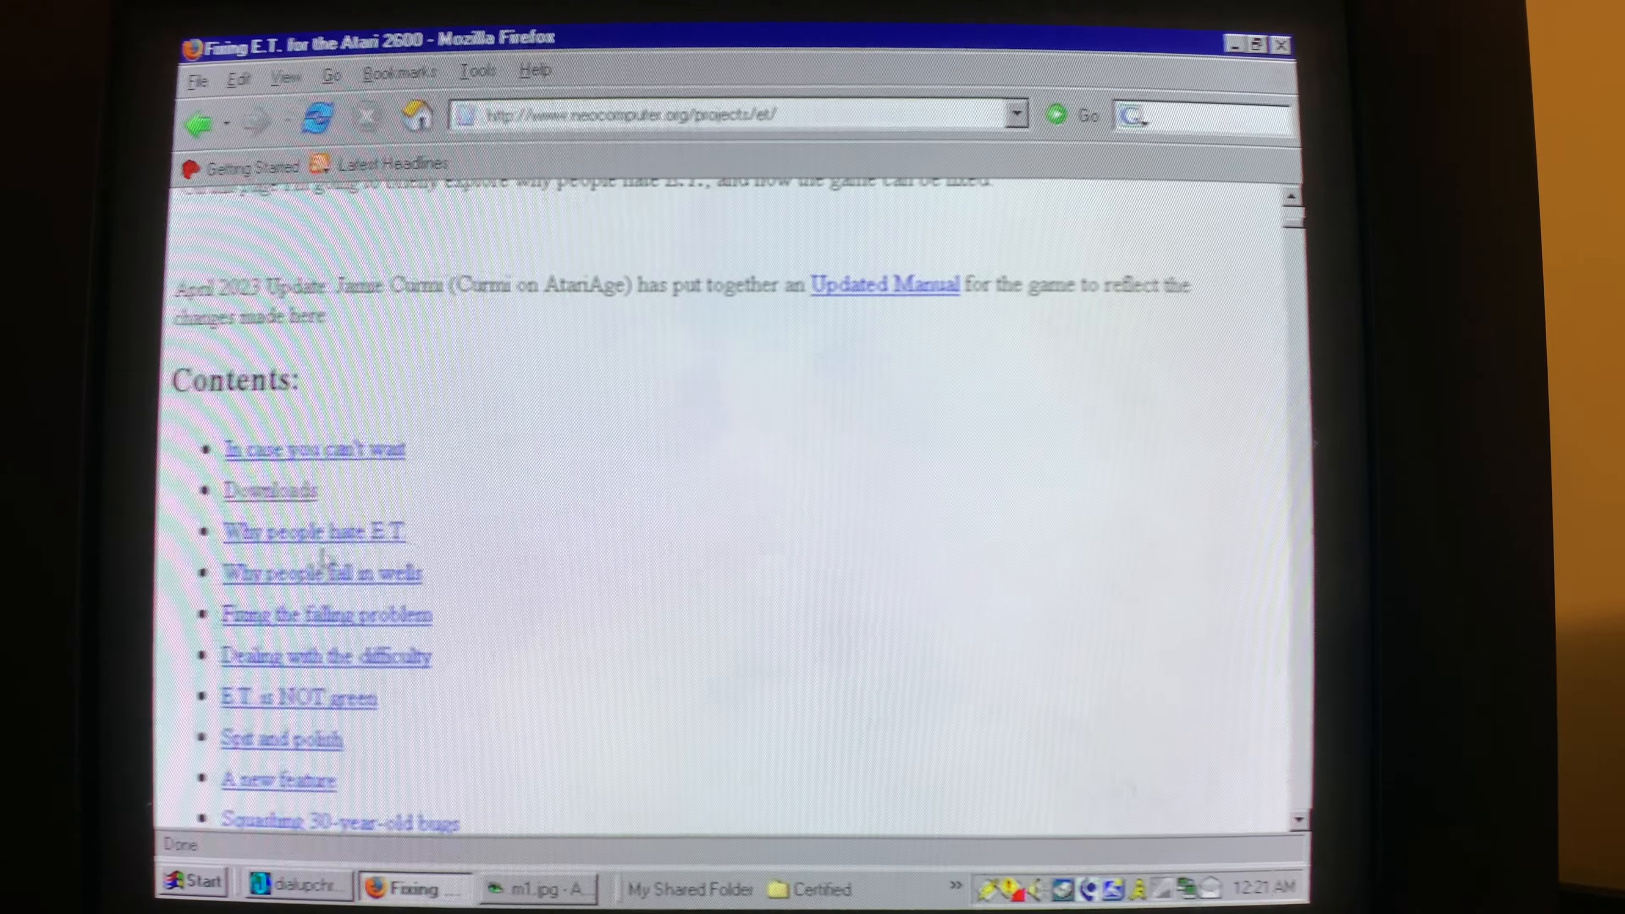
pyautogui.click(313, 531)
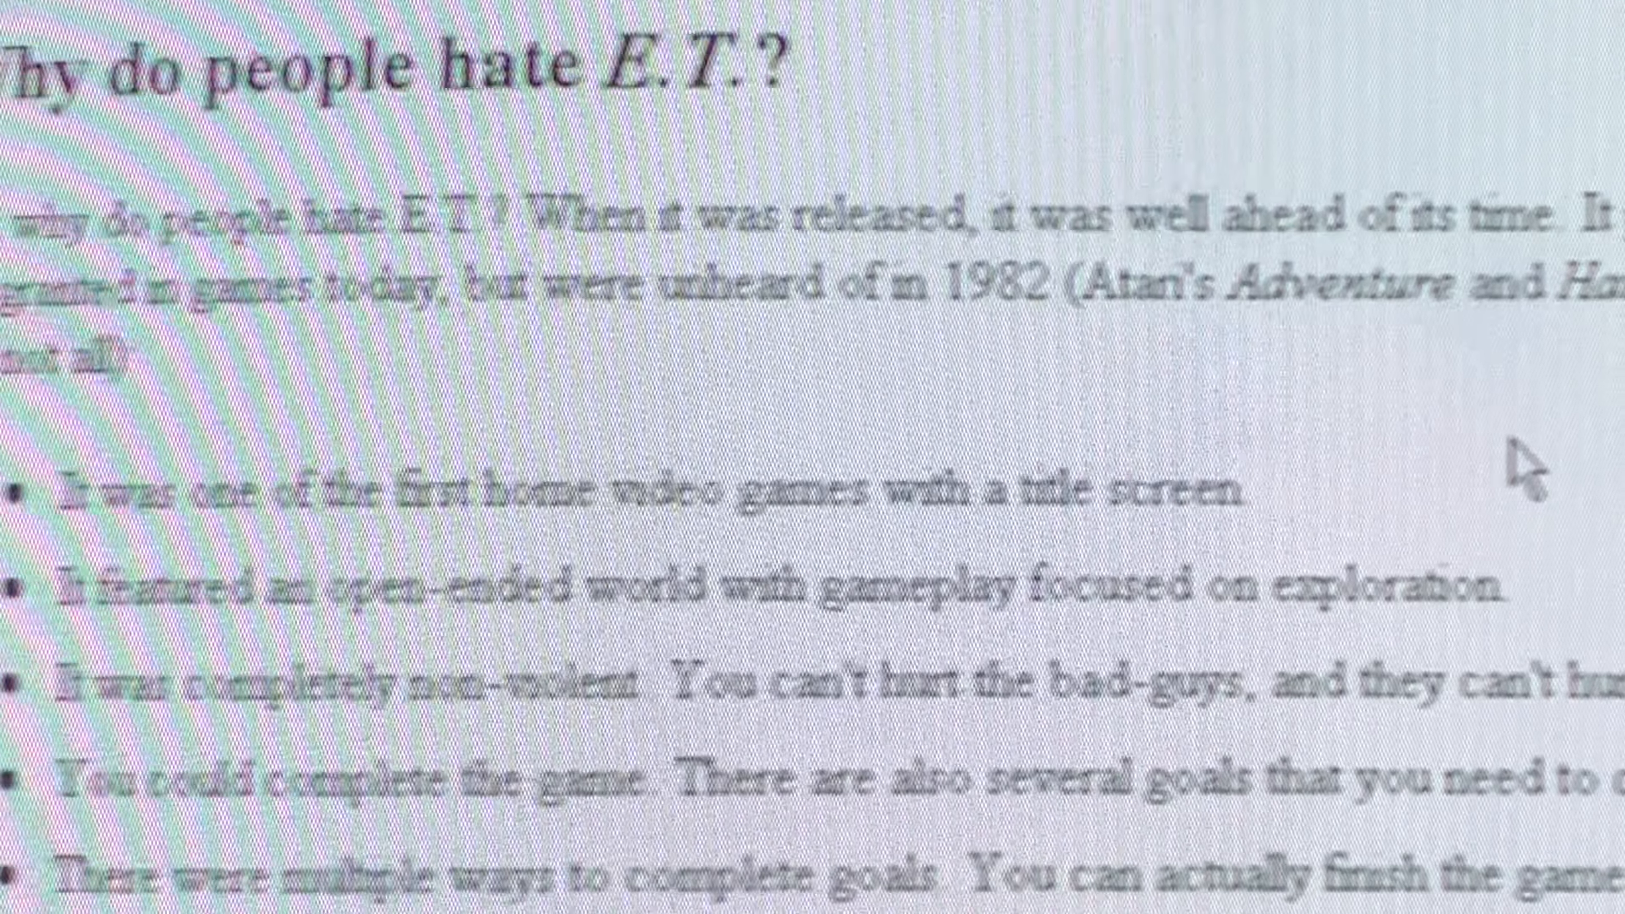
pyautogui.scroll(-3)
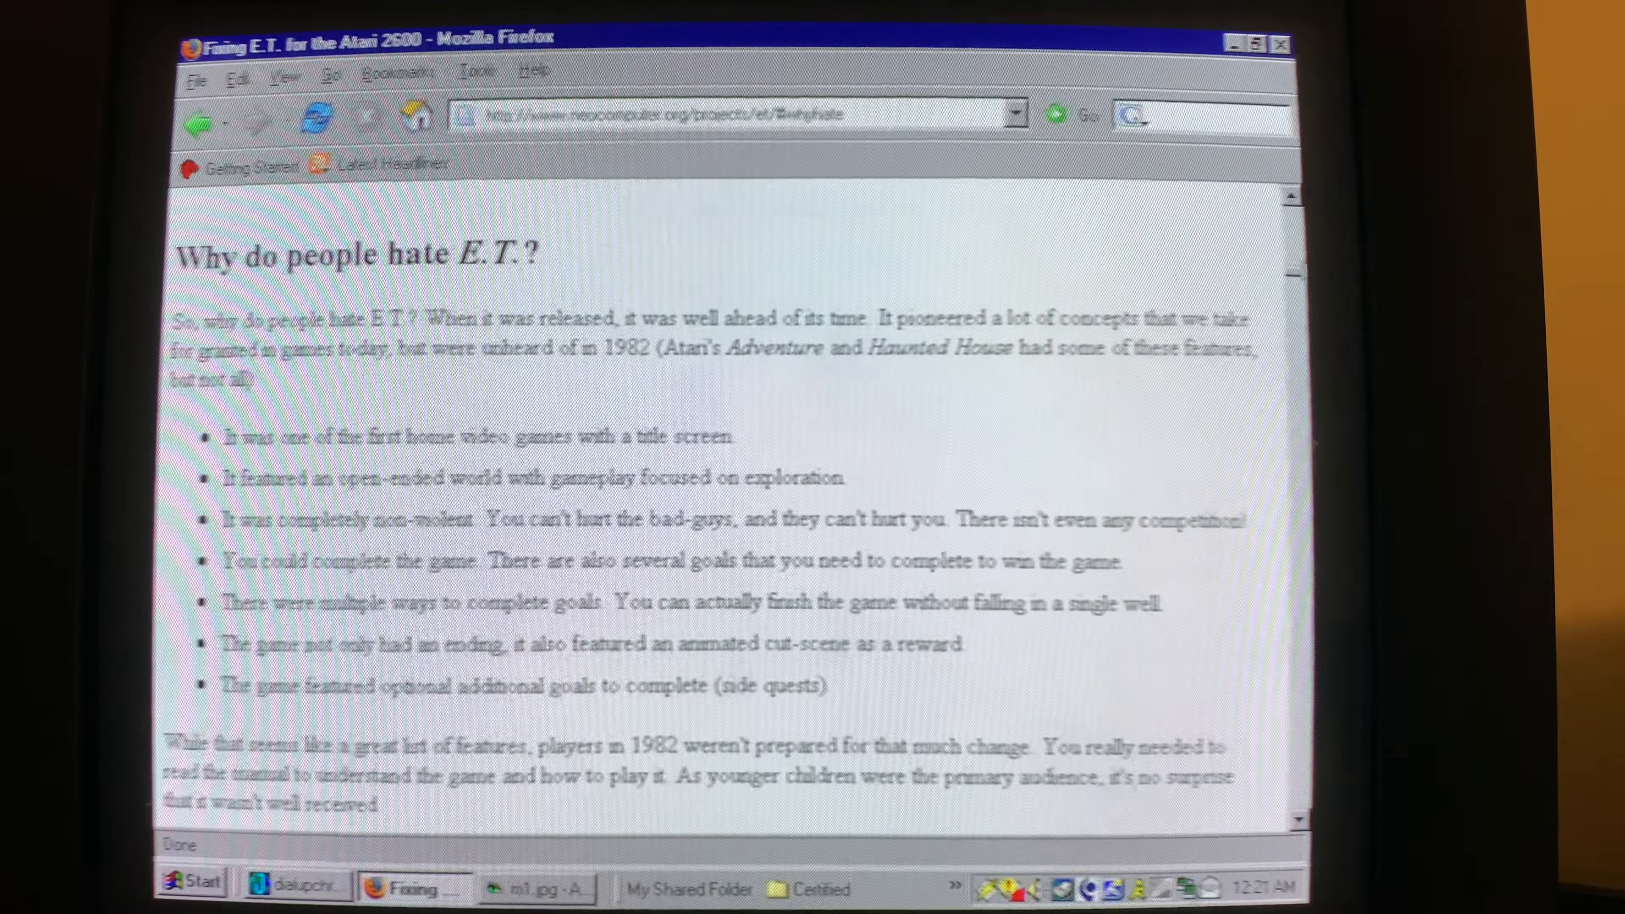
pyautogui.scroll(3)
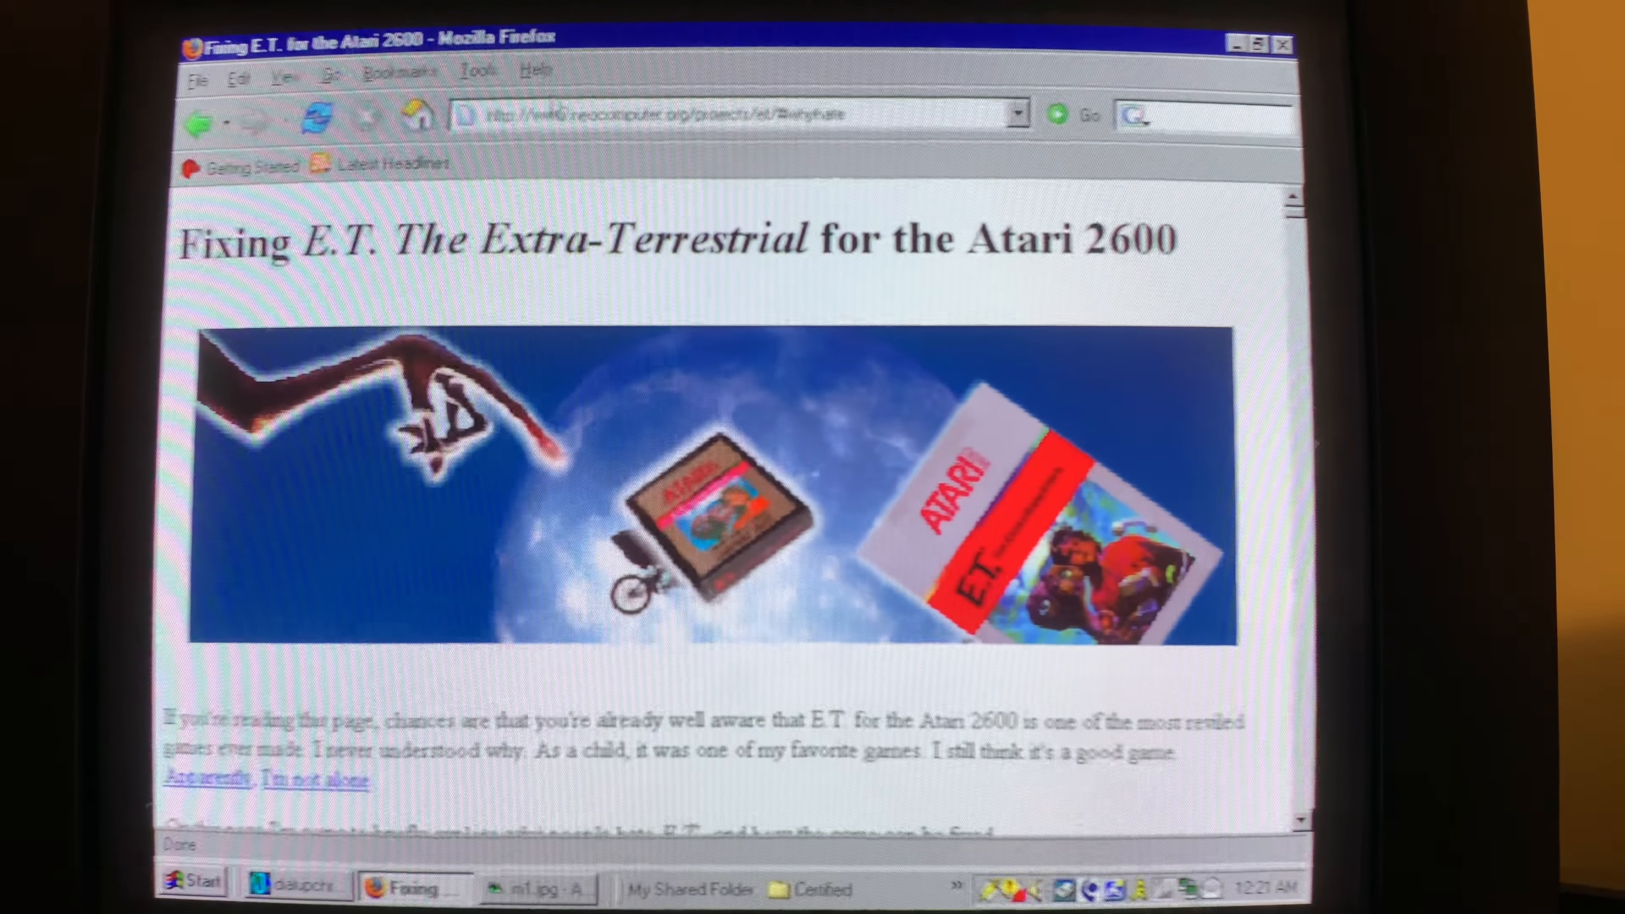
pyautogui.click(398, 71)
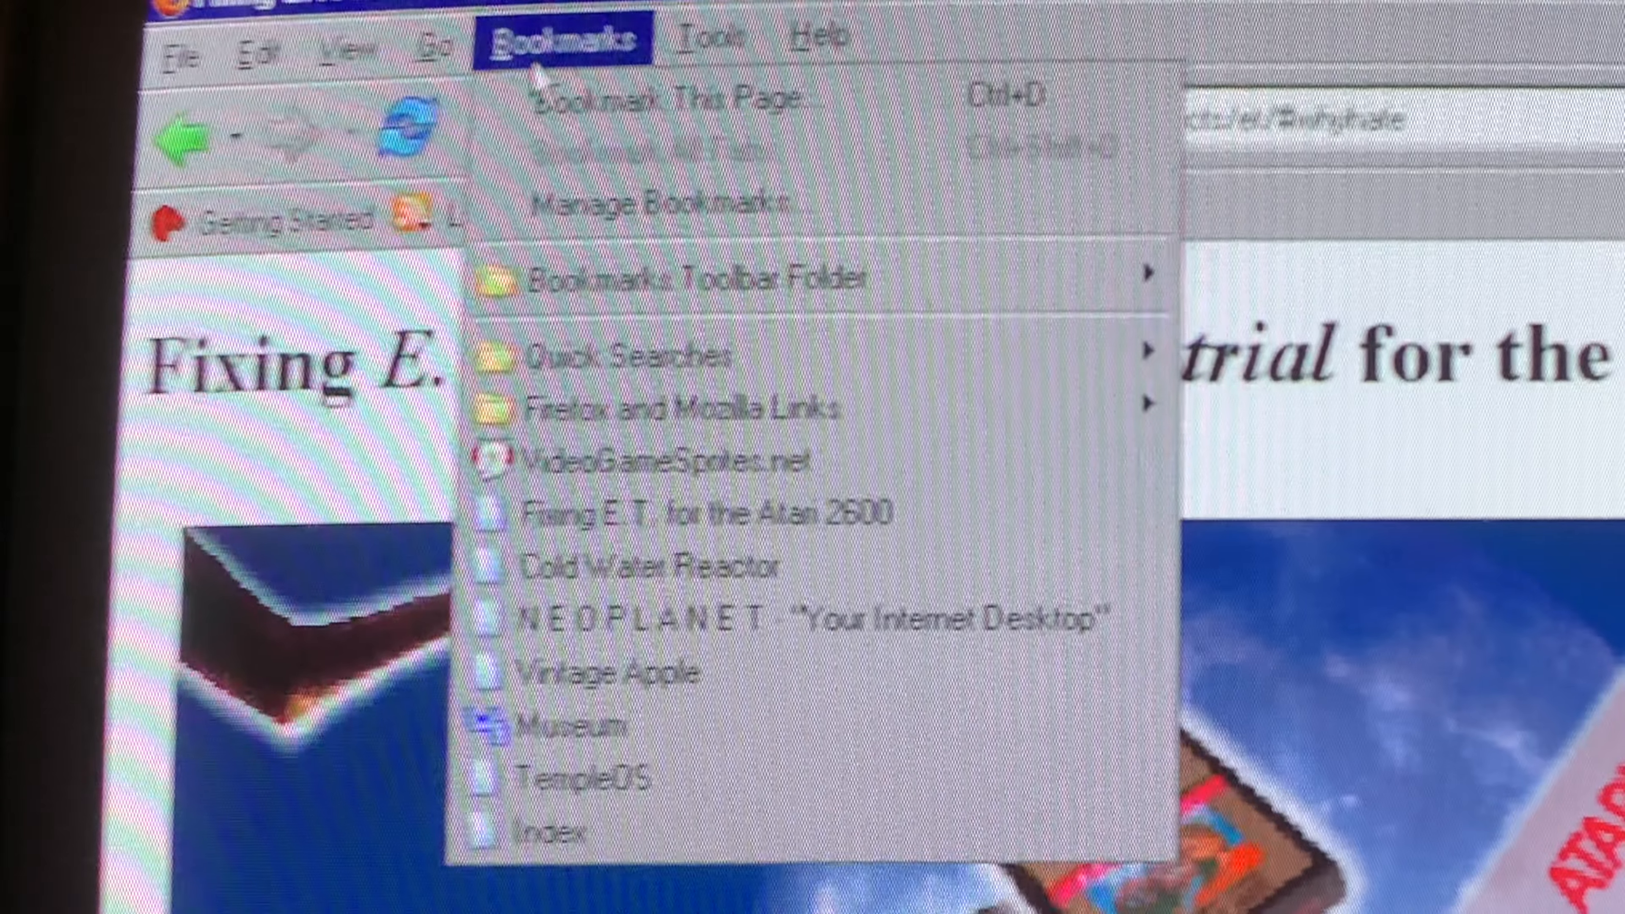
pyautogui.moveTo(580, 721)
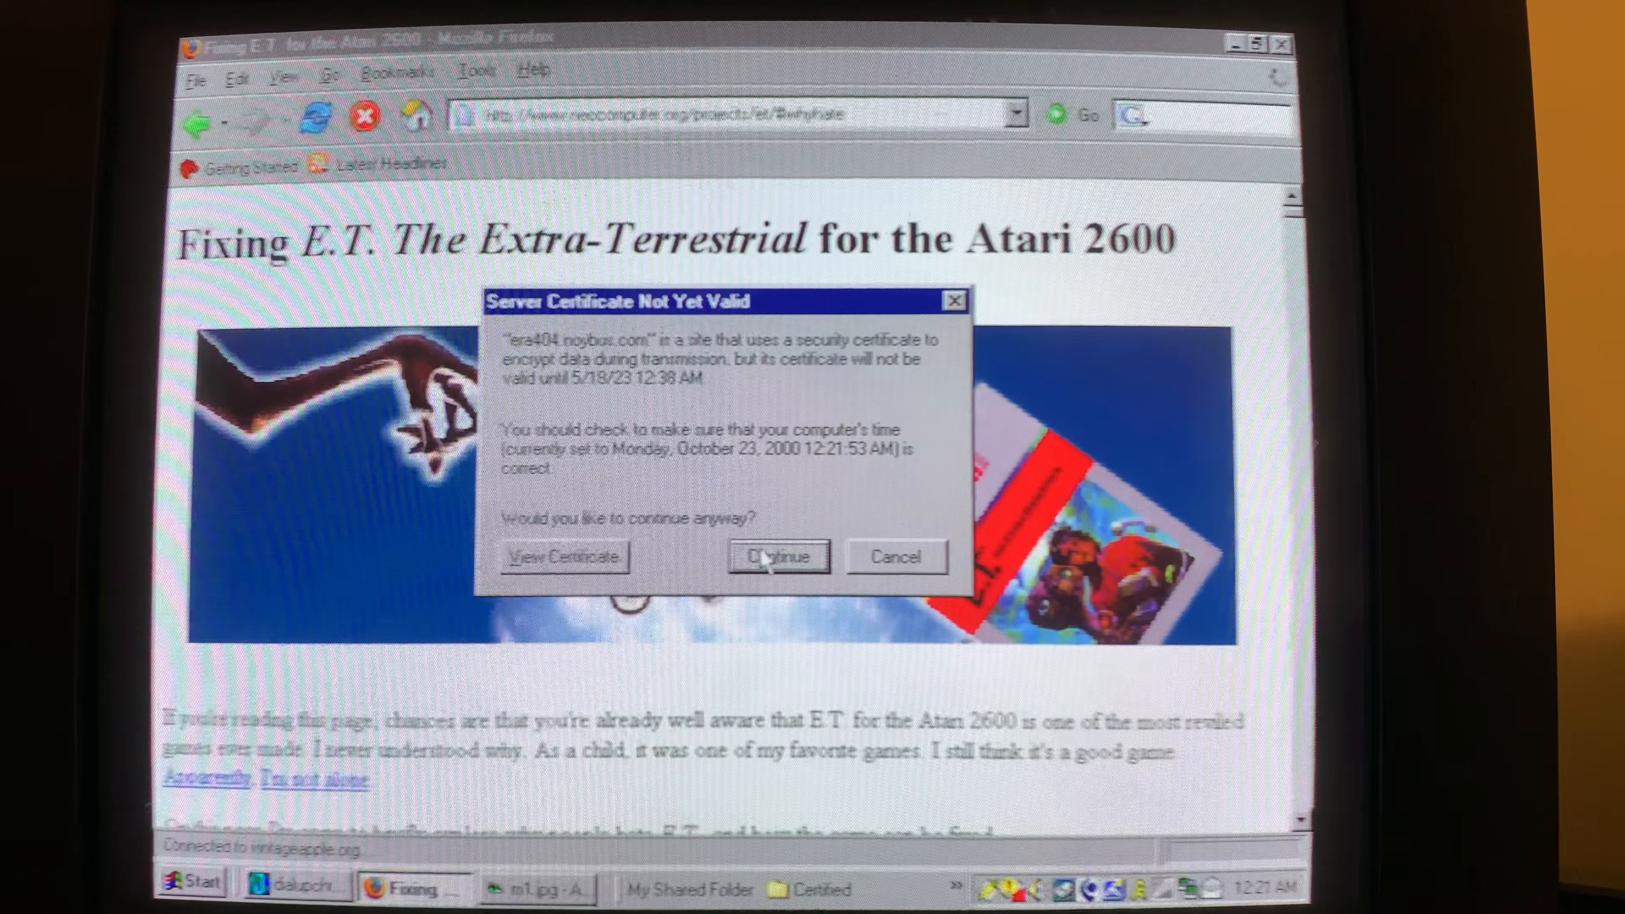
# Continue past the Server Certificate Not Yet Valid warning so vintageapple.org loads
pyautogui.click(776, 556)
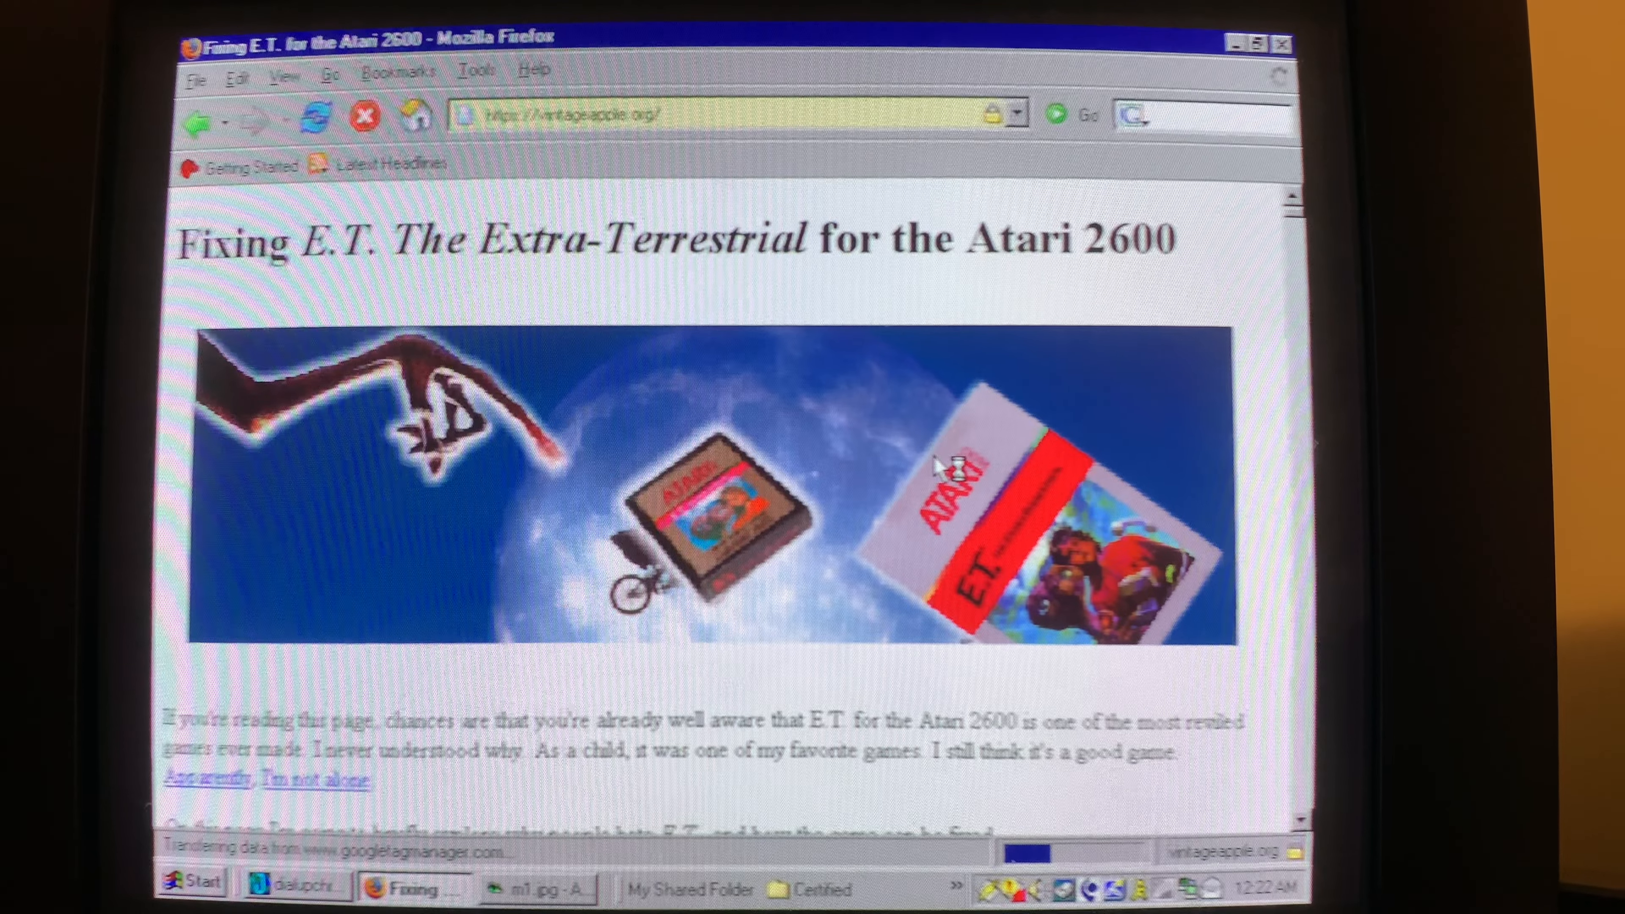
# Show the About Mozilla Firefox dialog from the Help menu, revealing version 1.5.0.2
pyautogui.click(475, 69)
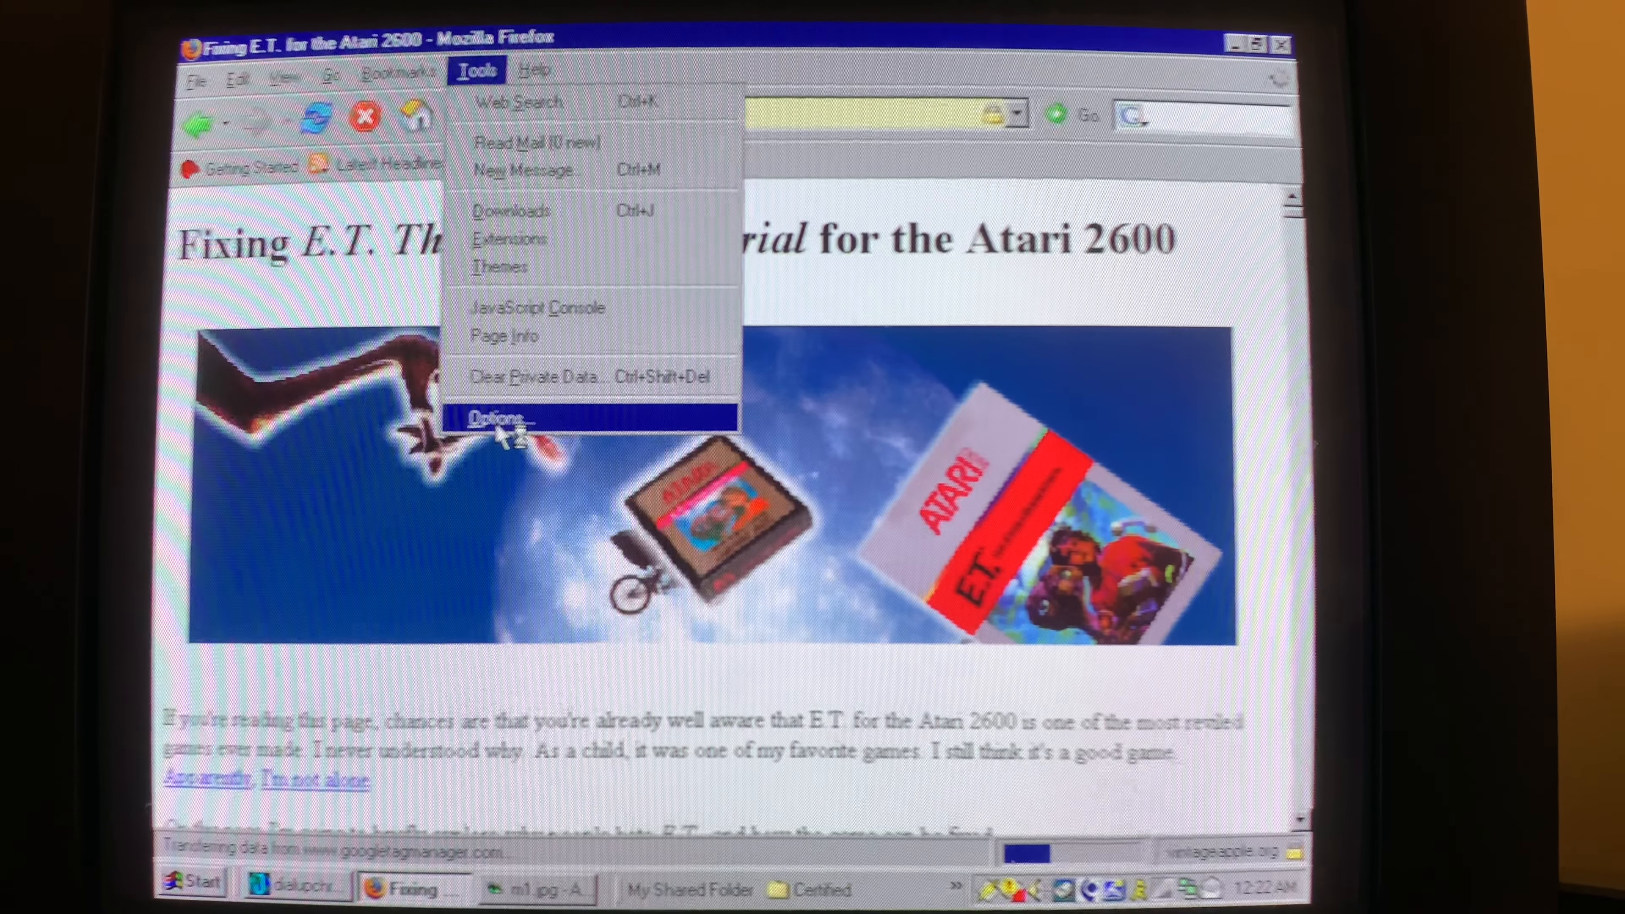
pyautogui.click(534, 70)
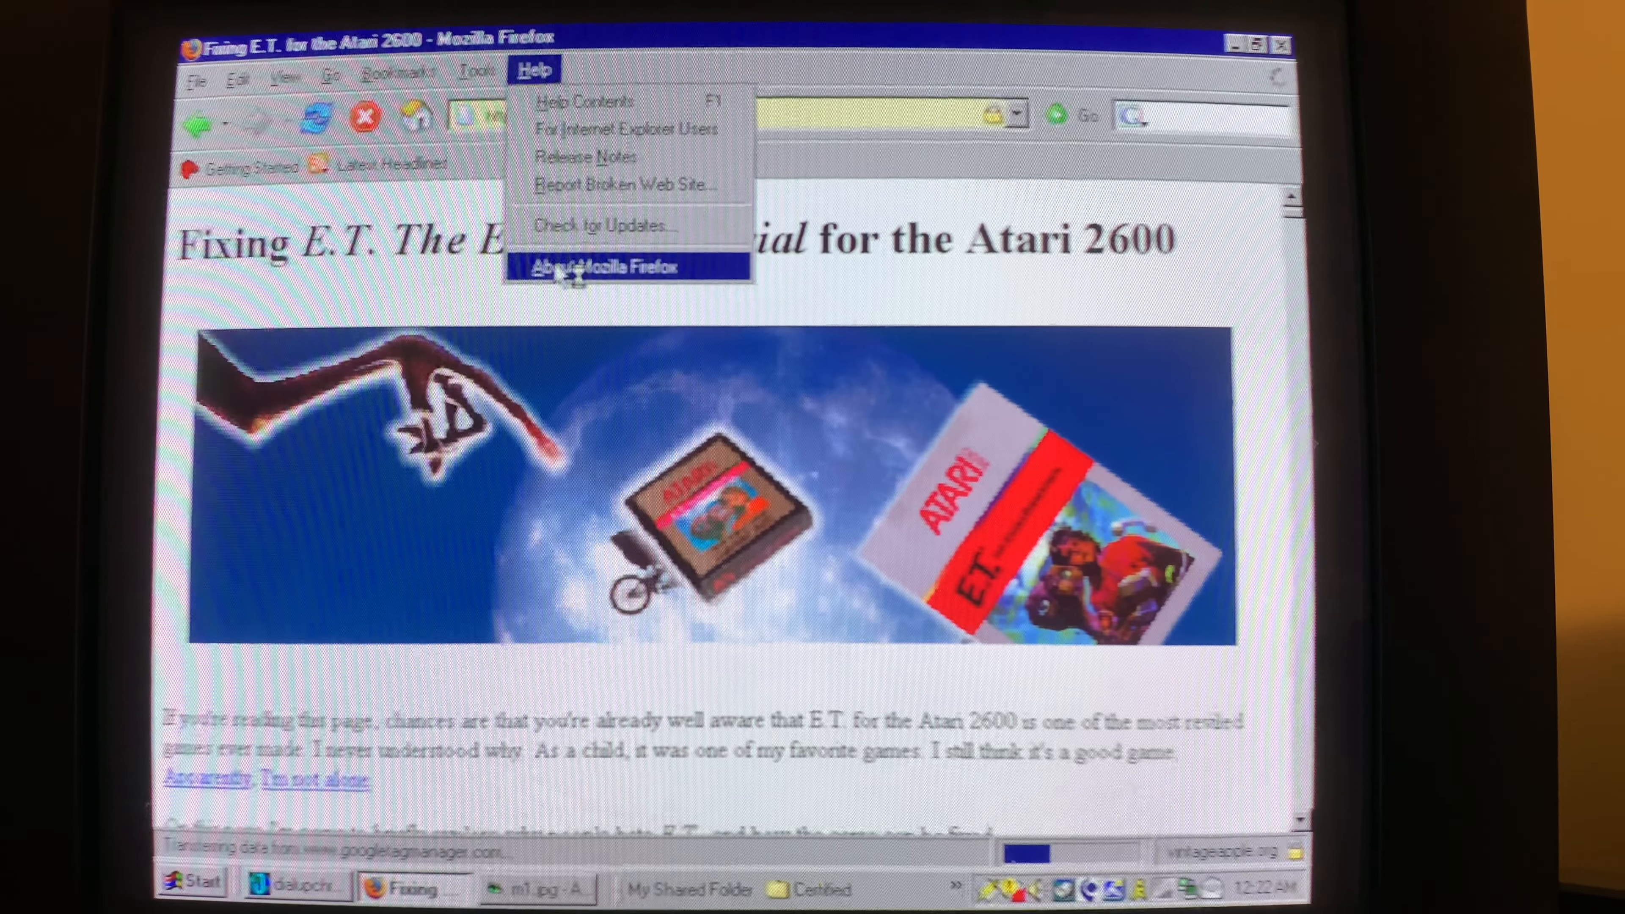
pyautogui.click(604, 265)
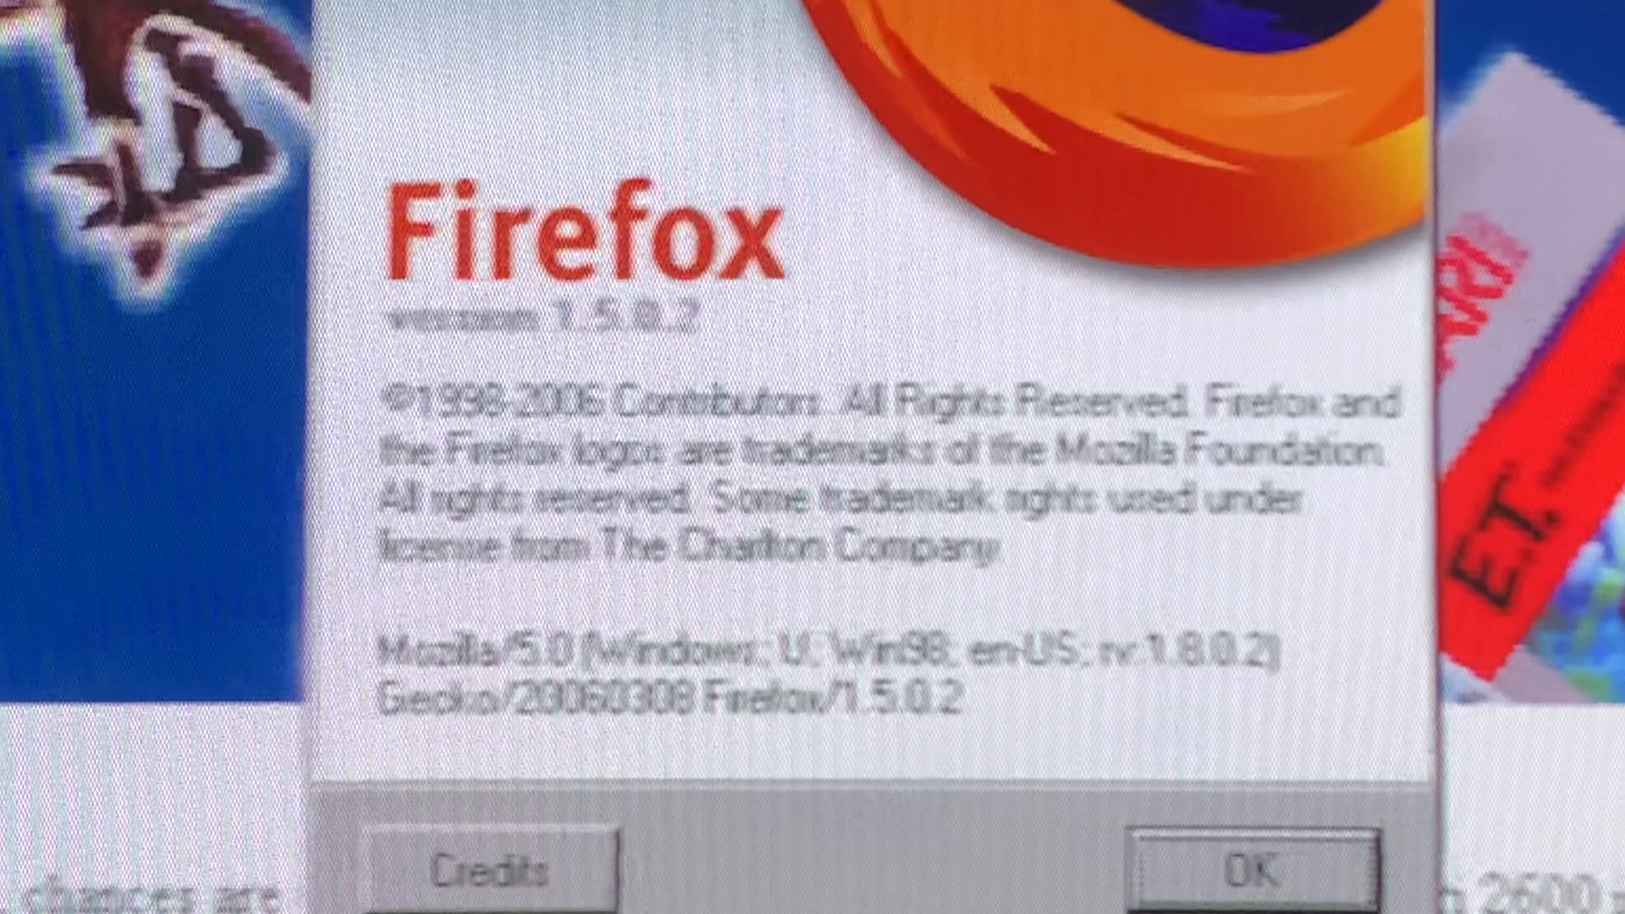